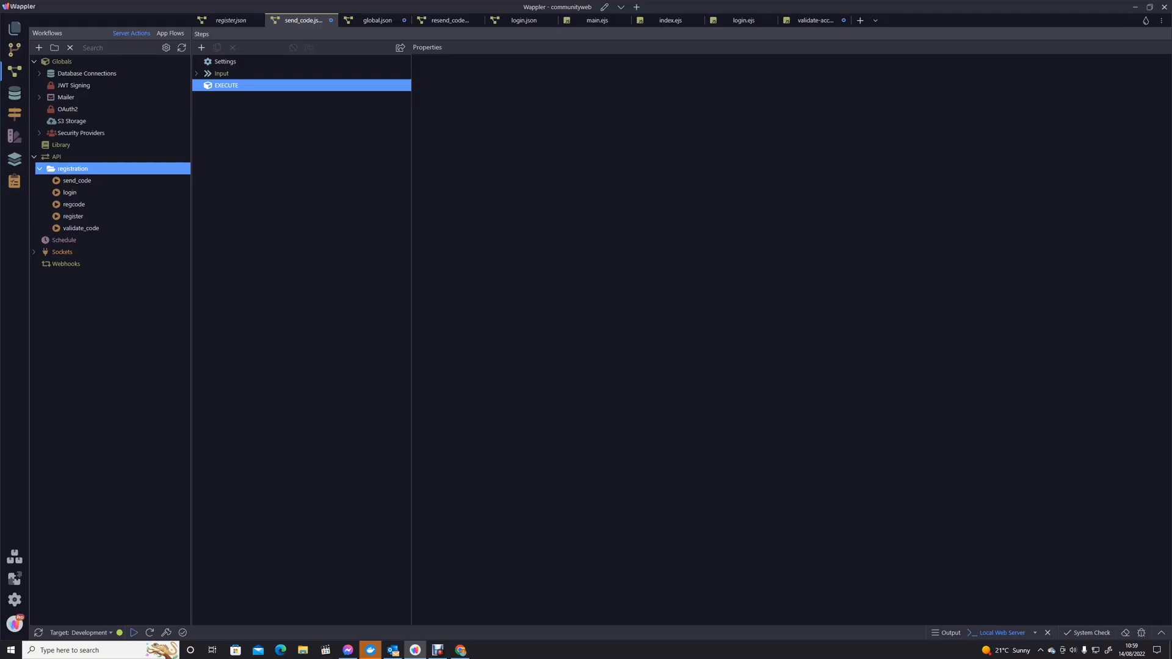
{"action": "mouse_move", "coordinate": [540, 136]}
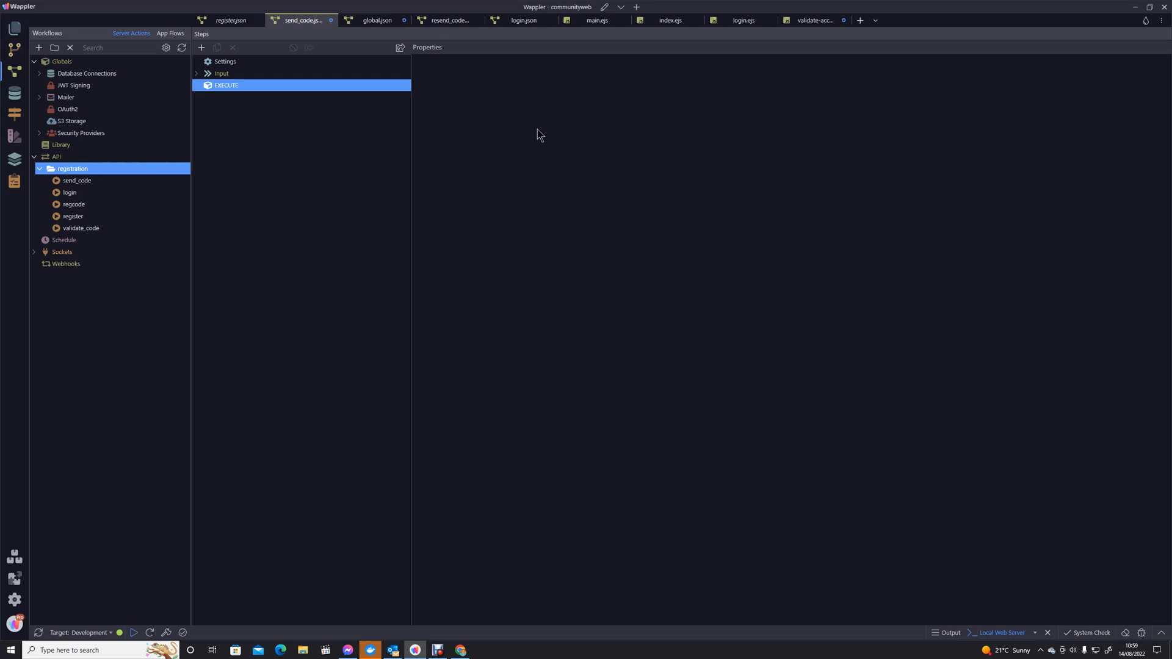
{"action": "mouse_move", "coordinate": [619, 199]}
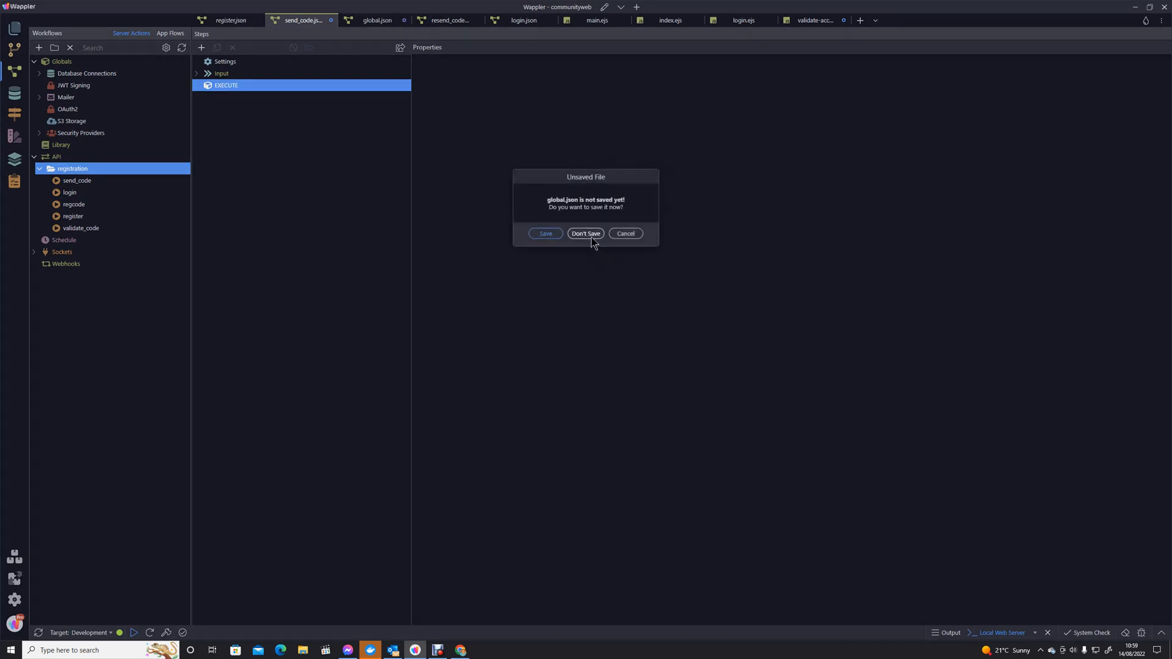
- Close global.json choosing Don't Save, discarding its unsaved changes
{"action": "left_click", "coordinate": [585, 233]}
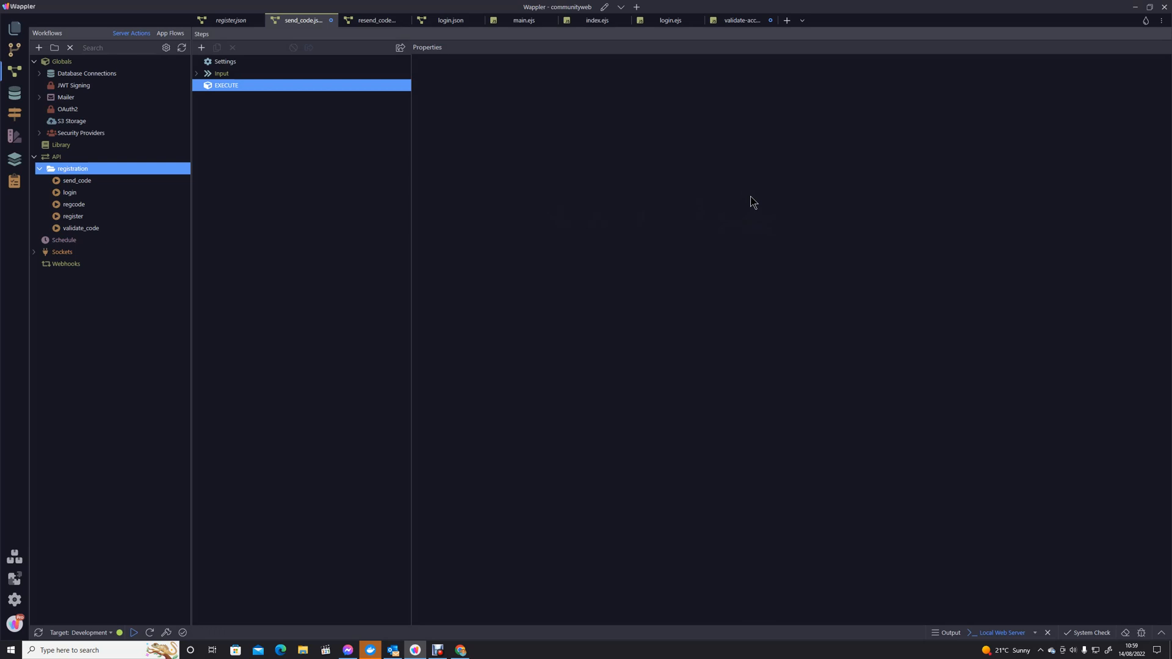
{"action": "mouse_move", "coordinate": [756, 208]}
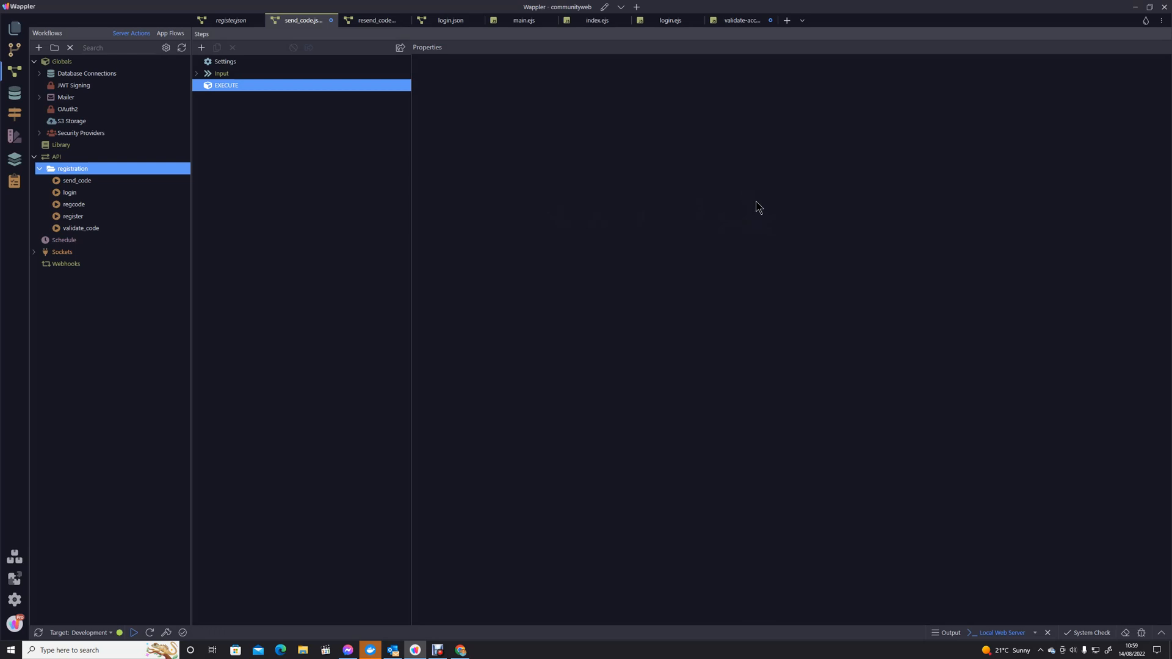
{"action": "mouse_move", "coordinate": [529, 83]}
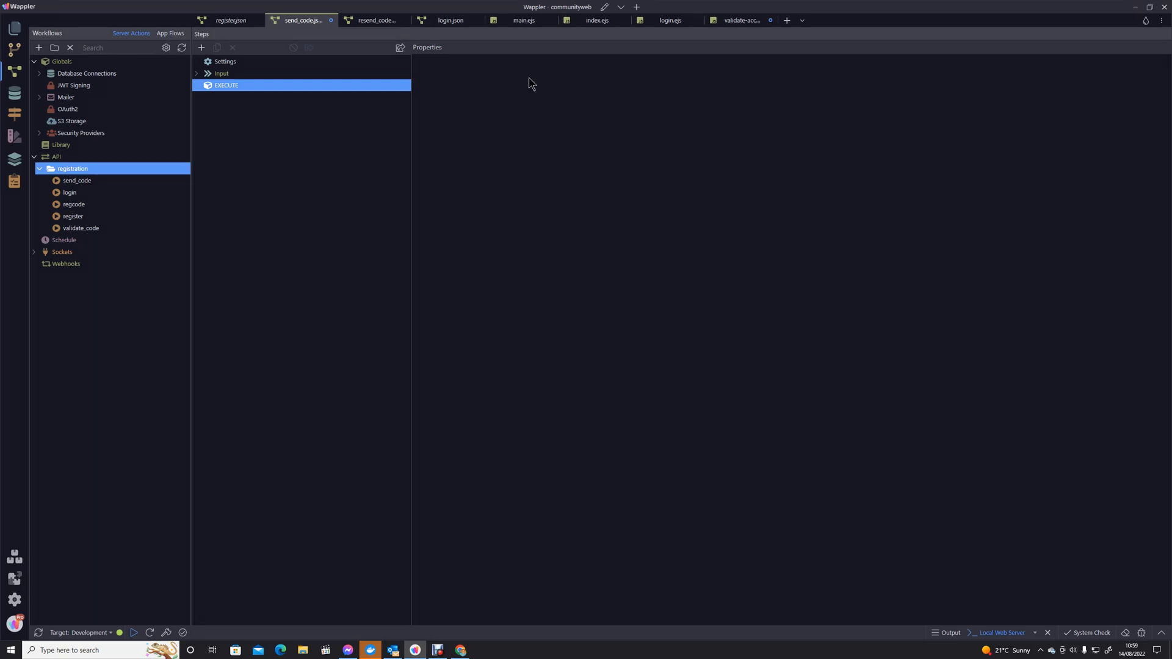
- Show the validate-account.ejs page in Design view with its code and email form
{"action": "left_click", "coordinate": [740, 21]}
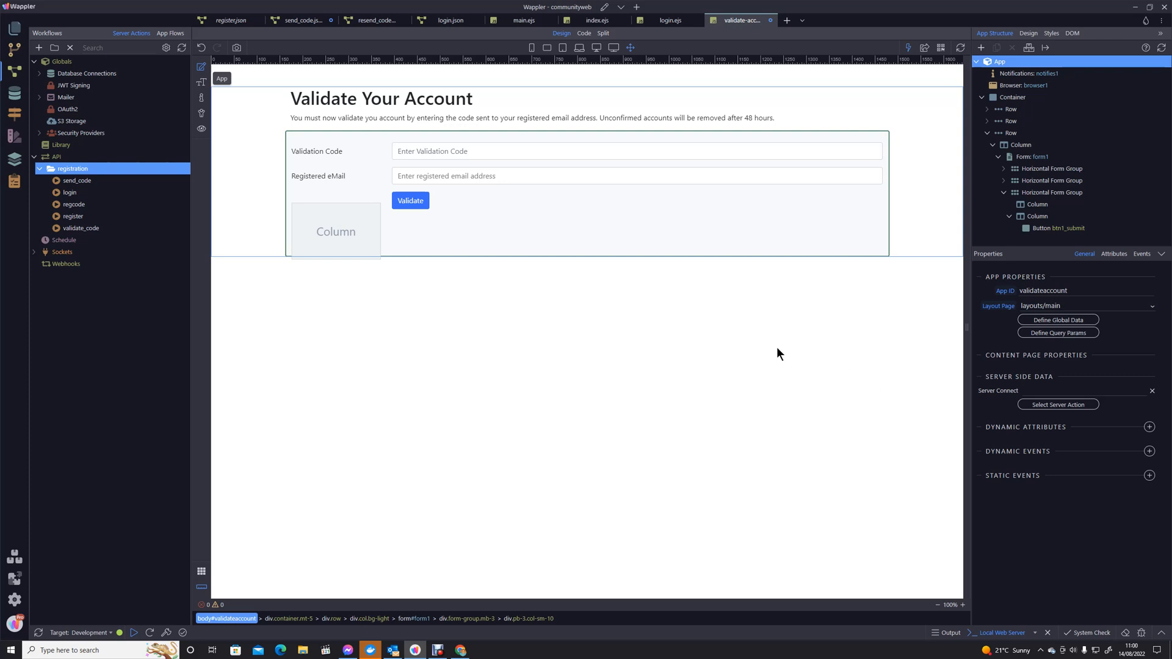
{"action": "mouse_move", "coordinate": [772, 353]}
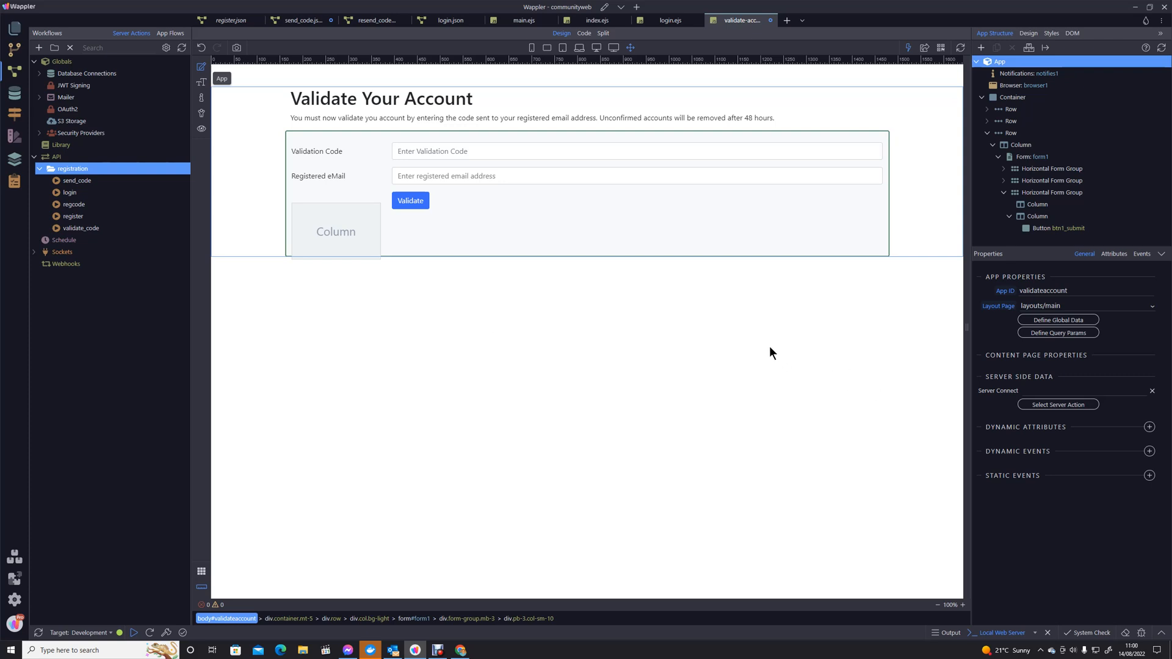
{"action": "mouse_move", "coordinate": [734, 326]}
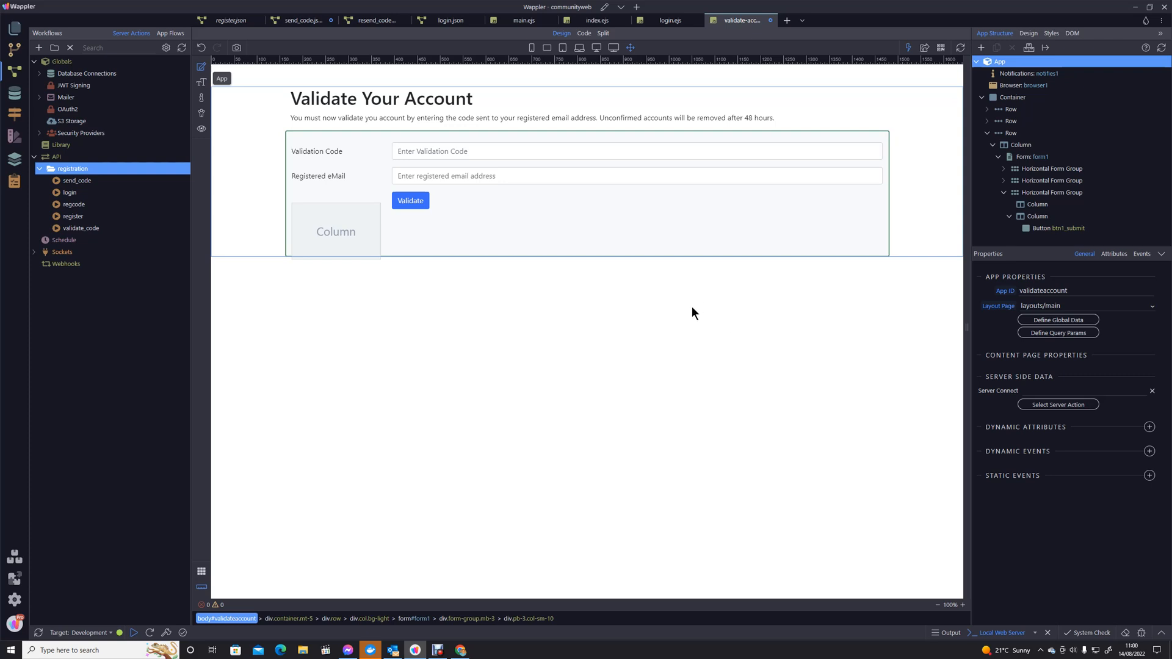
{"action": "mouse_move", "coordinate": [691, 312]}
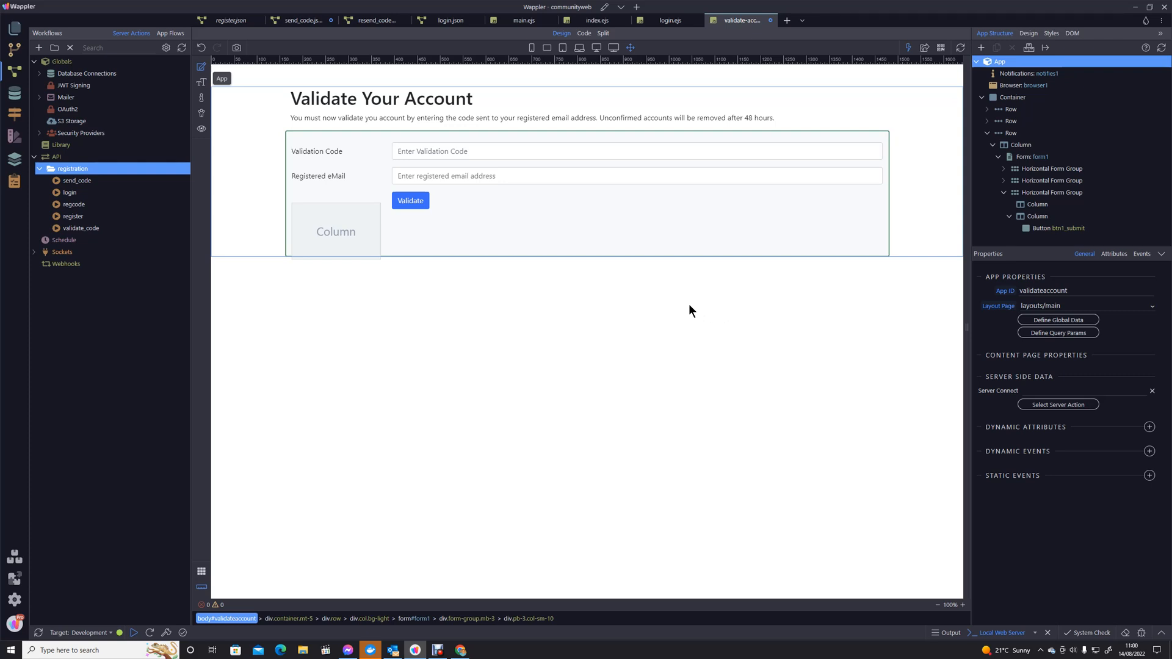
{"action": "mouse_move", "coordinate": [695, 304]}
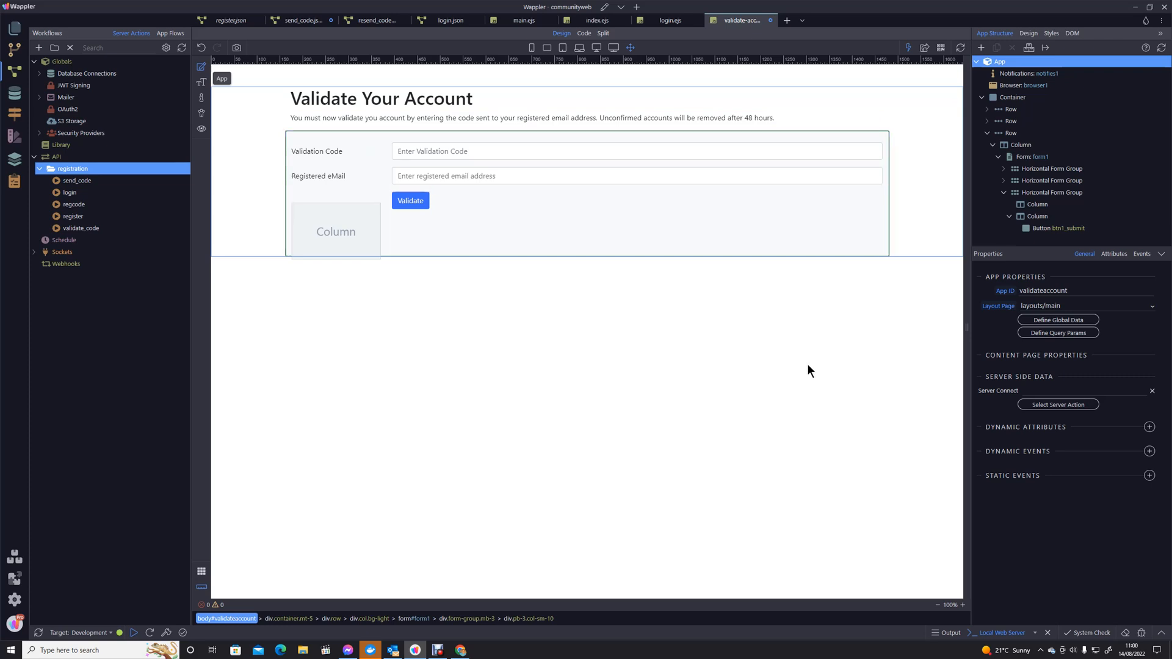
{"action": "mouse_move", "coordinate": [844, 242]}
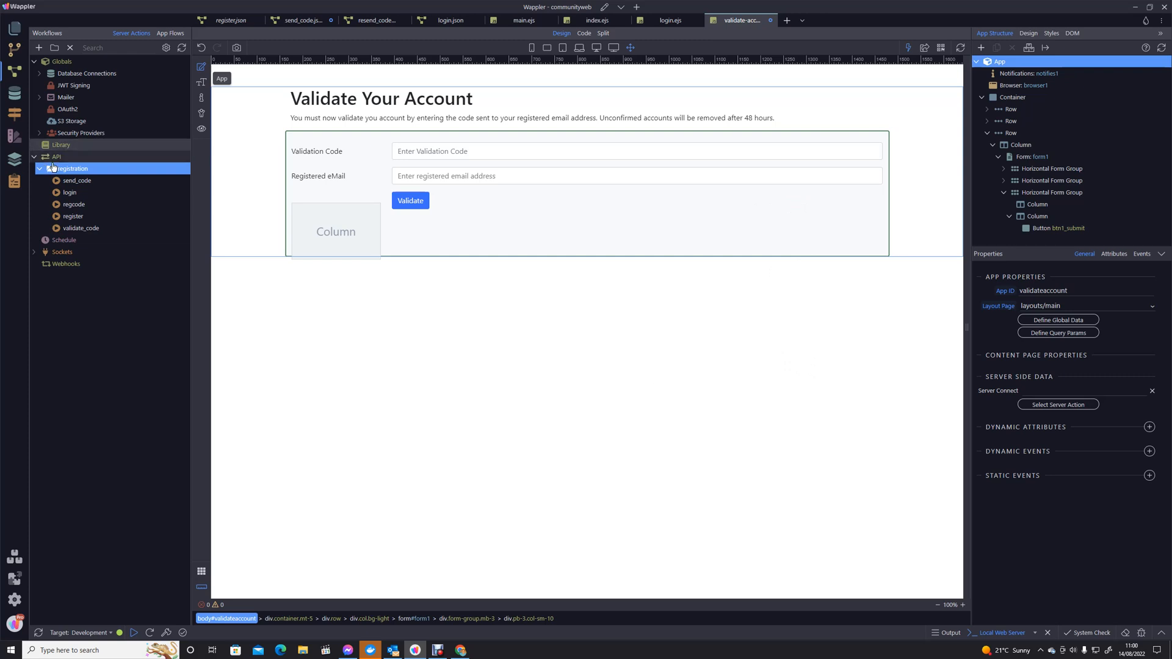
- Add a new API server action named whoami under registration and open it
{"action": "left_click", "coordinate": [58, 156]}
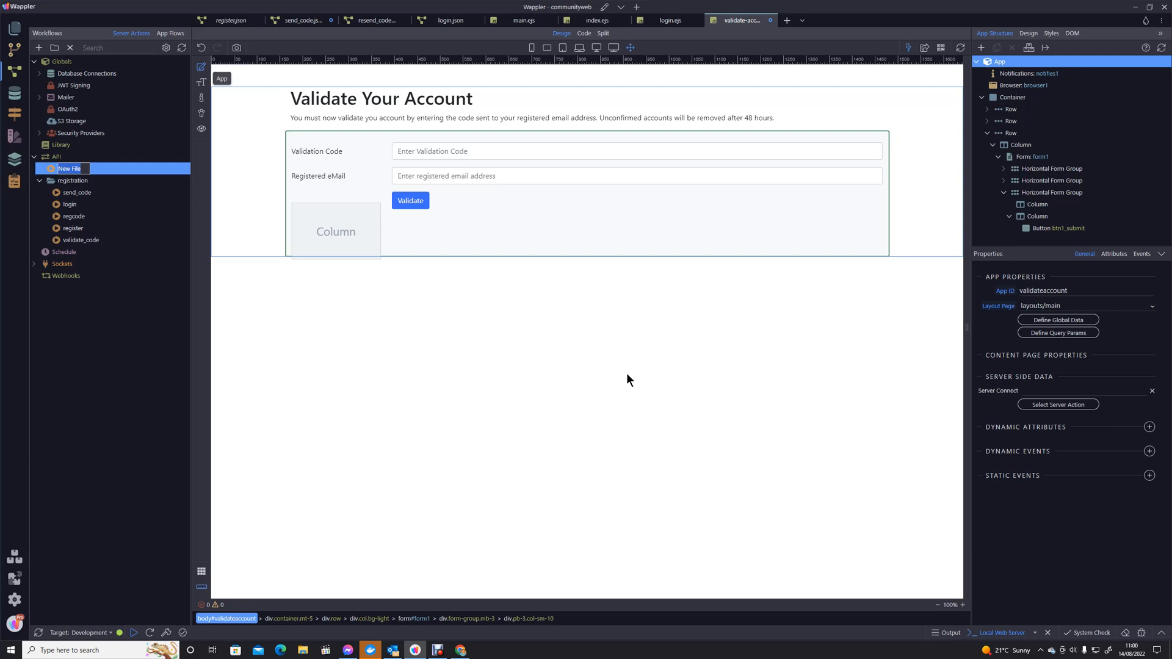
{"action": "type", "text": "whoami"}
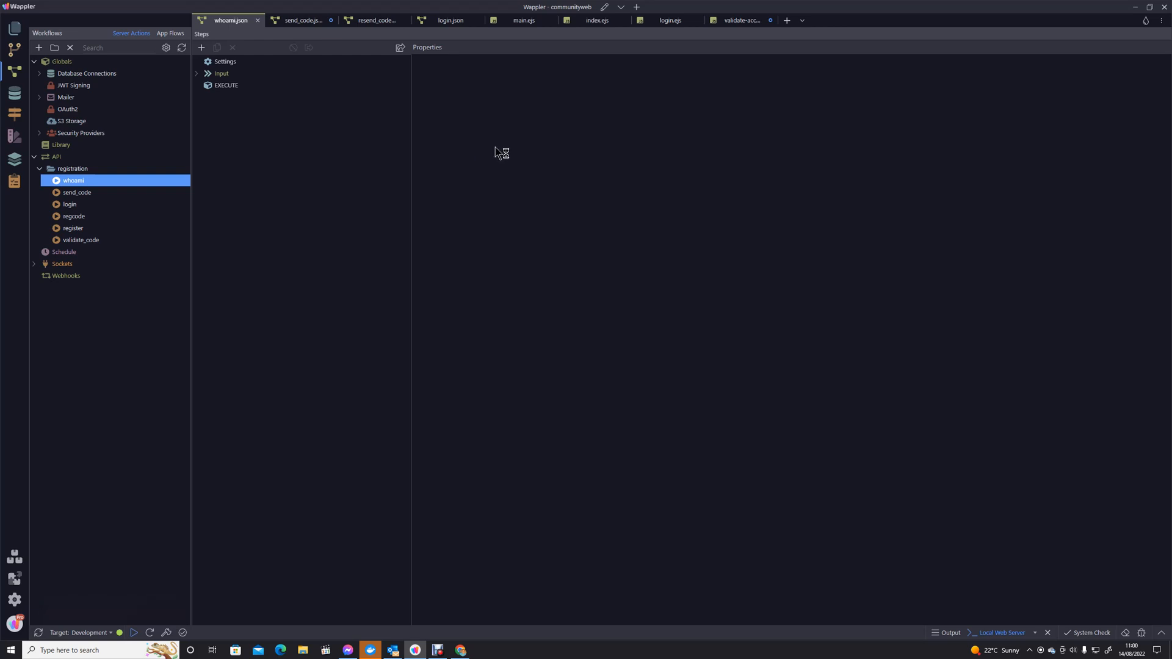
{"action": "mouse_move", "coordinate": [494, 202]}
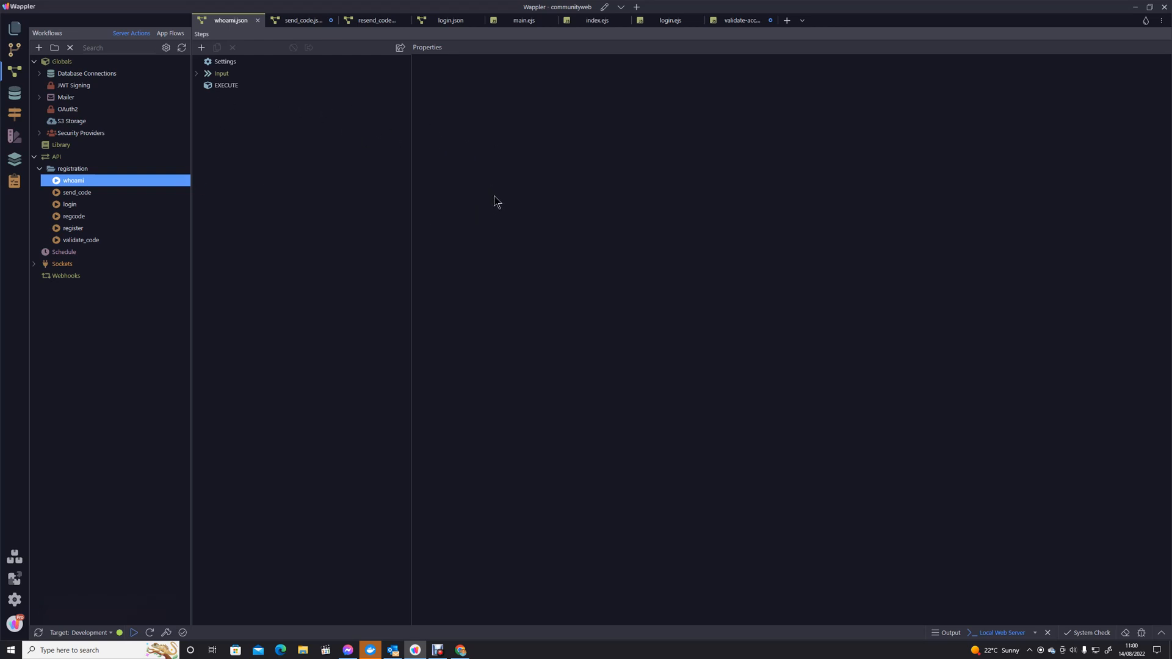
{"action": "mouse_move", "coordinate": [499, 202]}
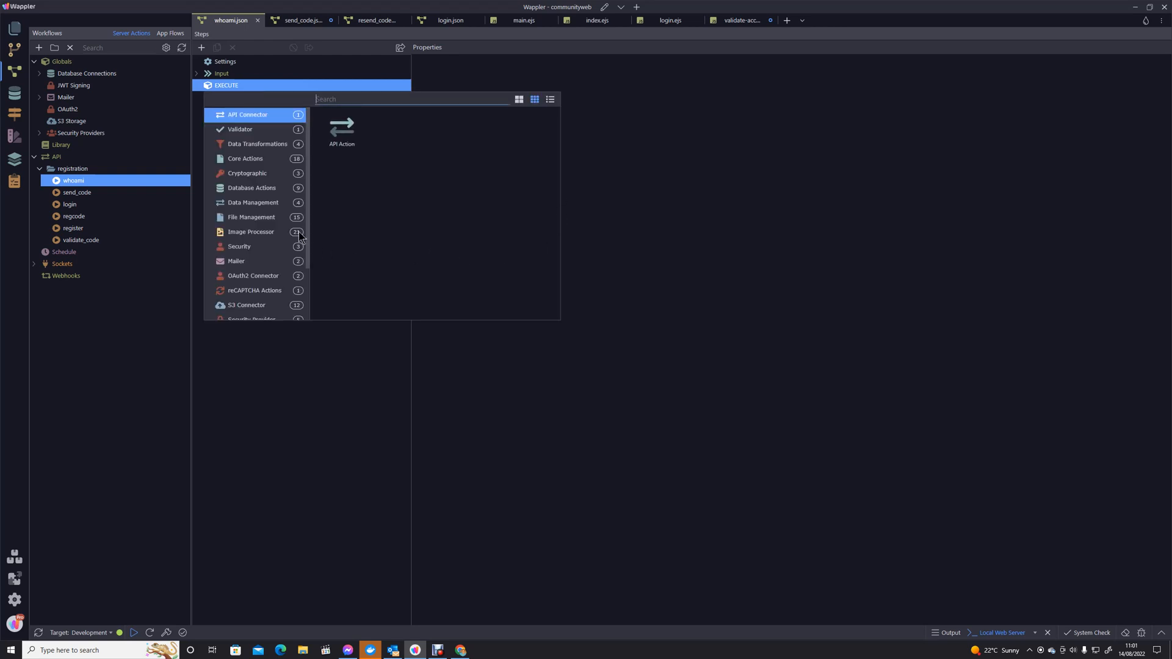
{"action": "mouse_move", "coordinate": [260, 302]}
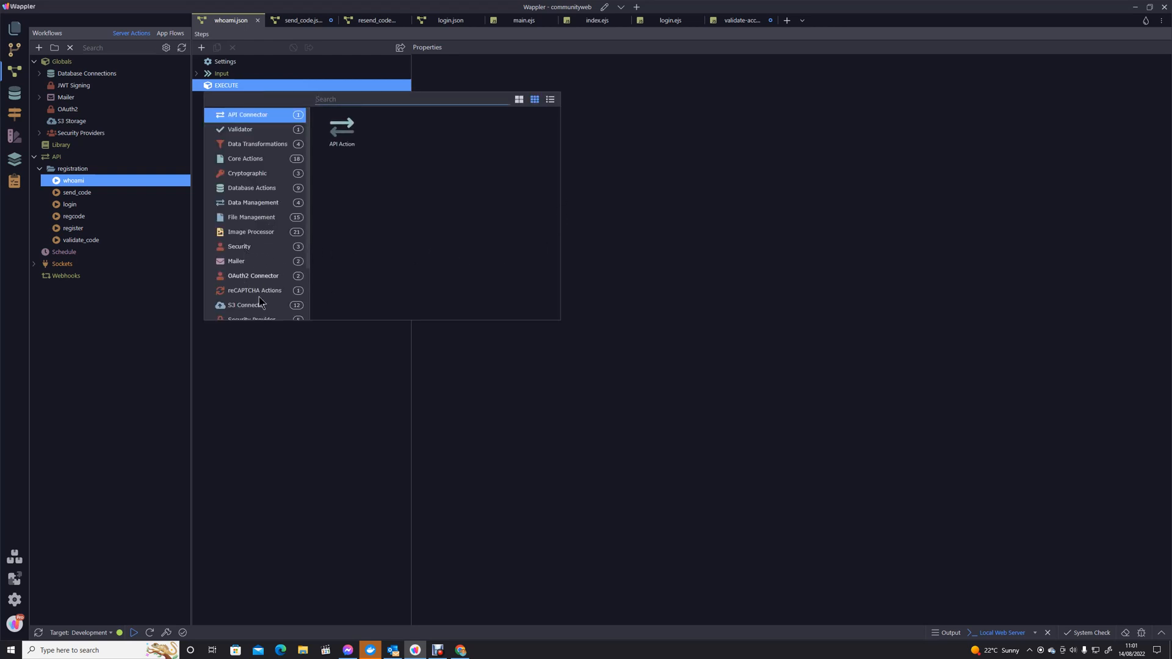
- Add a Security Identify step, then a Database Single Query named query_who_am_i on db
{"action": "scroll", "scroll_direction": "down", "scroll_amount": 3}
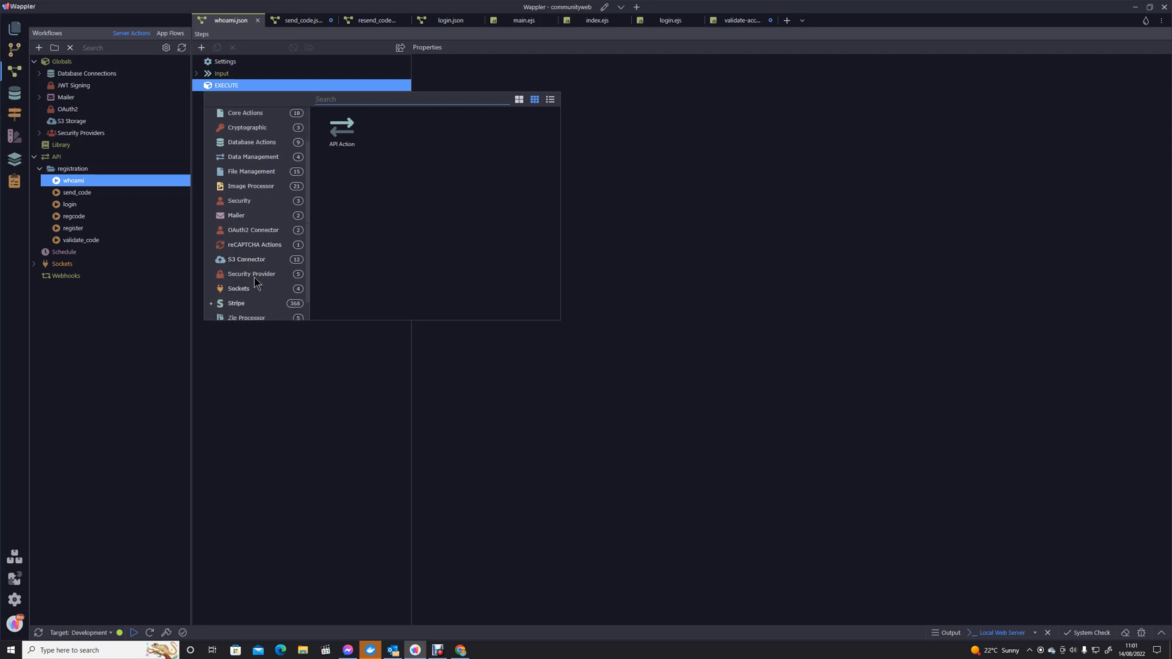
{"action": "left_click", "coordinate": [252, 274]}
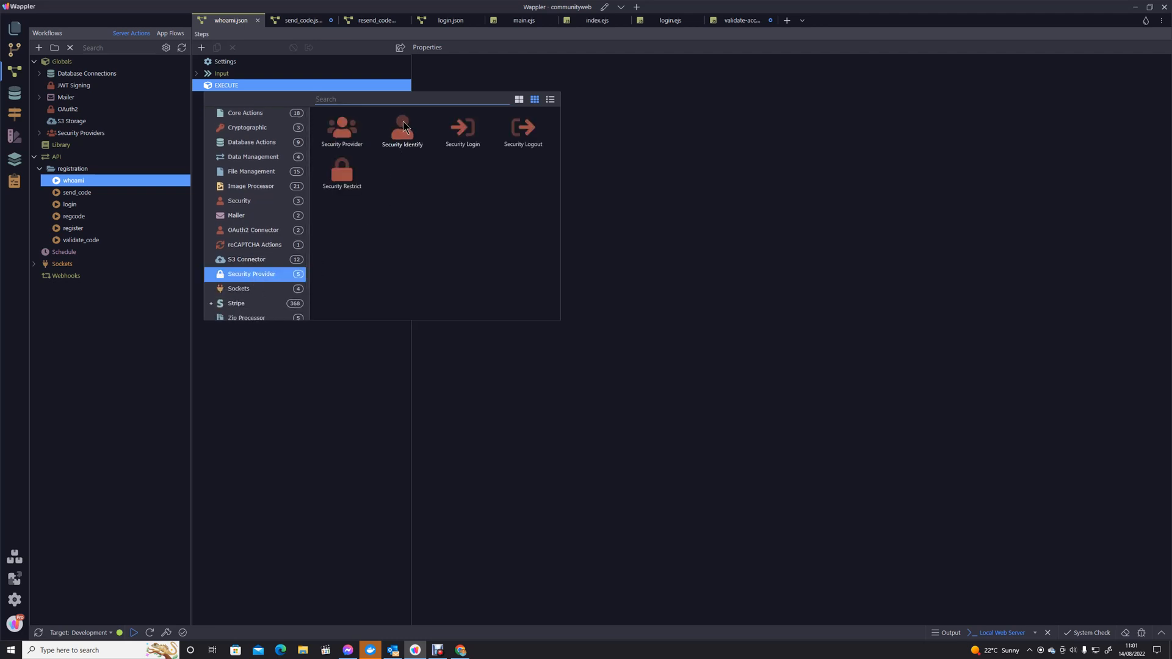
{"action": "left_click", "coordinate": [402, 127]}
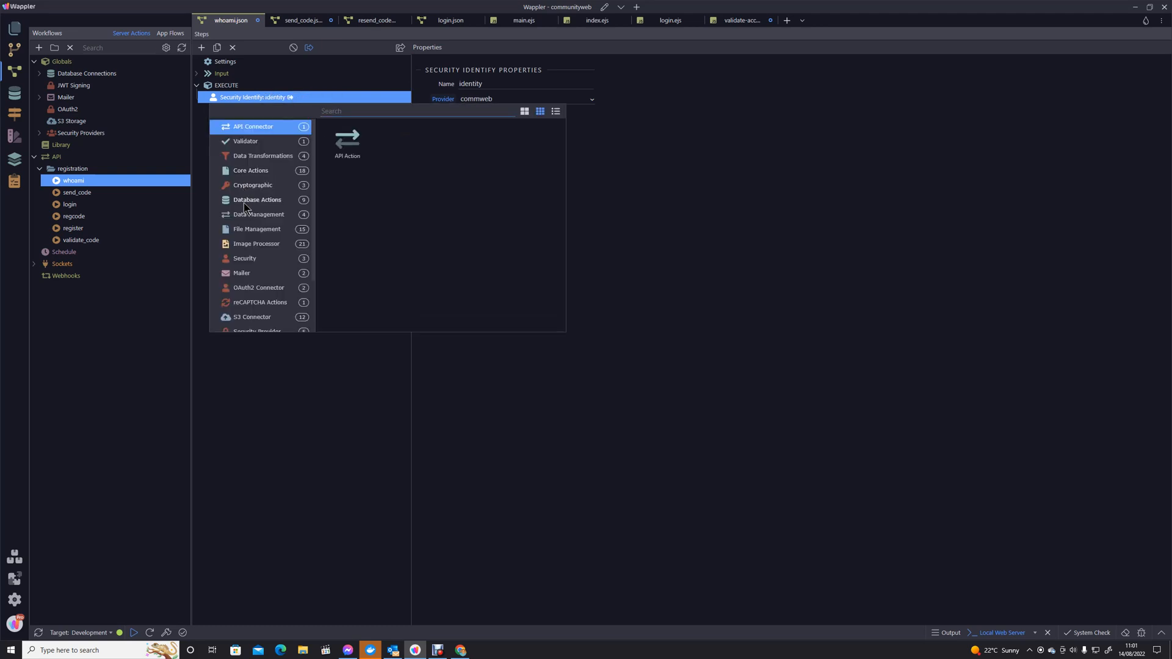
{"action": "left_click", "coordinate": [258, 199]}
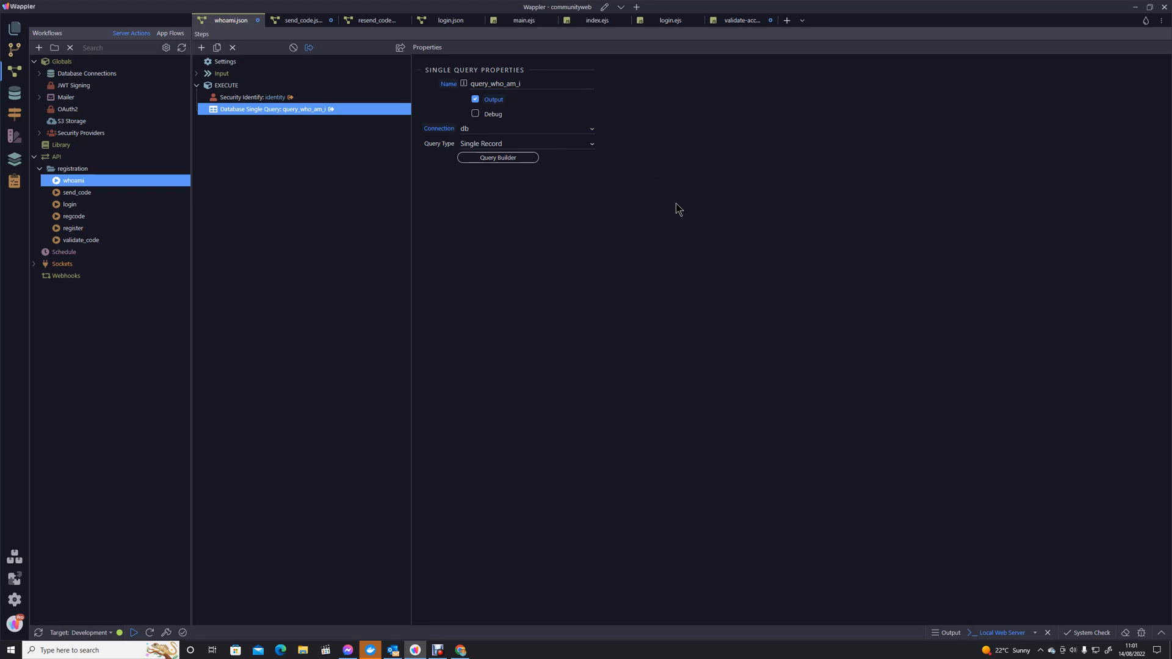
{"action": "mouse_move", "coordinate": [531, 157]}
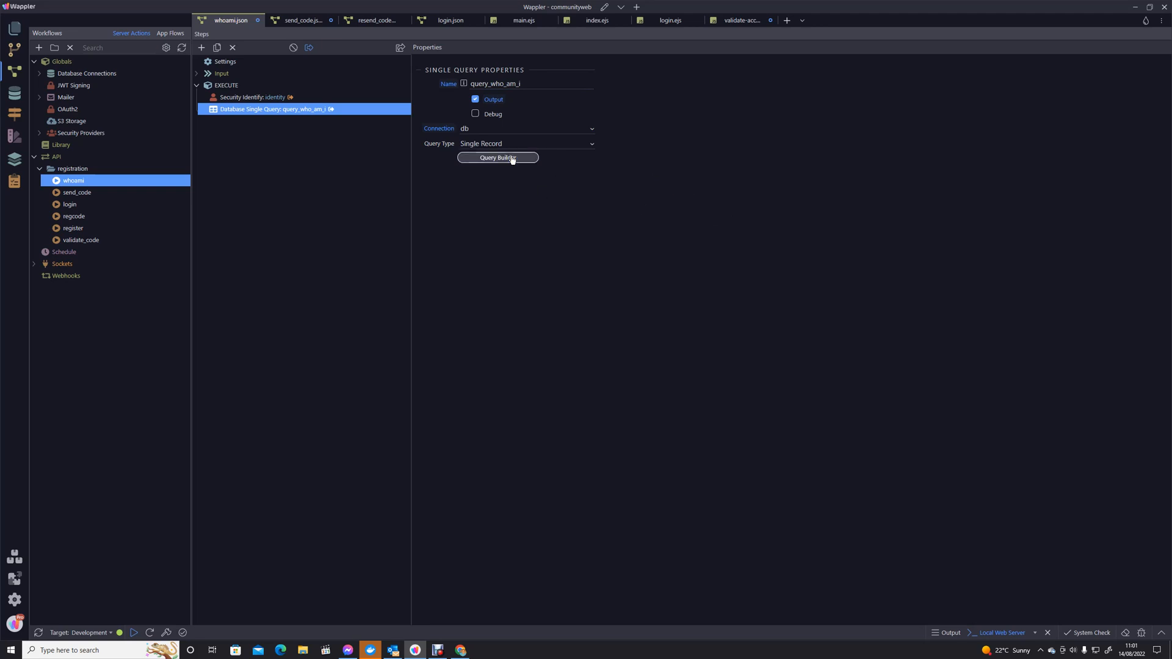
- In Query Builder select first_name, last_name and email from the user table
{"action": "left_click", "coordinate": [497, 158]}
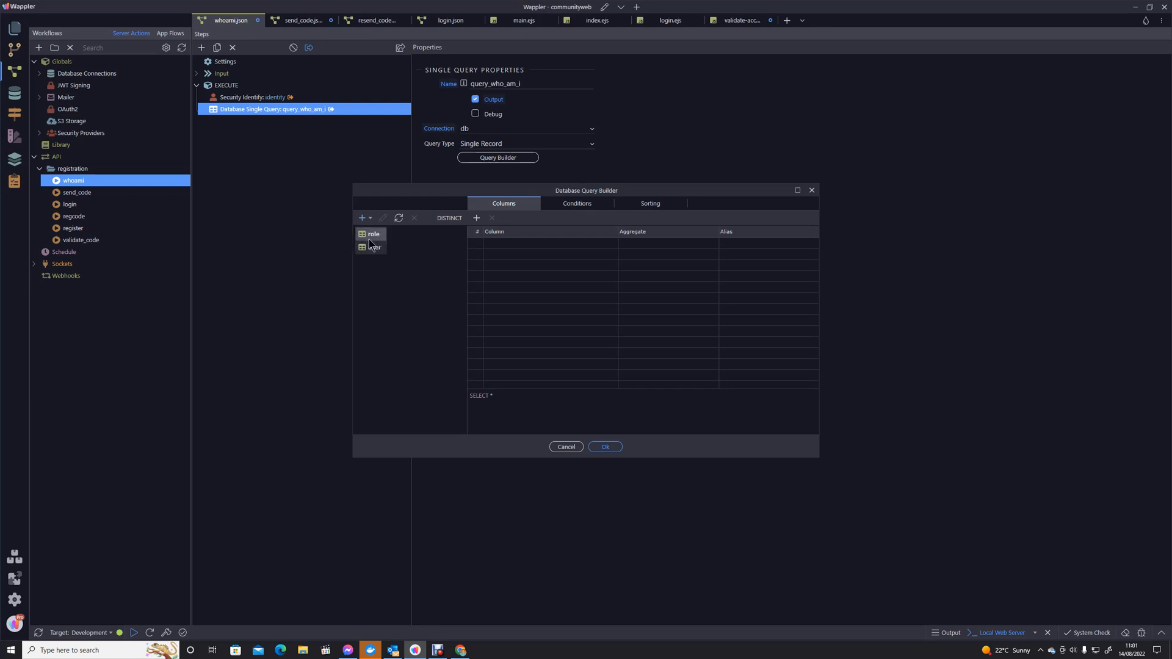
{"action": "left_click", "coordinate": [379, 247]}
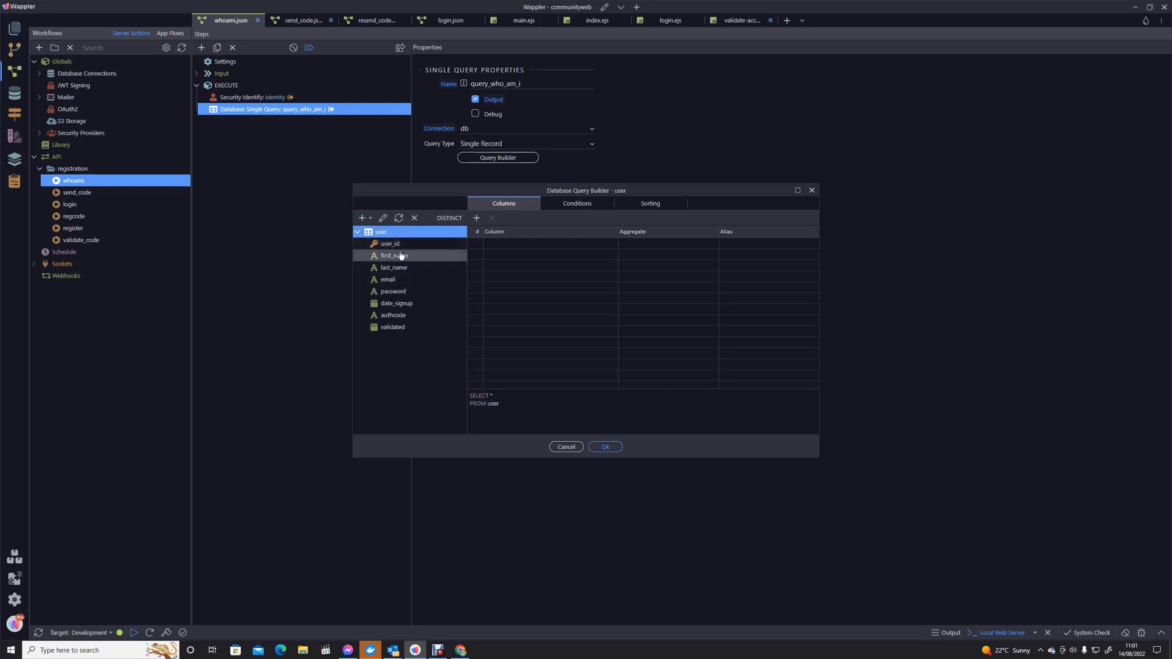
{"action": "double_click", "coordinate": [394, 267]}
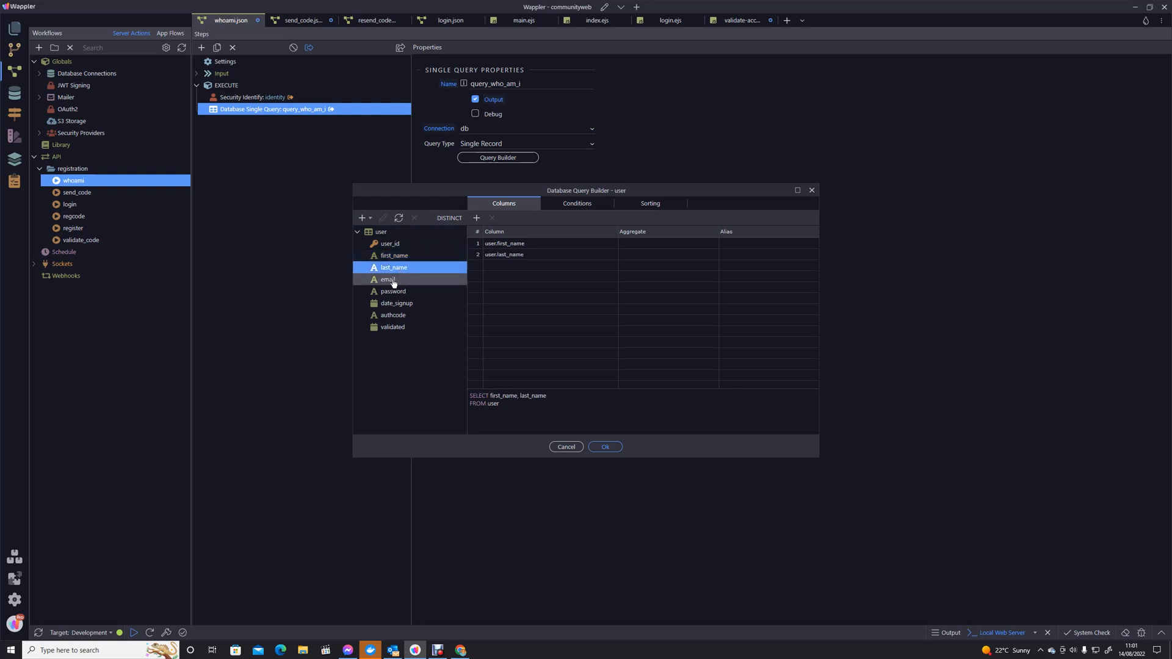
{"action": "double_click", "coordinate": [388, 278]}
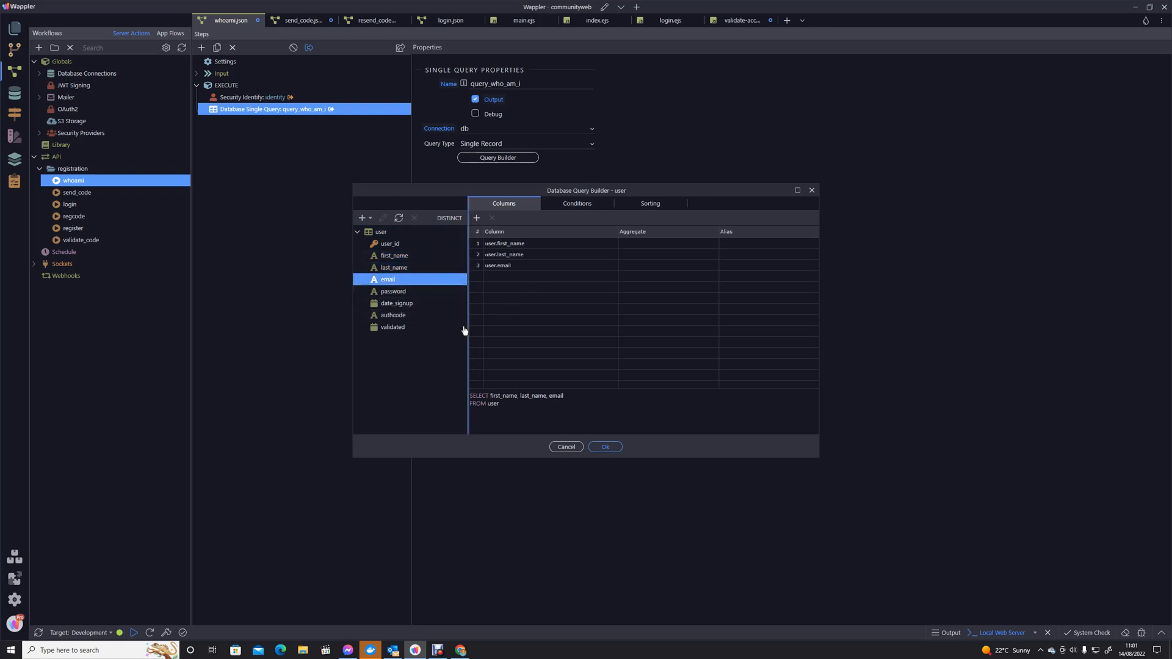
- Add the condition user_id equals {{identity}} and apply the query
{"action": "left_click", "coordinate": [577, 204]}
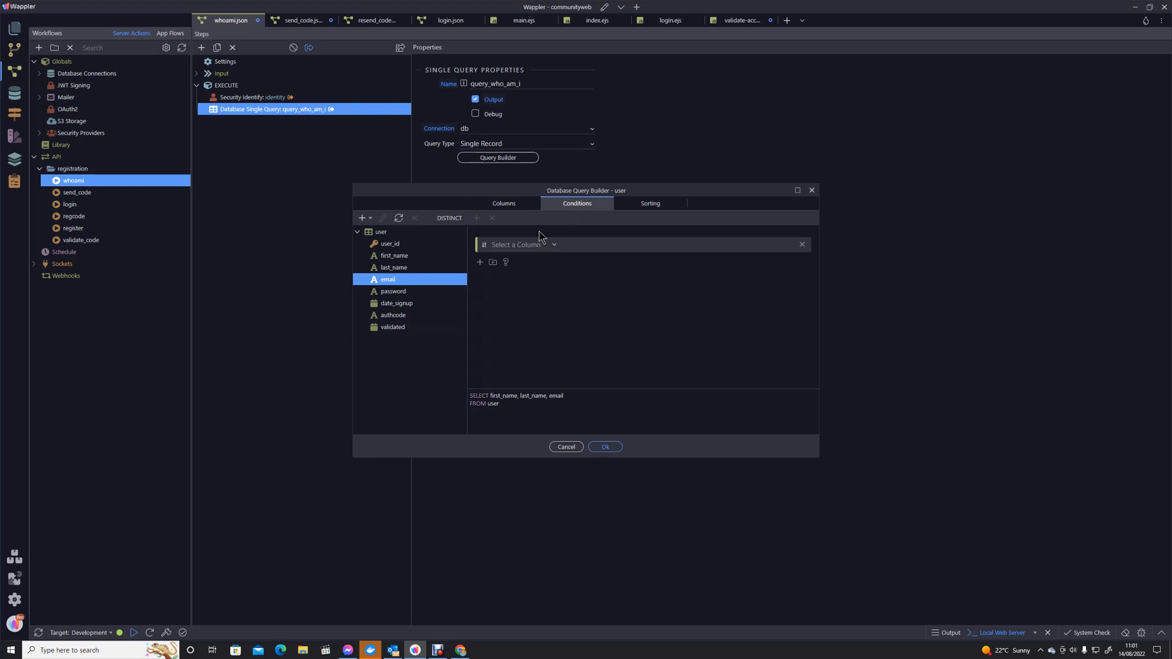
{"action": "left_click", "coordinate": [521, 244]}
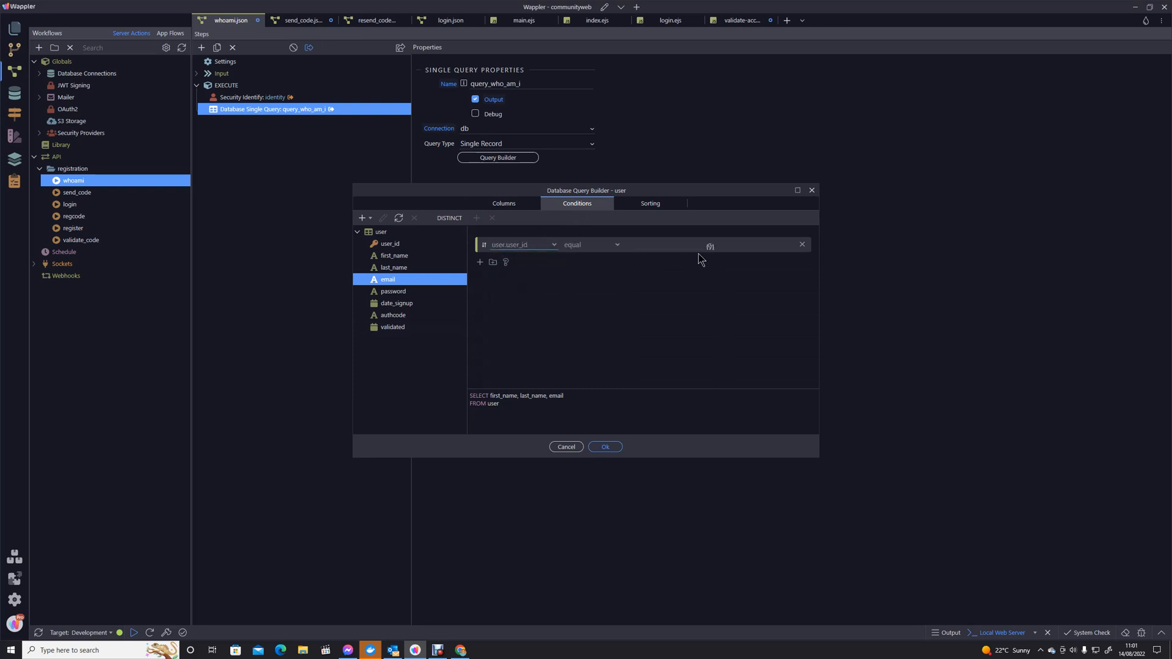
{"action": "left_click", "coordinate": [710, 245]}
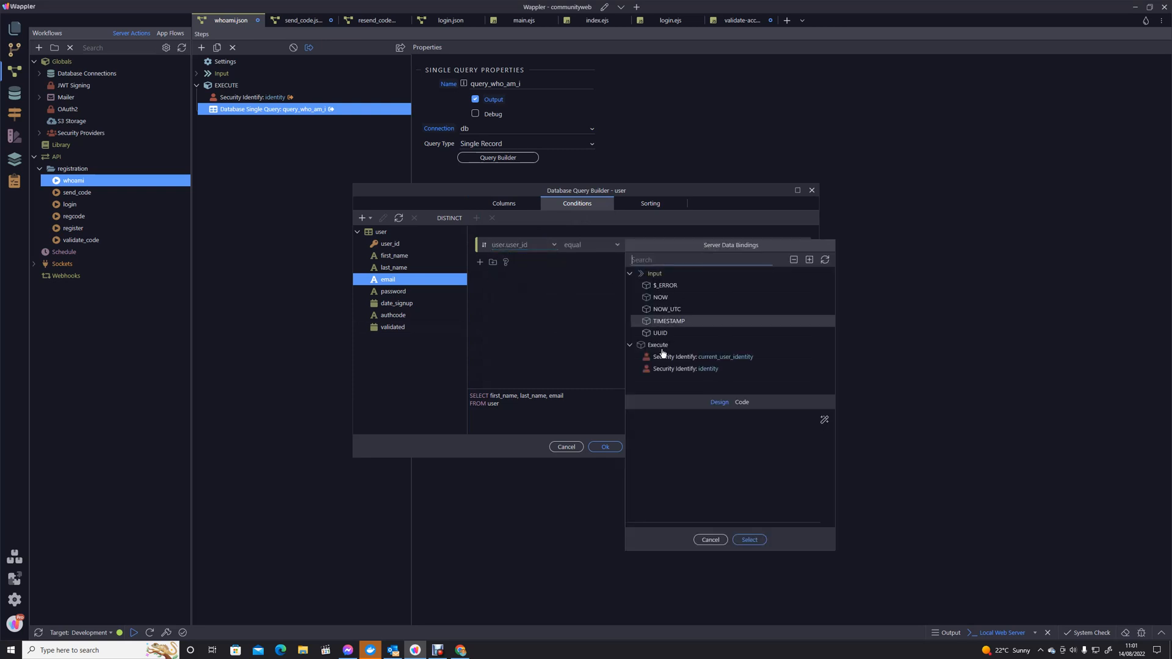
{"action": "left_click", "coordinate": [683, 367]}
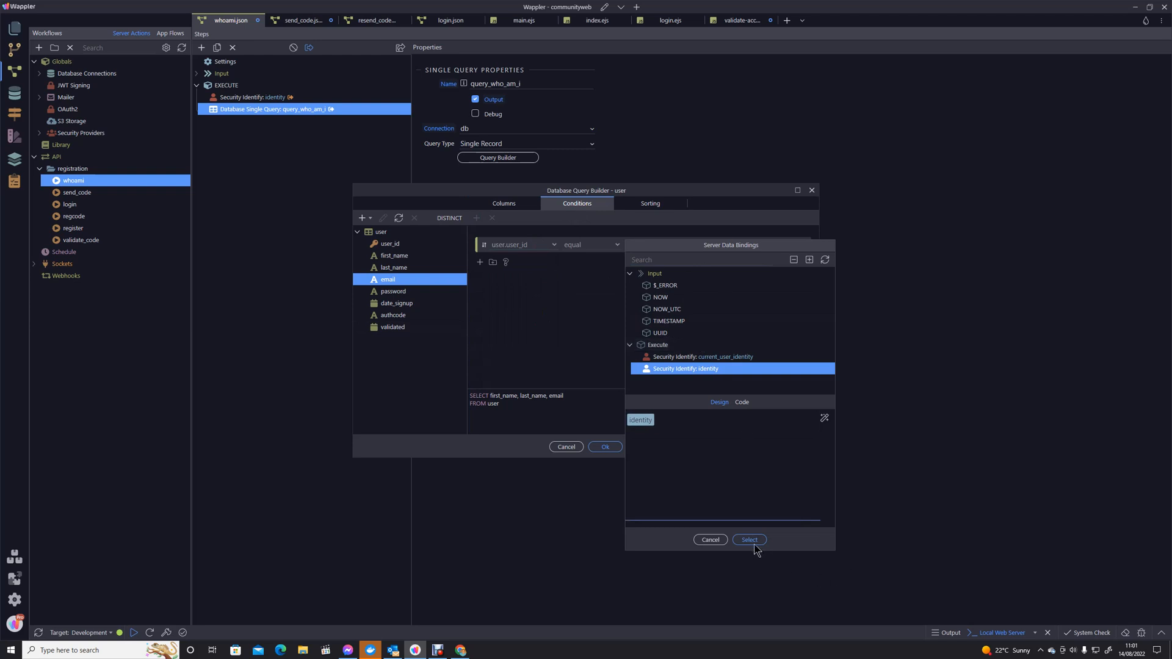
{"action": "left_click", "coordinate": [748, 539]}
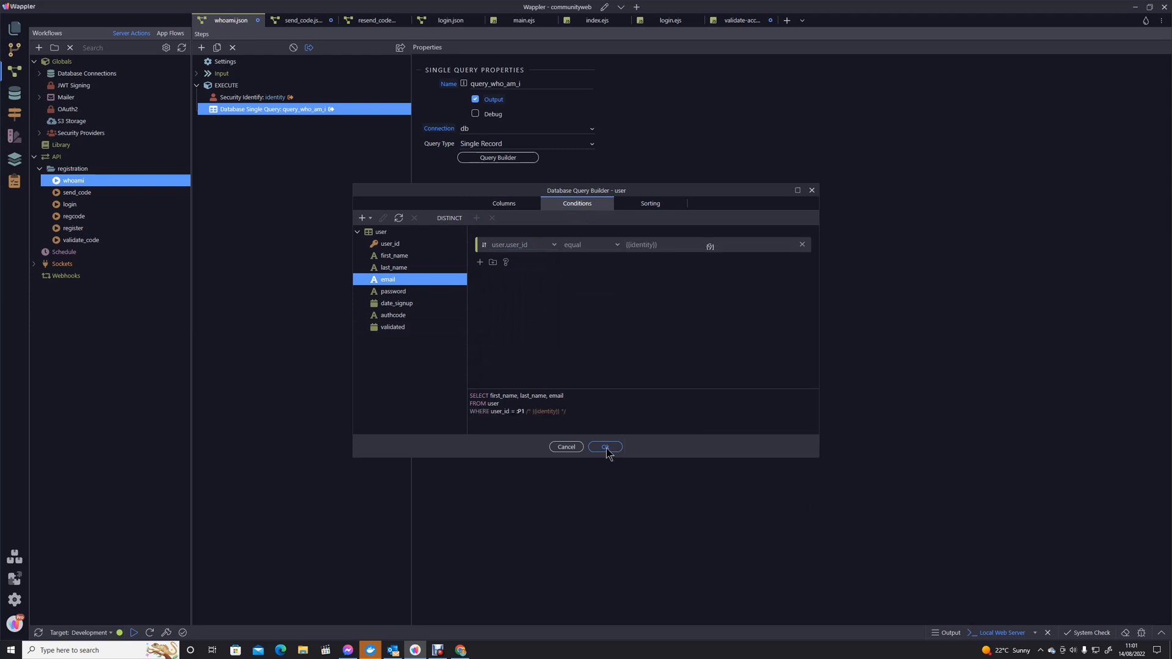
{"action": "left_click", "coordinate": [604, 446]}
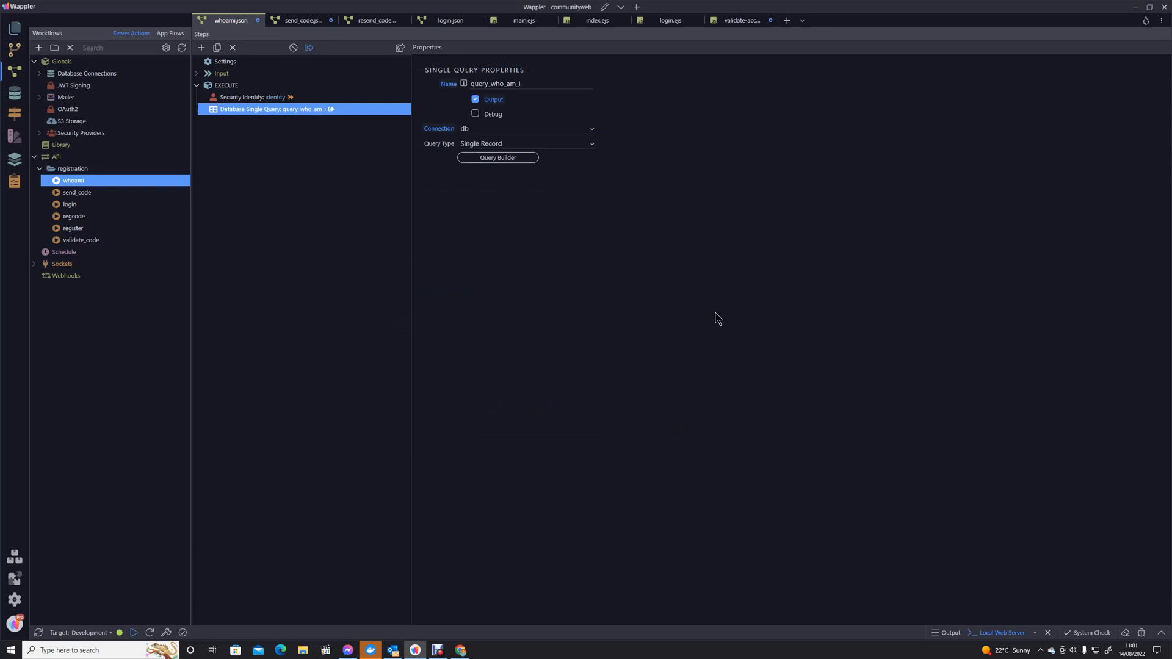
{"action": "mouse_move", "coordinate": [712, 311]}
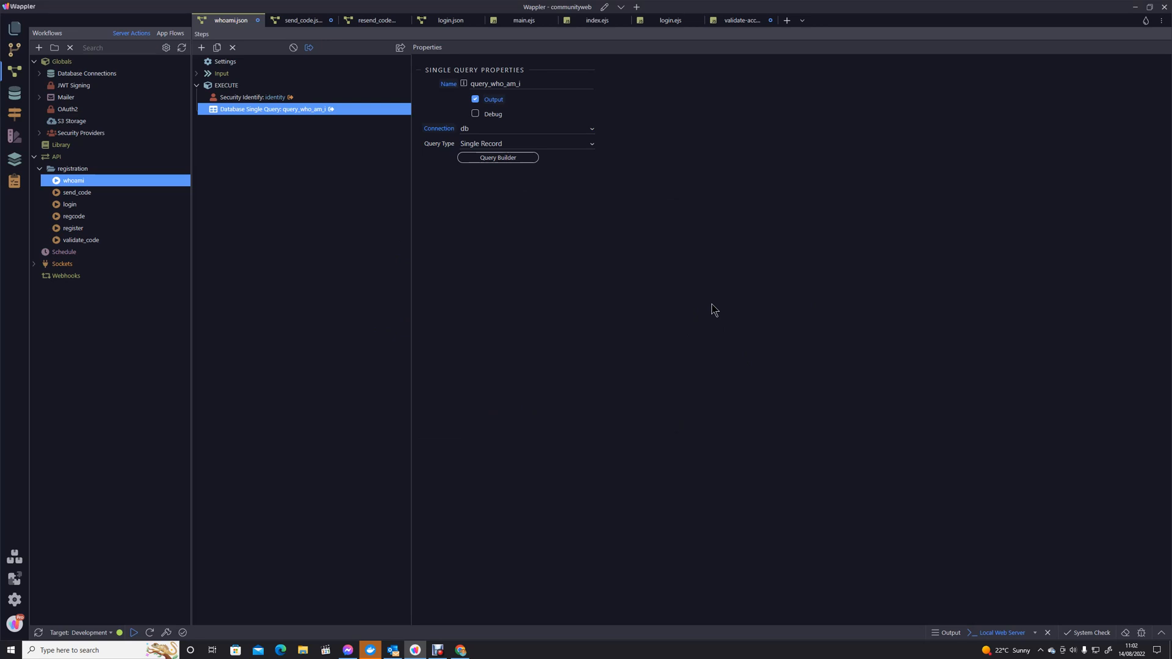
{"action": "key", "text": "ctrl+s"}
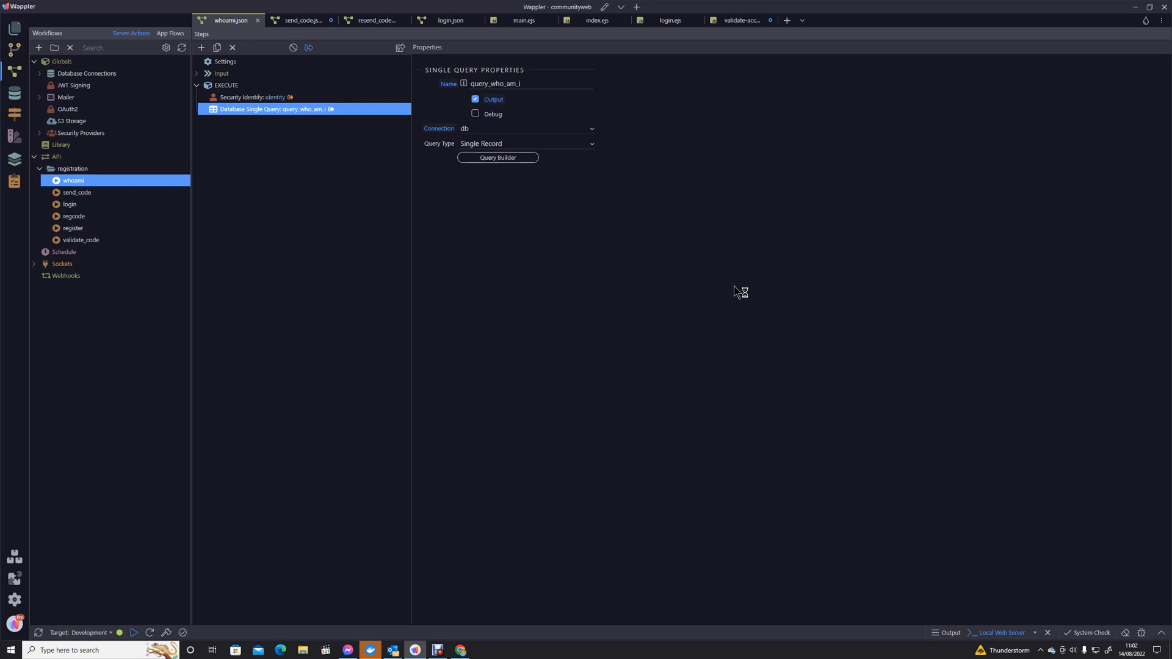
{"action": "mouse_move", "coordinate": [739, 21]}
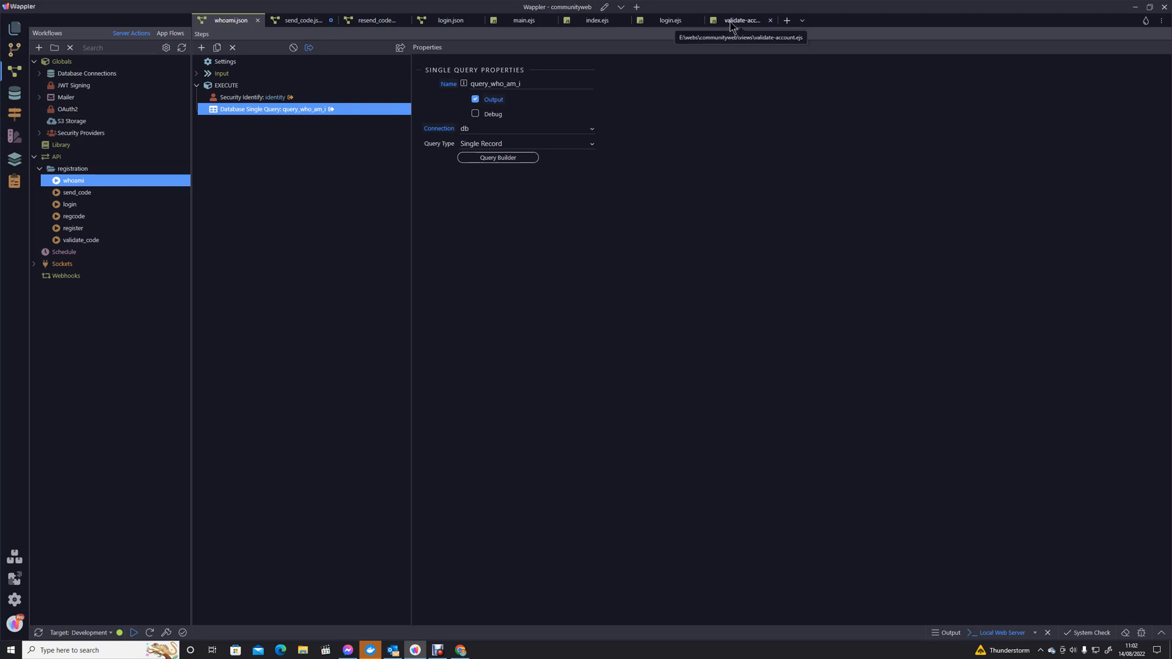
- Add Server Connect conn_whoami linked to /api/registration/whoami on validate-account and save
{"action": "left_click", "coordinate": [740, 21]}
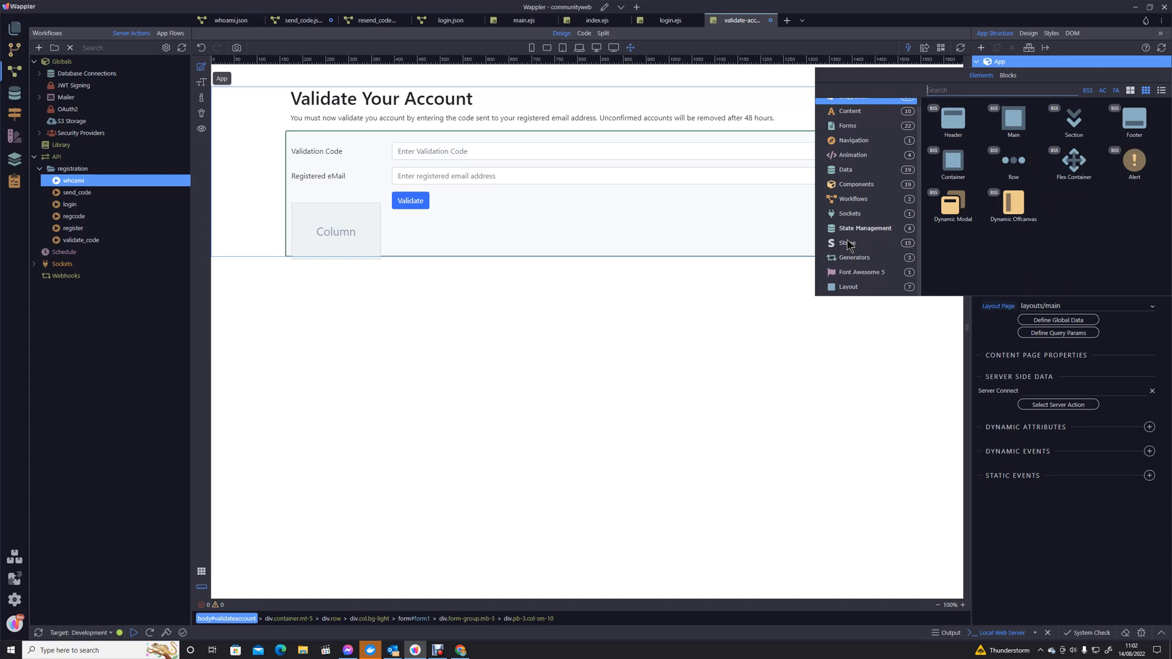
{"action": "left_click", "coordinate": [864, 229]}
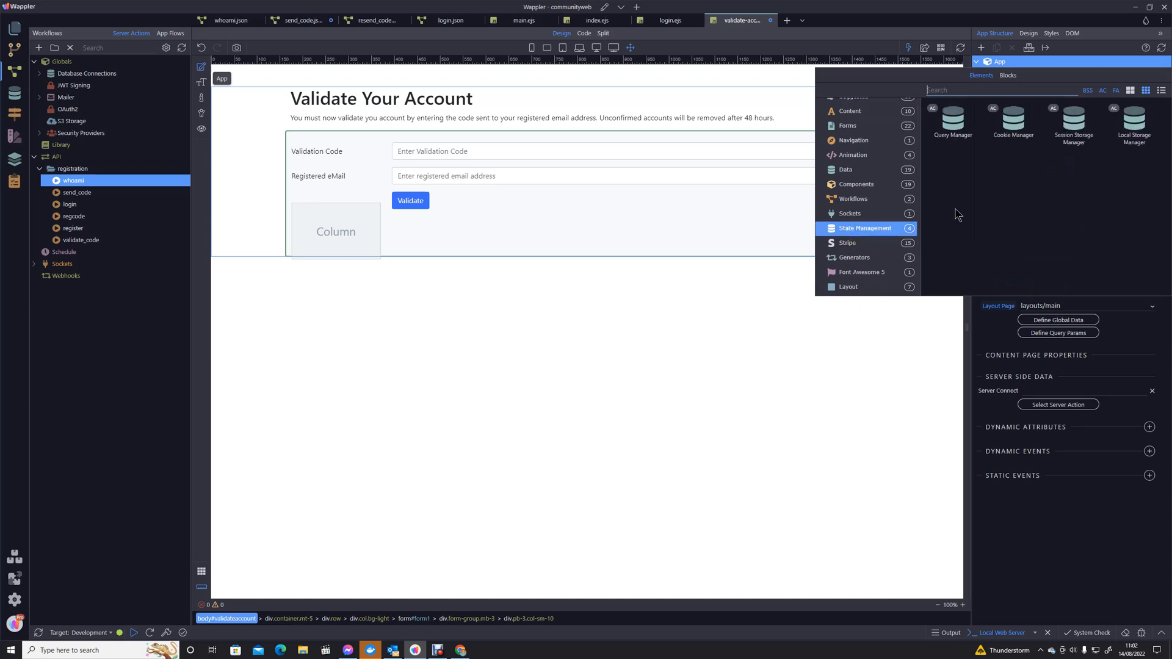
{"action": "left_click", "coordinate": [845, 170]}
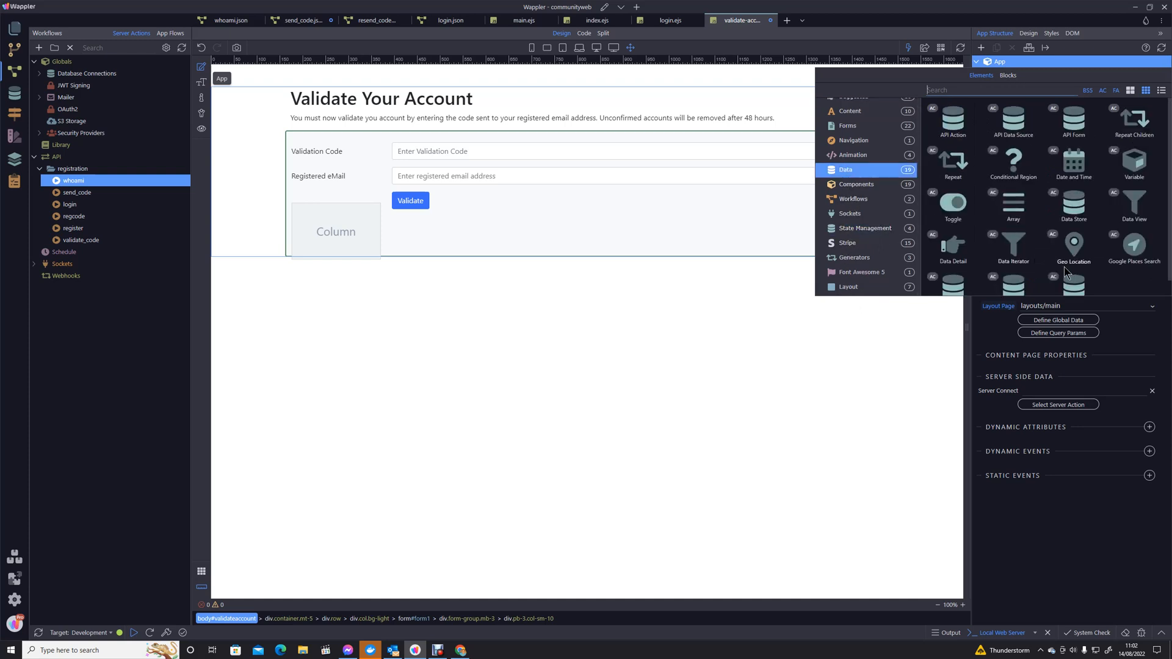
{"action": "left_click", "coordinate": [1042, 72]}
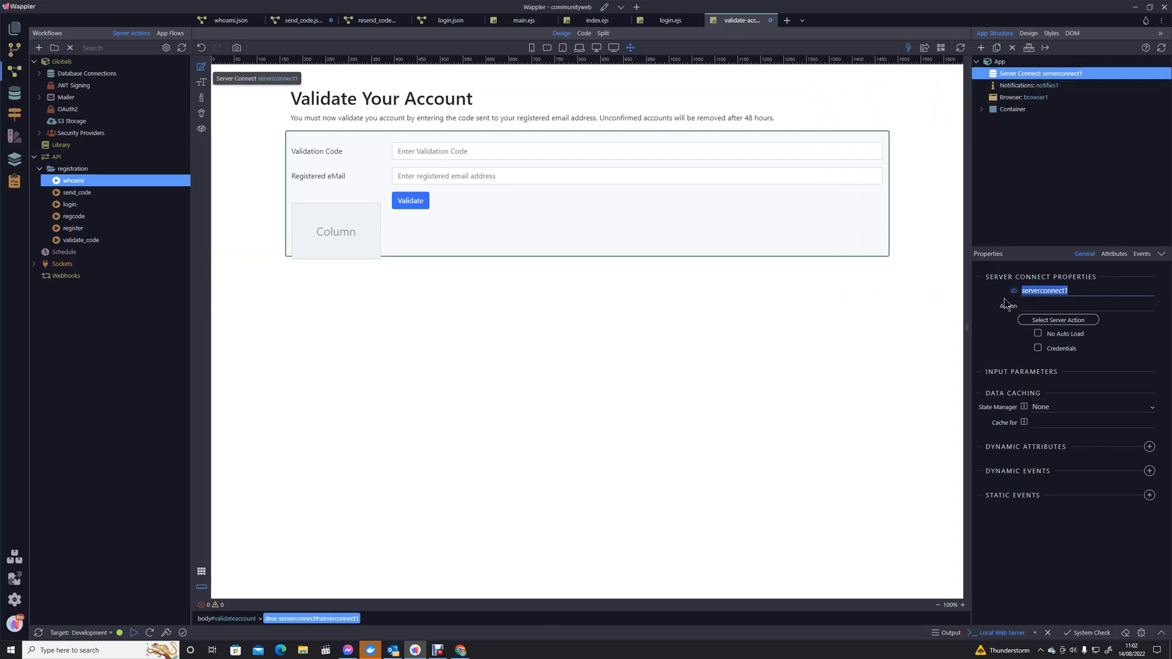
{"action": "type", "text": "conn_whoami"}
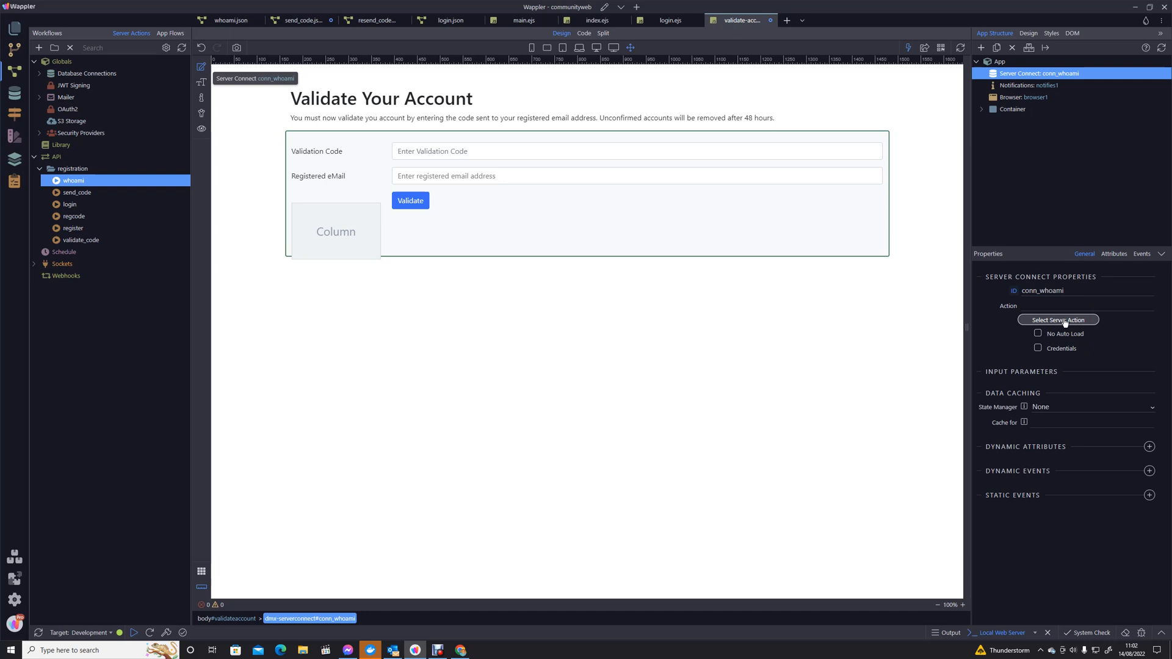
{"action": "left_click", "coordinate": [1058, 320]}
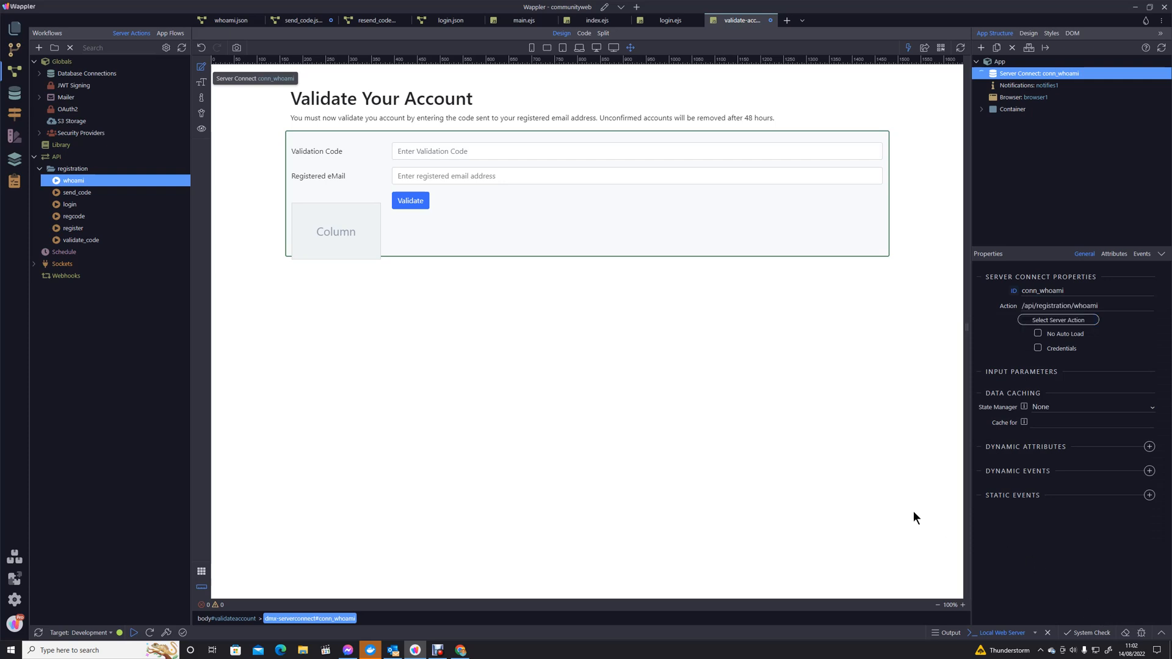
{"action": "mouse_move", "coordinate": [628, 380]}
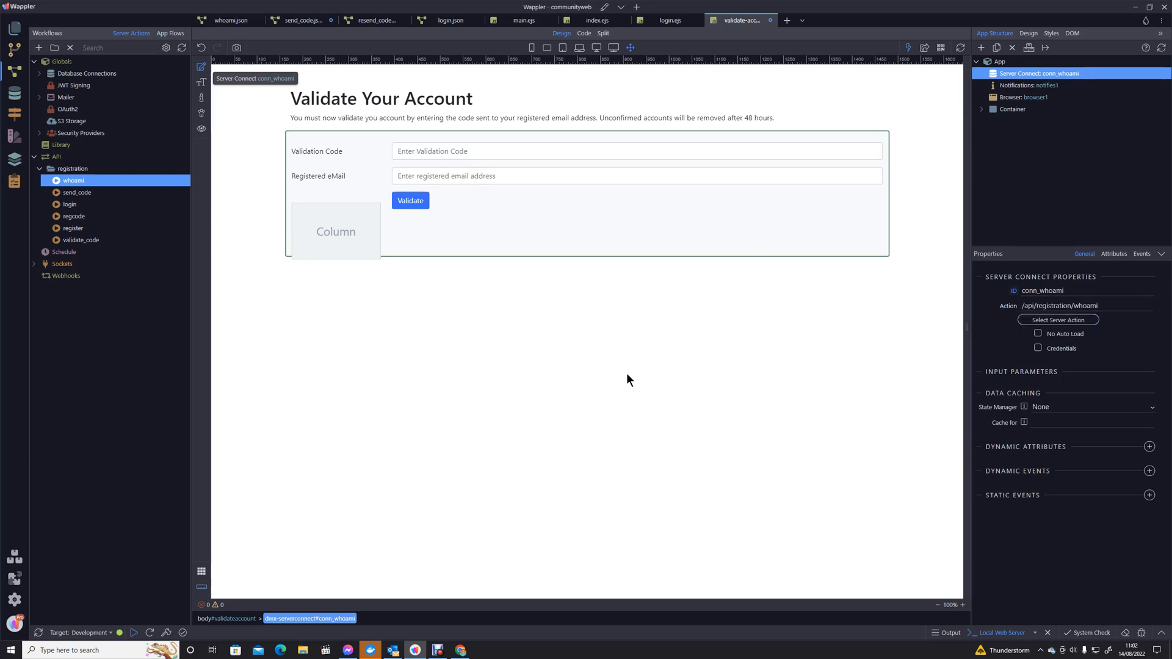
{"action": "mouse_move", "coordinate": [594, 355]}
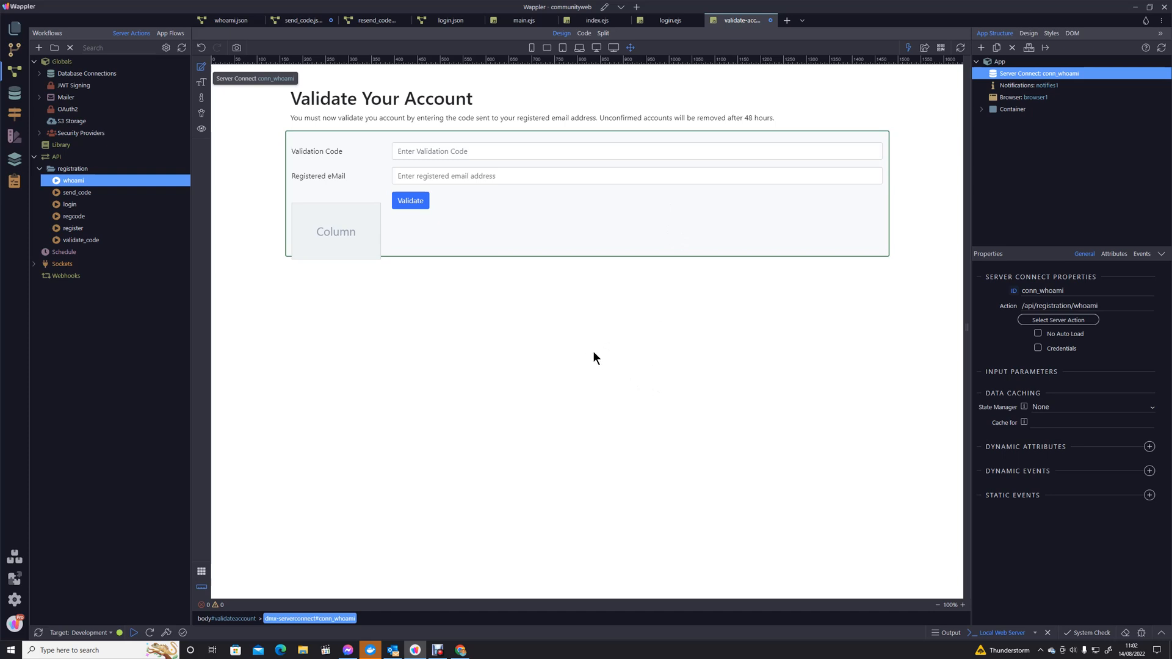
{"action": "key", "text": "ctrl+s"}
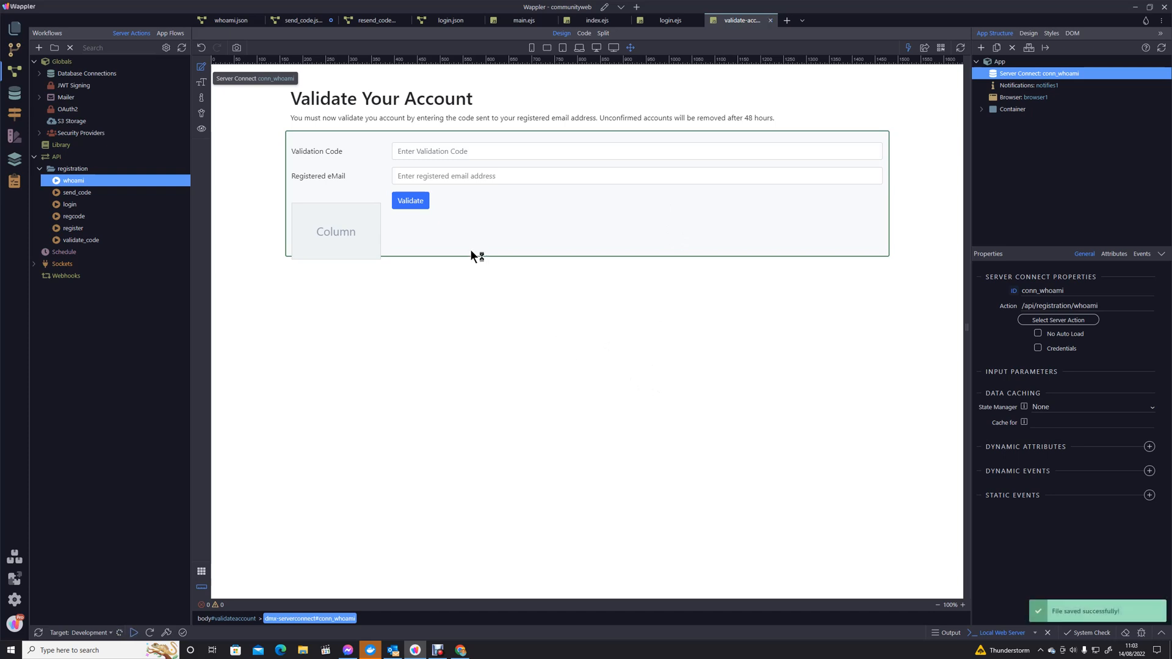
- Add an API action named send_authcode in the registration folder
{"action": "right_click", "coordinate": [72, 168]}
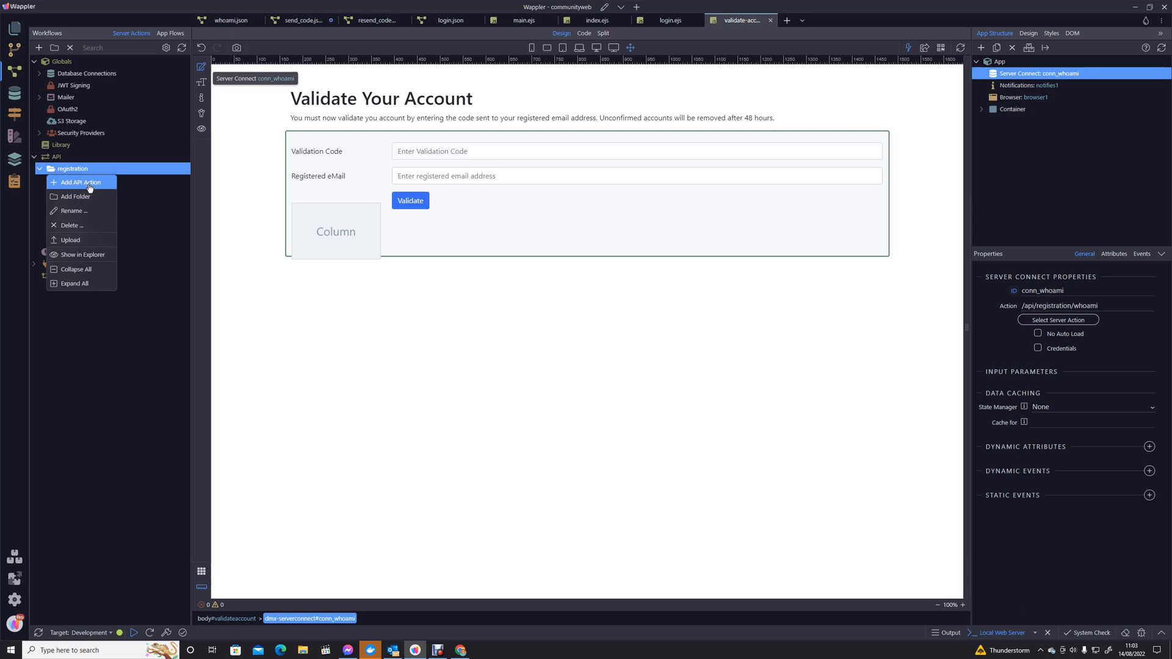
{"action": "left_click", "coordinate": [79, 181]}
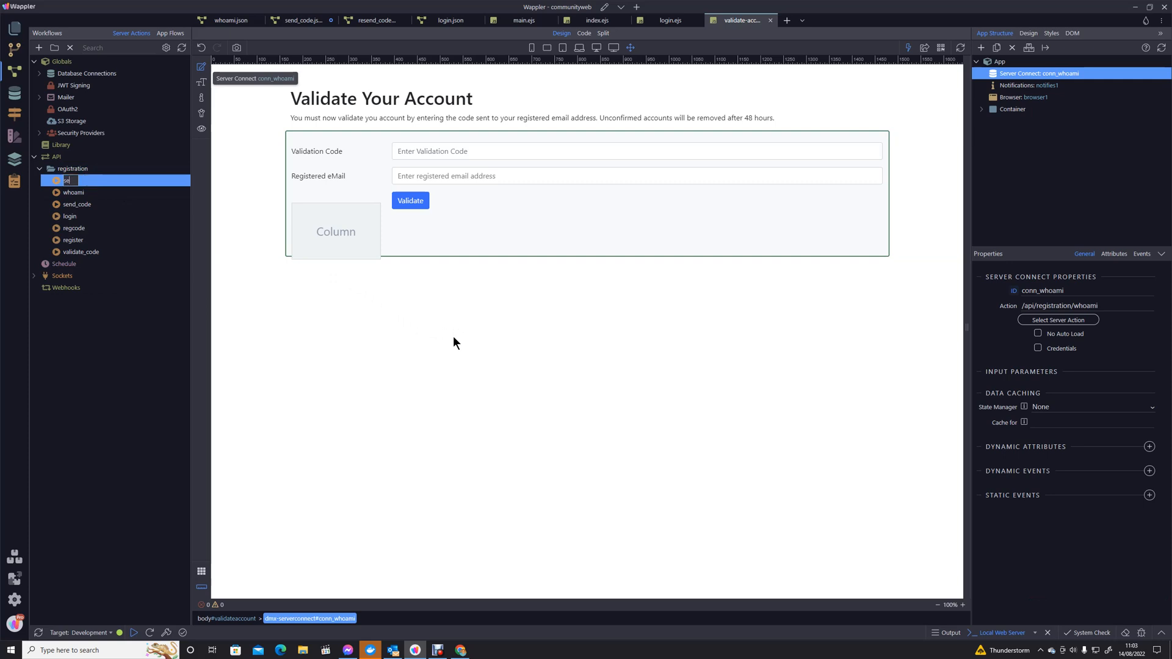
{"action": "type", "text": "sendcode"}
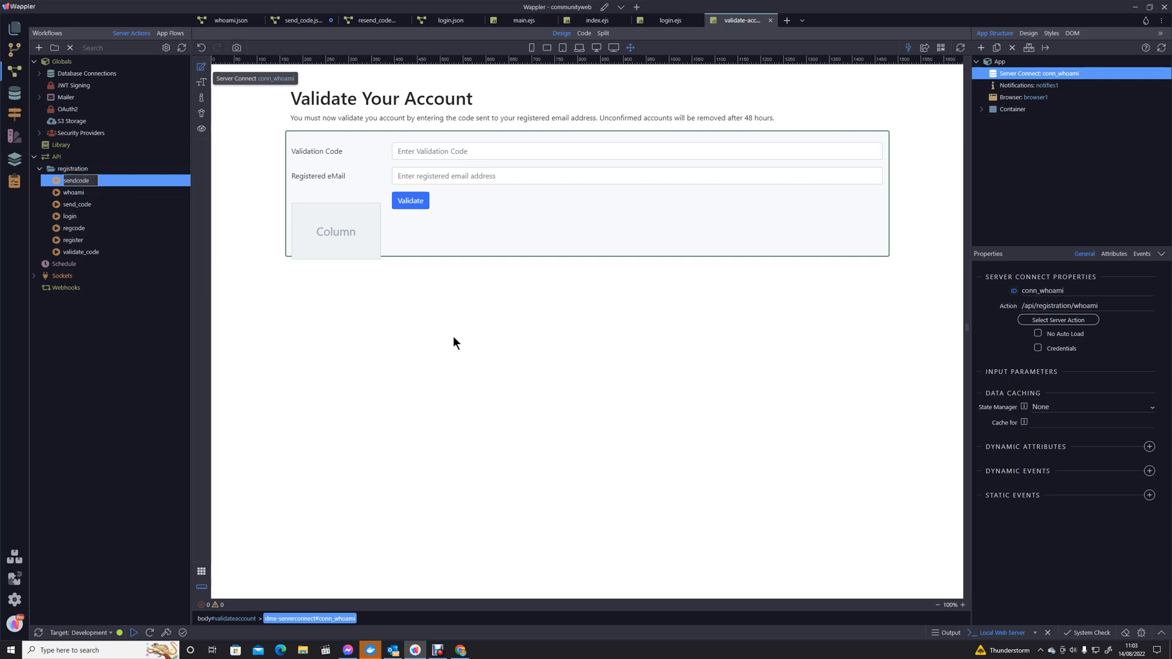
{"action": "double_click", "coordinate": [76, 181]}
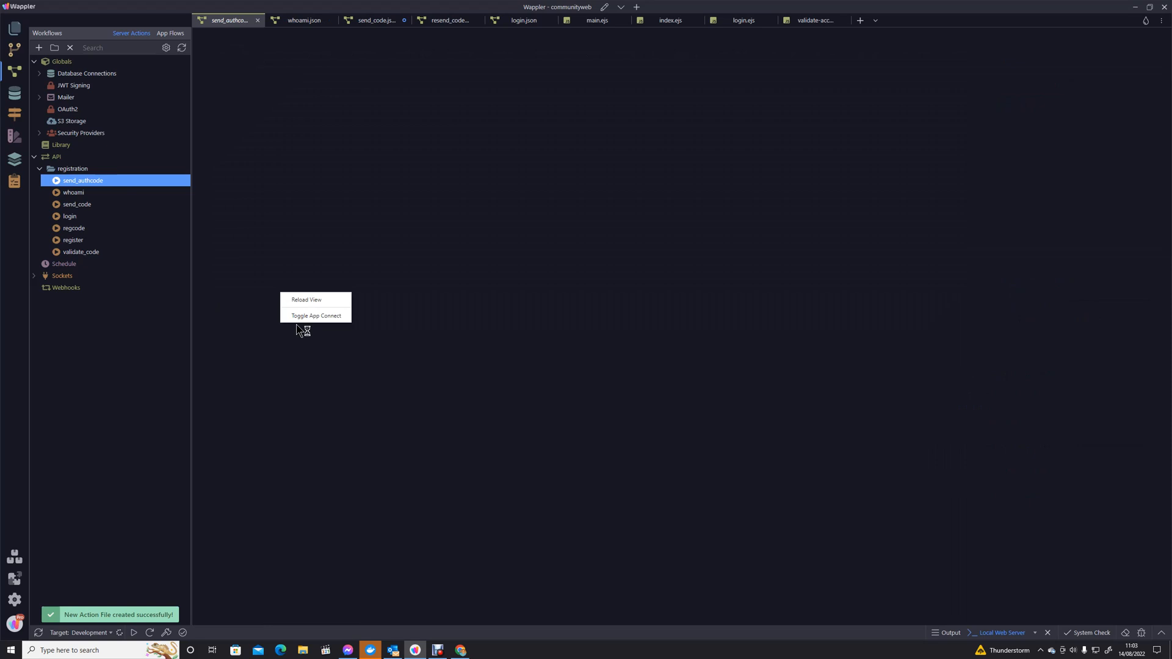
- Add a Database Single Query on the user authcode with a condition; it fails validation
{"action": "left_click", "coordinate": [305, 301]}
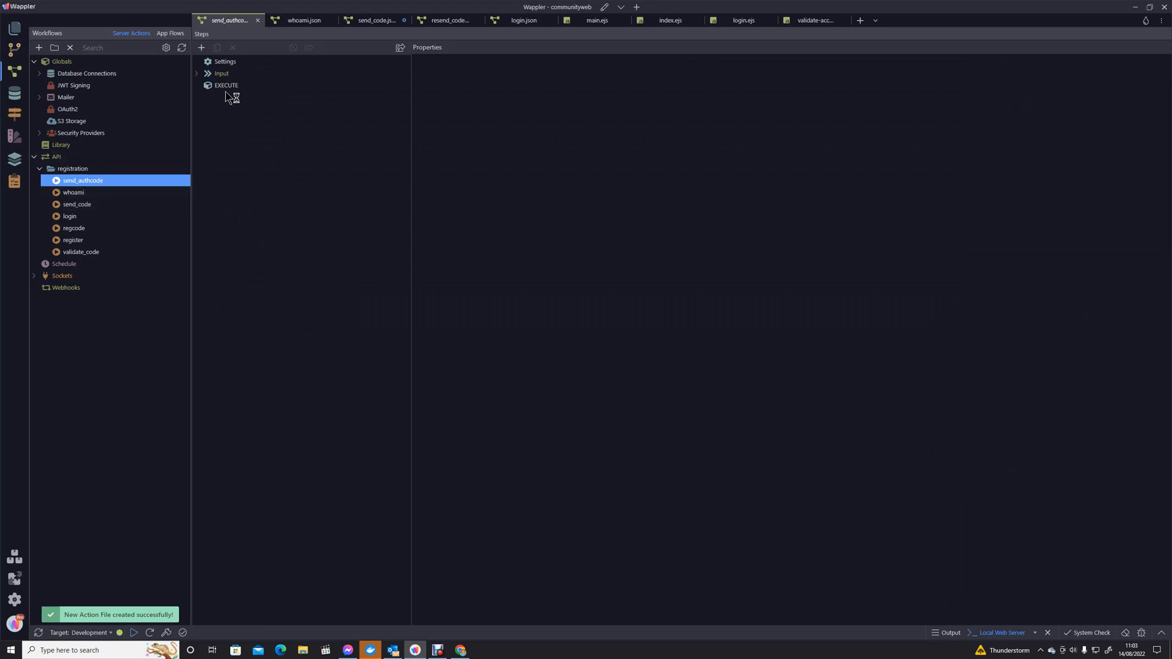
{"action": "right_click", "coordinate": [227, 84]}
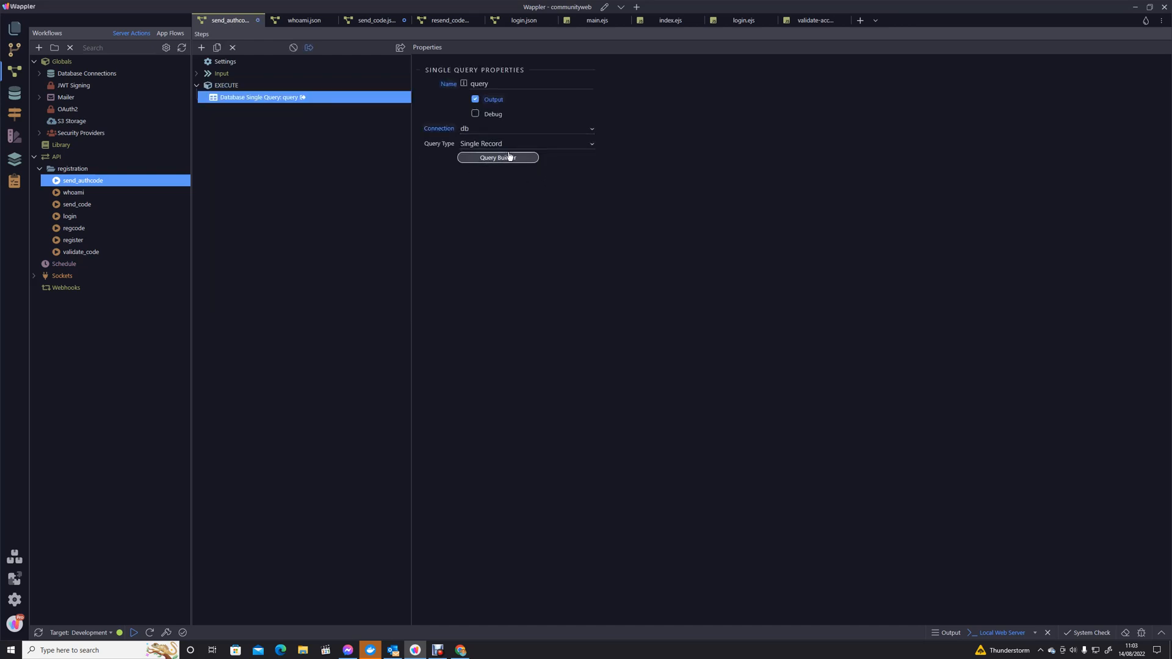
{"action": "left_click", "coordinate": [496, 157]}
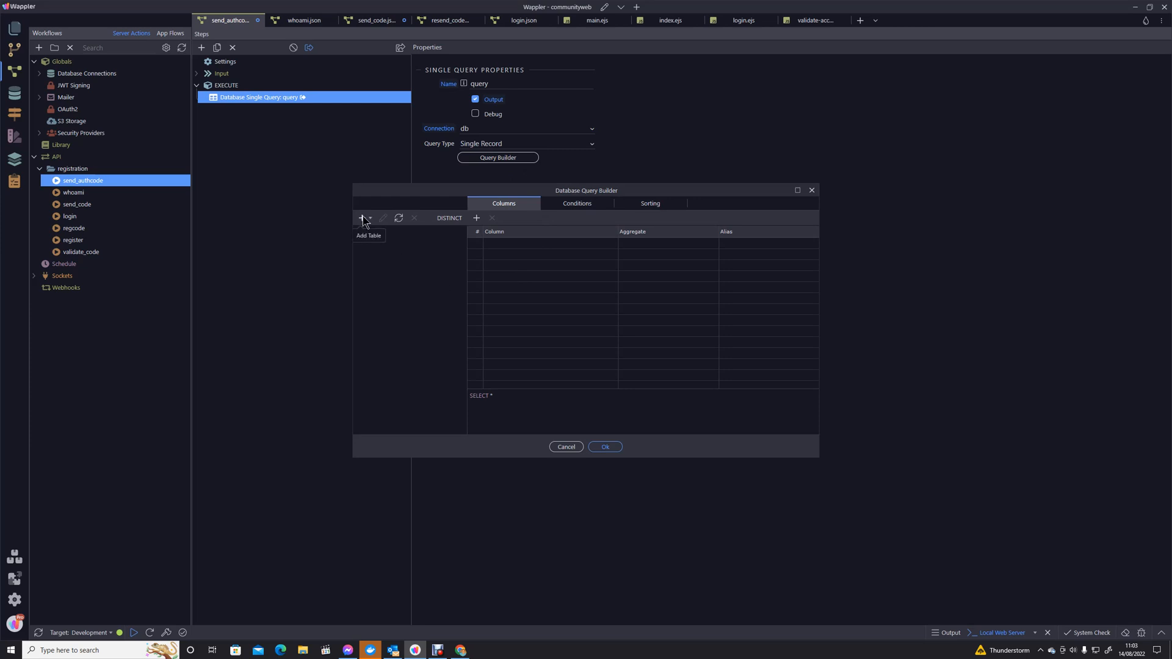
{"action": "left_click", "coordinate": [362, 218]}
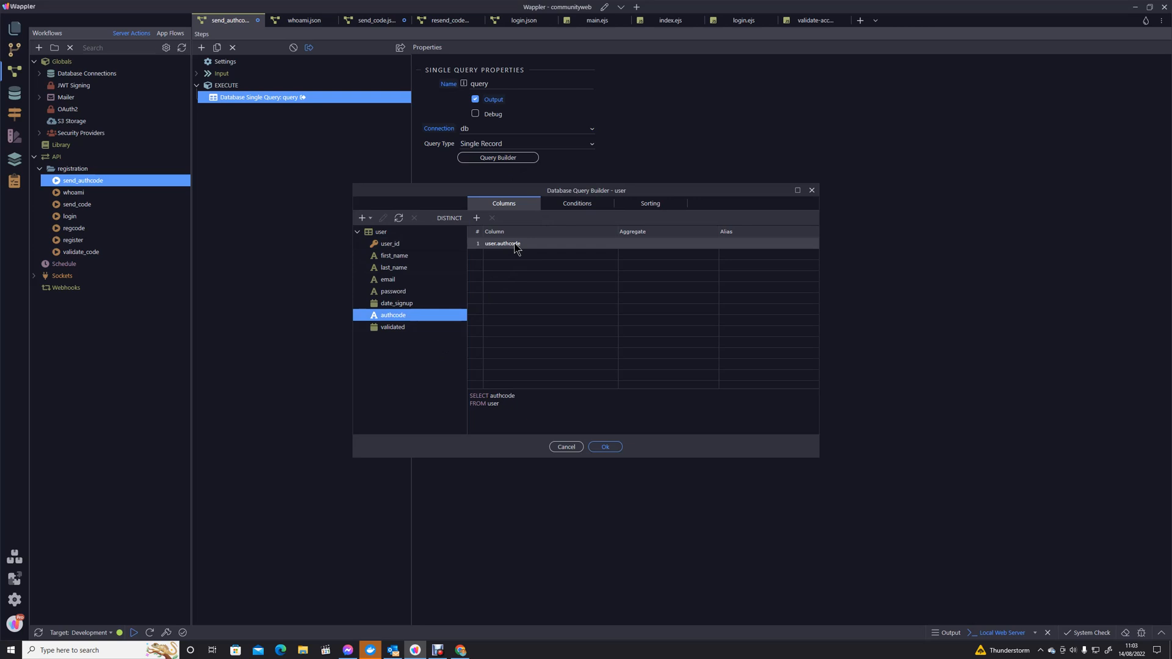
{"action": "left_click", "coordinate": [576, 204]}
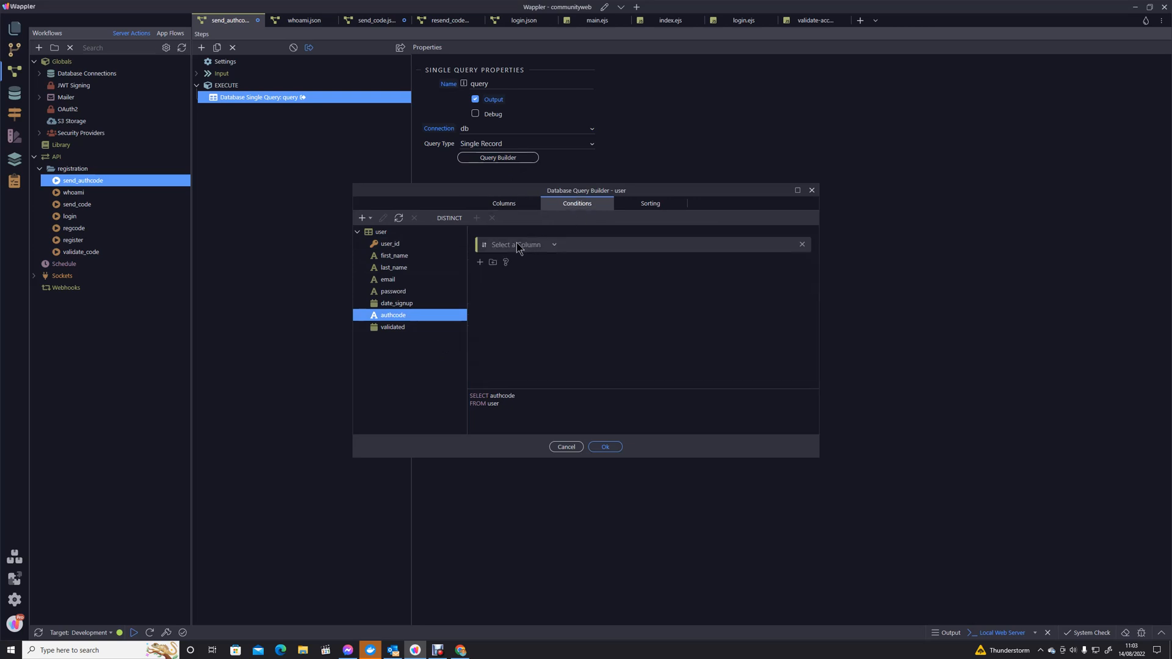
{"action": "left_click", "coordinate": [516, 245]}
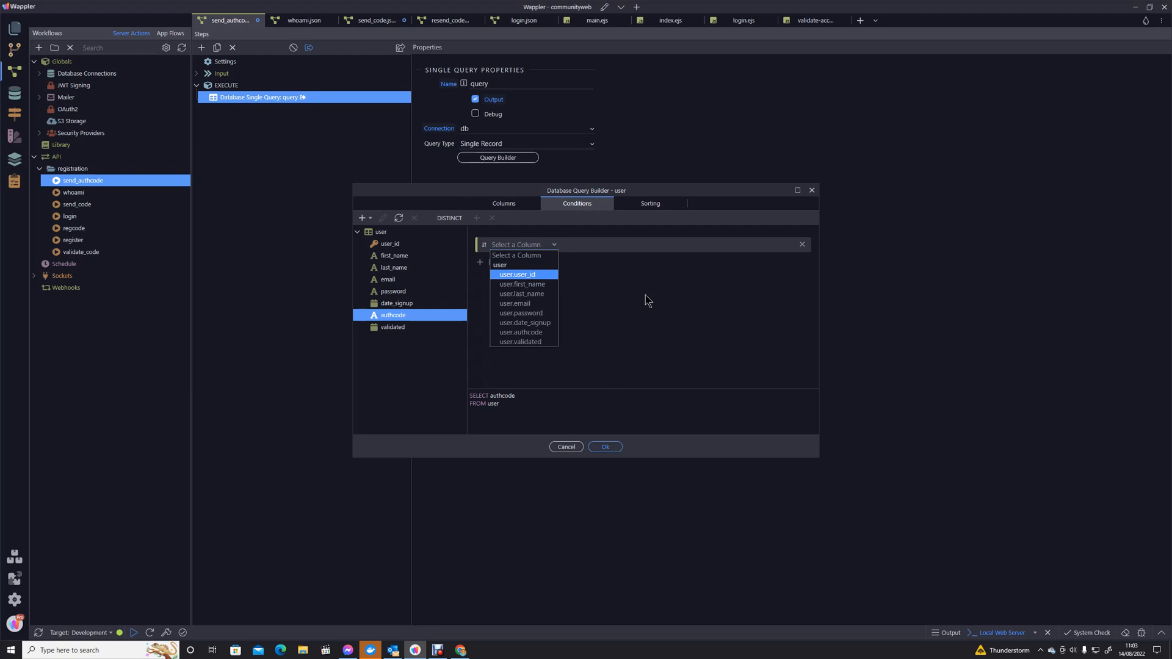
{"action": "mouse_move", "coordinate": [515, 282]}
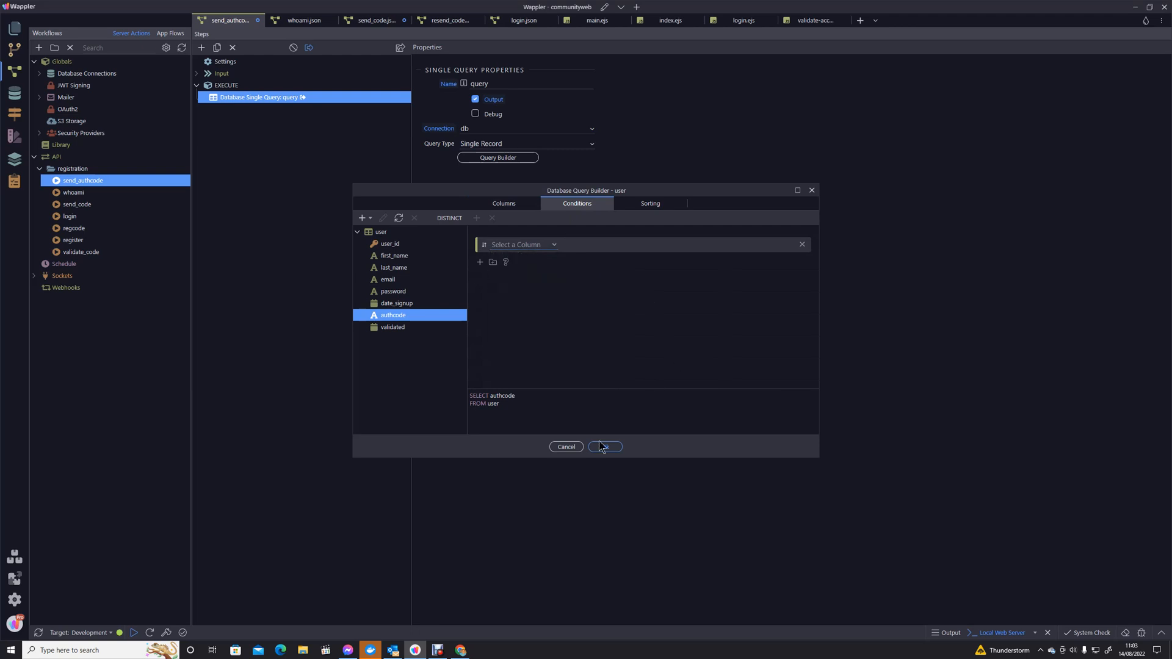
{"action": "left_click", "coordinate": [604, 446]}
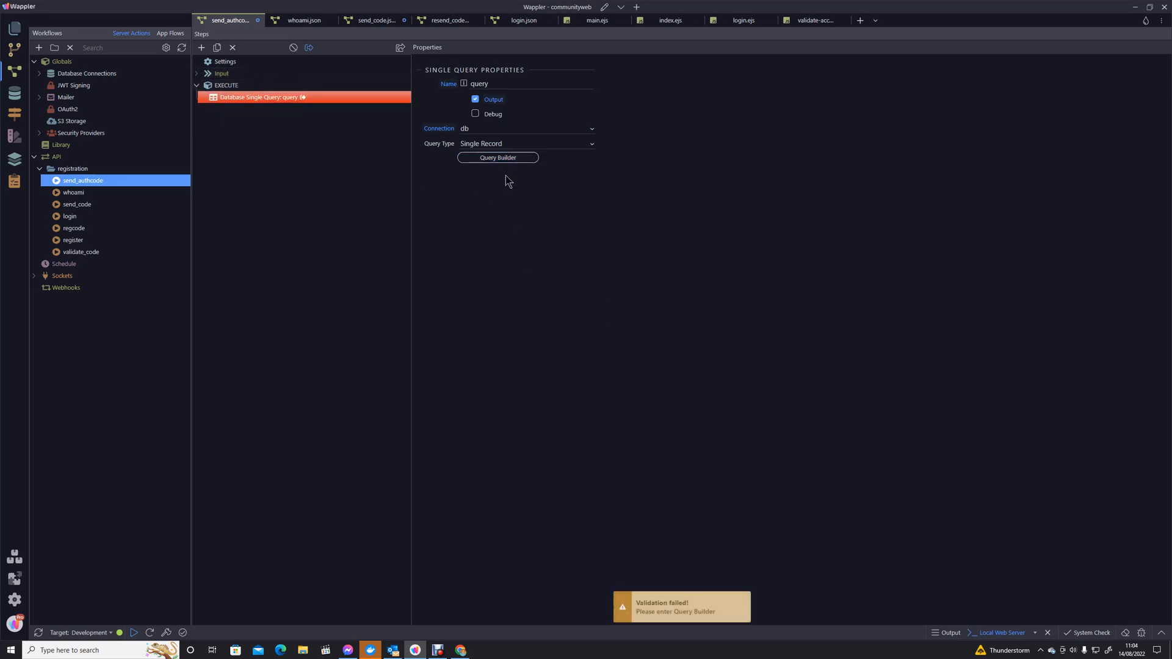
- Delete the failing query and add a Security Identify step using the commweb provider
{"action": "left_click", "coordinate": [226, 85]}
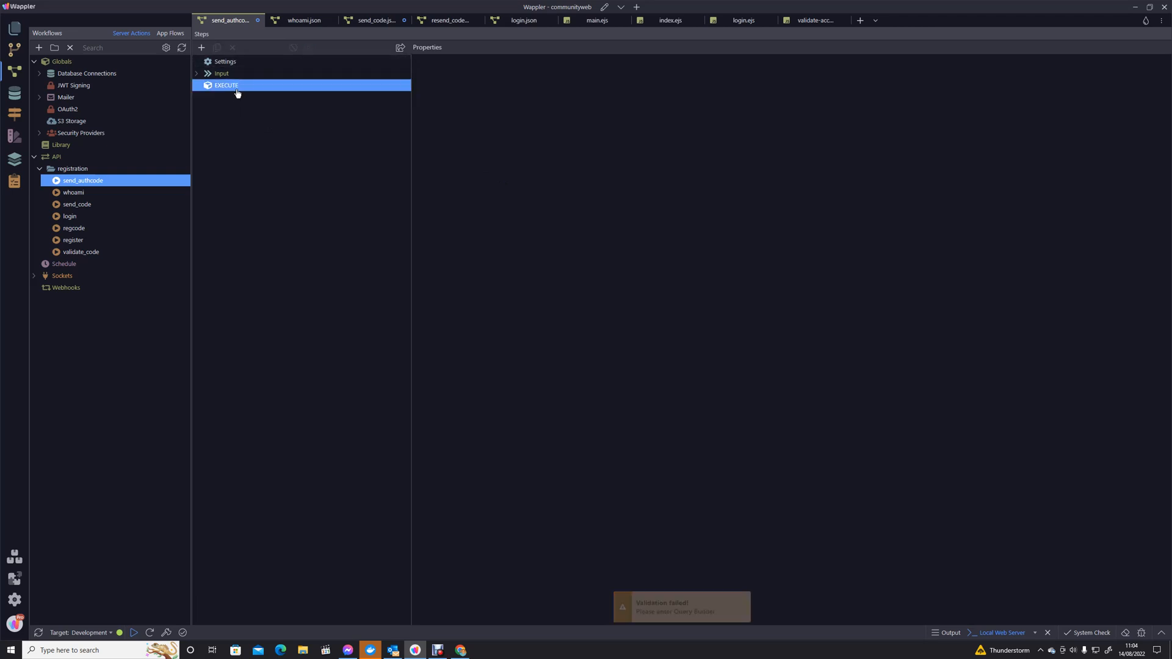
{"action": "right_click", "coordinate": [227, 84]}
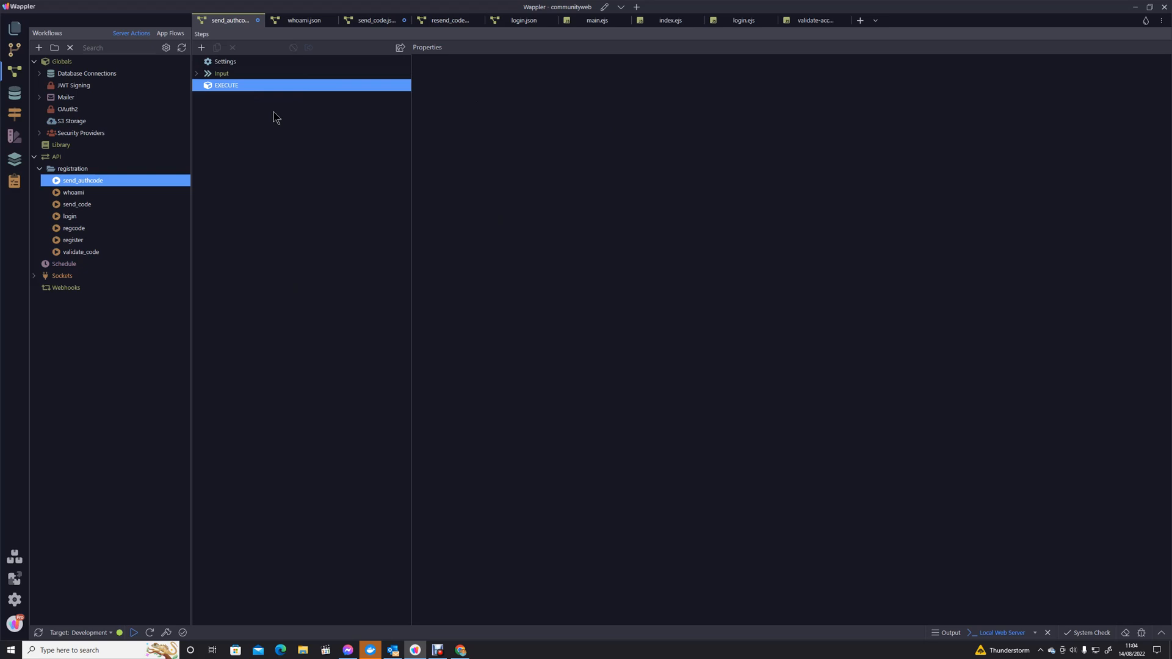
{"action": "left_click", "coordinate": [200, 47]}
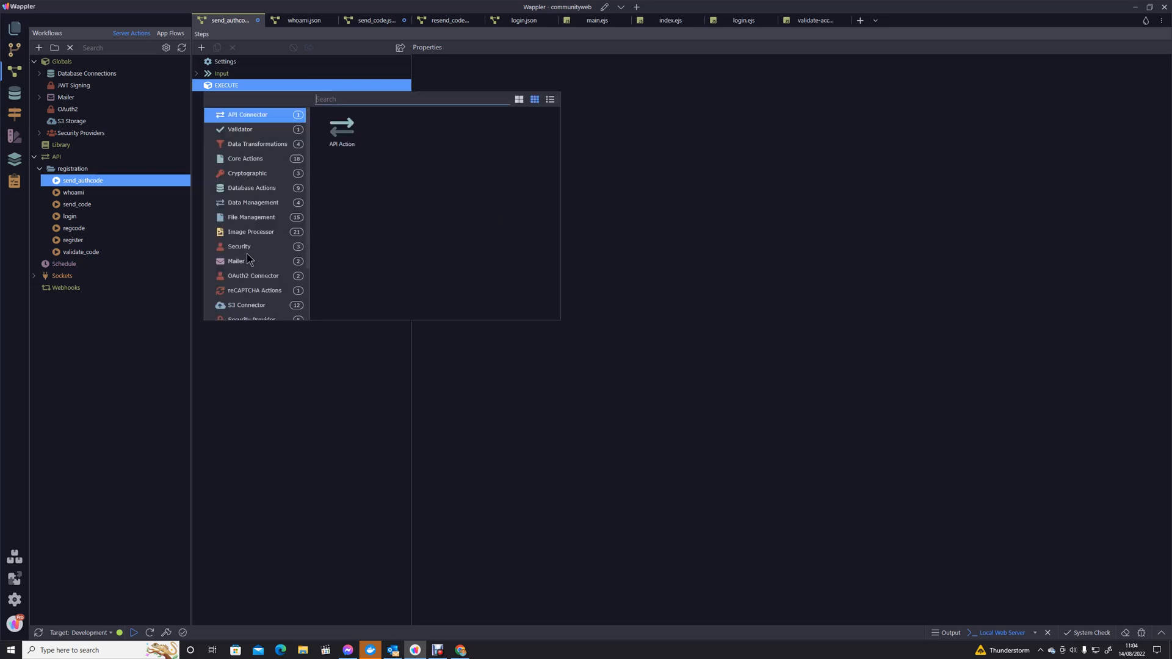
{"action": "scroll", "scroll_direction": "down", "scroll_amount": 3}
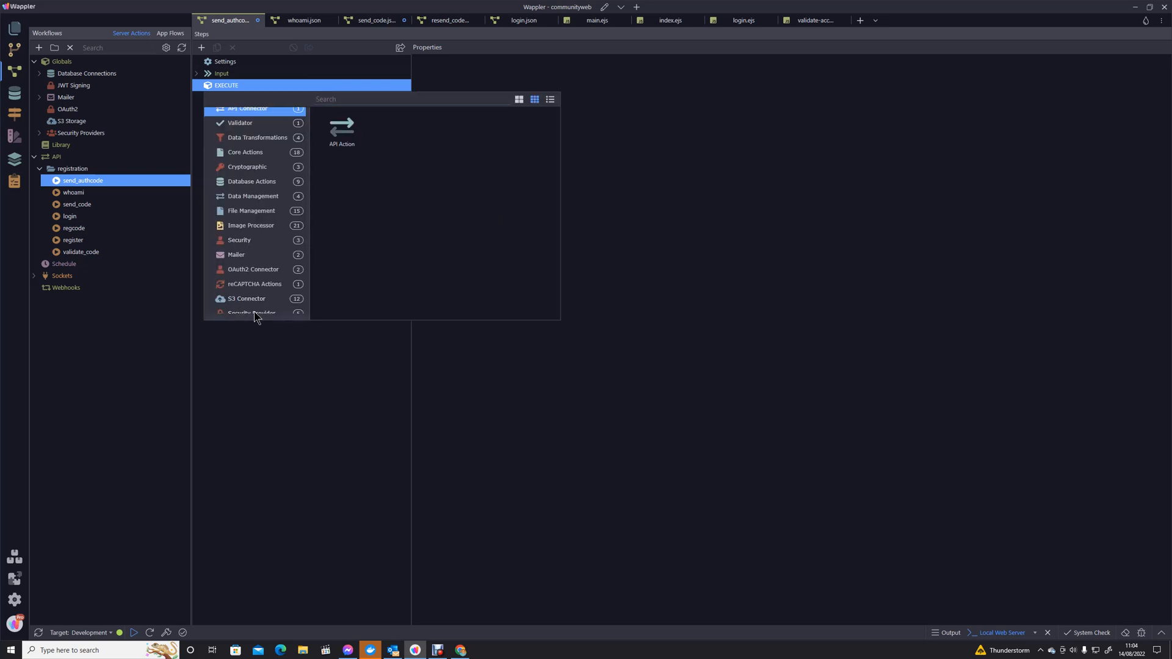
{"action": "scroll", "scroll_direction": "down", "scroll_amount": 3}
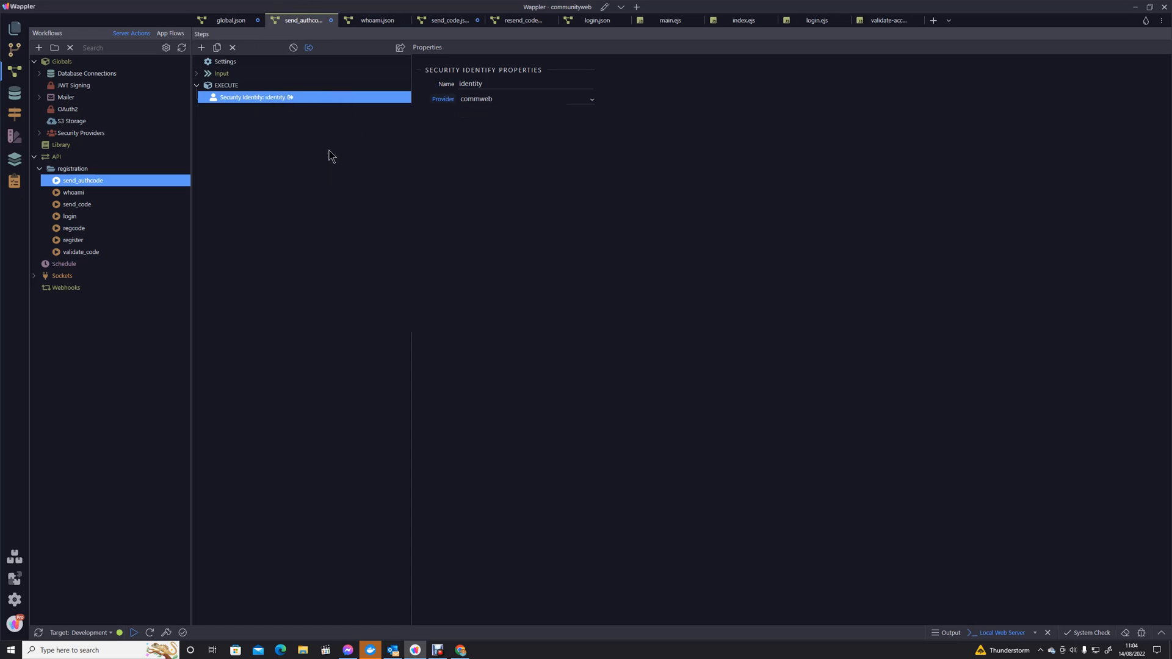
- Add a single query selecting authcode from user where user_id equals identity
{"action": "left_click", "coordinate": [201, 47]}
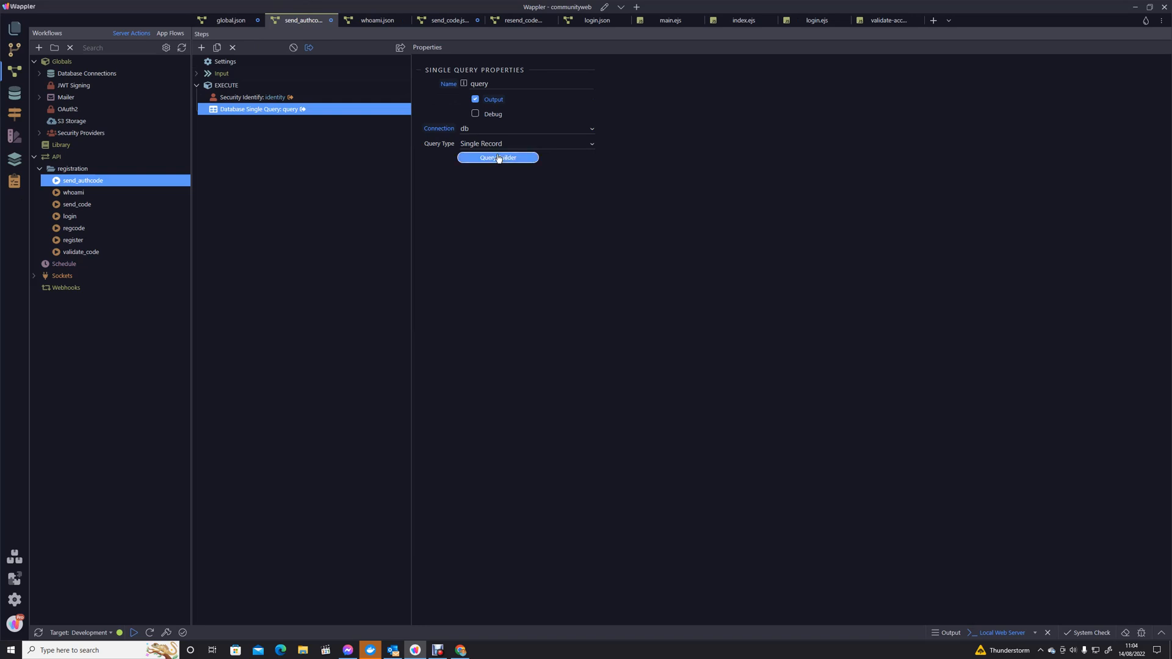
{"action": "left_click", "coordinate": [497, 157]}
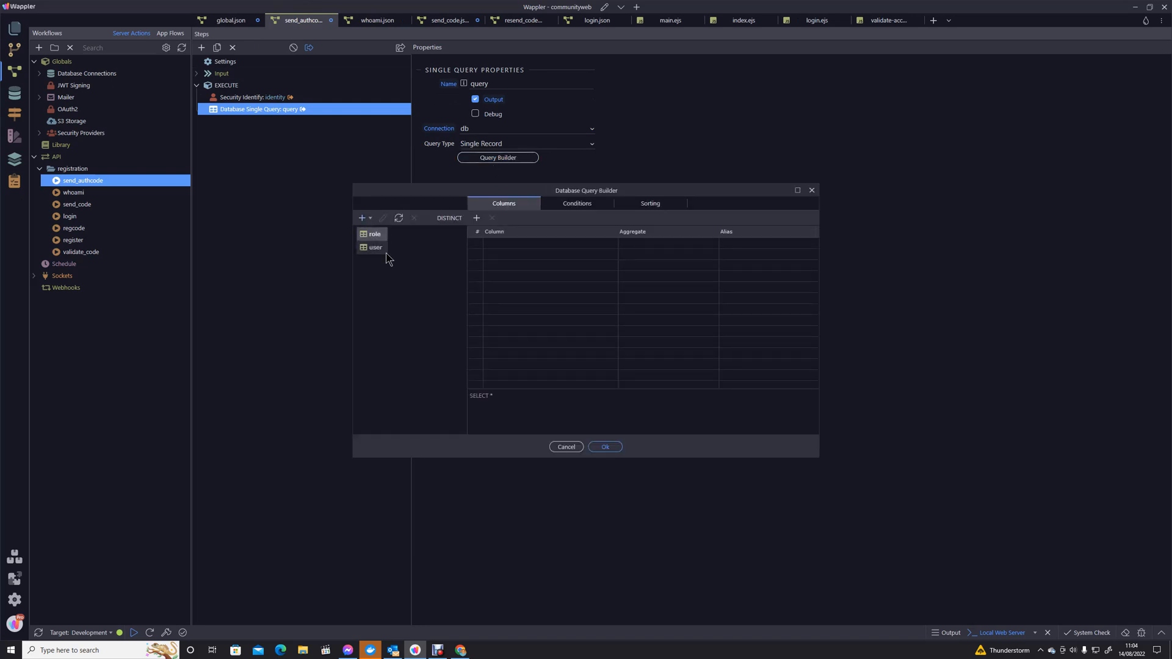
{"action": "left_click", "coordinate": [378, 248]}
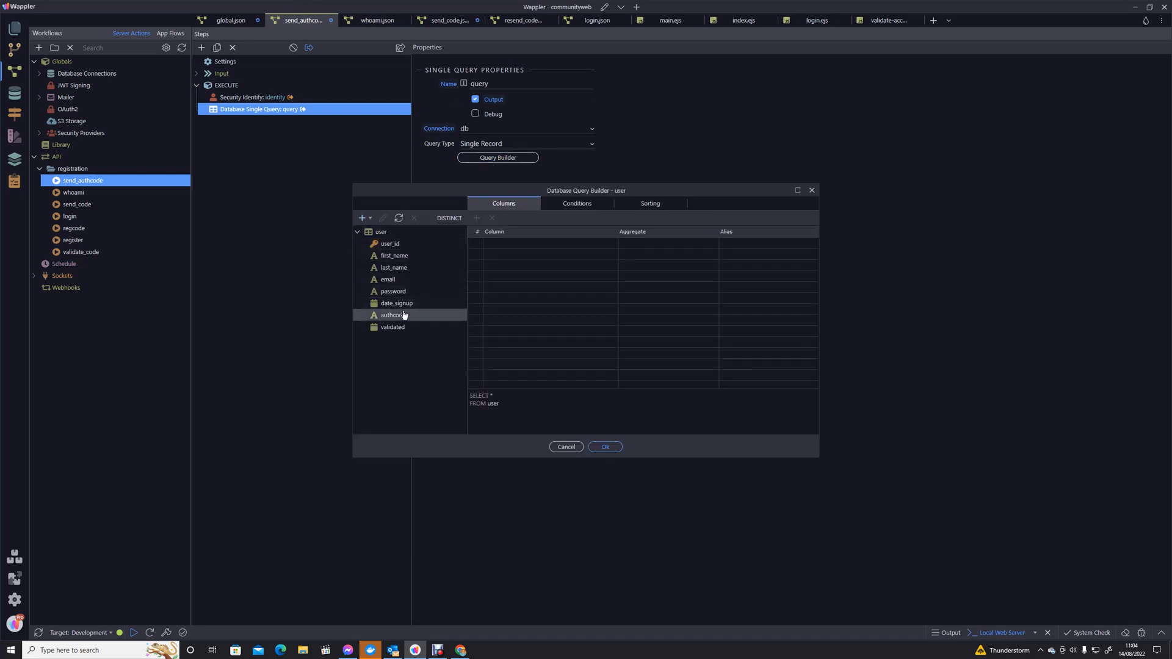
{"action": "left_click", "coordinate": [575, 204]}
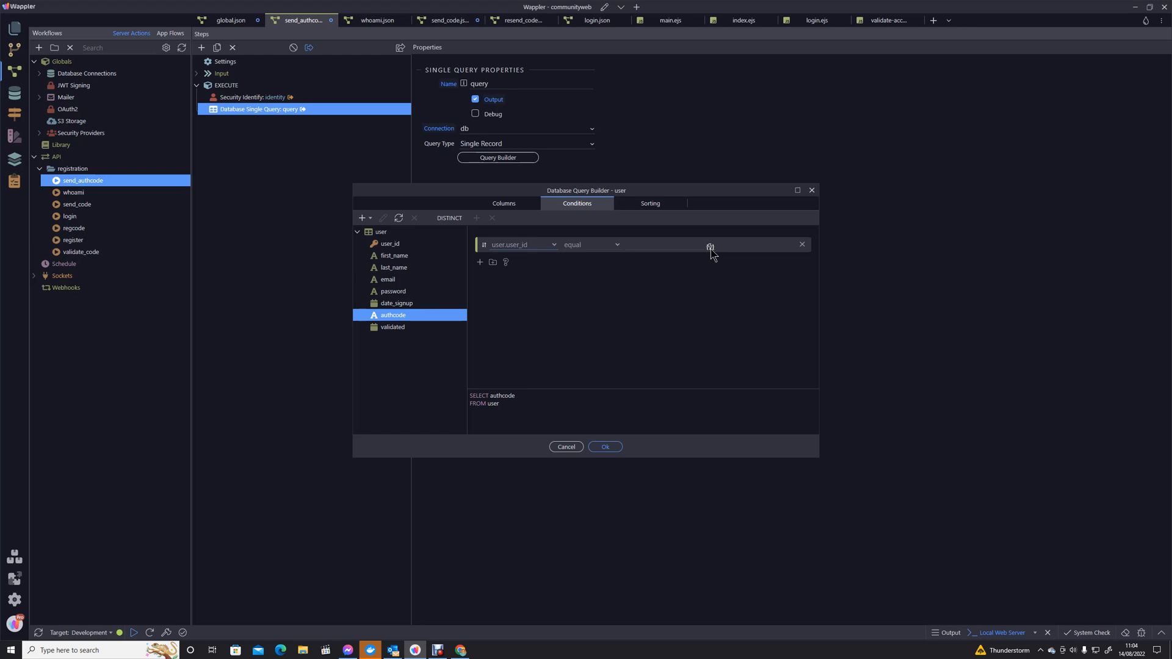
{"action": "left_click", "coordinate": [709, 246]}
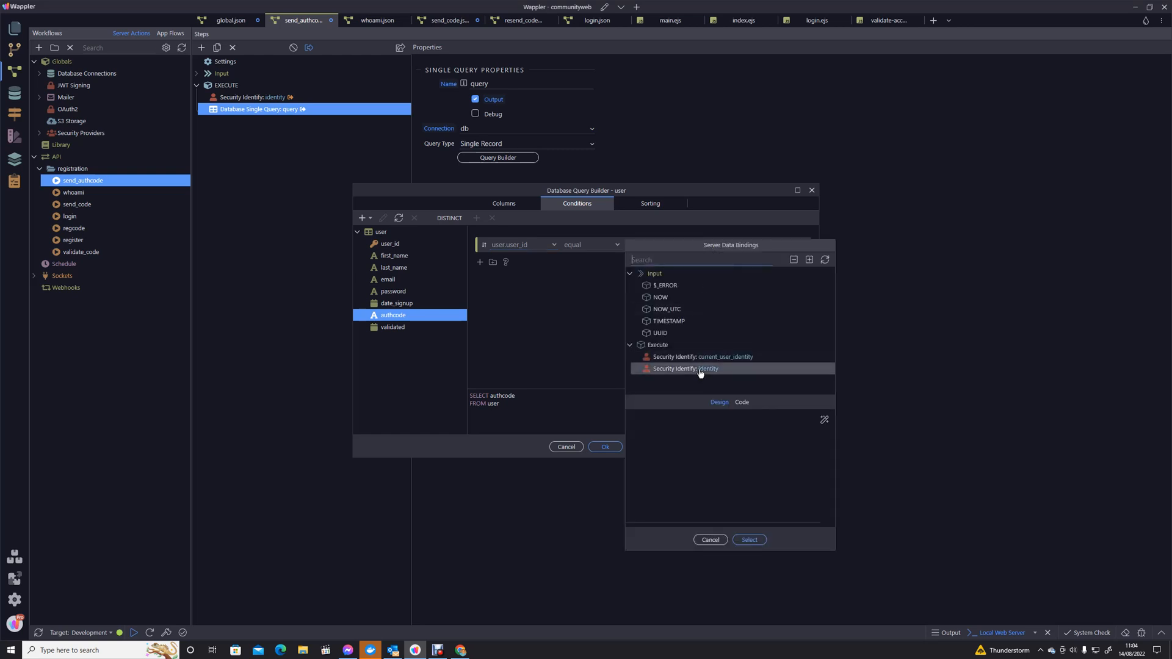
{"action": "left_click", "coordinate": [684, 368]}
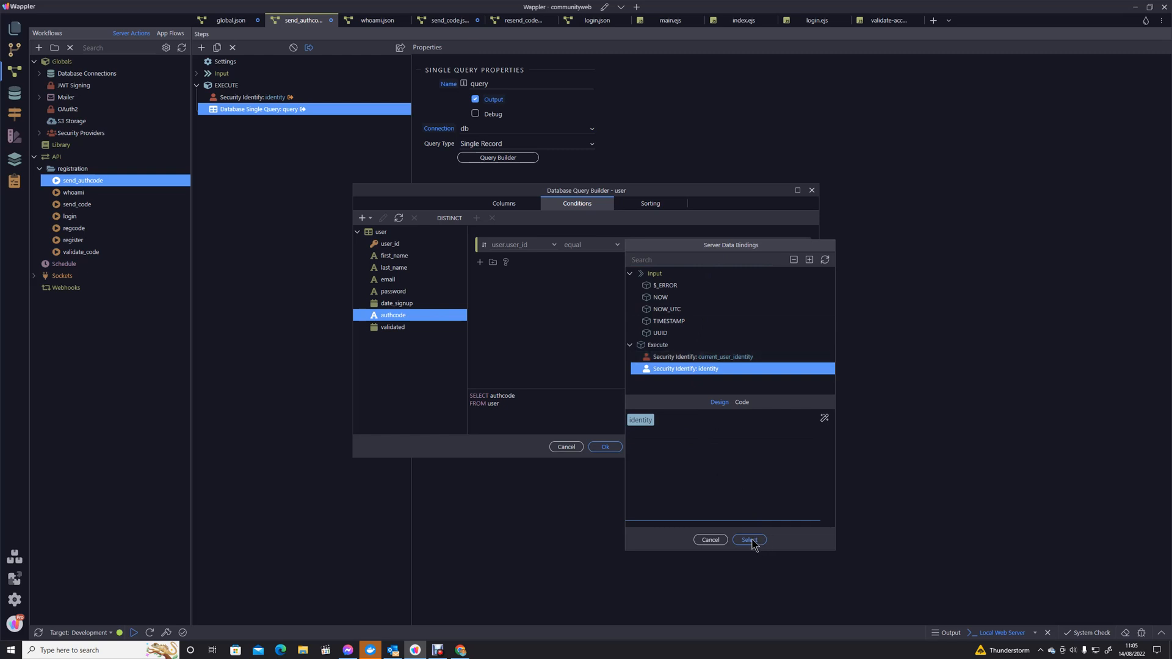
{"action": "left_click", "coordinate": [748, 539]}
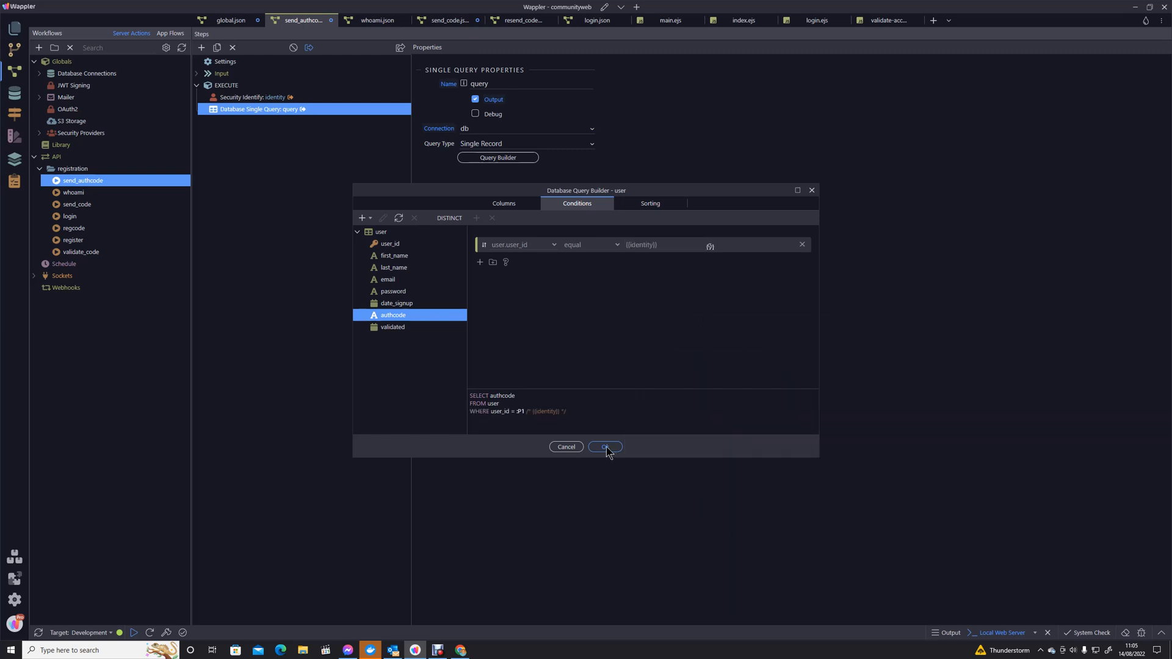
{"action": "left_click", "coordinate": [604, 447]}
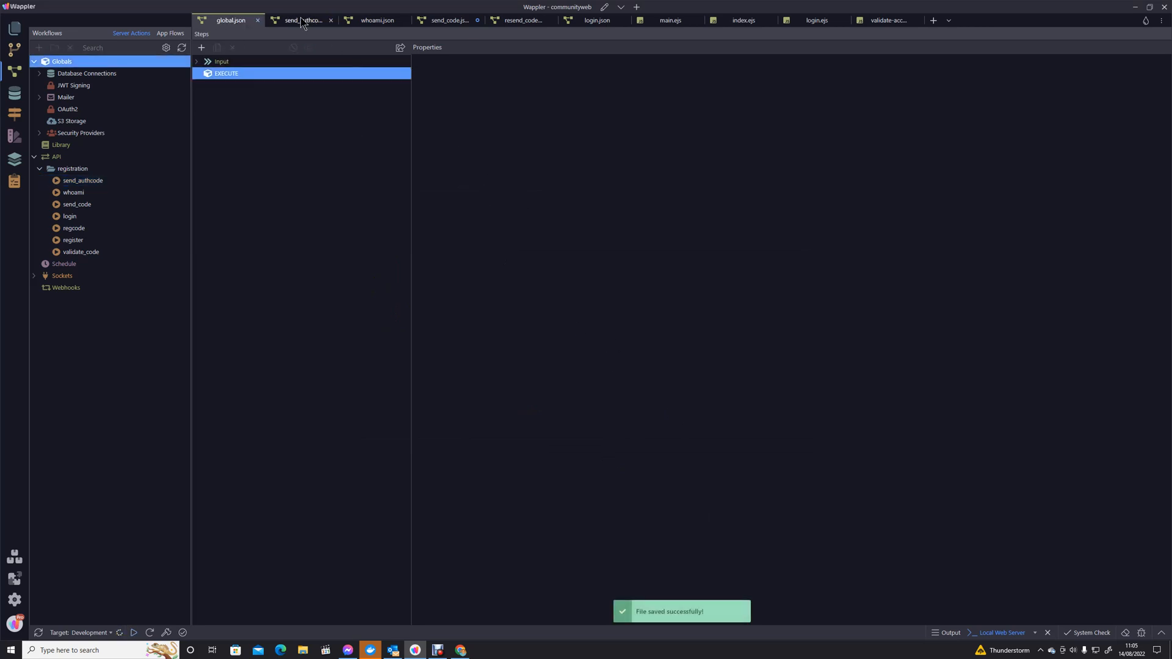
- Review the identity binding in Query Builder and save the send_authcode action
{"action": "left_click", "coordinate": [303, 21]}
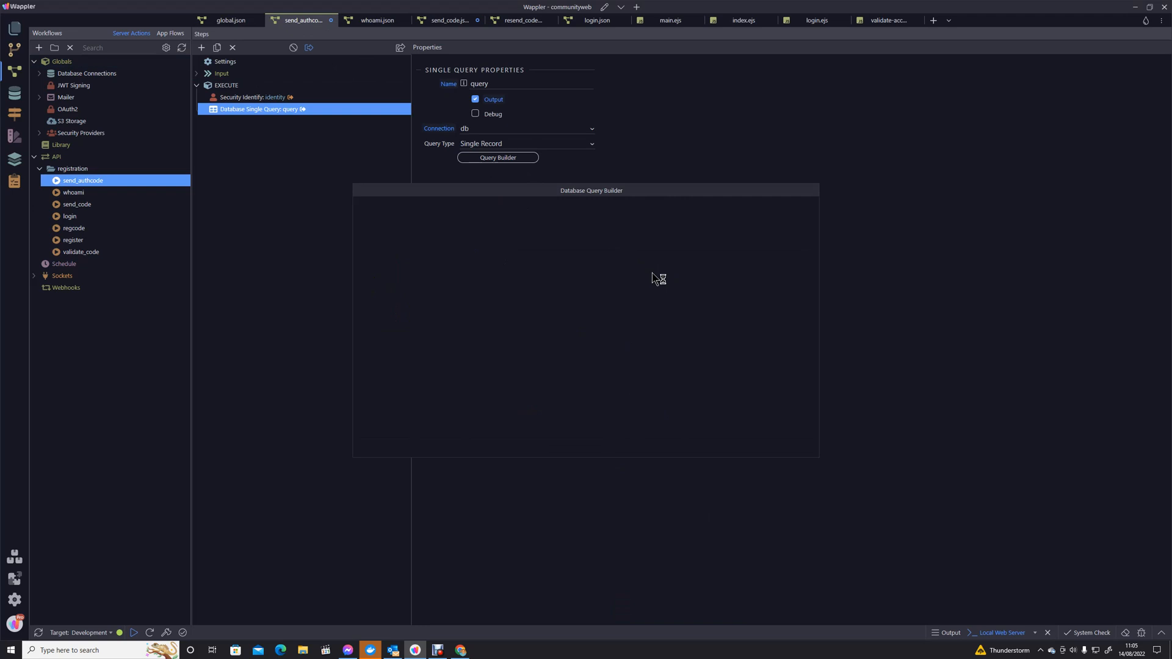
{"action": "left_click", "coordinate": [497, 158]}
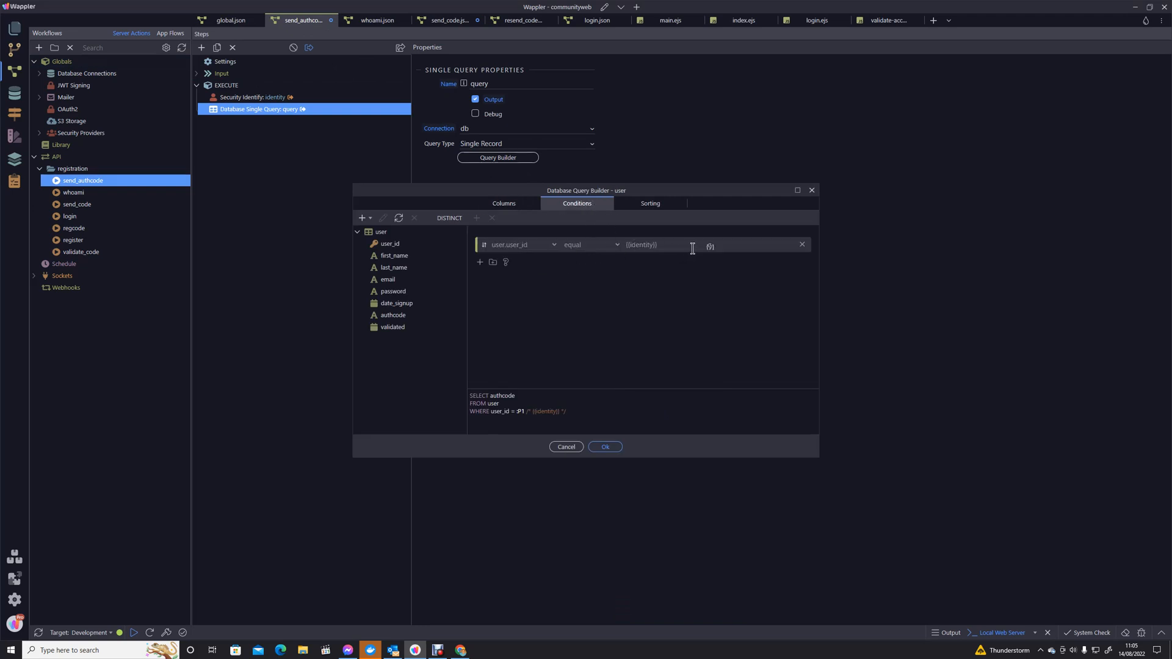
{"action": "left_click", "coordinate": [708, 246]}
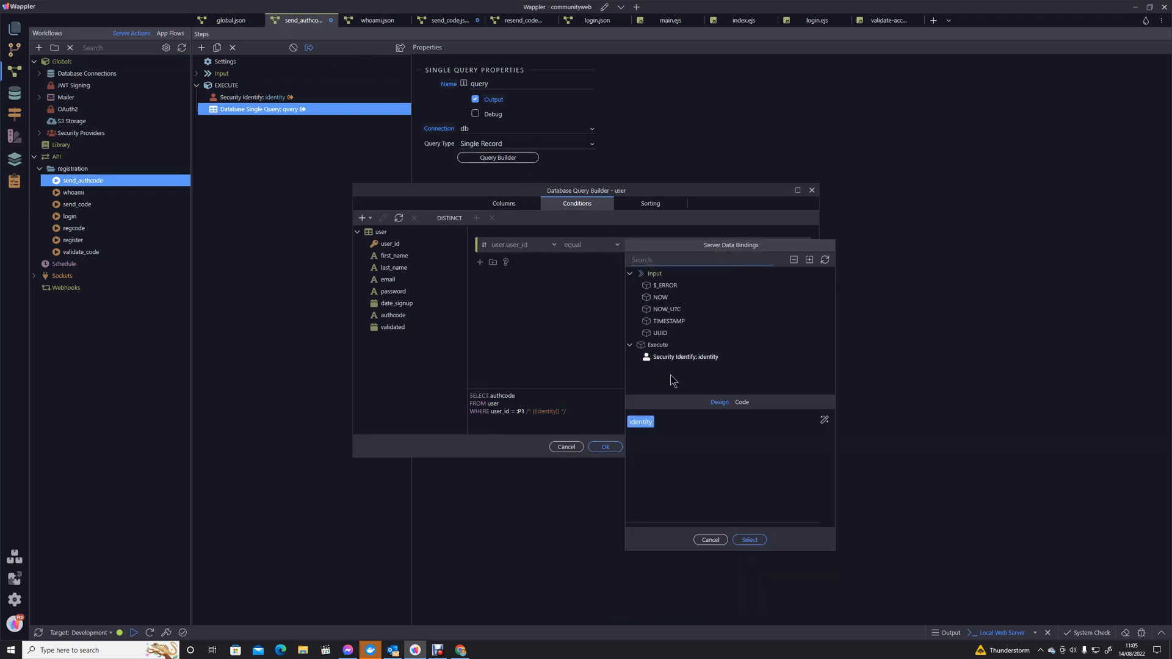
{"action": "left_click", "coordinate": [748, 540]}
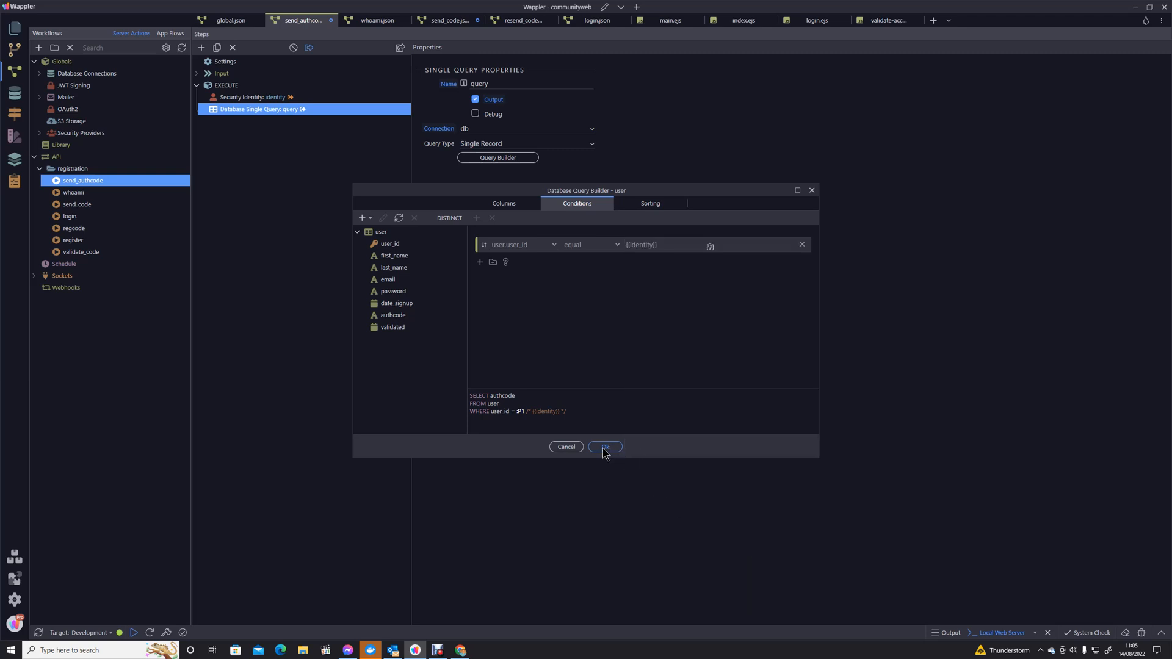
{"action": "left_click", "coordinate": [605, 447]}
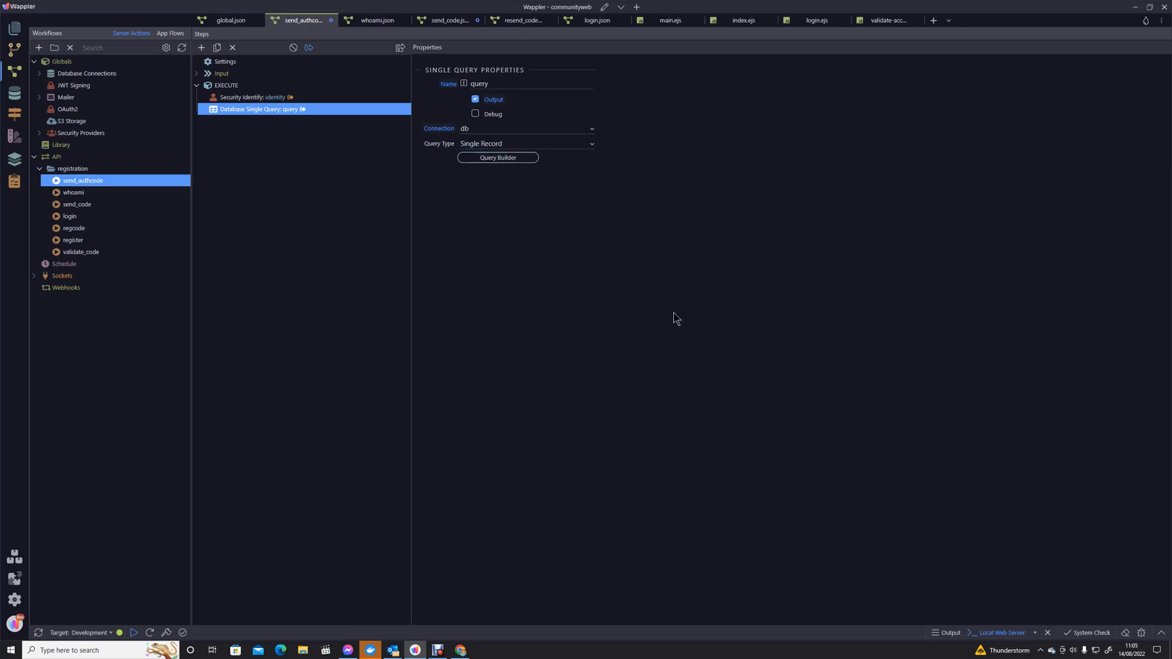
{"action": "key", "text": "ctrl+s"}
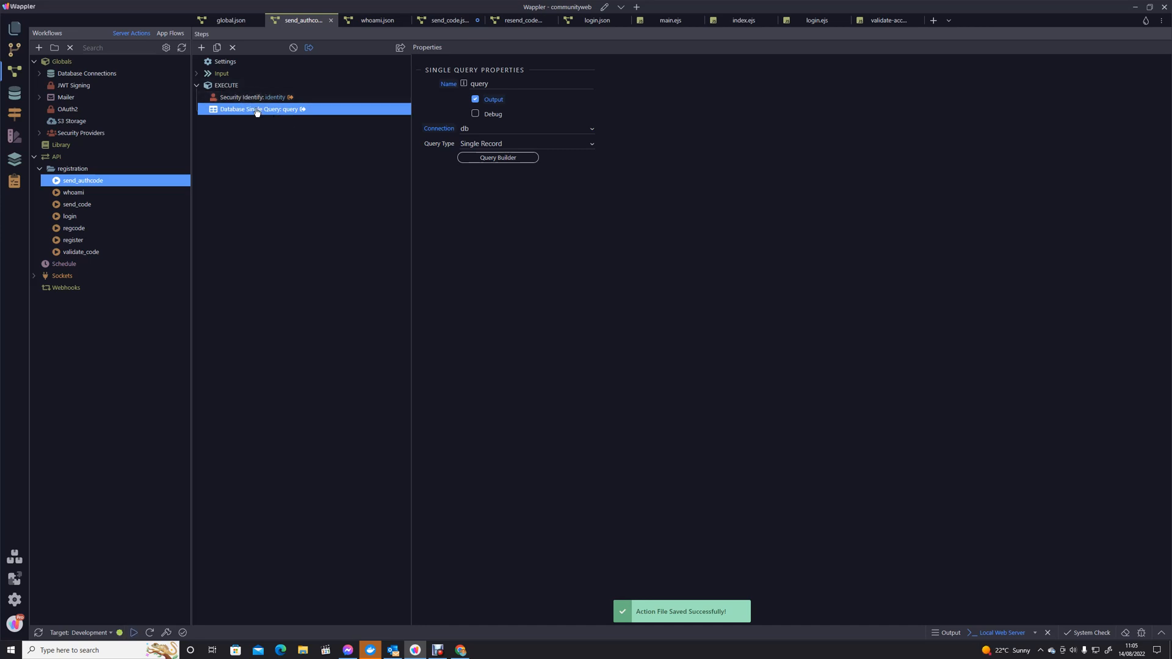
- In Query Builder, add first_name, last_name and email to the send_authcode query's returned columns
{"action": "right_click", "coordinate": [258, 108]}
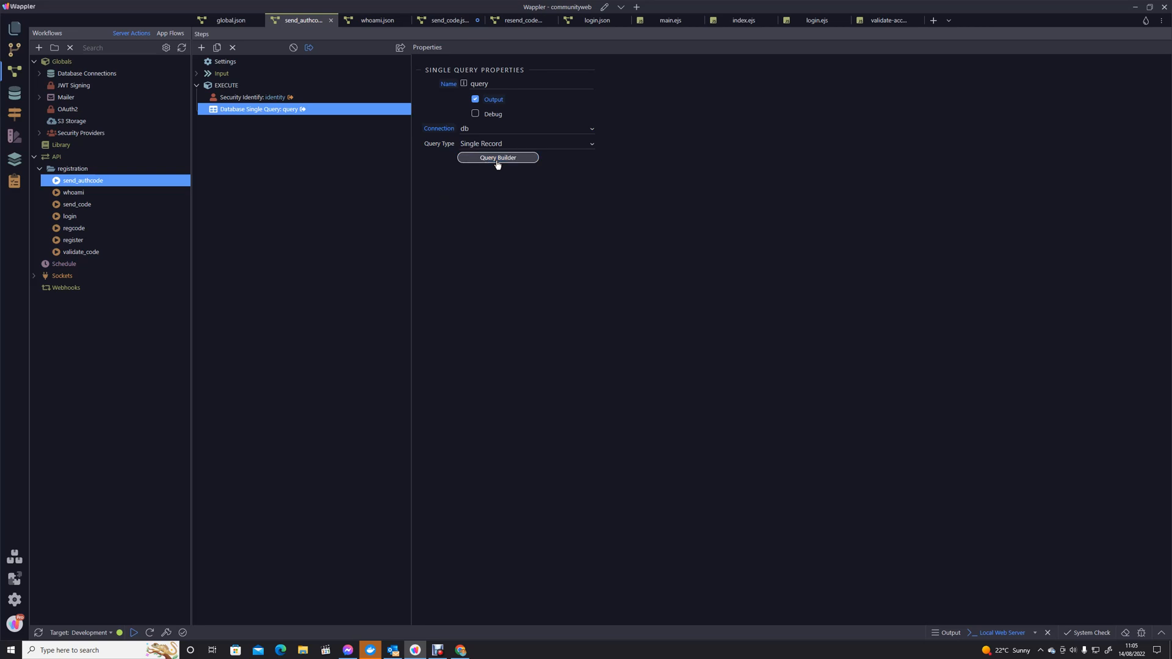
{"action": "left_click", "coordinate": [498, 157]}
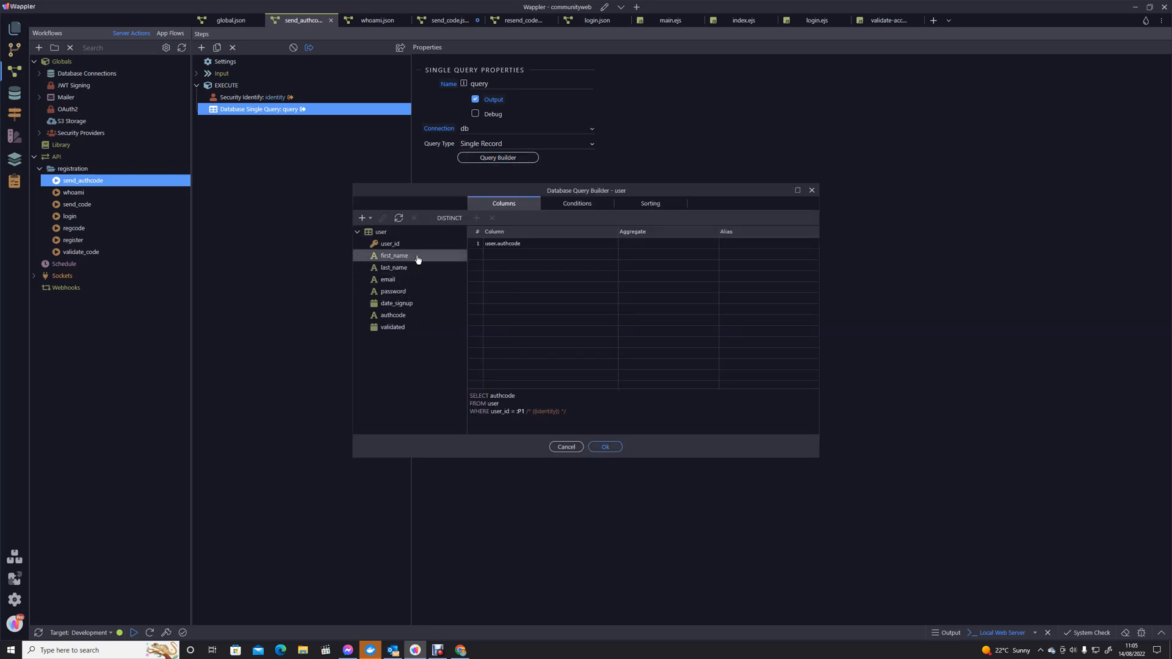
{"action": "left_click", "coordinate": [395, 255]}
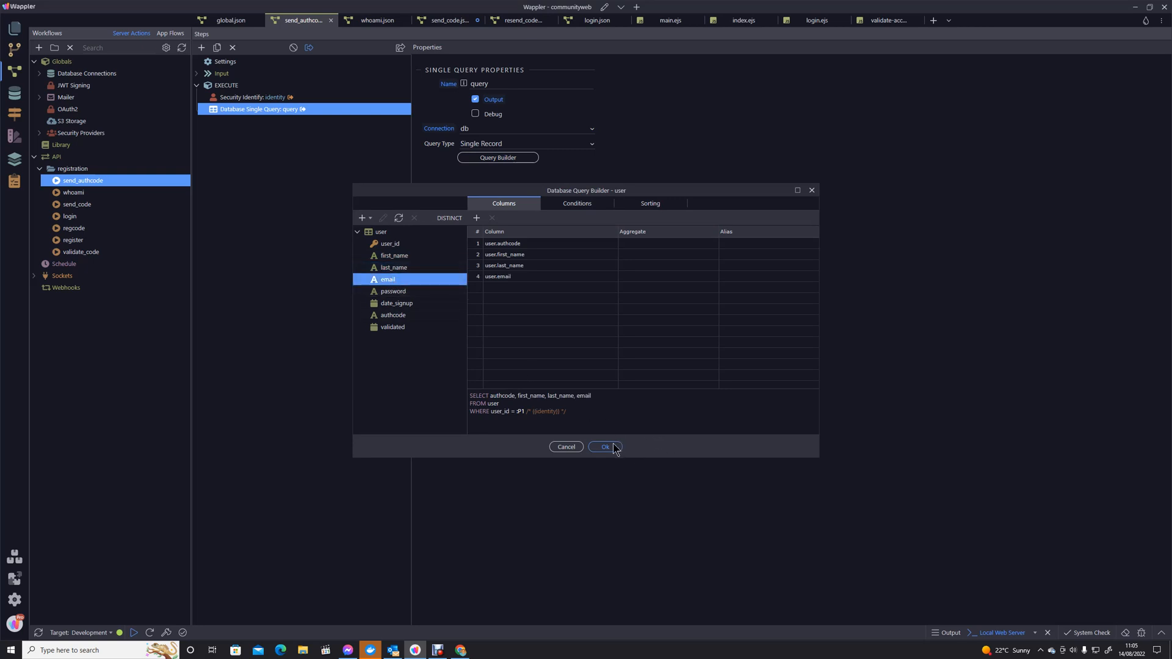
{"action": "left_click", "coordinate": [604, 447]}
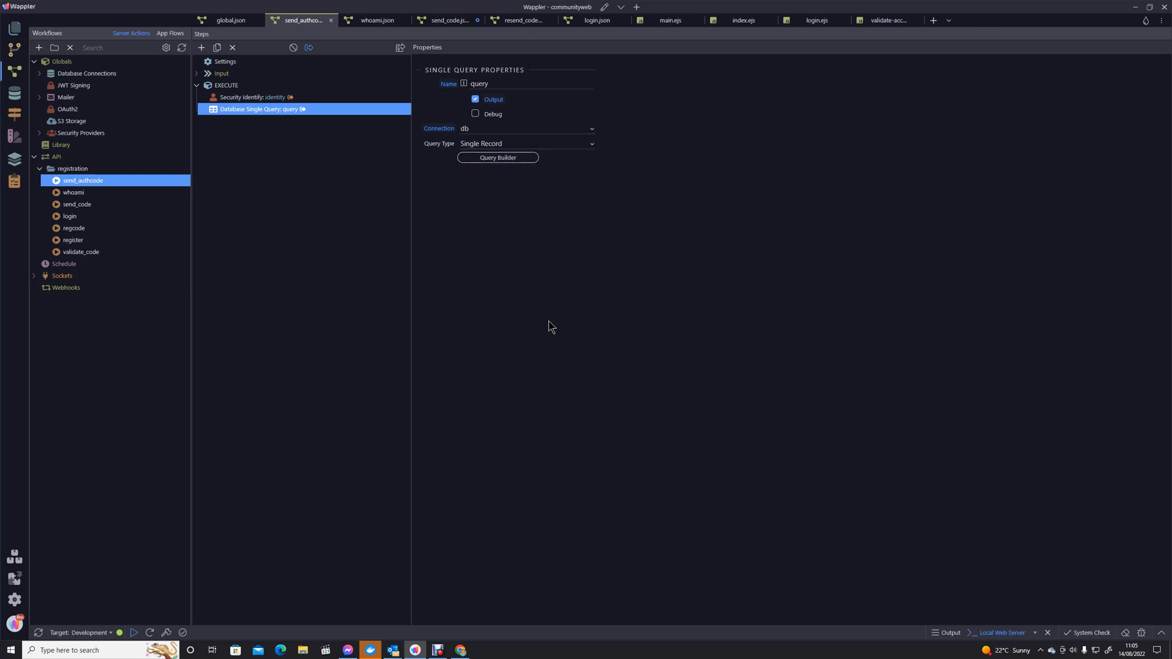
{"action": "right_click", "coordinate": [261, 108]}
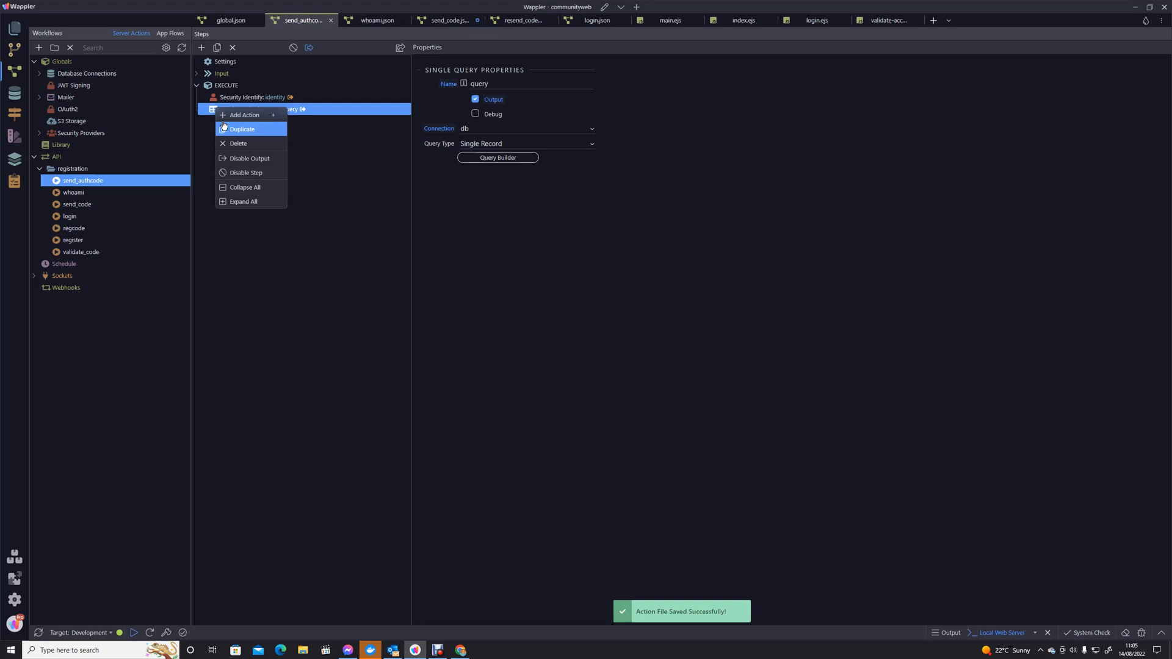
- Add a Send Mail step with subject 'Your Authorisation Code', sender name Wesit and a no-reply visitnorthly address
{"action": "left_click", "coordinate": [244, 115]}
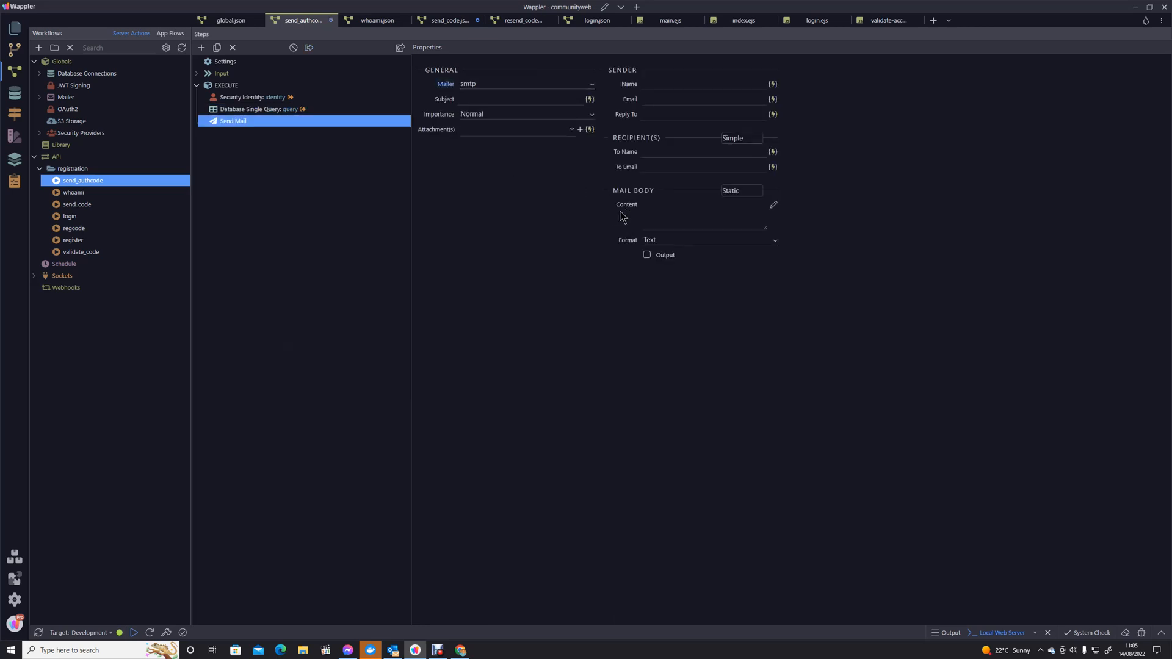
{"action": "left_click", "coordinate": [515, 99]}
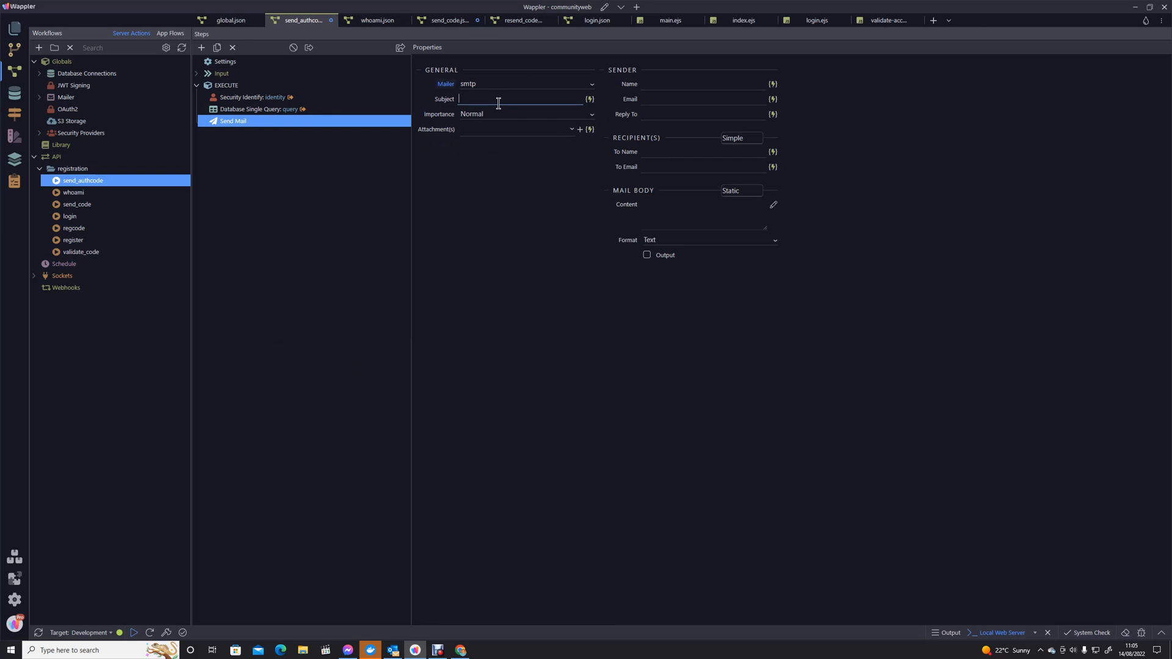
{"action": "type", "text": "Your Authorisation Code"}
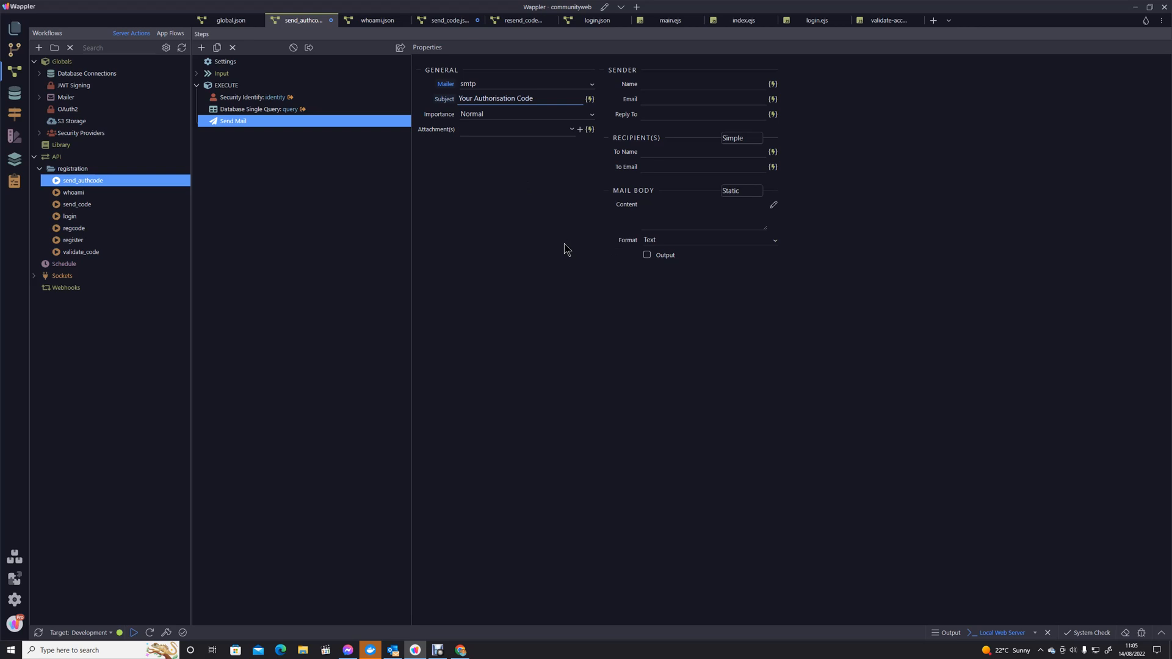
{"action": "left_click", "coordinate": [694, 83]}
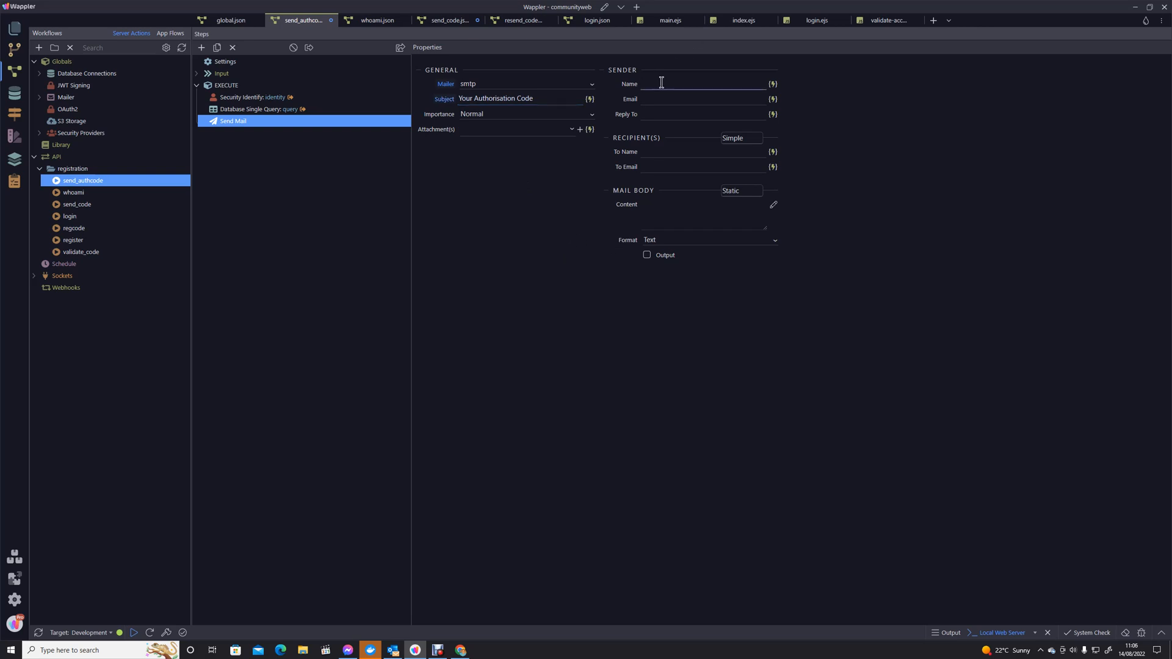
{"action": "type", "text": "Wesite"}
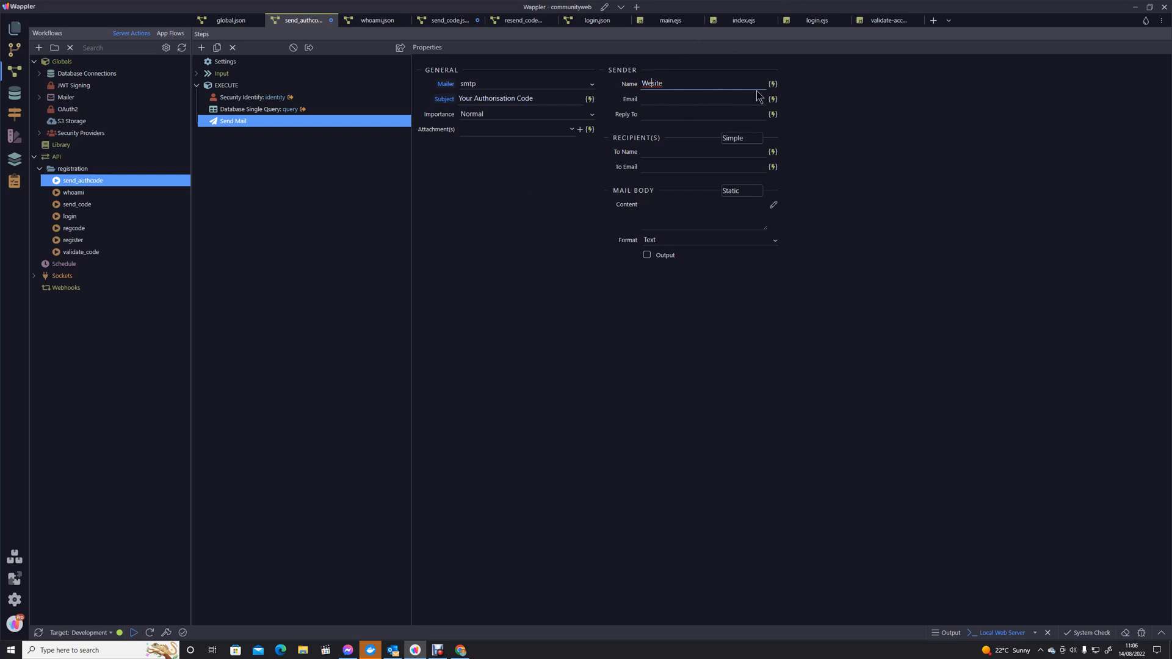
{"action": "left_click", "coordinate": [703, 97]}
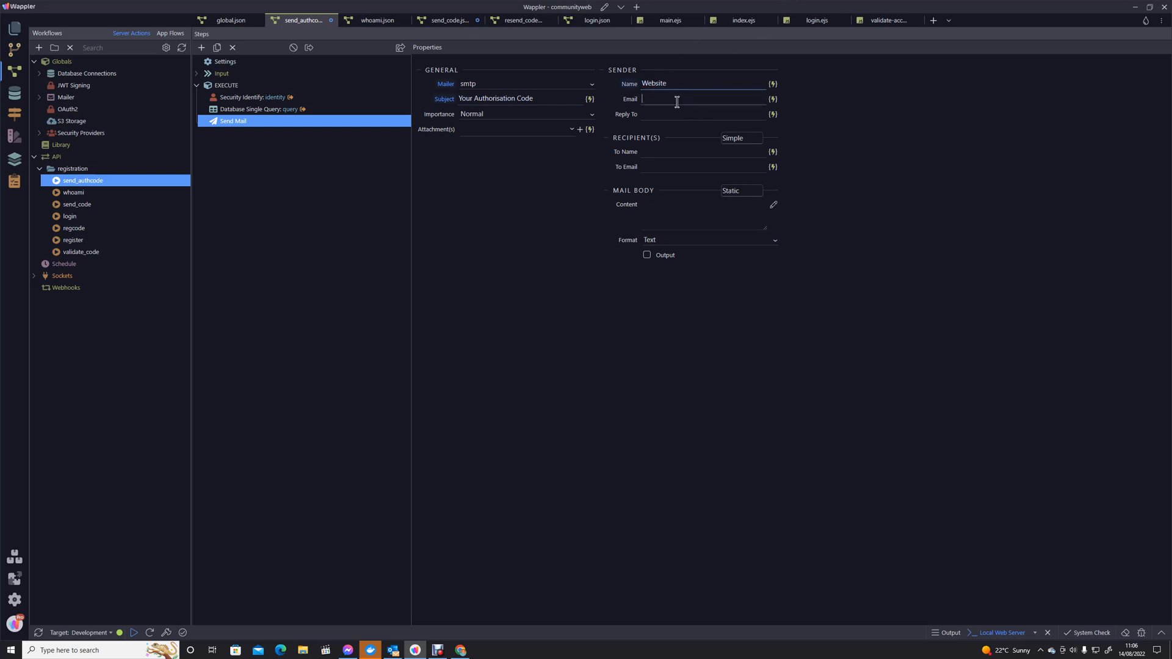
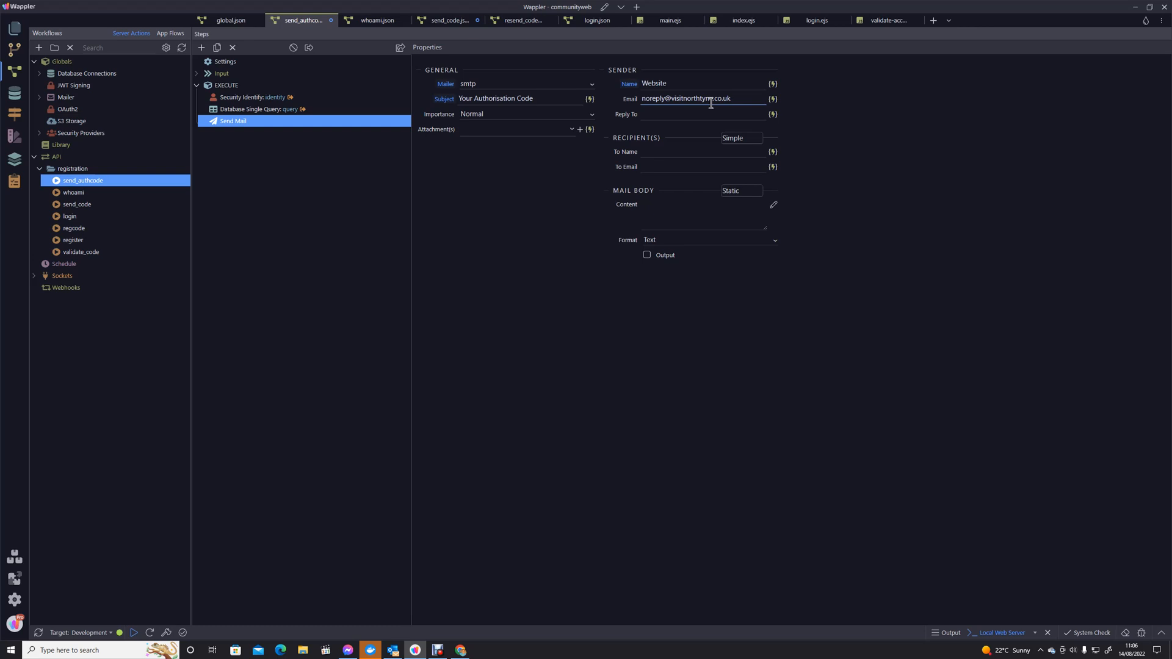
- Bind the recipient name to the query's first_name and last_name and the recipient email to its email
{"action": "left_click", "coordinate": [698, 151]}
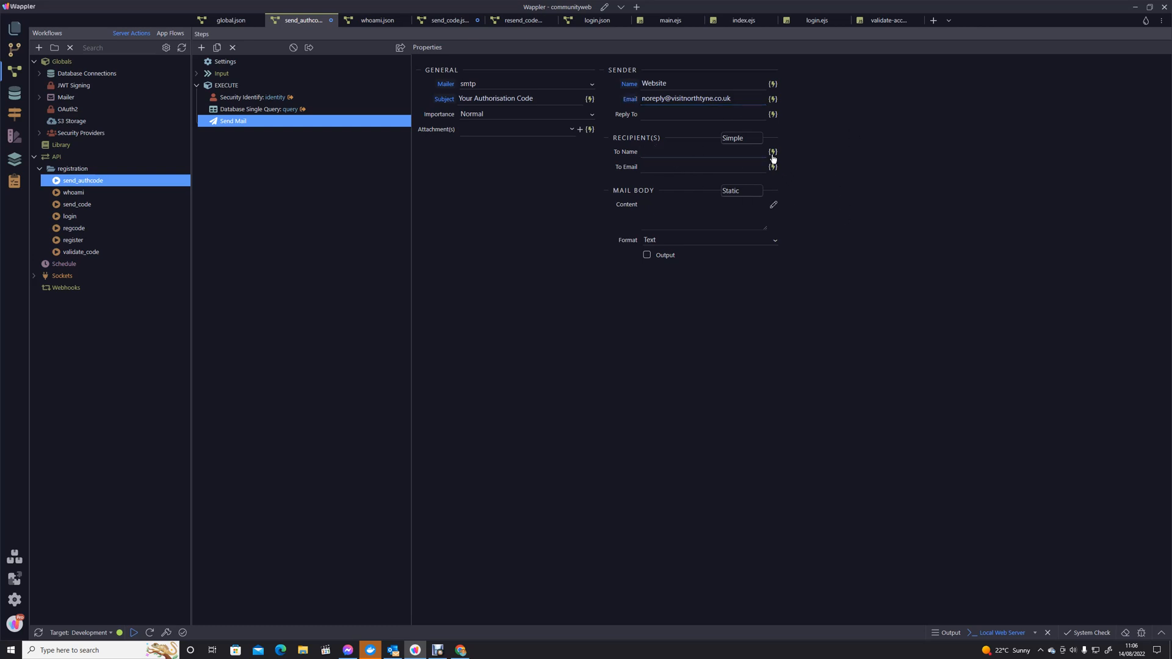
{"action": "left_click", "coordinate": [774, 151]}
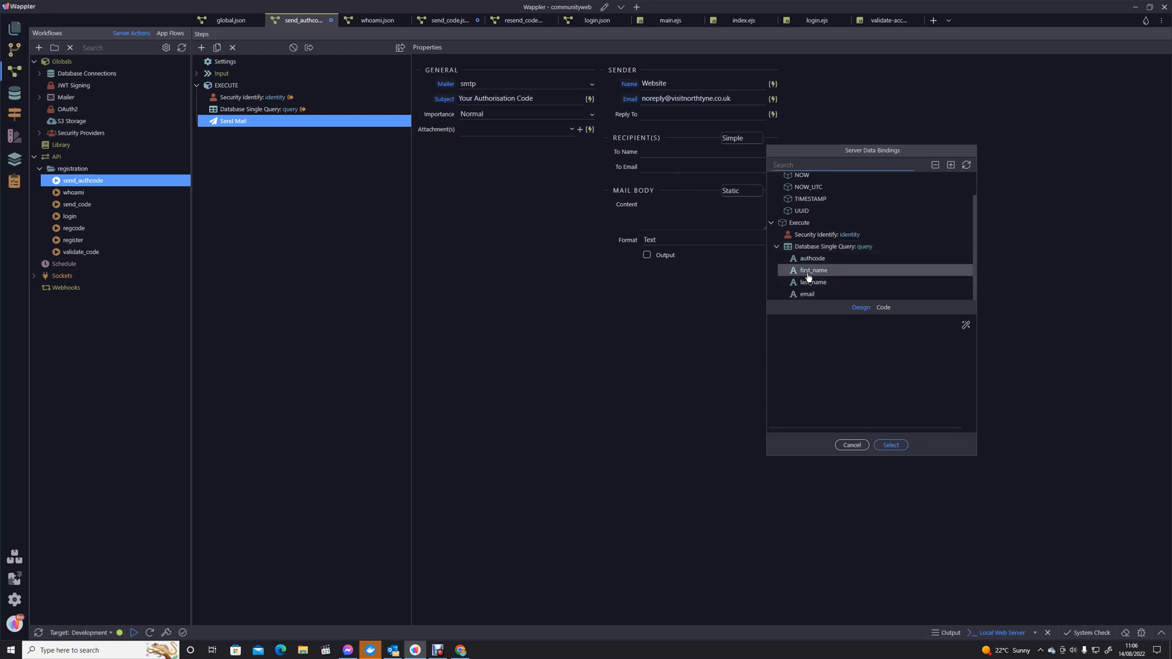
{"action": "left_click", "coordinate": [813, 270]}
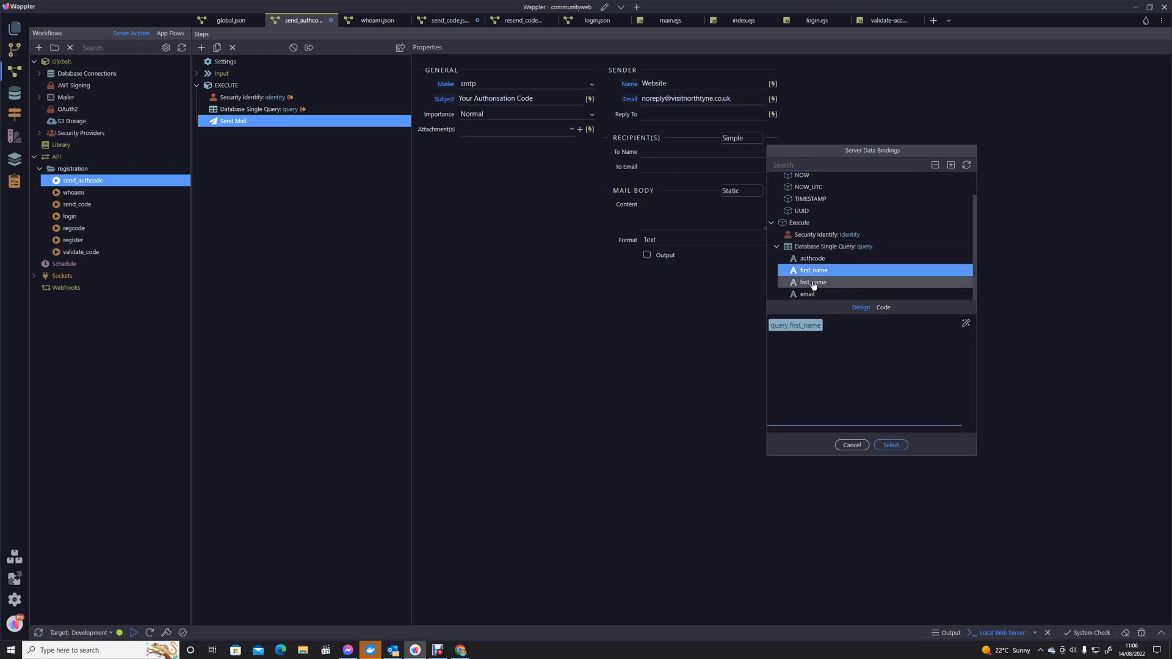
{"action": "left_click", "coordinate": [813, 282]}
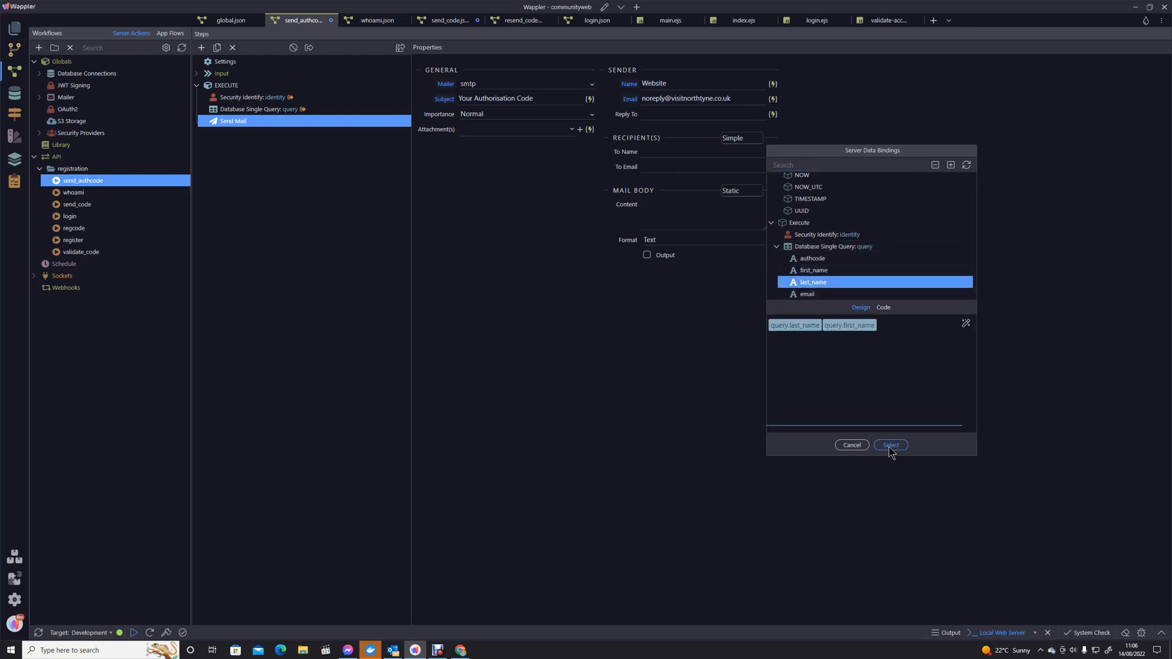
{"action": "left_click", "coordinate": [890, 445]}
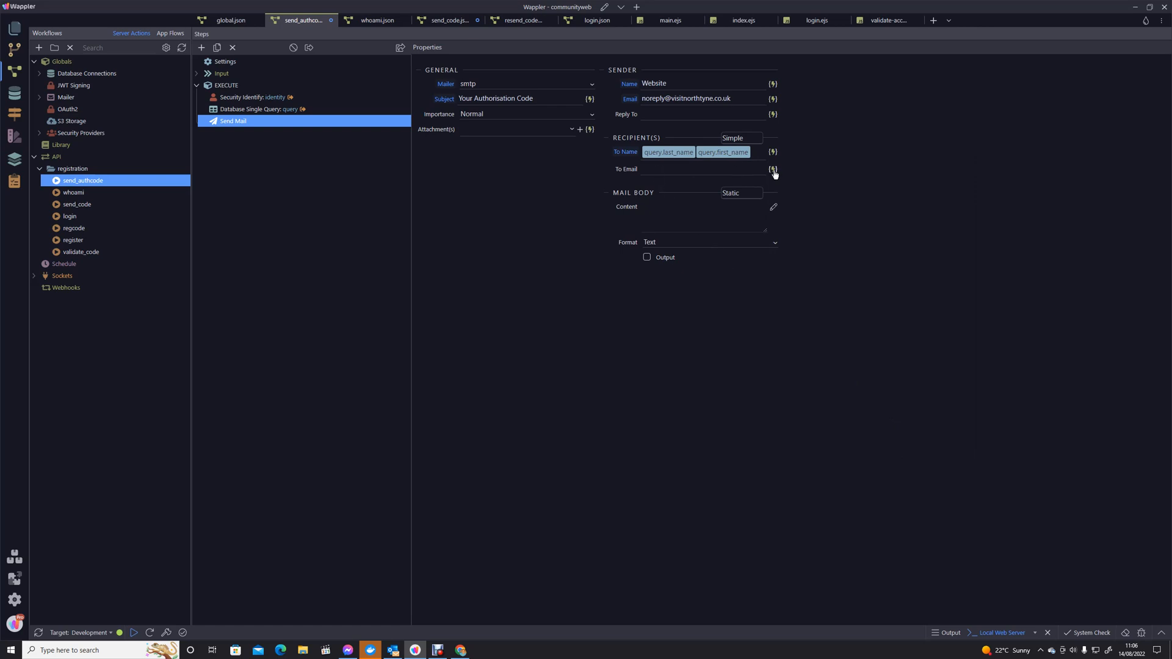
{"action": "left_click", "coordinate": [773, 168]}
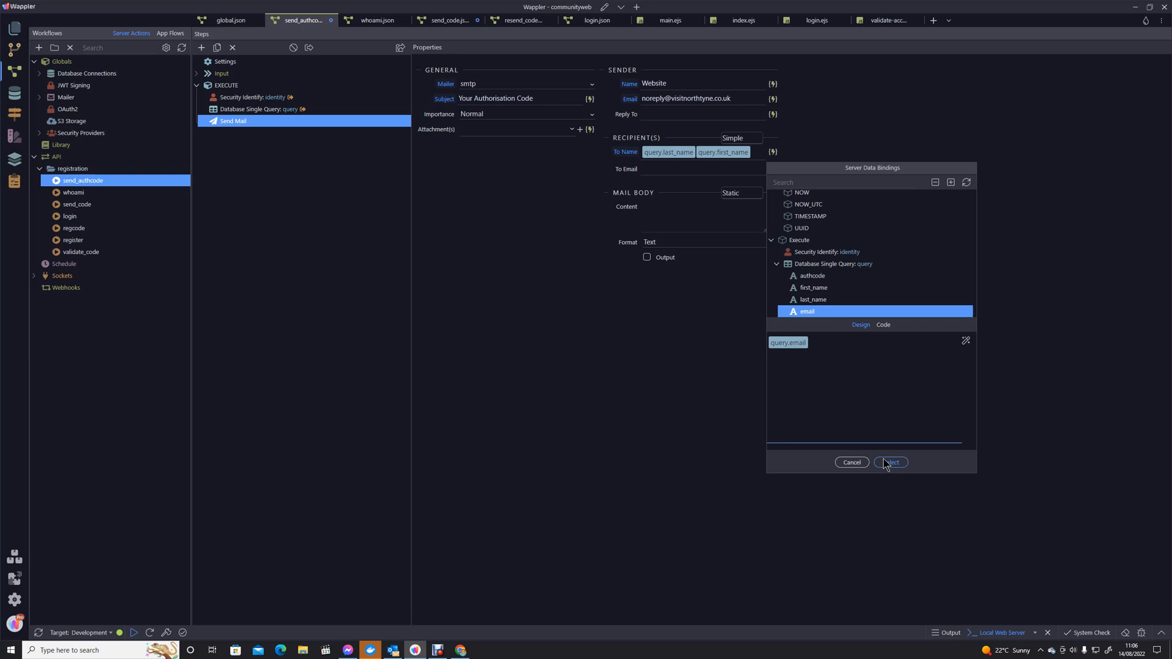
{"action": "left_click", "coordinate": [890, 462]}
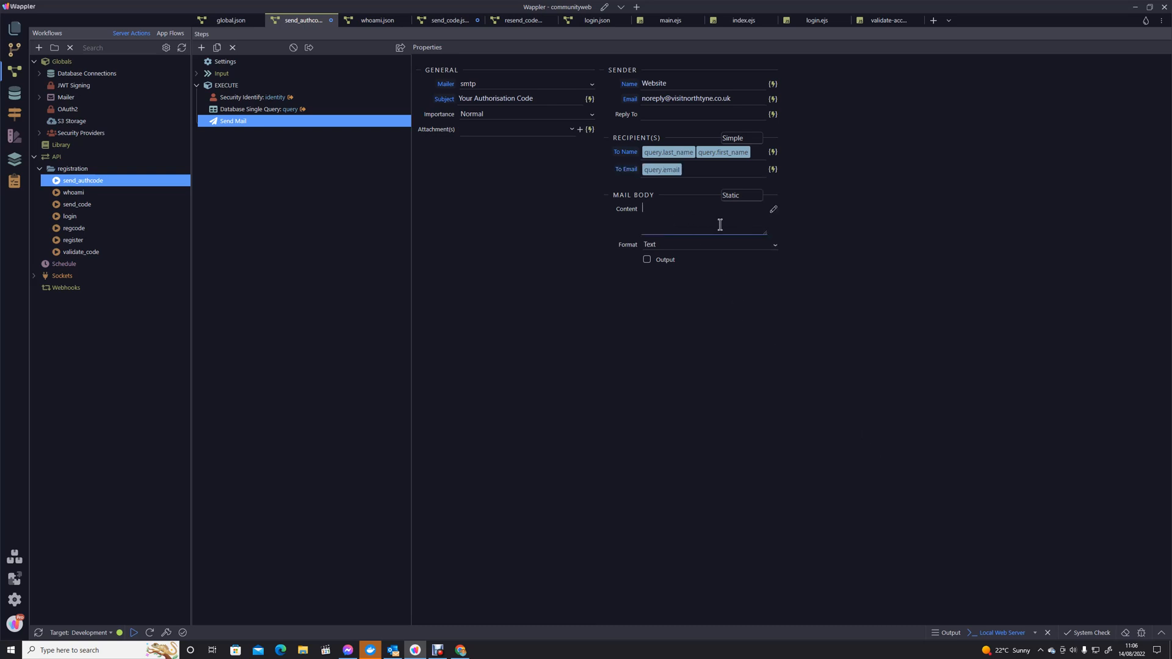
- Begin the message body with its opening 'Your authorisation' line
{"action": "type", "text": "Yiu Auitho"}
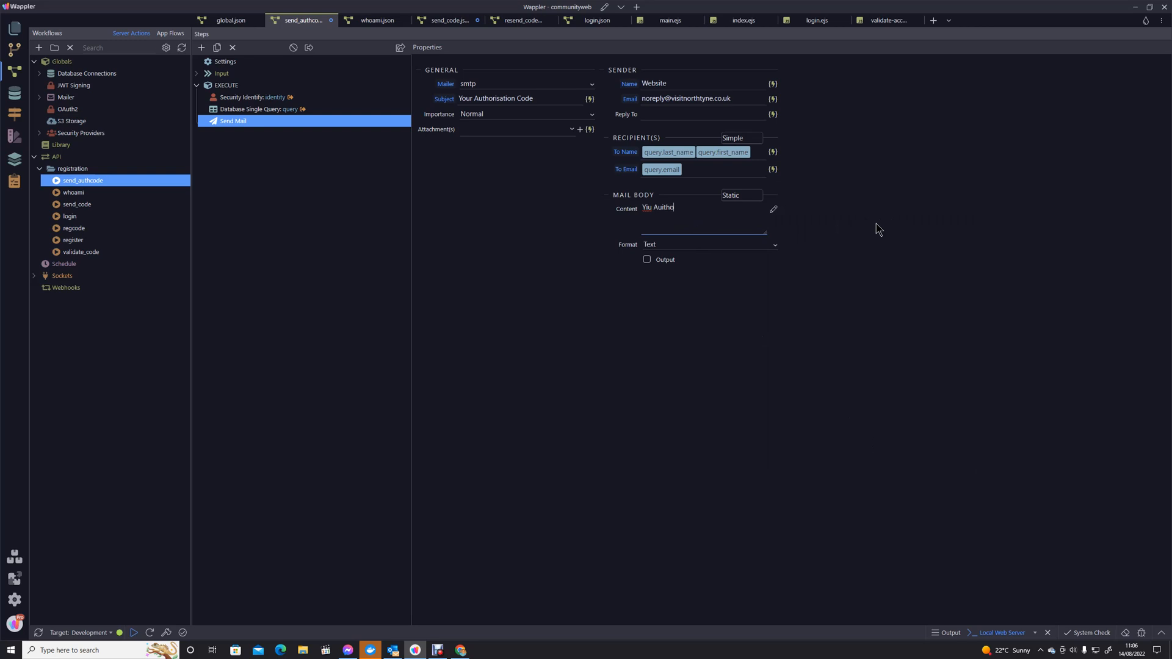
{"action": "type", "text": "risation code is:"}
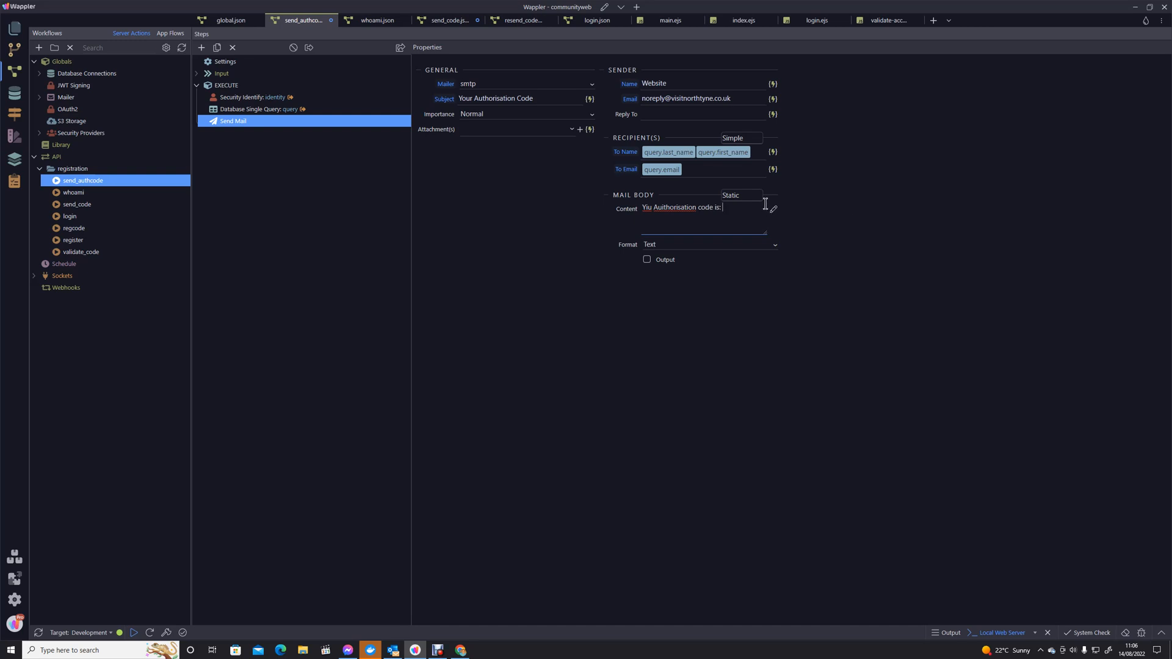
{"action": "left_click", "coordinate": [774, 207]}
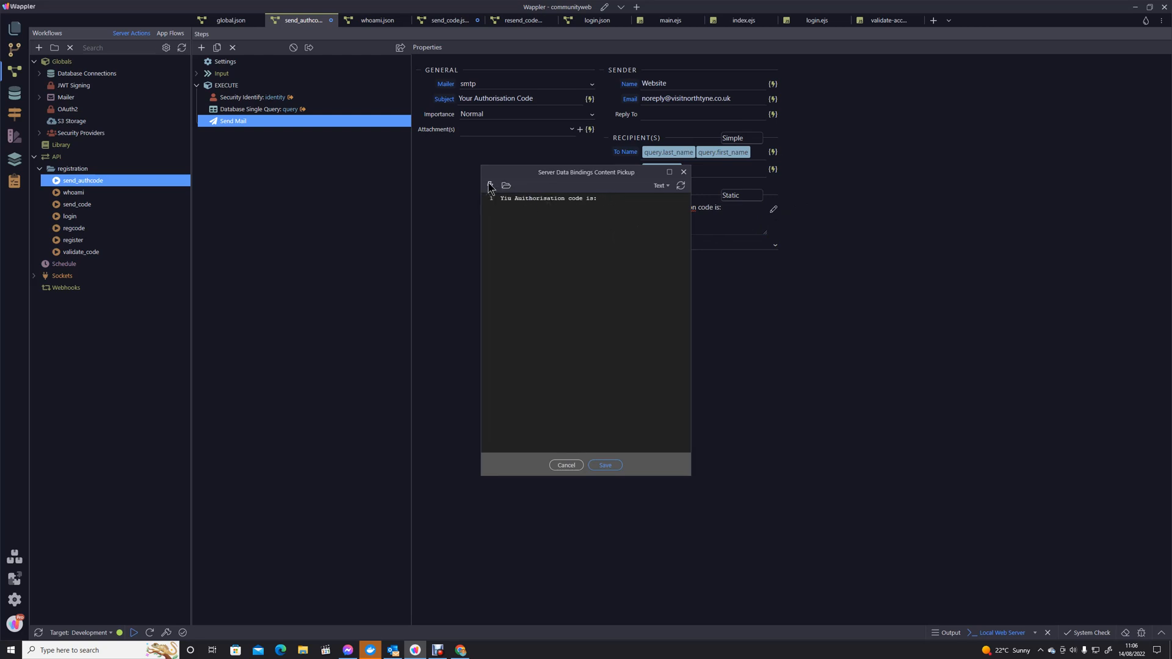
- Insert the query's authcode binding after 'You Authorisation code is:' and save the body
{"action": "left_click", "coordinate": [490, 185]}
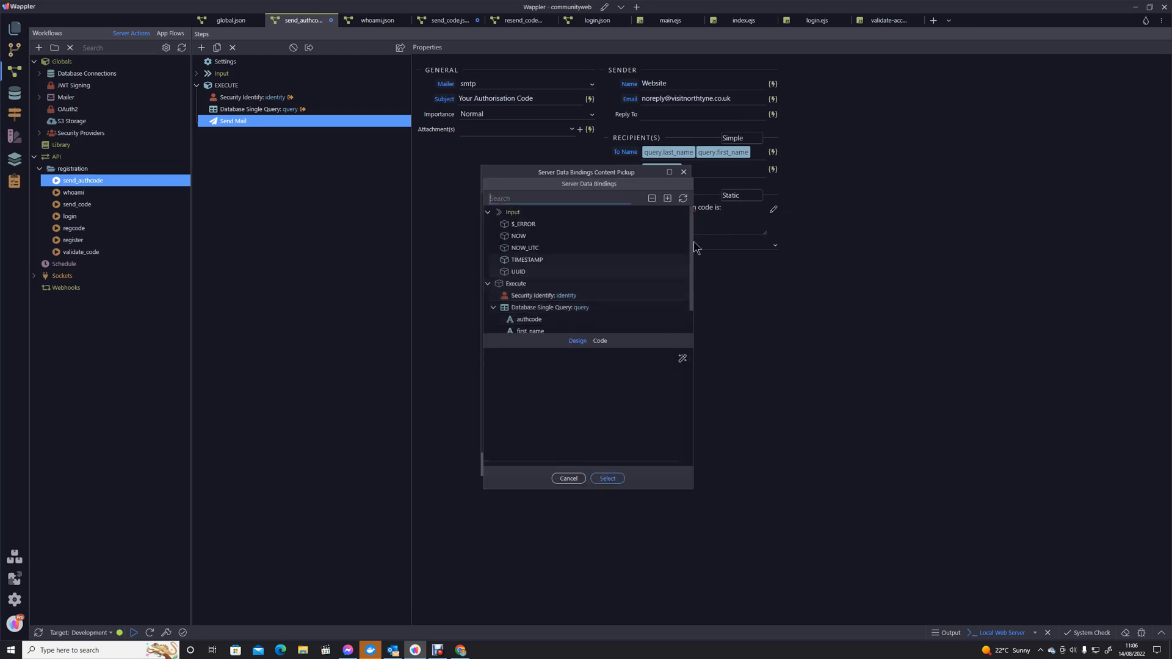
{"action": "scroll", "scroll_direction": "down", "scroll_amount": 3}
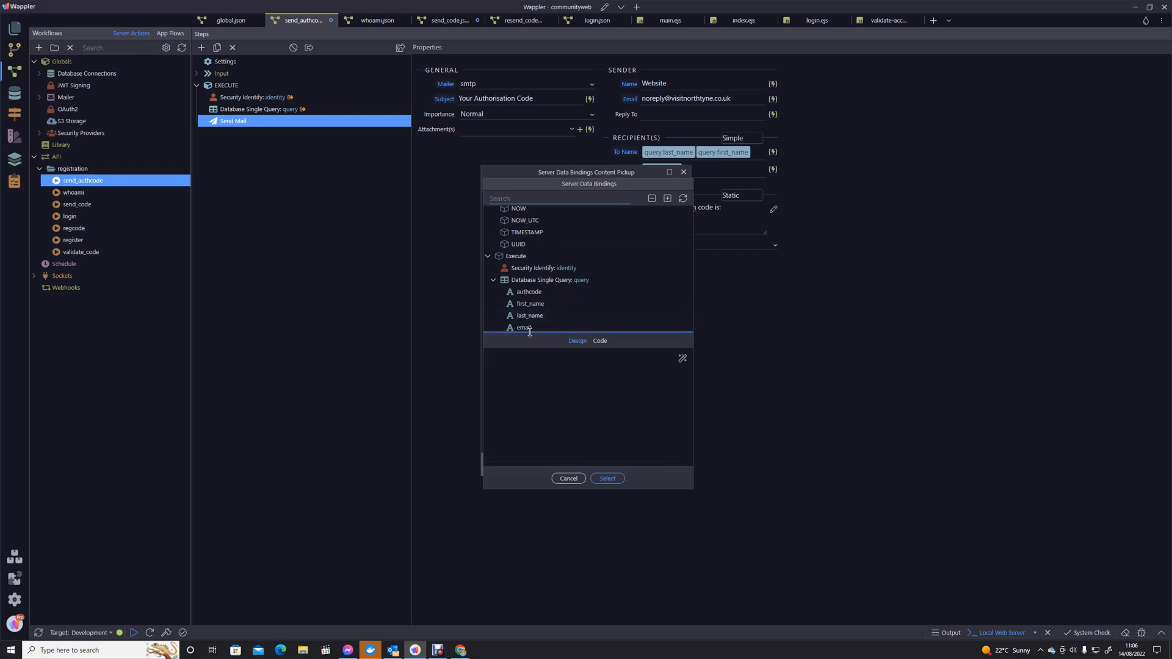
{"action": "left_click", "coordinate": [528, 292]}
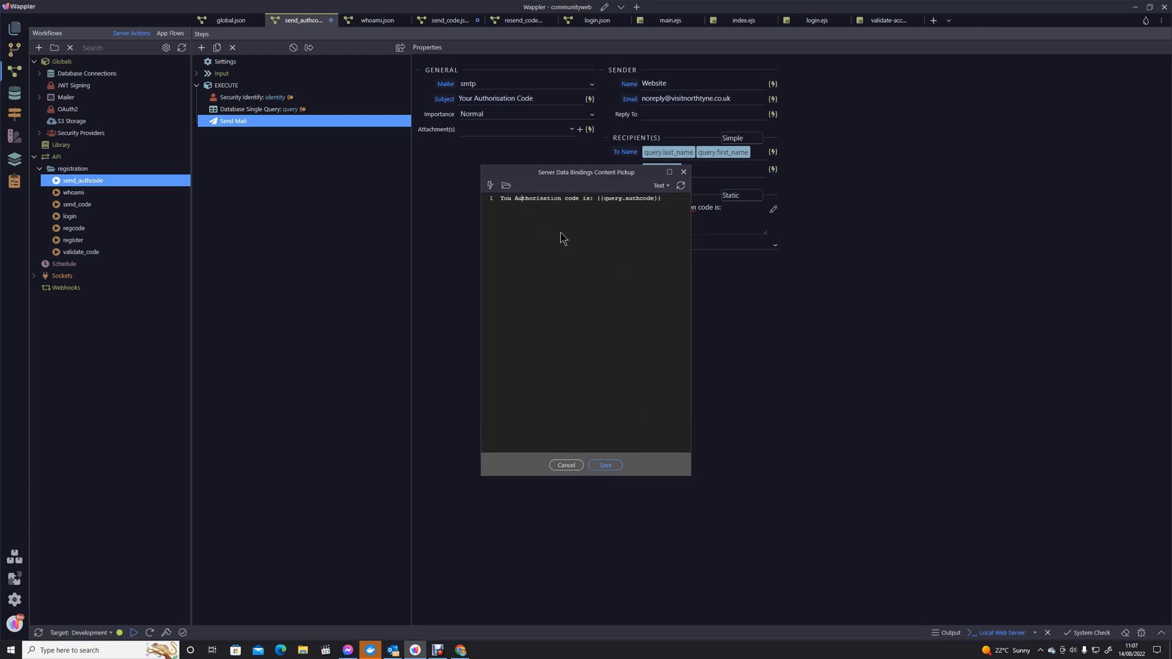
{"action": "left_click", "coordinate": [604, 465]}
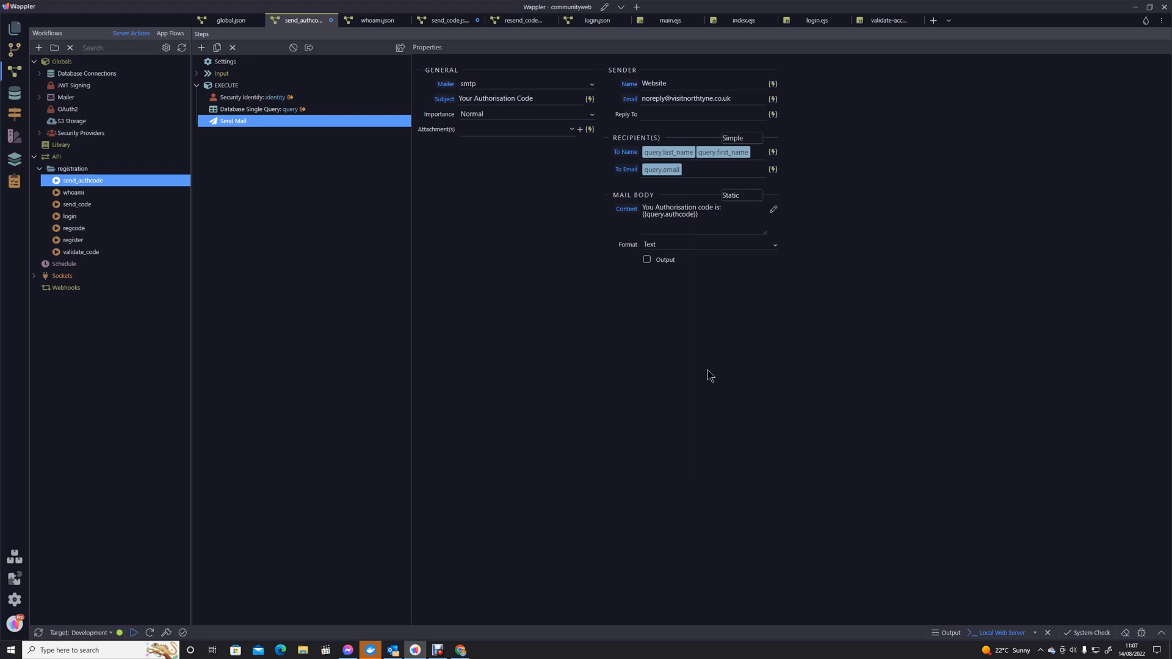
{"action": "mouse_move", "coordinate": [725, 371]}
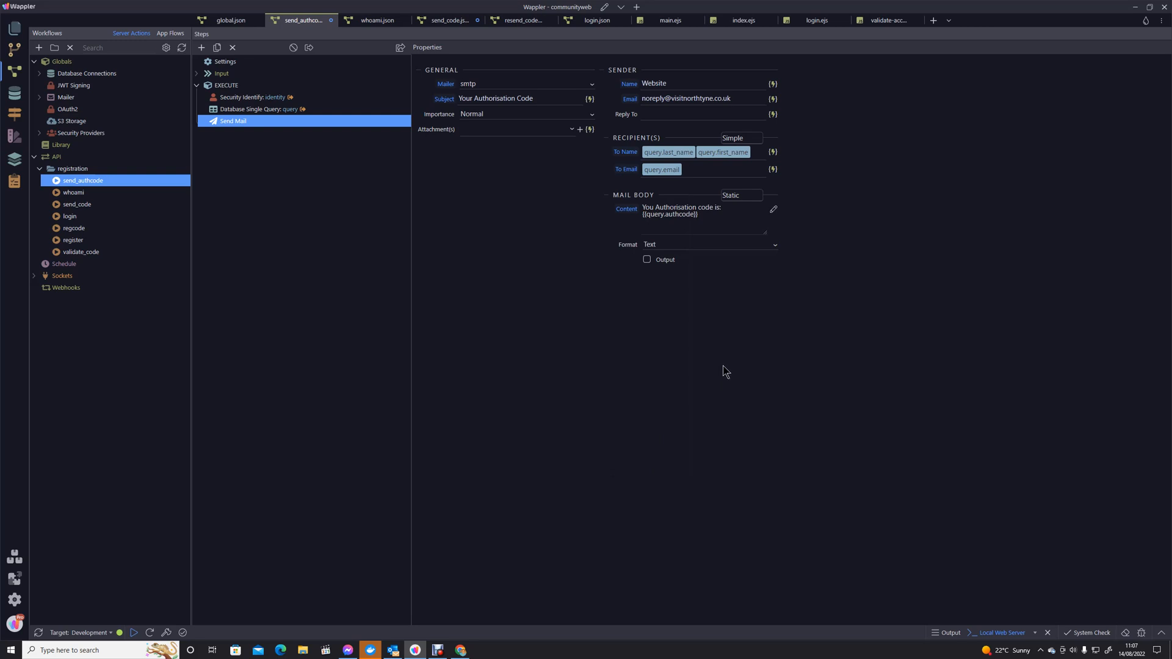
{"action": "mouse_move", "coordinate": [264, 109]}
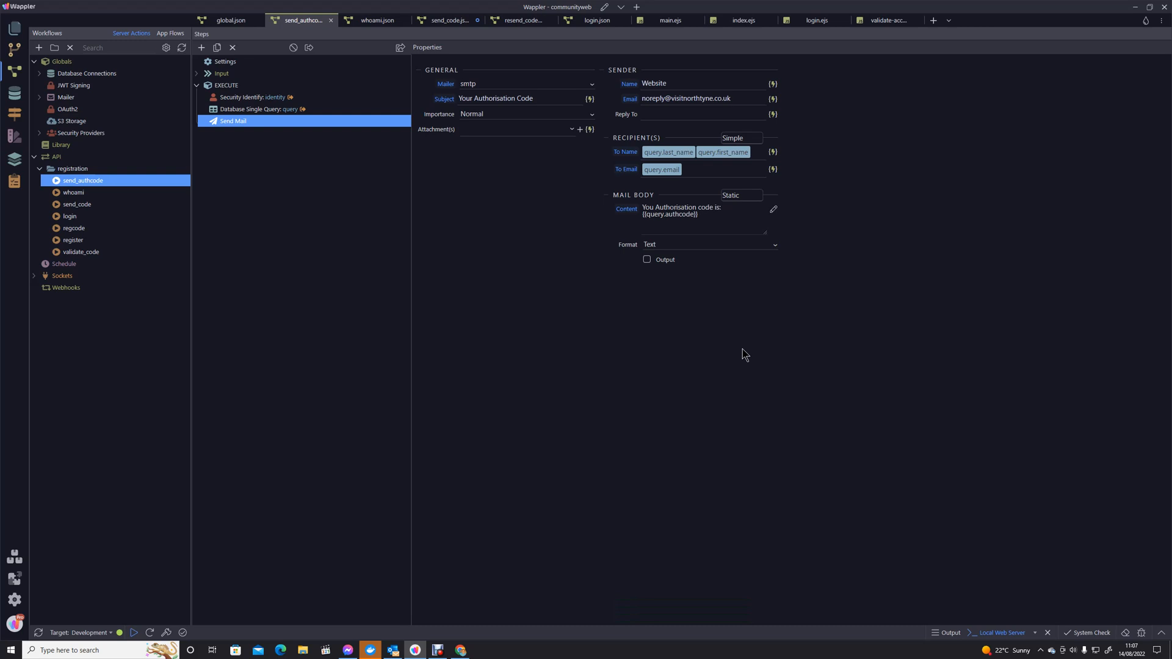
{"action": "mouse_move", "coordinate": [780, 279]}
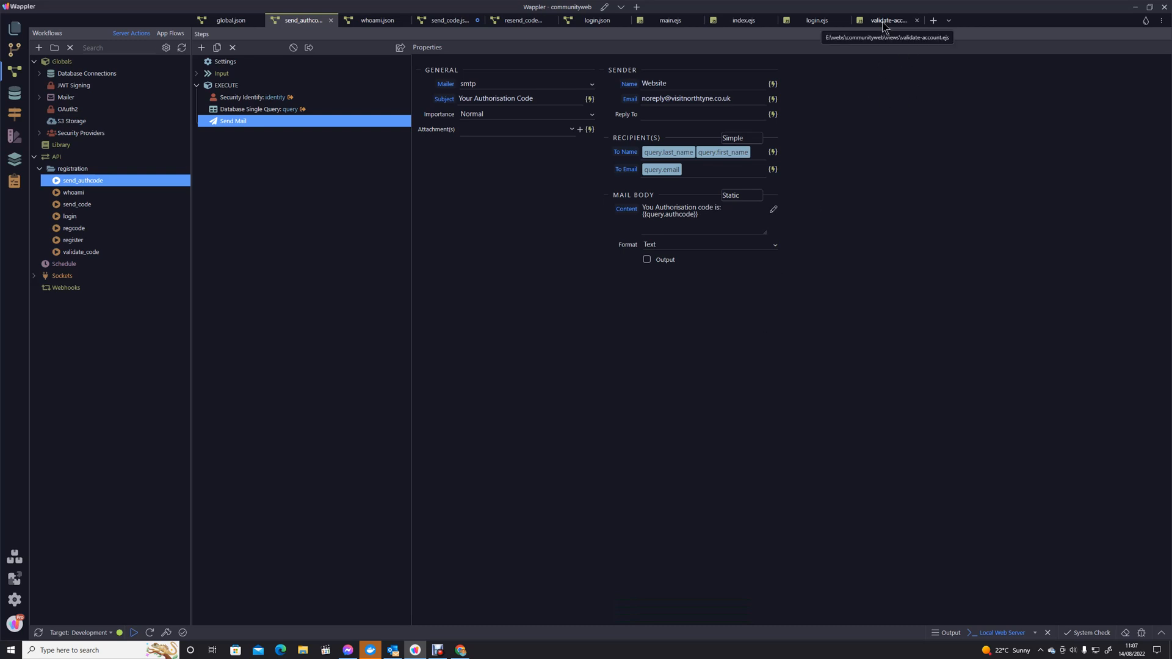
- On validate-account.ejs, add a col-sm-5 column after the Validate button's column
{"action": "left_click", "coordinate": [886, 20]}
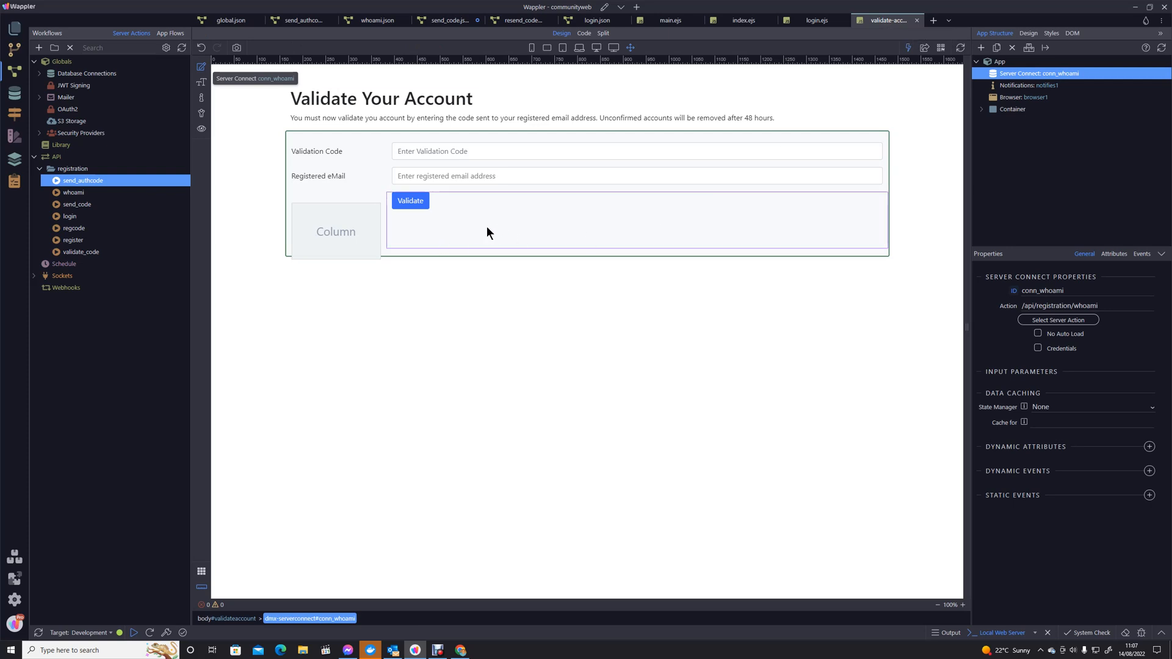
{"action": "mouse_move", "coordinate": [797, 217]}
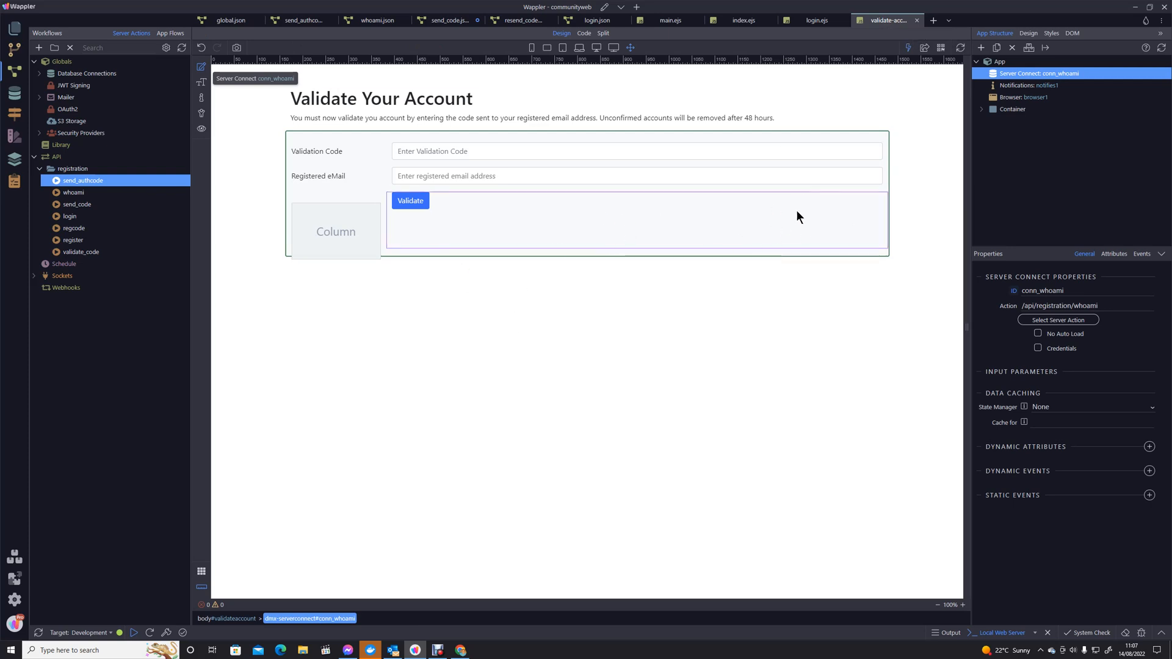
{"action": "mouse_move", "coordinate": [785, 217]}
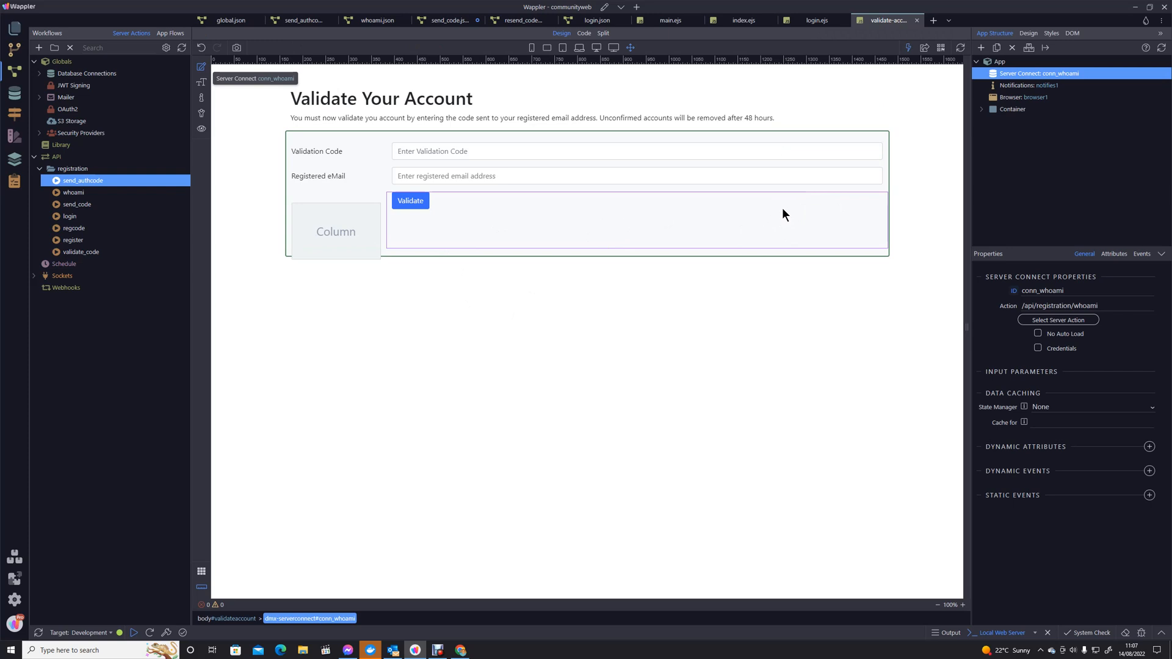
{"action": "left_click", "coordinate": [635, 221]}
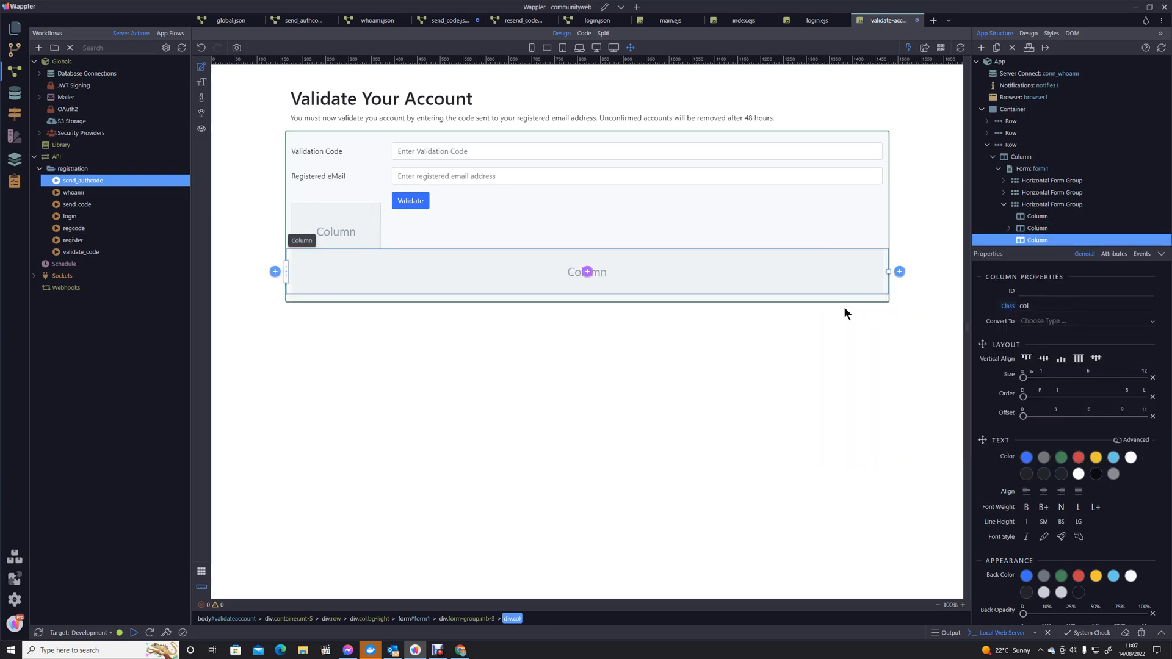
{"action": "mouse_move", "coordinate": [710, 431]}
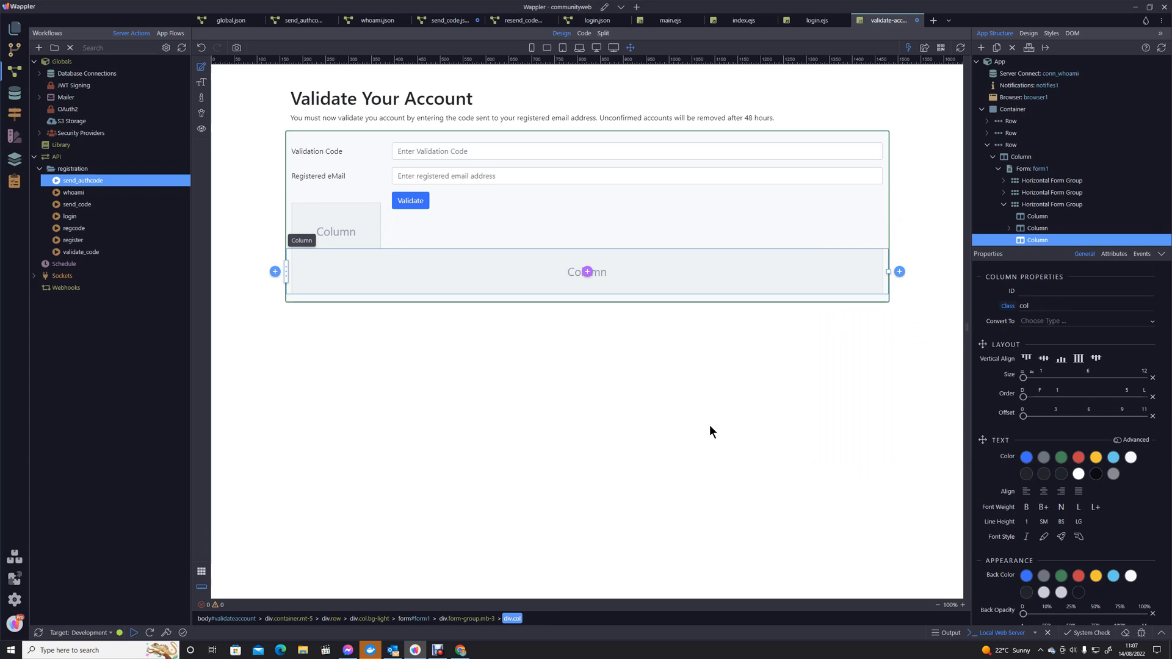
{"action": "mouse_move", "coordinate": [350, 223]}
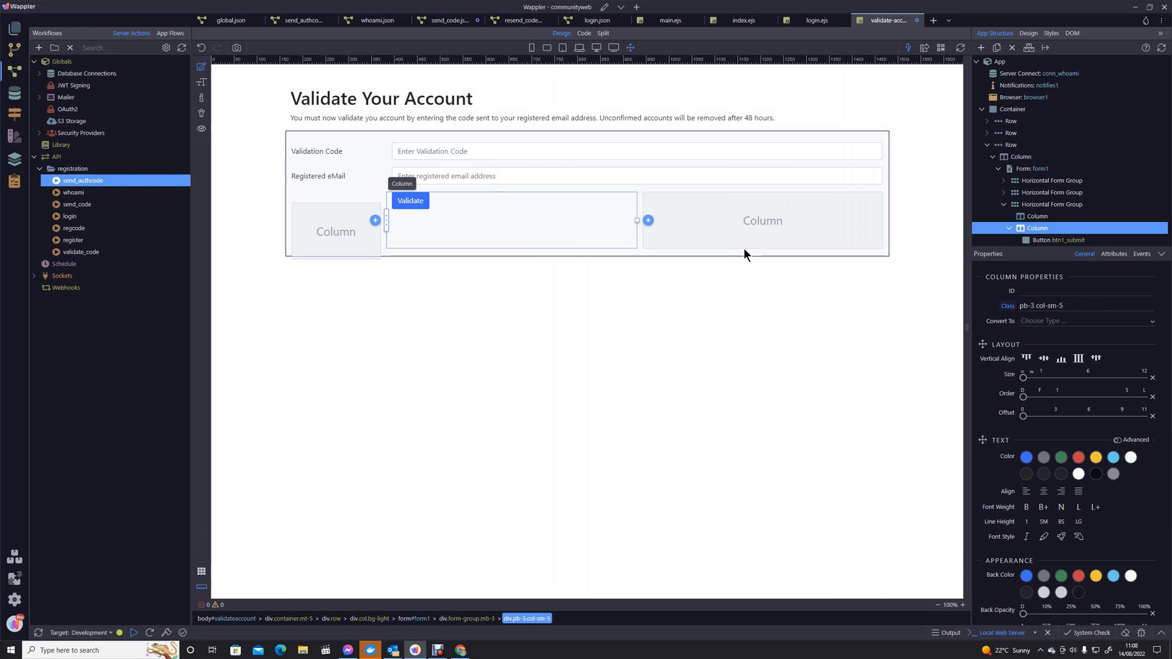
{"action": "left_click", "coordinate": [761, 221]}
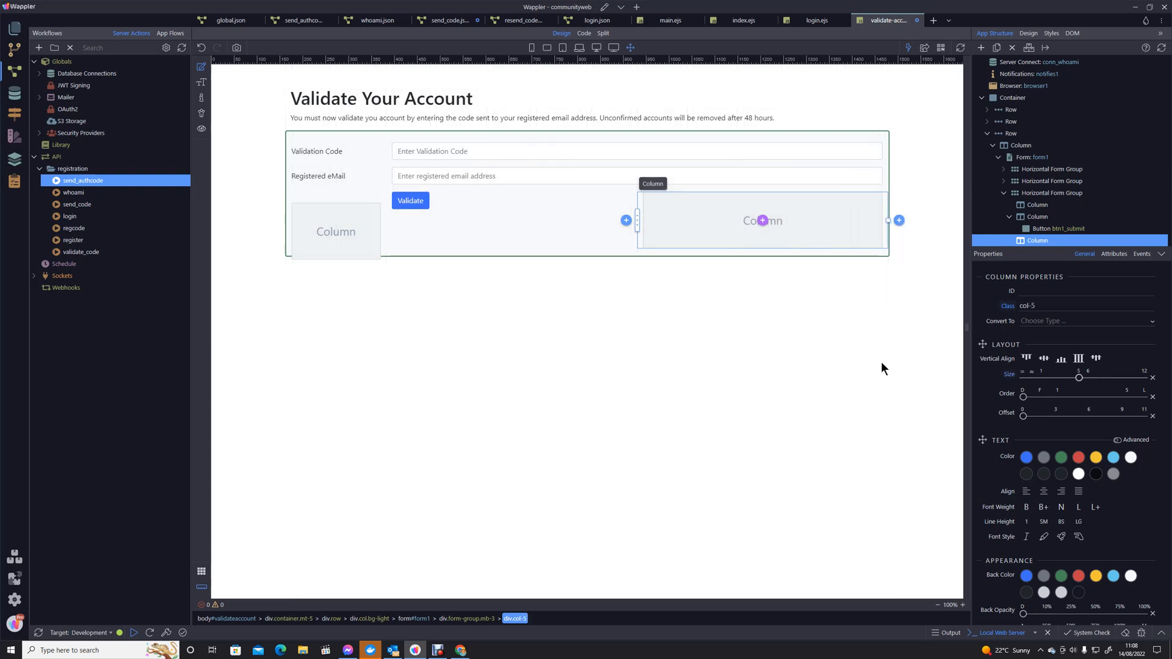
{"action": "left_click", "coordinate": [1035, 305]}
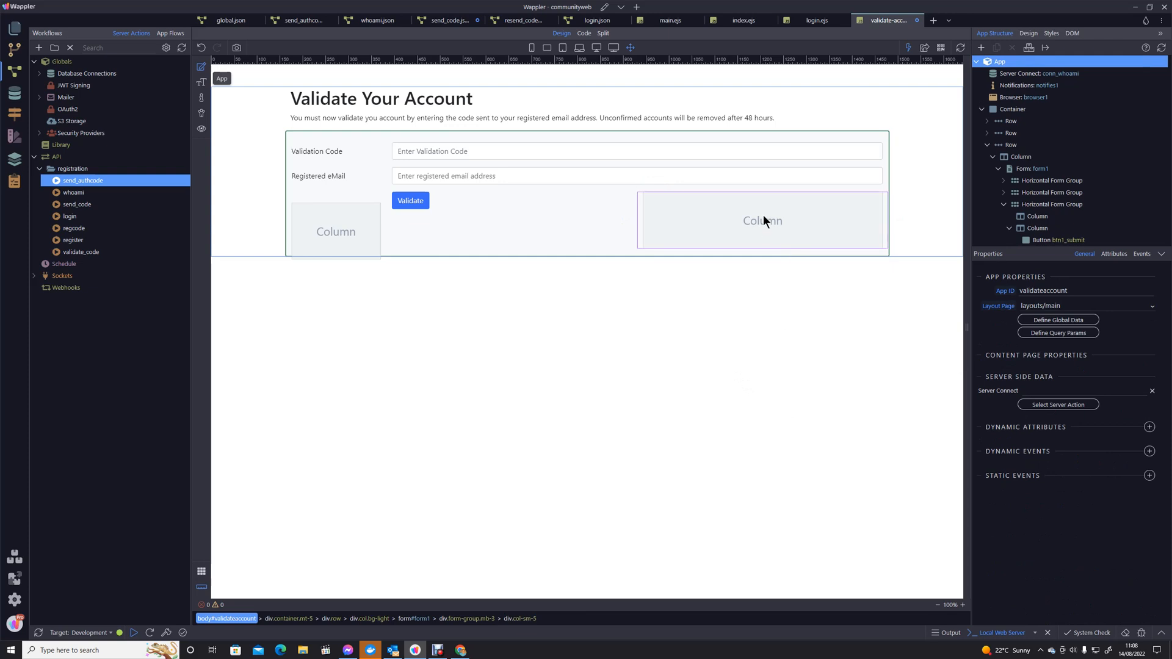
{"action": "left_click", "coordinate": [762, 220]}
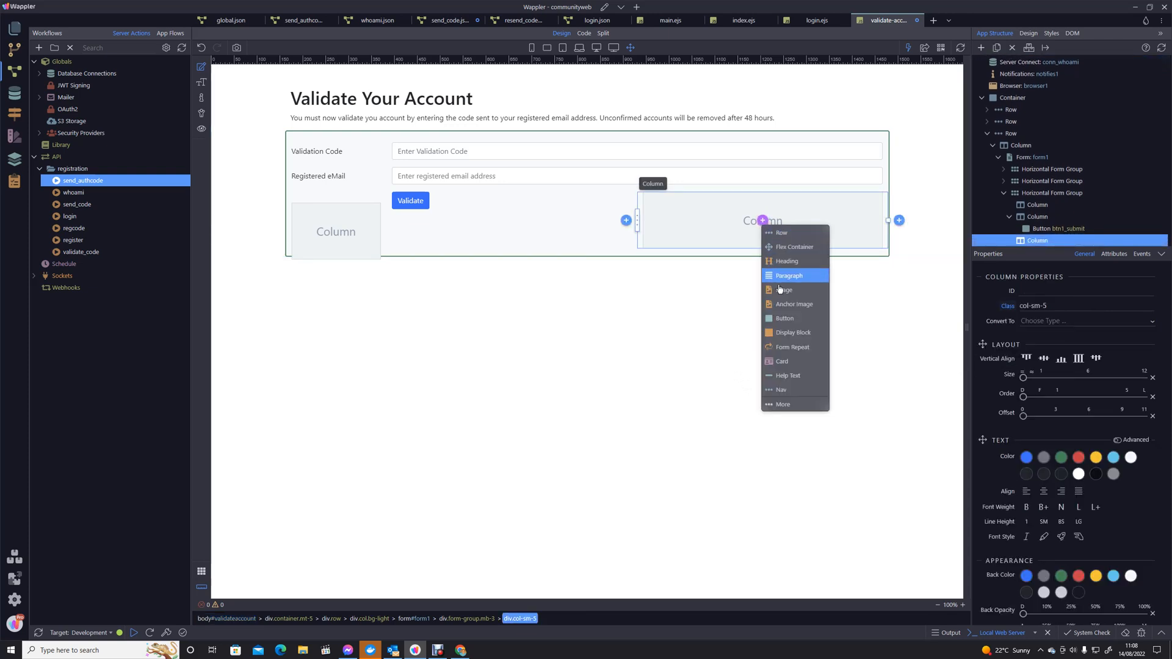
- Insert a Danger-style button labelled Resend Code into the new column
{"action": "left_click", "coordinate": [784, 324]}
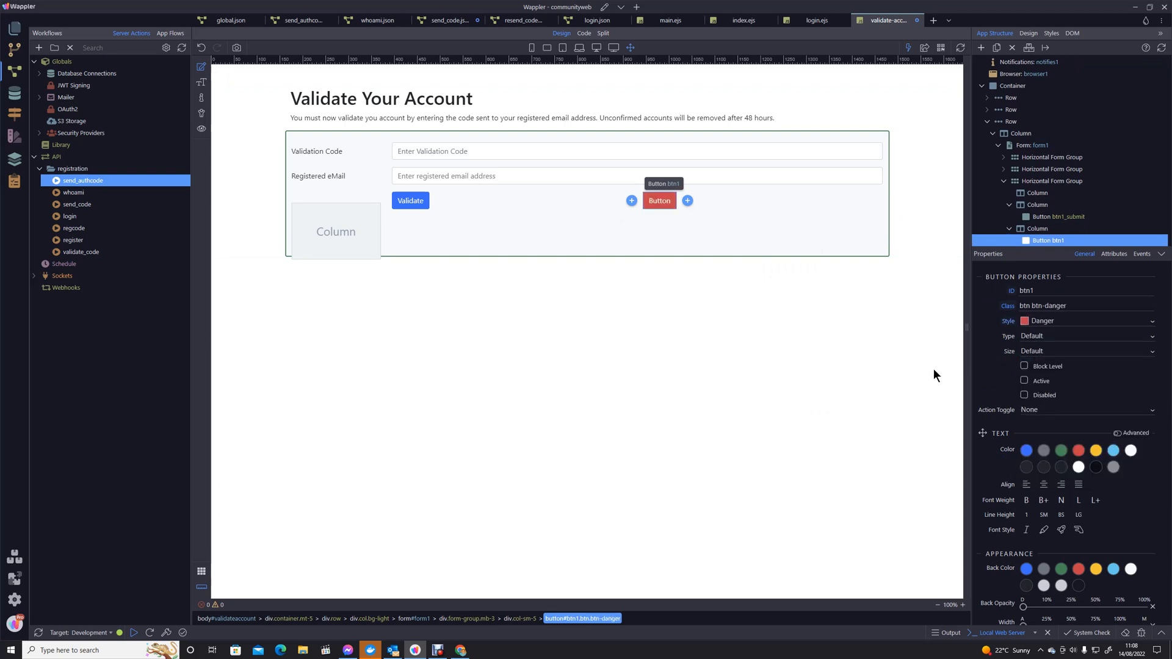
{"action": "left_click", "coordinate": [658, 200]}
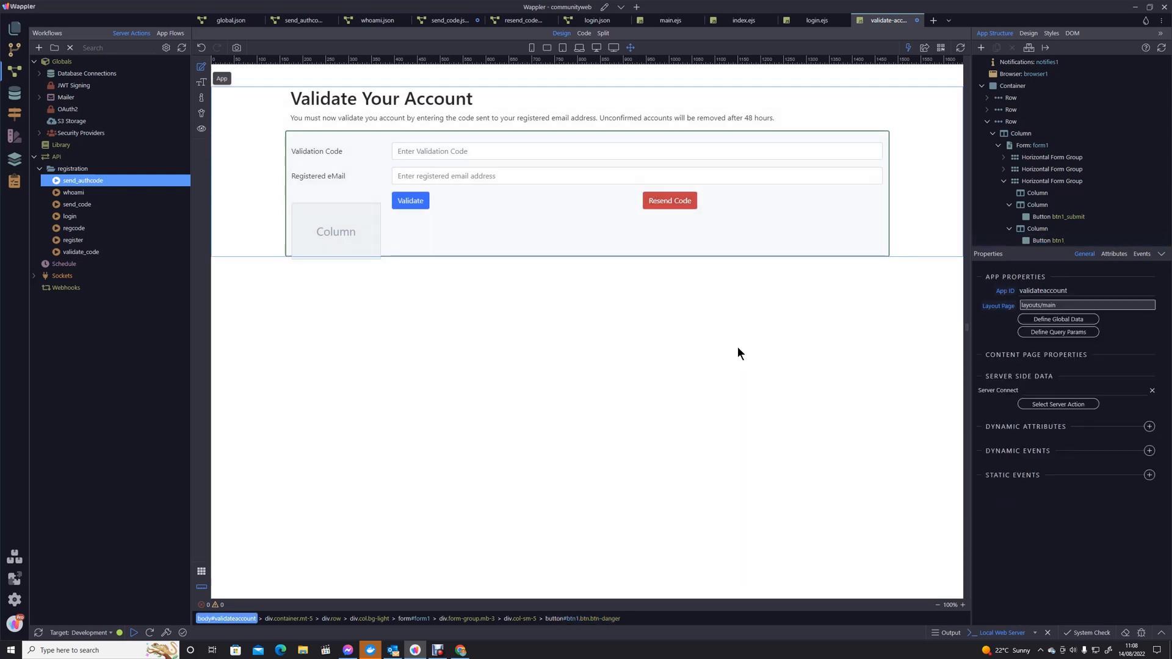
{"action": "left_click", "coordinate": [667, 200]}
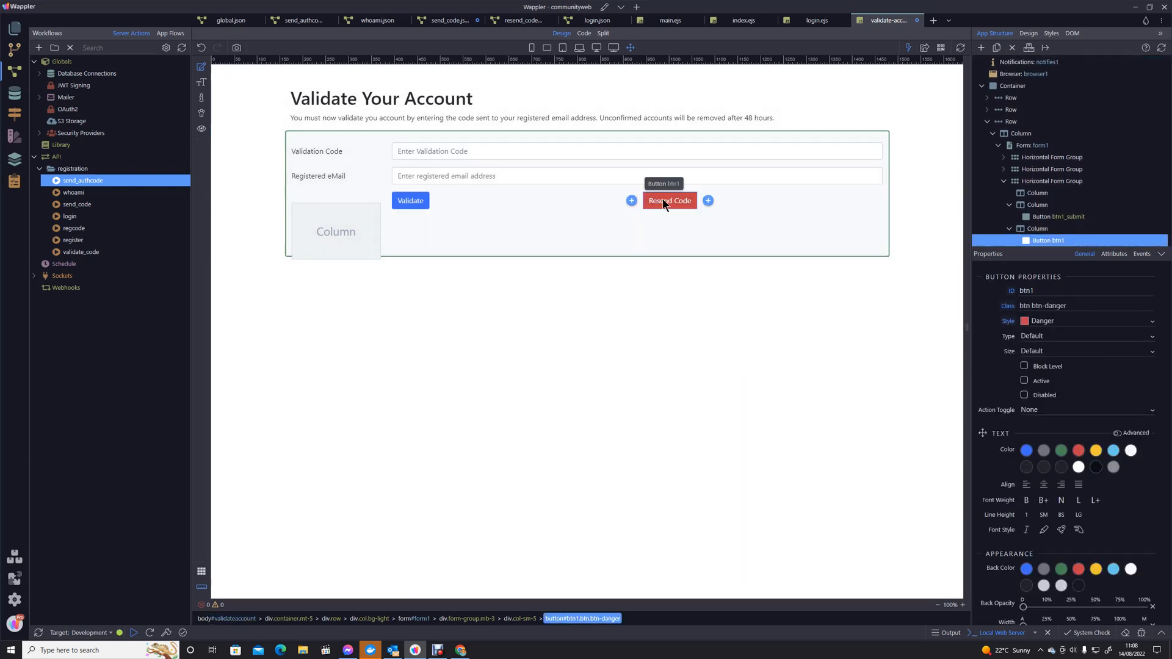
{"action": "mouse_move", "coordinate": [666, 208]}
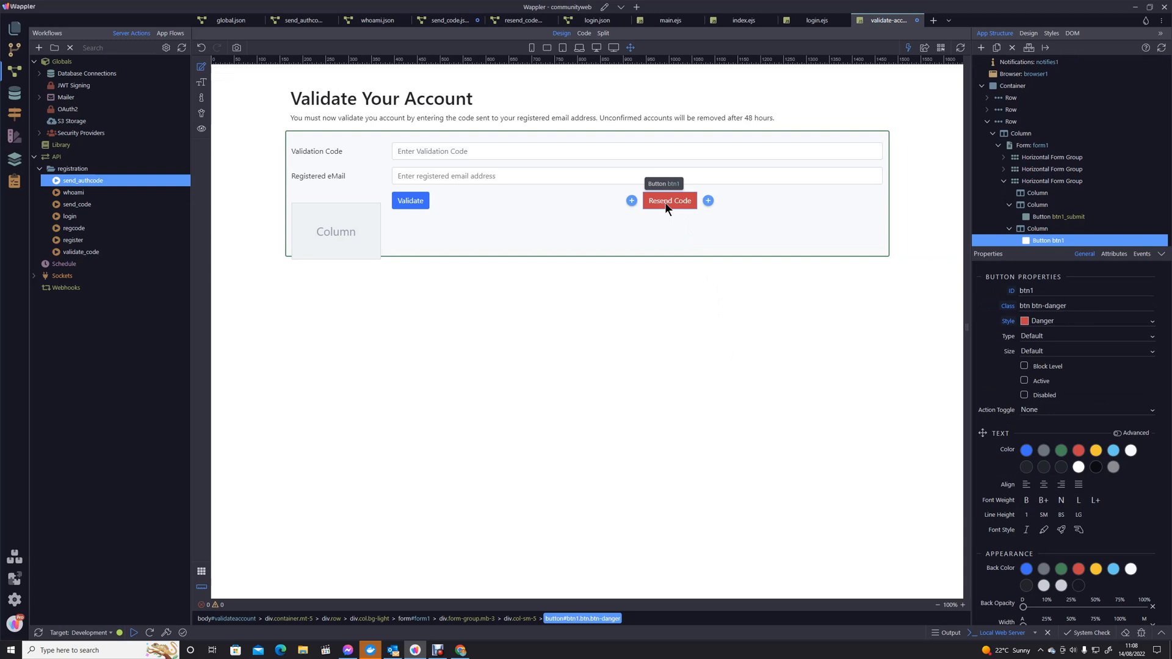
{"action": "mouse_move", "coordinate": [670, 209]}
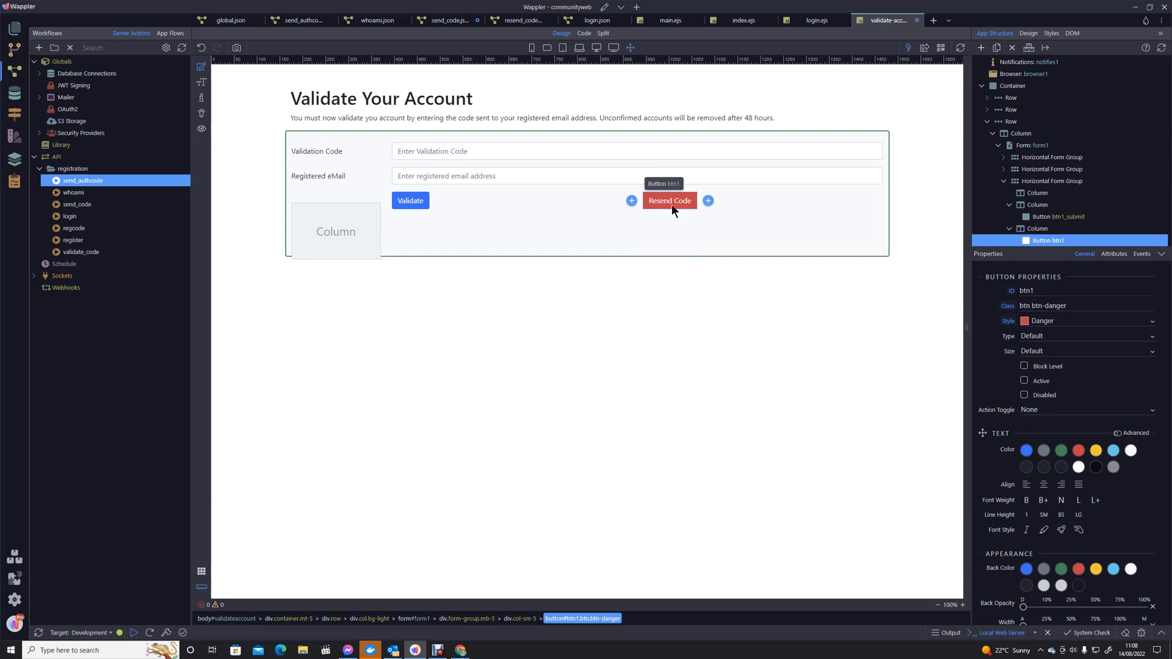
{"action": "mouse_move", "coordinate": [701, 337]}
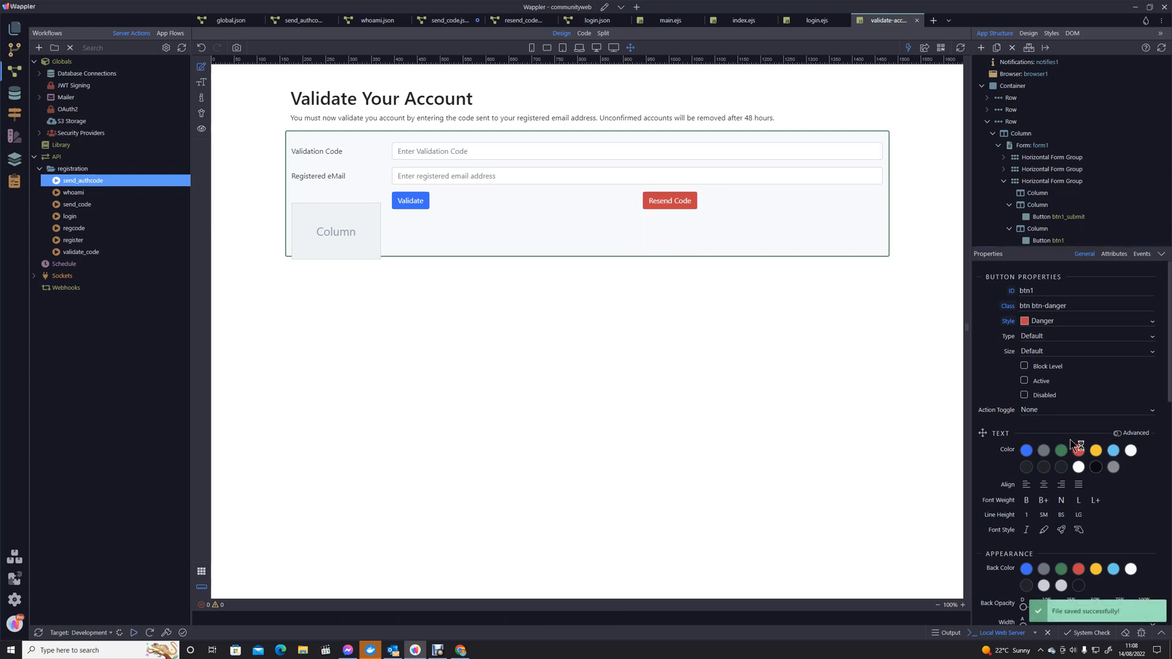
- Add a Mouse > Click dynamic event to the Resend Code button
{"action": "scroll", "scroll_direction": "down", "scroll_amount": 3}
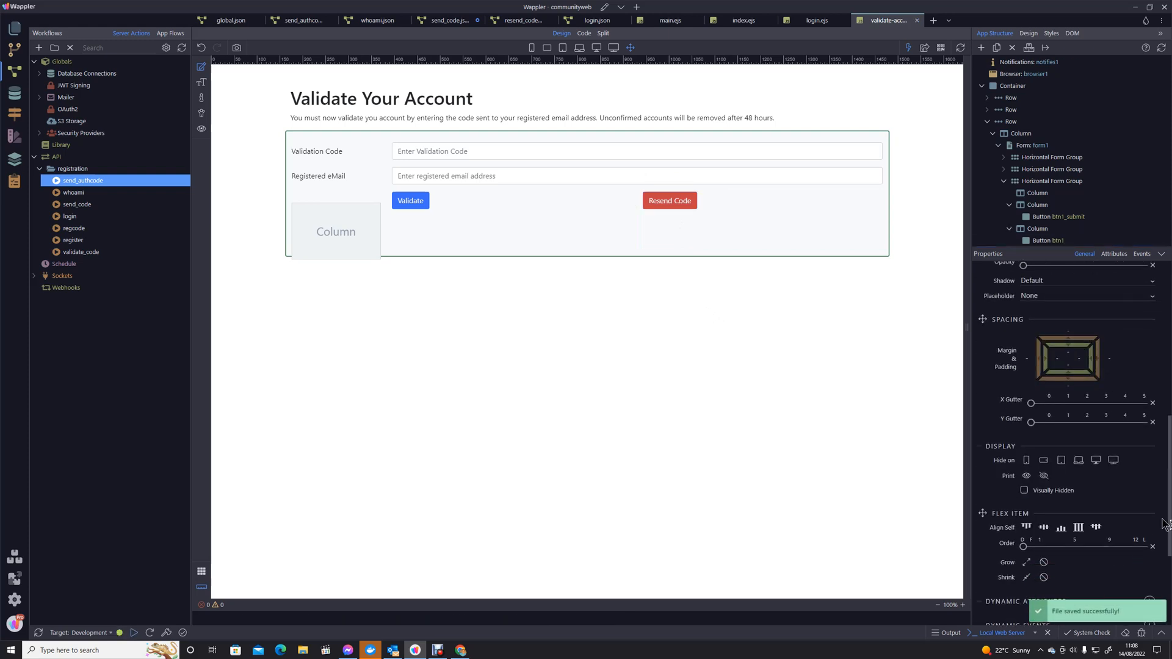
{"action": "scroll", "scroll_direction": "down", "scroll_amount": 3}
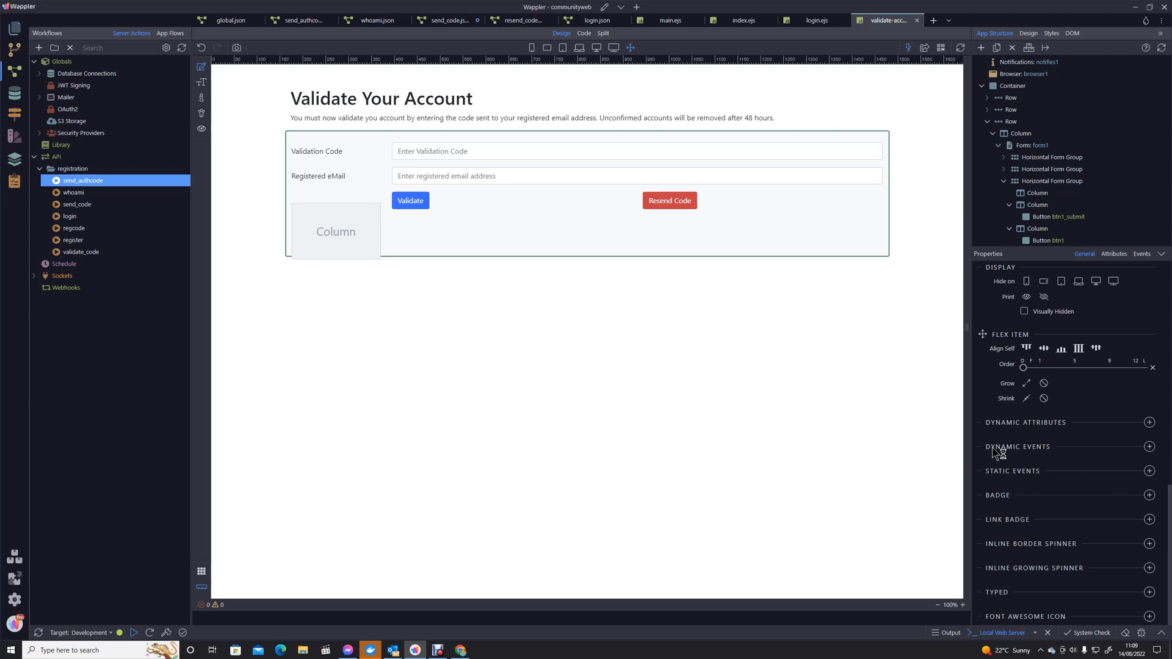
{"action": "left_click", "coordinate": [1150, 447]}
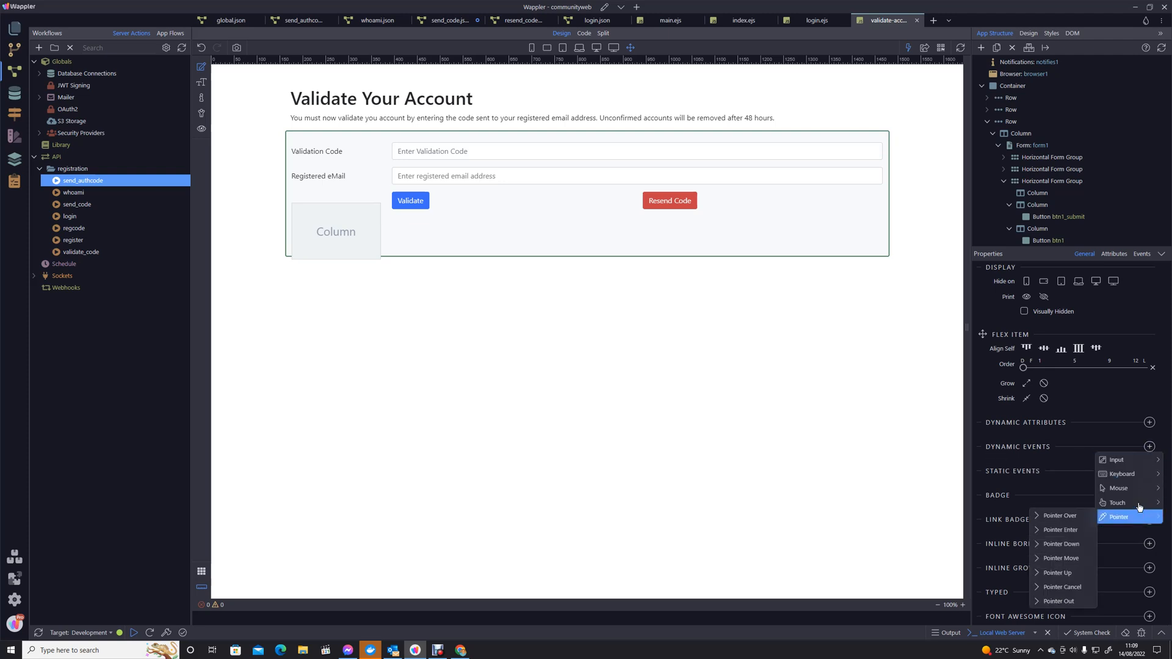
{"action": "mouse_move", "coordinate": [1119, 489]}
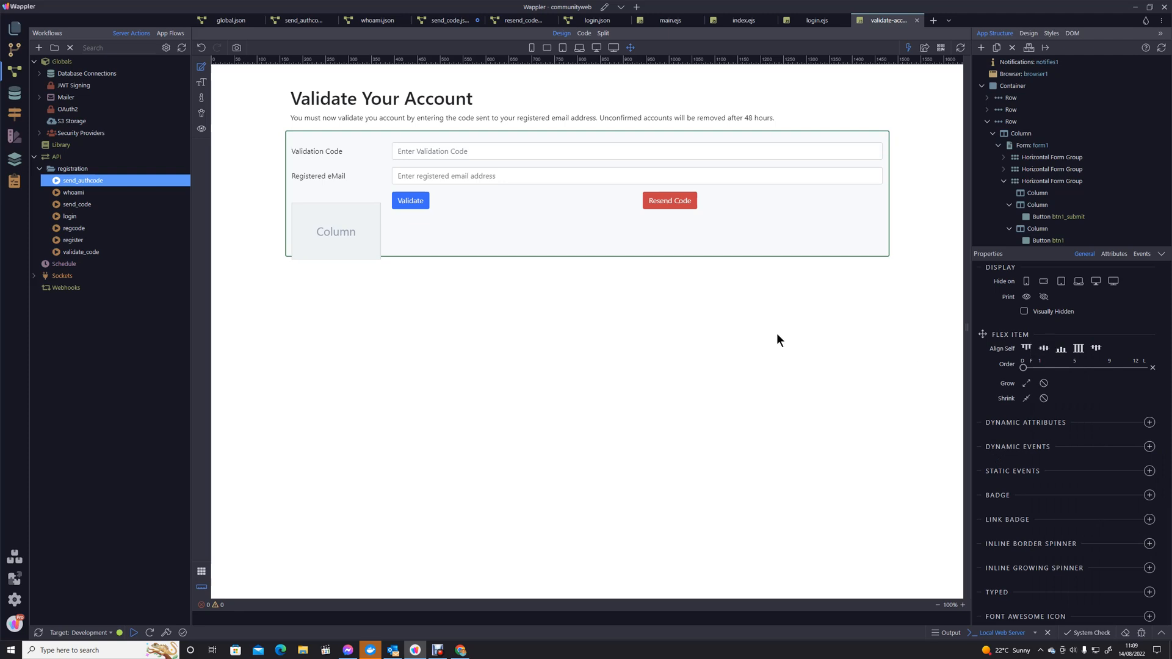
{"action": "mouse_move", "coordinate": [1166, 457]}
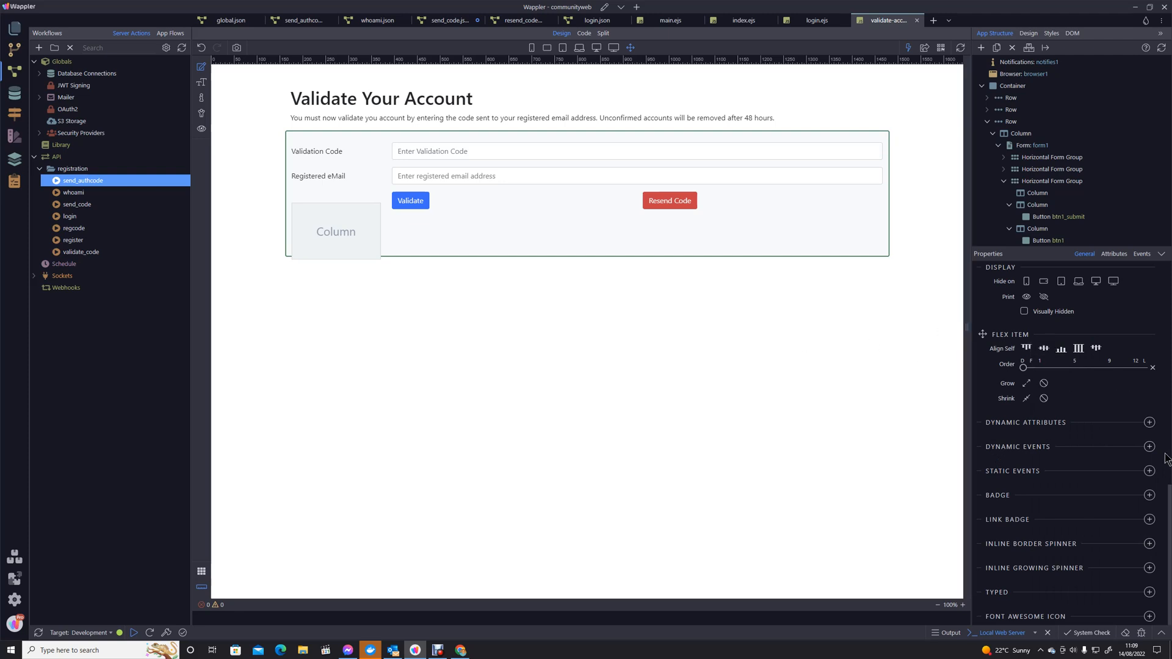
{"action": "mouse_move", "coordinate": [1165, 531]}
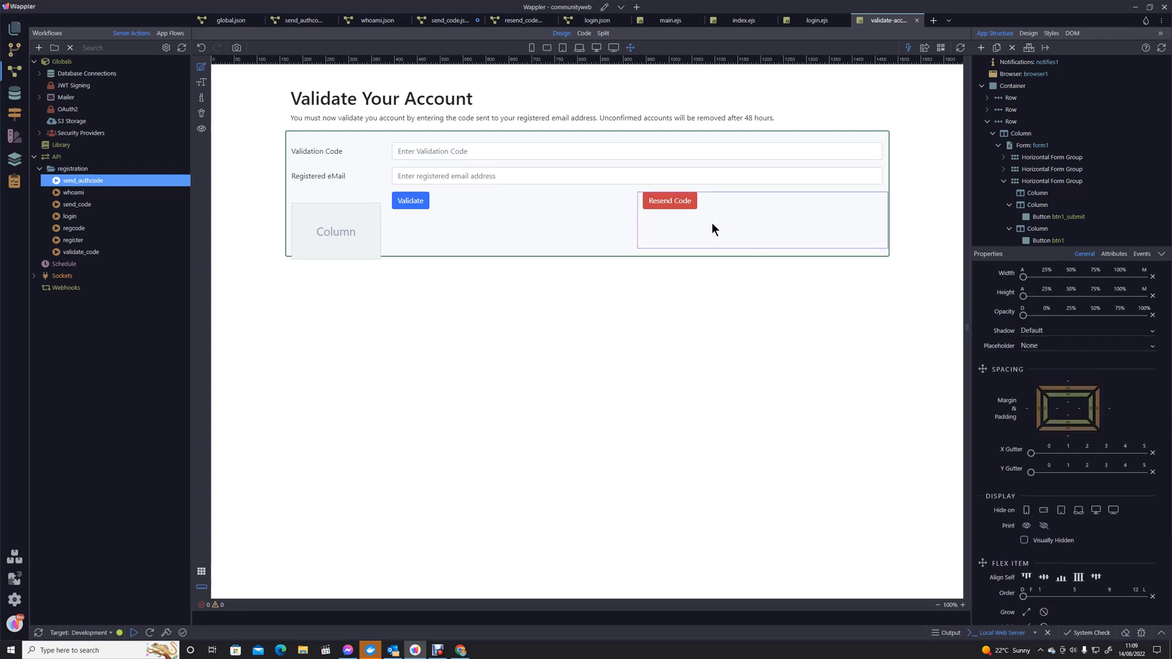
{"action": "left_click", "coordinate": [667, 200]}
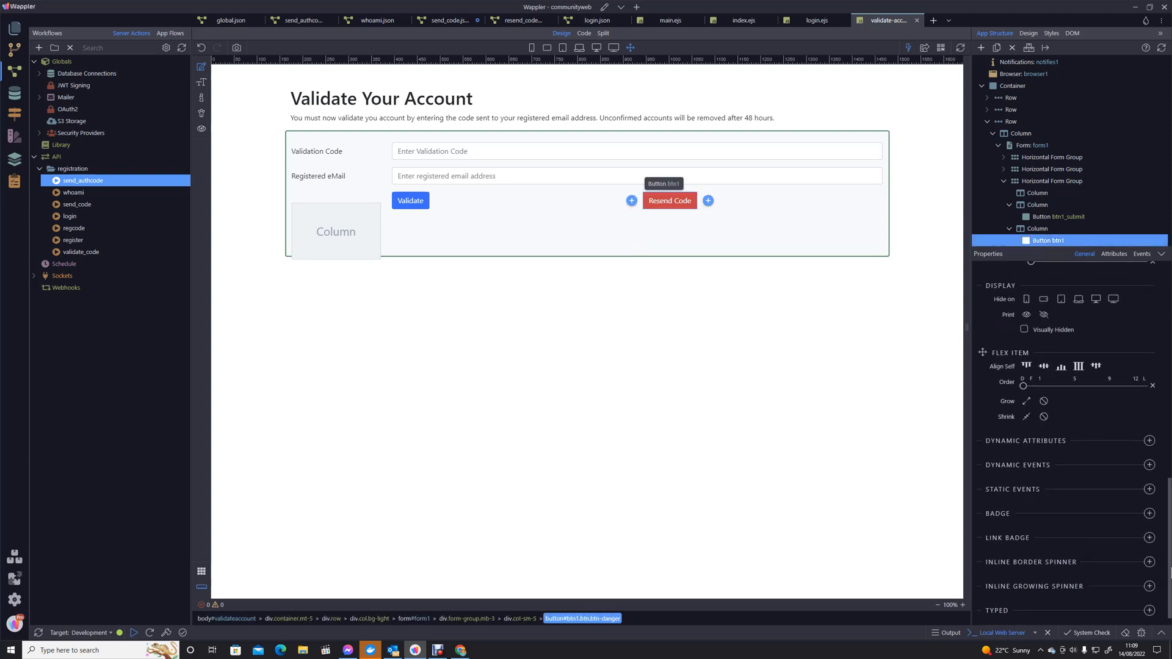
{"action": "left_click", "coordinate": [1150, 453]}
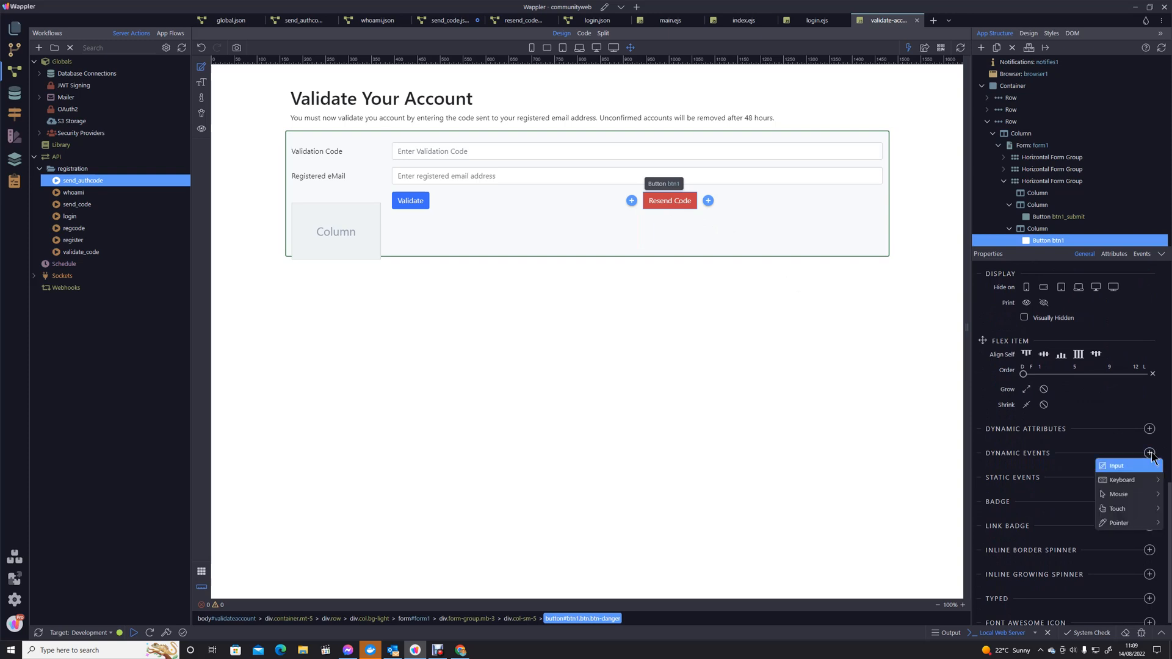
{"action": "mouse_move", "coordinate": [1116, 507]}
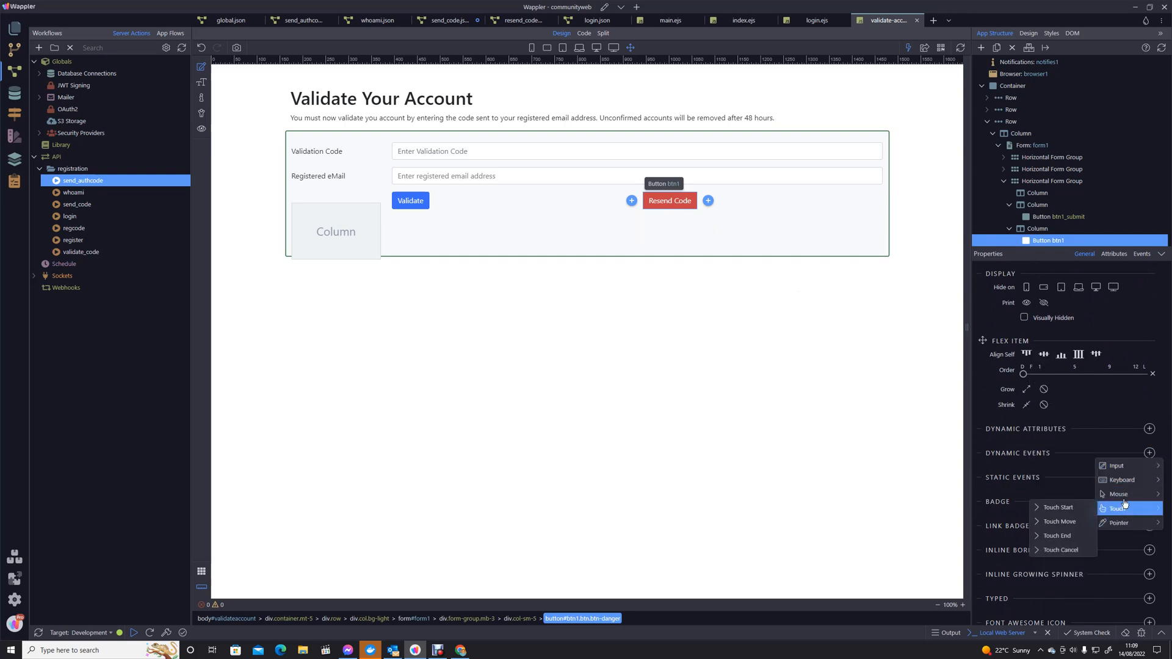
{"action": "mouse_move", "coordinate": [1118, 494]}
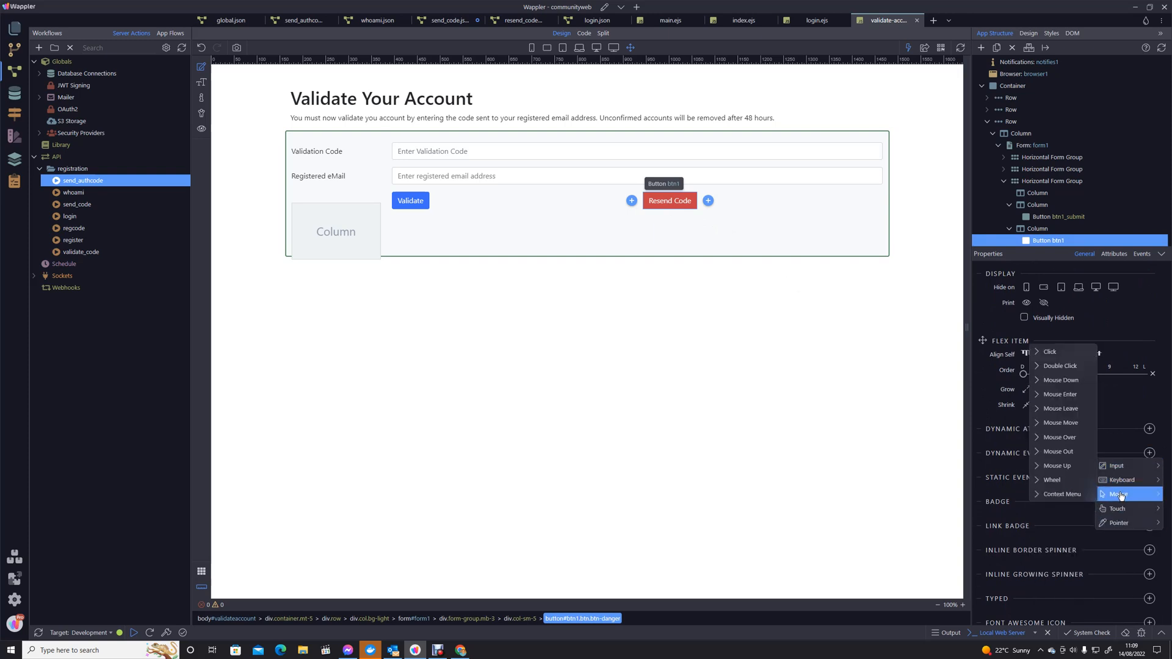
{"action": "left_click", "coordinate": [1050, 351]}
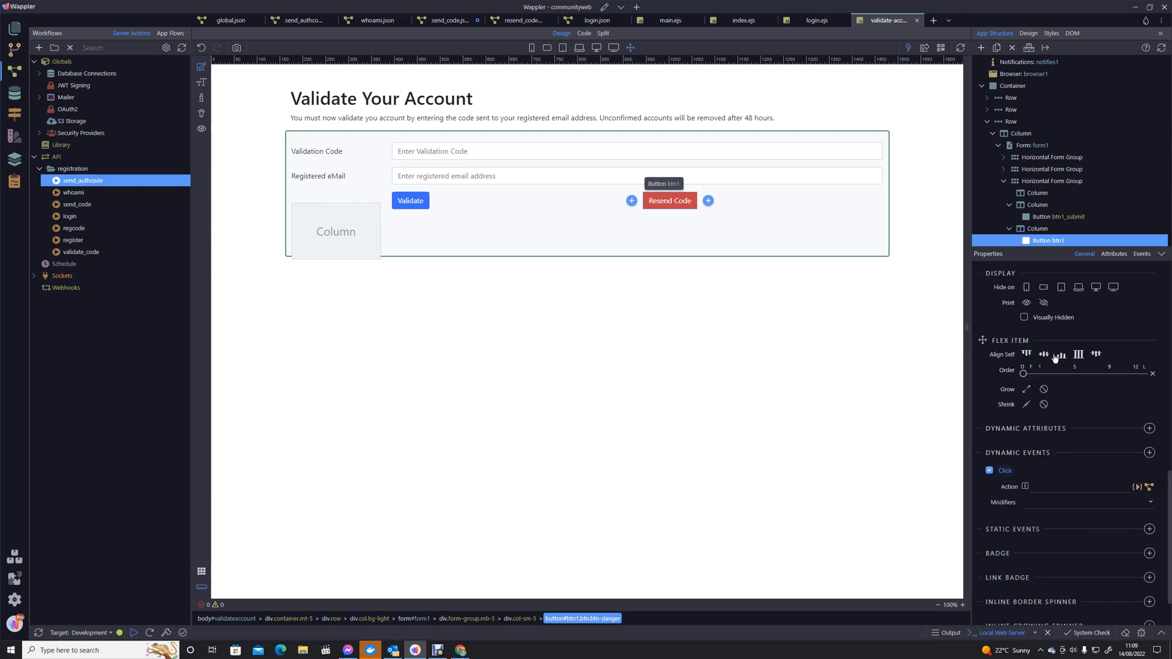
{"action": "mouse_move", "coordinate": [716, 435]}
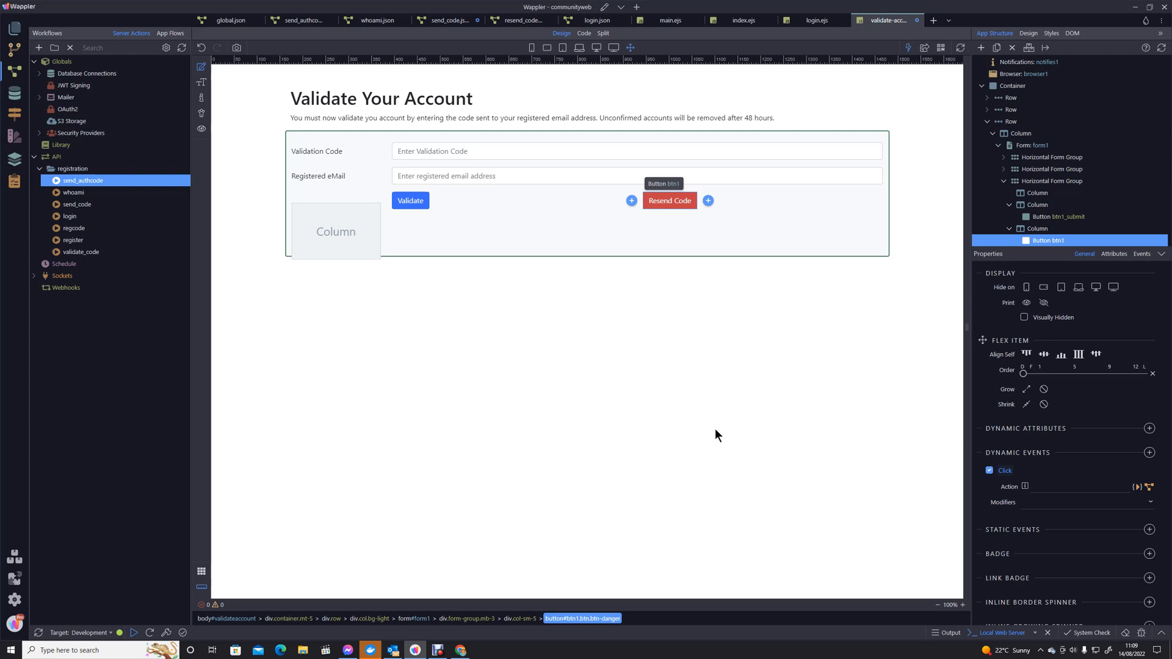
{"action": "mouse_move", "coordinate": [79, 136]}
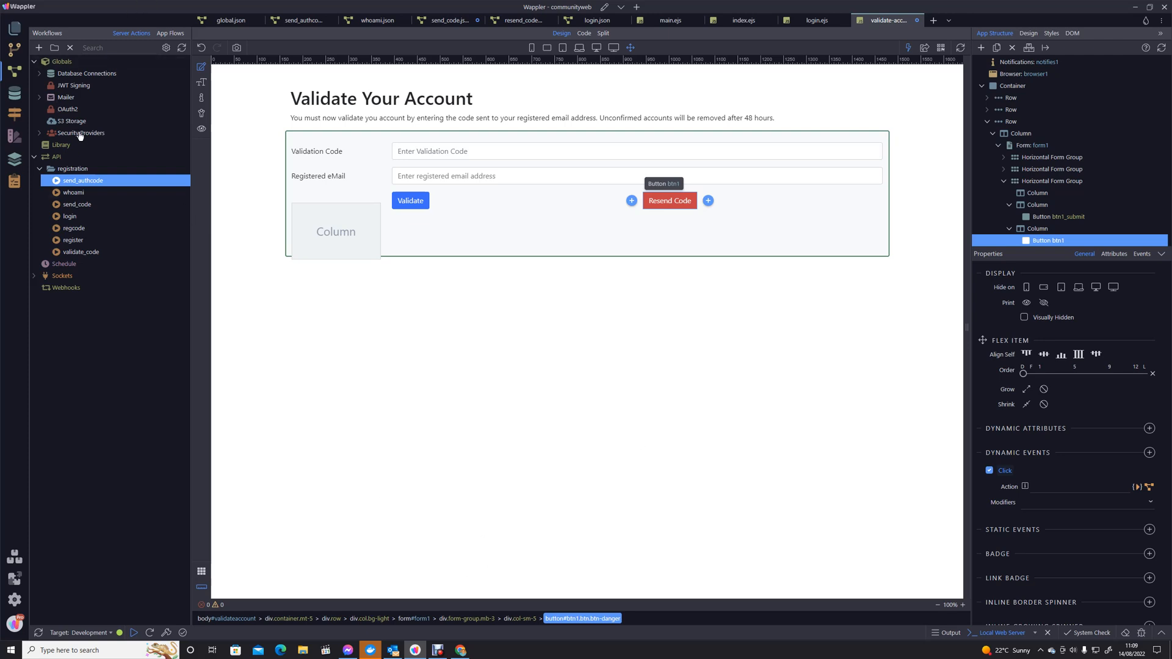
{"action": "mouse_move", "coordinate": [14, 70]}
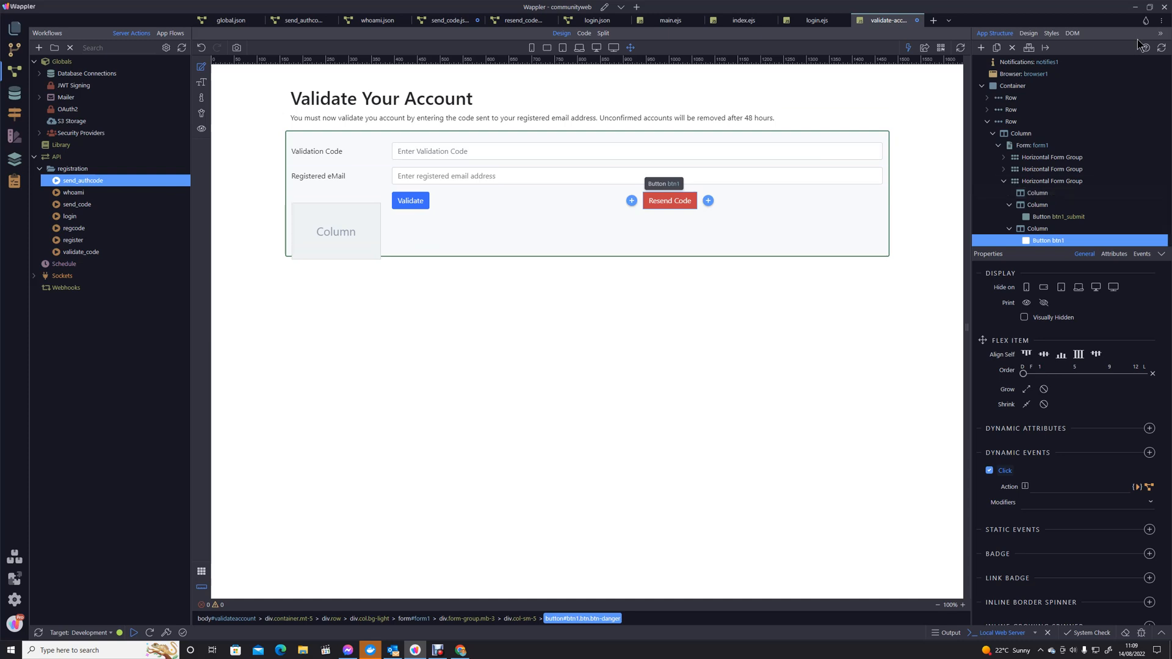
{"action": "mouse_move", "coordinate": [1133, 499]}
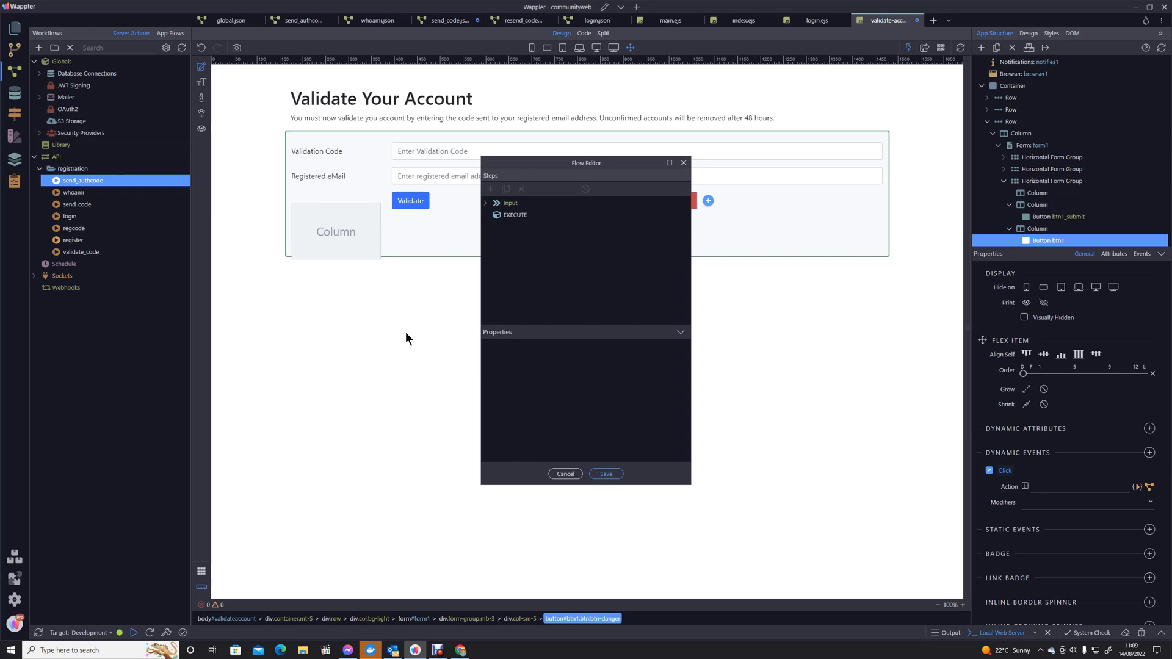
- Add a Server Connect step calling api/registration/send_authcode in the Click flow
{"action": "left_click", "coordinate": [514, 215]}
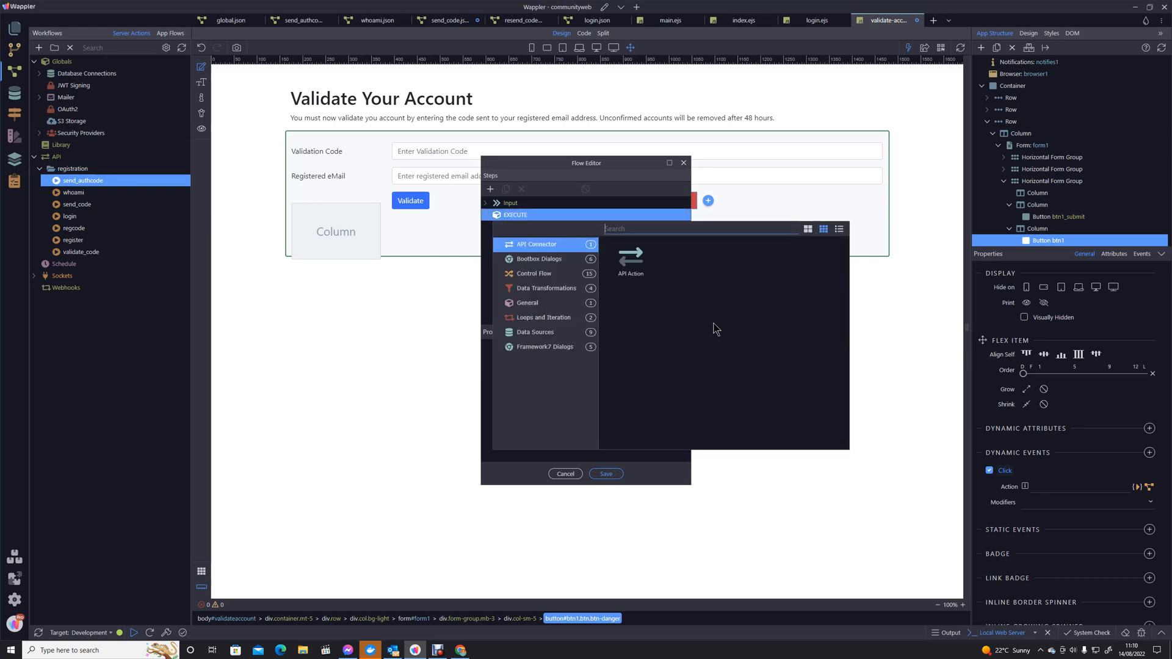
{"action": "mouse_move", "coordinate": [102, 239]}
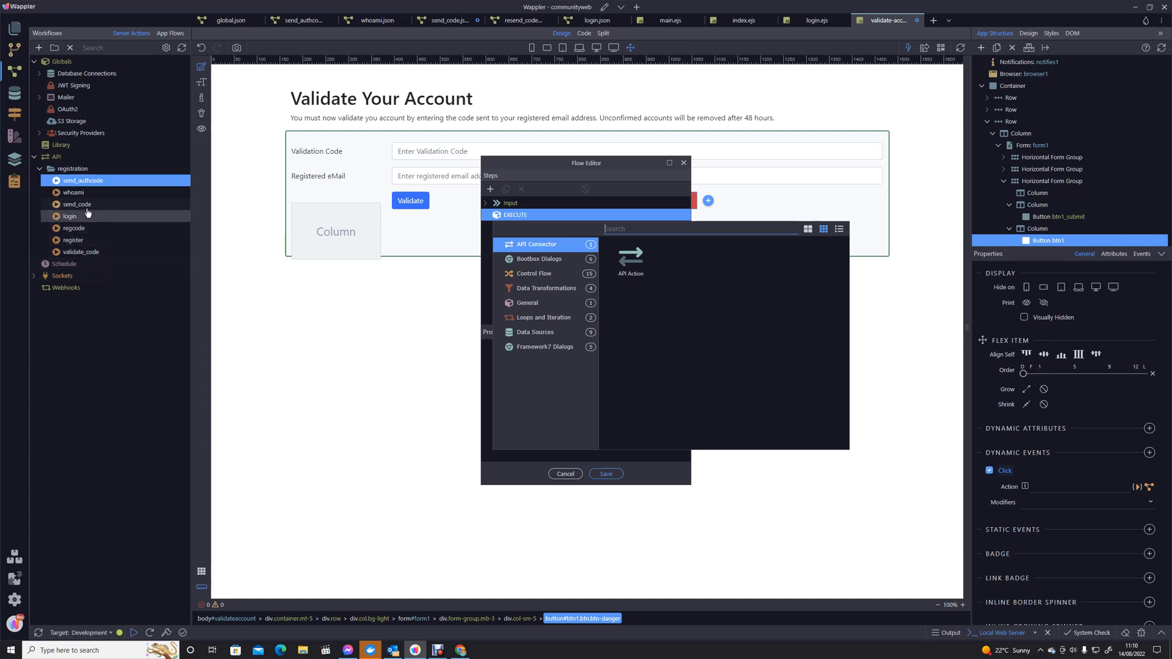
{"action": "left_click", "coordinate": [82, 181]}
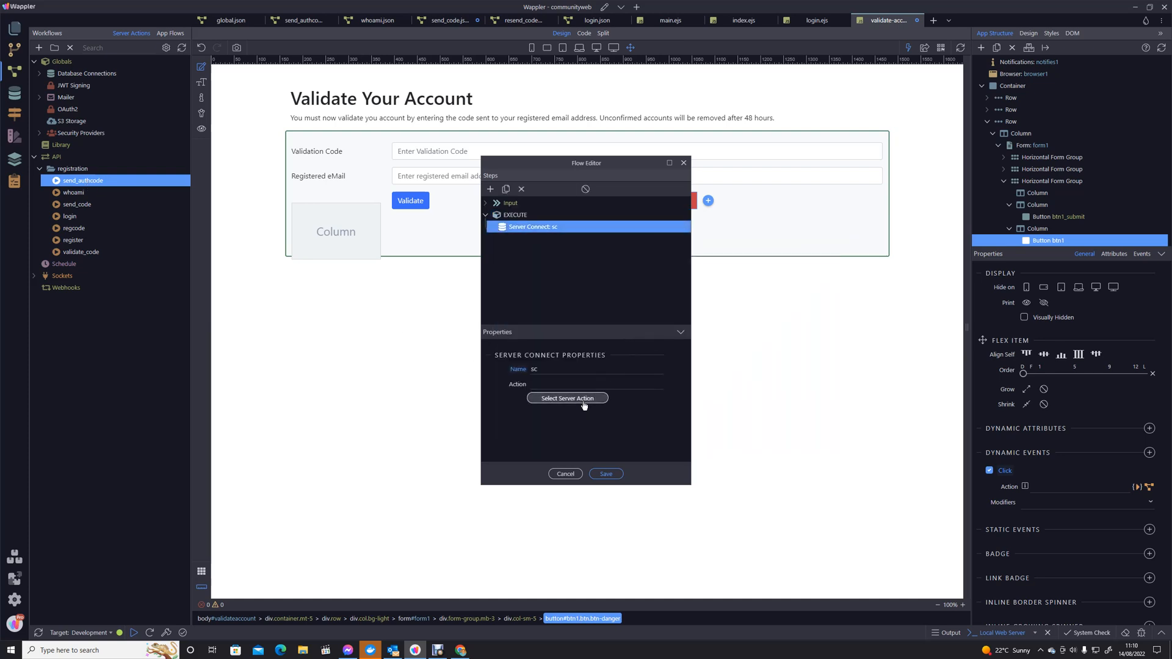
{"action": "left_click", "coordinate": [566, 398]}
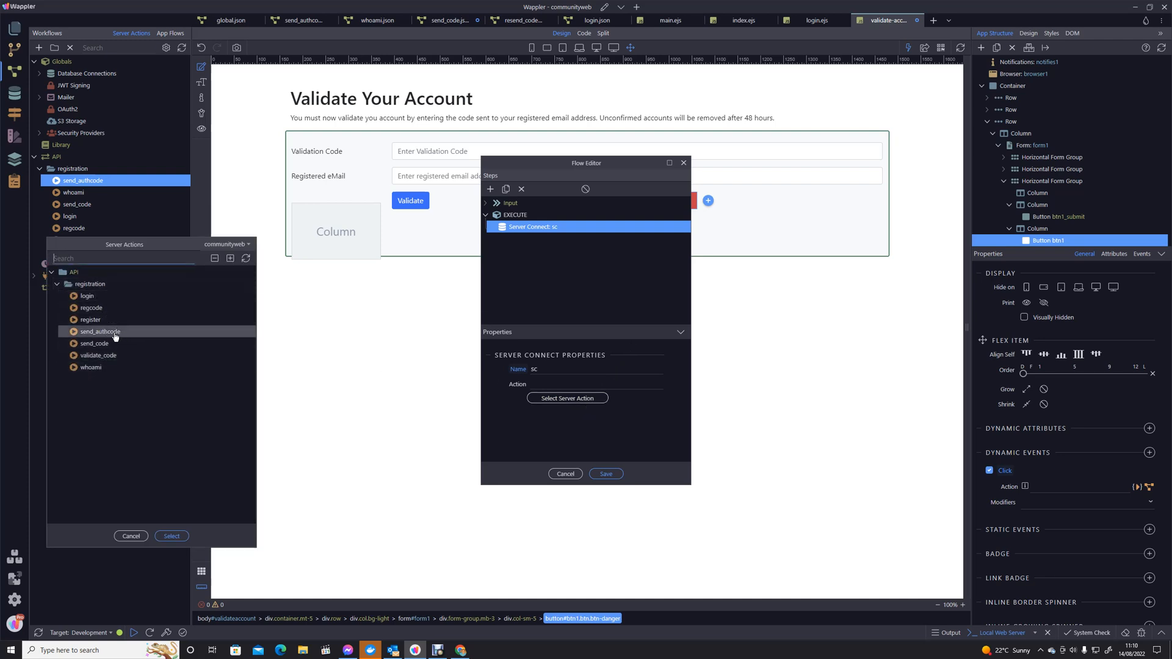
{"action": "left_click", "coordinate": [99, 331]}
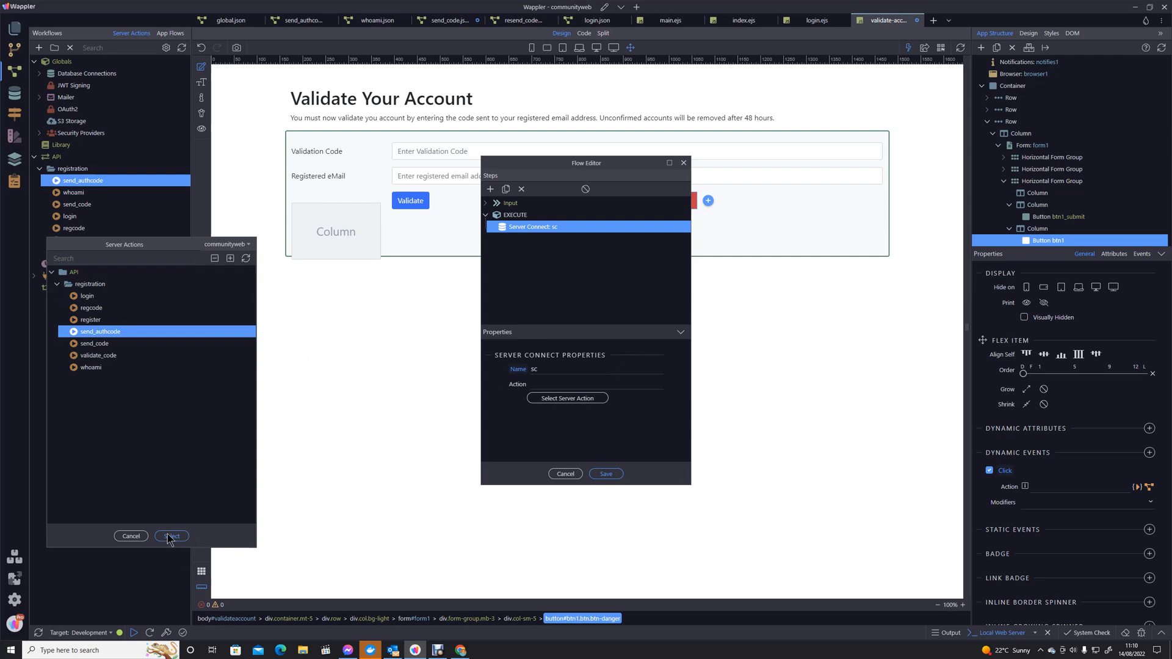
{"action": "left_click", "coordinate": [171, 536]}
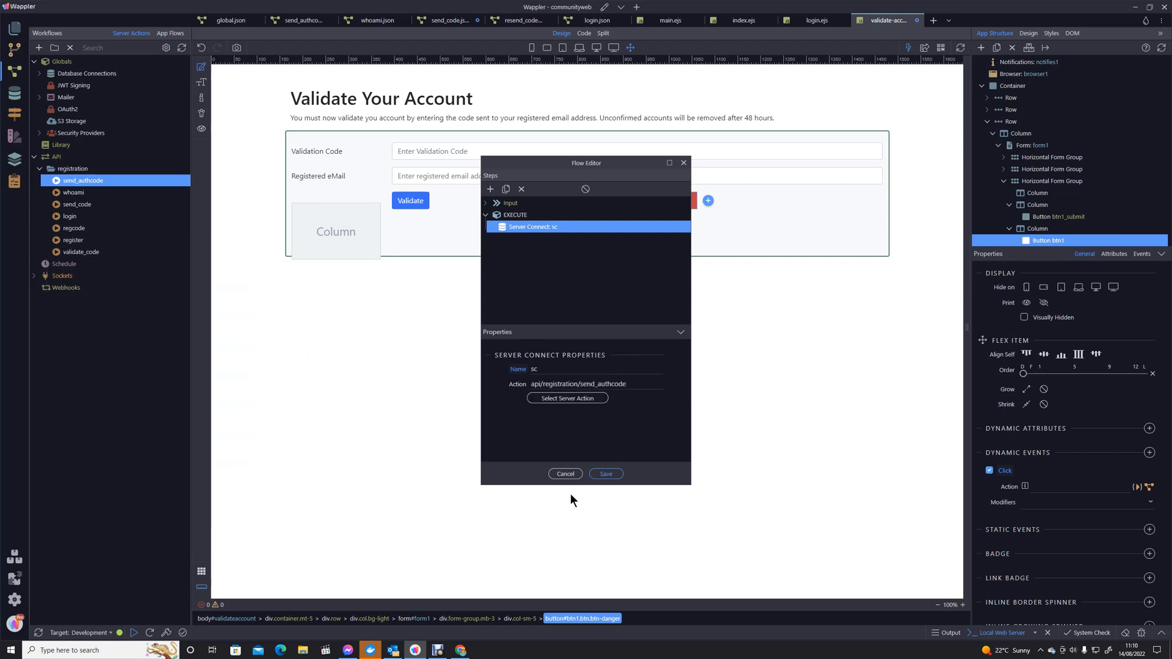
{"action": "mouse_move", "coordinate": [789, 437]}
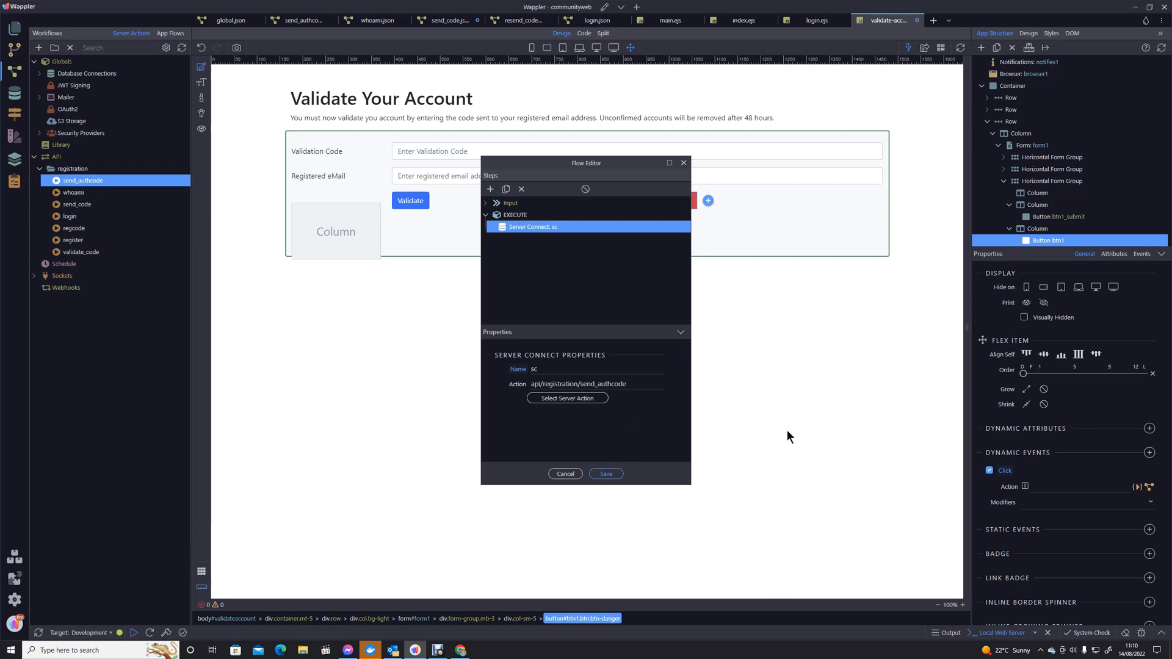
- After the sc step, add a Run step firing a success notification with text 'Code Sent'
{"action": "right_click", "coordinate": [533, 227]}
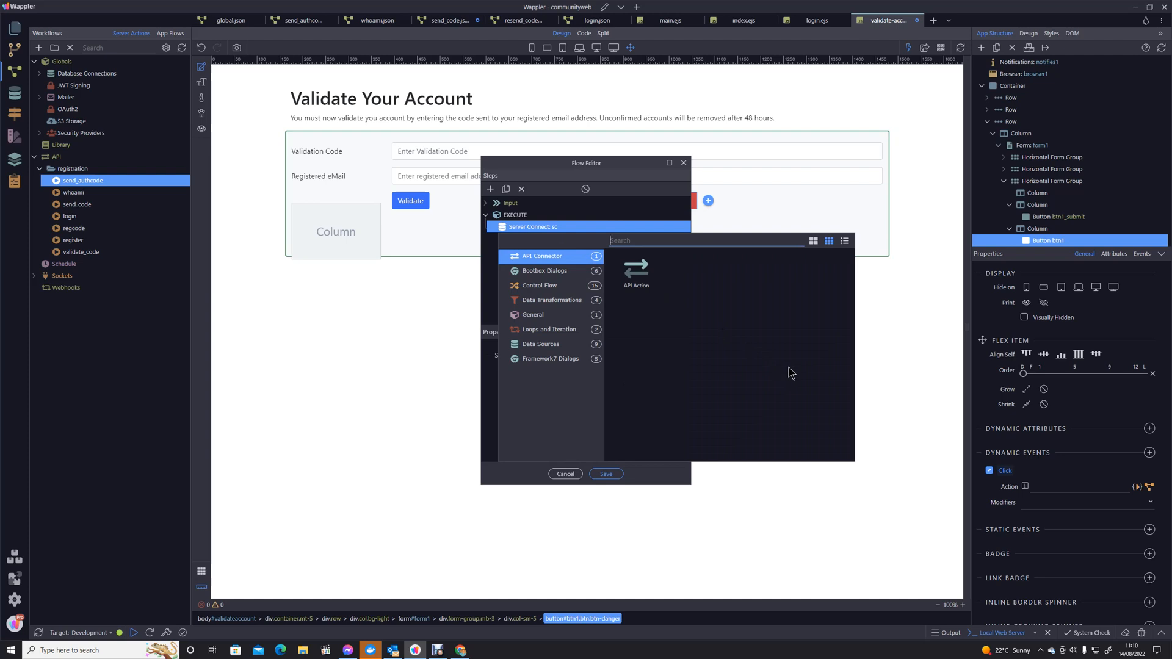
{"action": "mouse_move", "coordinate": [531, 290]}
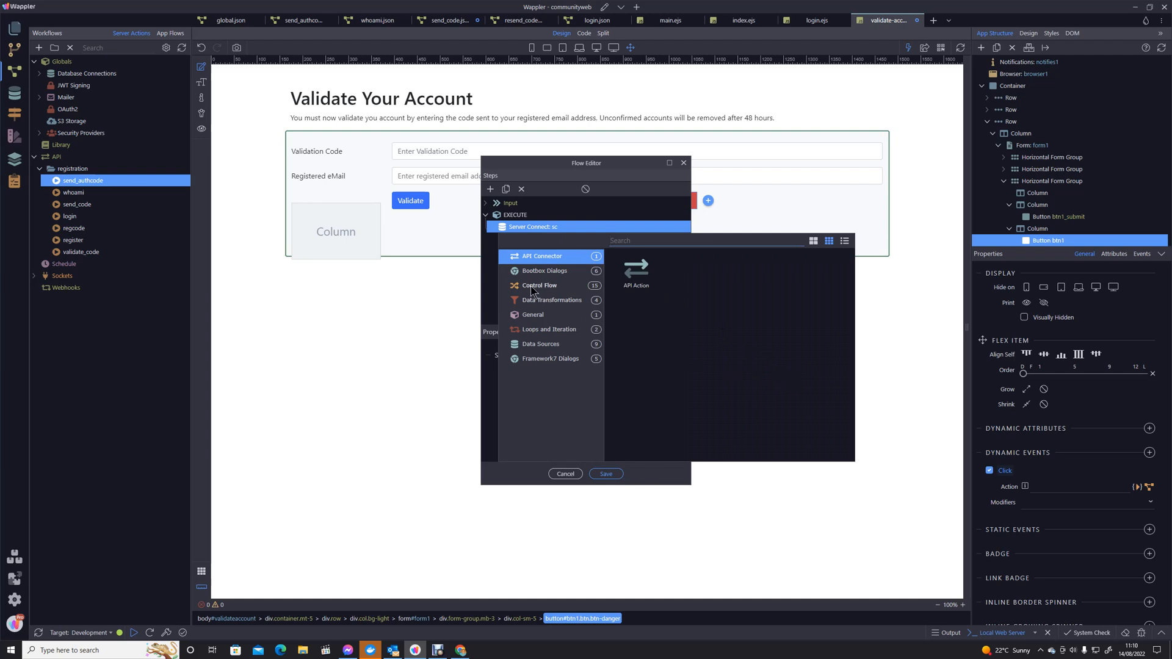
{"action": "left_click", "coordinate": [540, 284]}
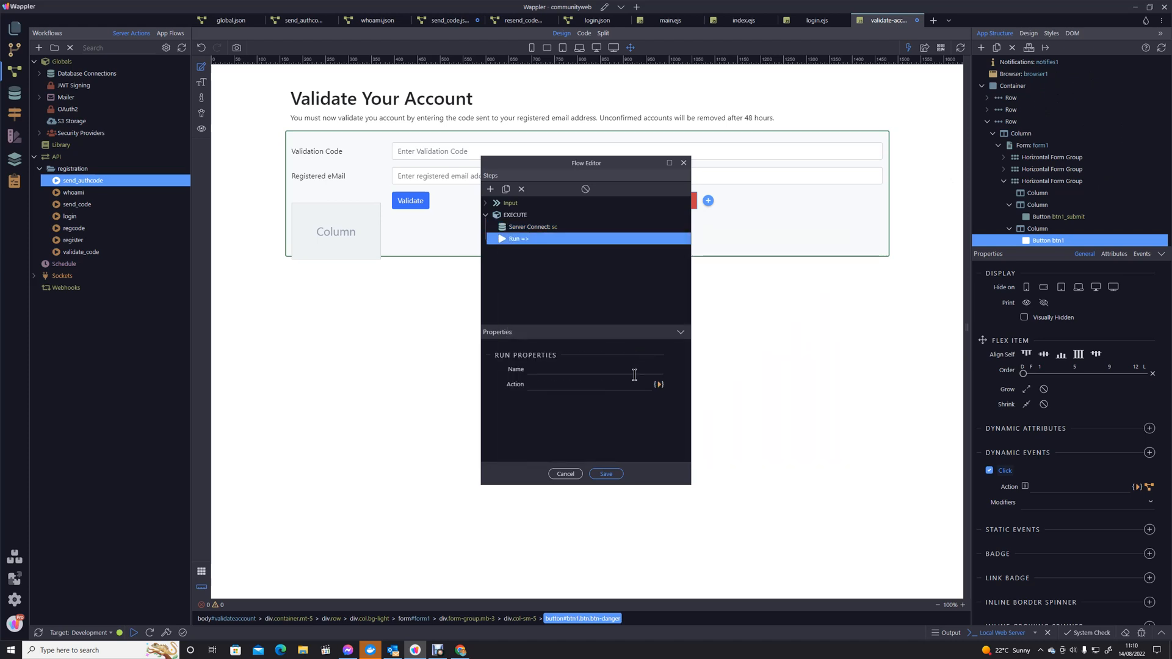
{"action": "left_click", "coordinate": [658, 385]}
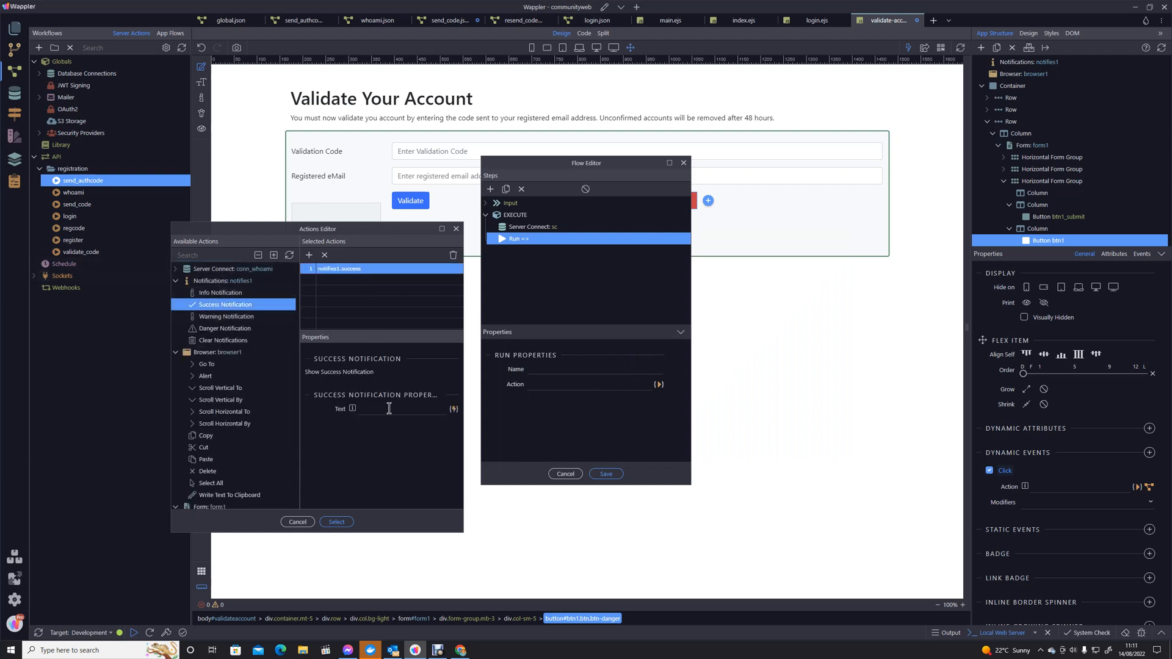
{"action": "type", "text": "Co"}
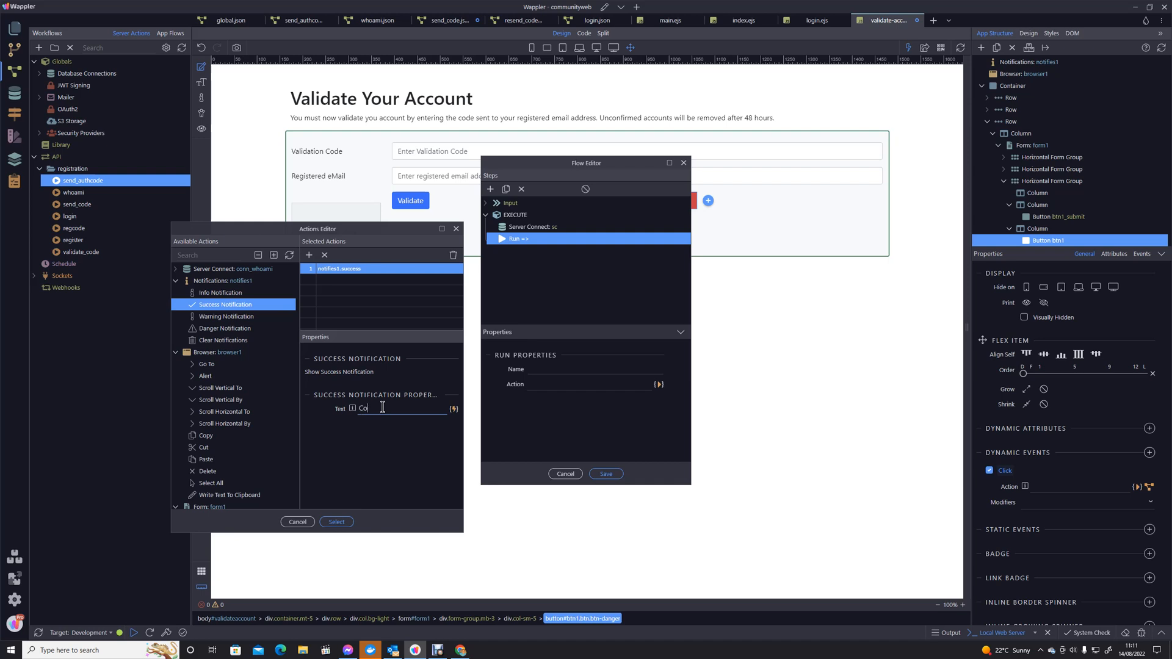
{"action": "type", "text": "Code Sent"}
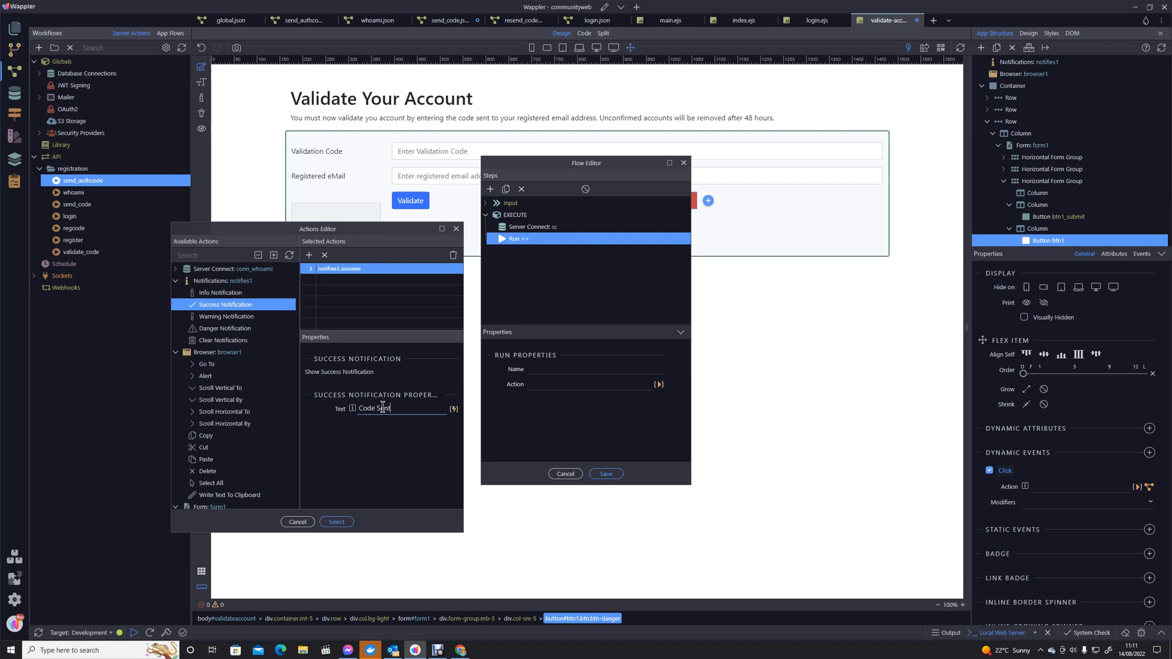
{"action": "left_click", "coordinate": [337, 521]}
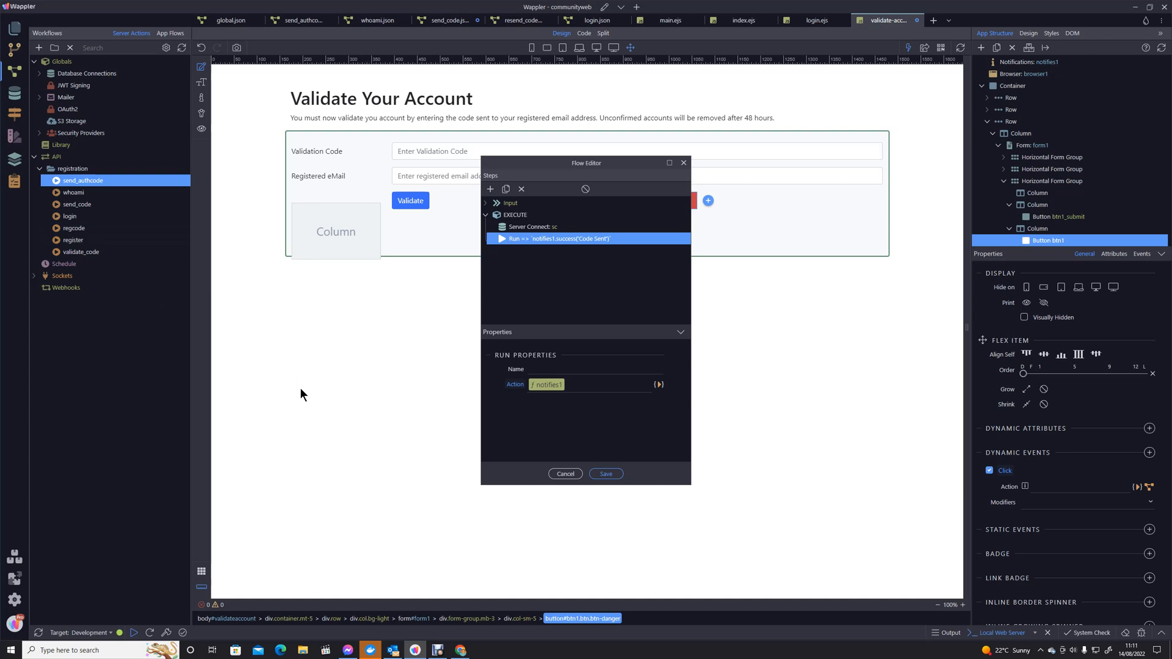
{"action": "left_click", "coordinate": [532, 228]}
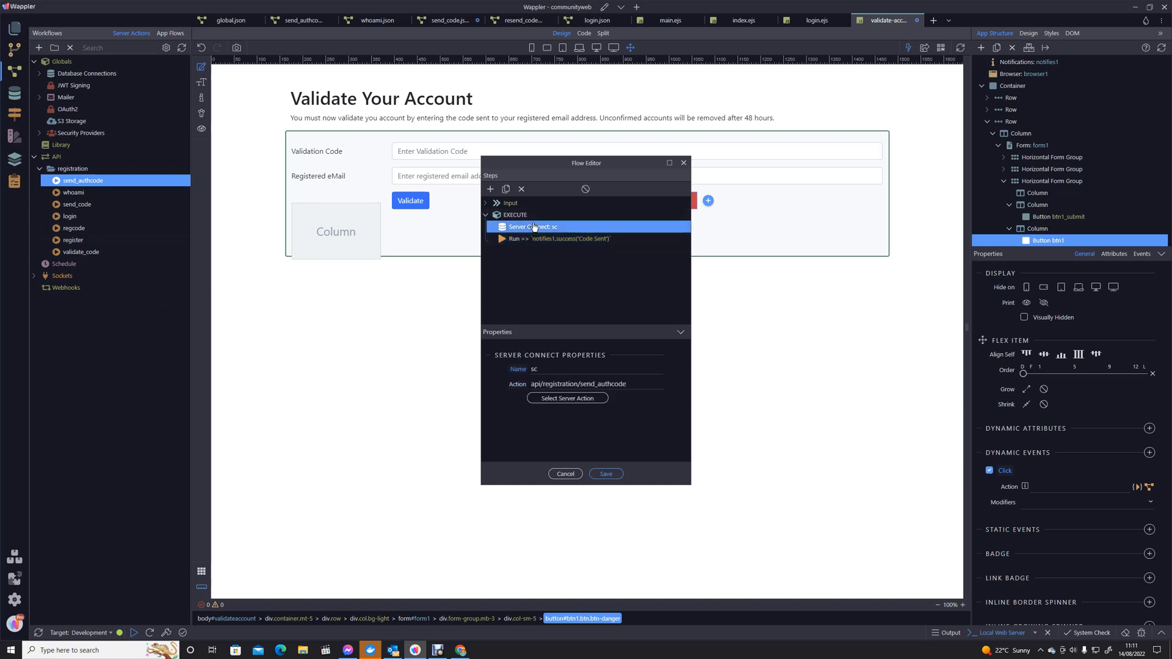
{"action": "left_click", "coordinate": [553, 238]}
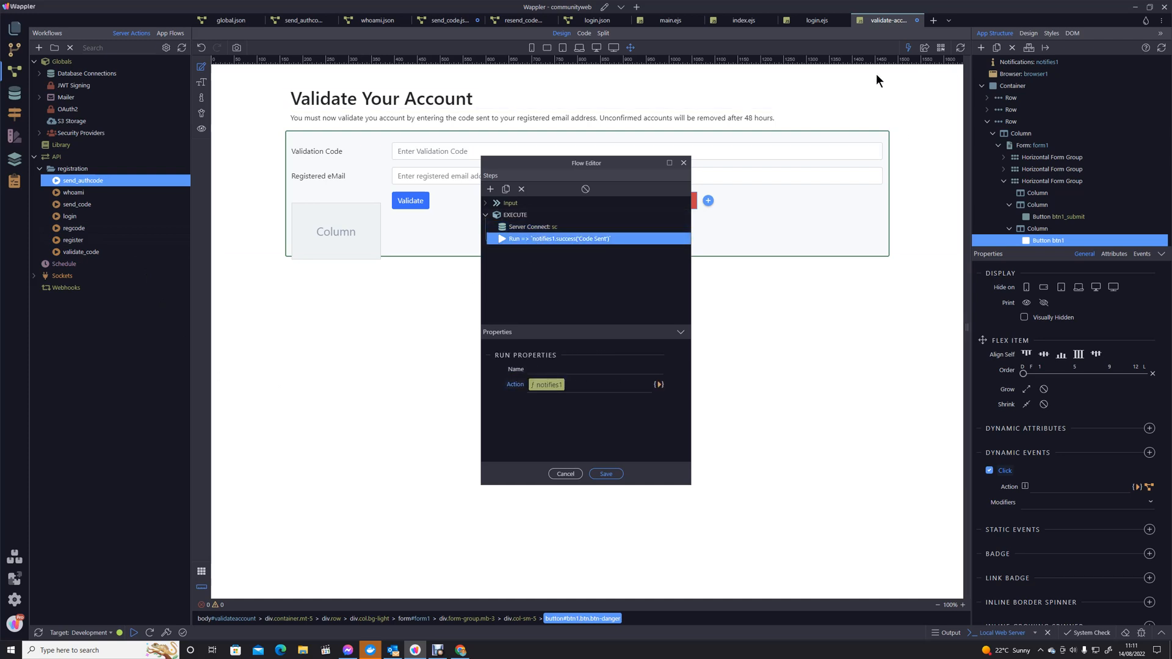
{"action": "mouse_move", "coordinate": [848, 365]}
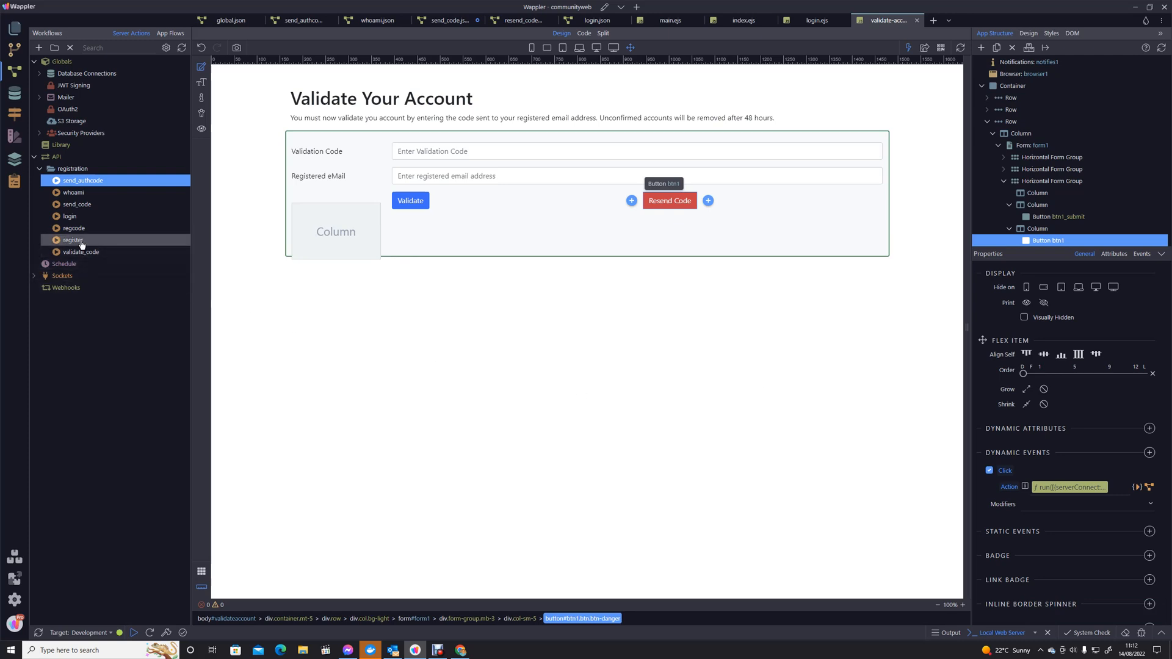
- In the register action, add a Security Login step after the database insert
{"action": "double_click", "coordinate": [74, 241]}
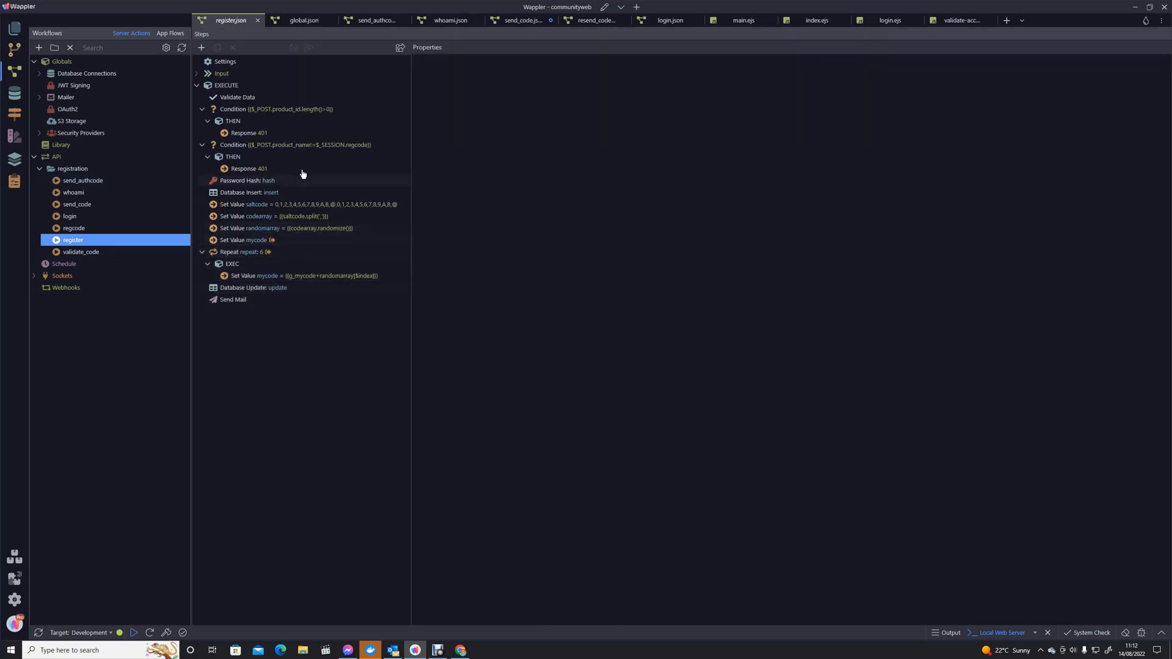
{"action": "left_click", "coordinate": [248, 181]}
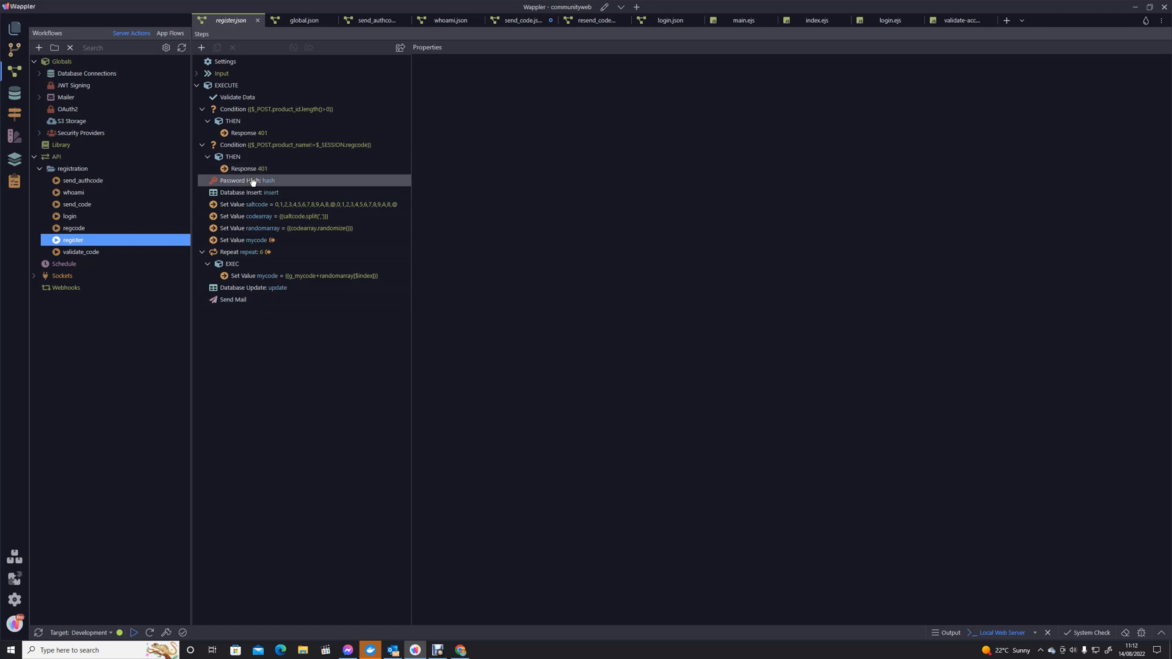
{"action": "left_click", "coordinate": [249, 192]}
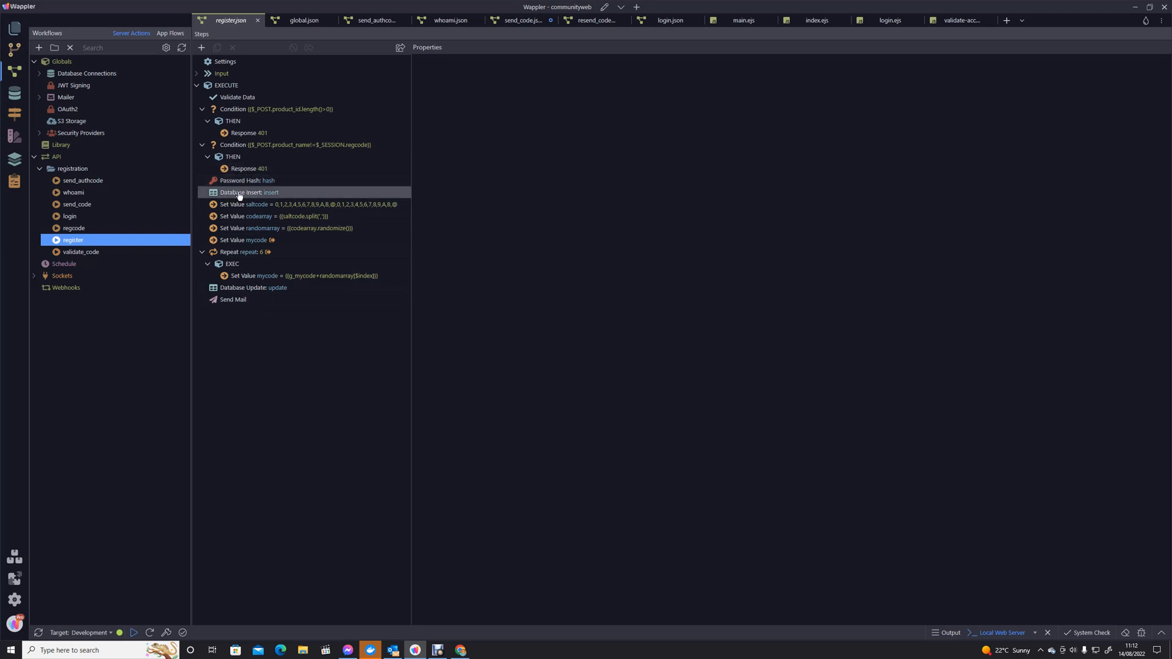
{"action": "right_click", "coordinate": [249, 191]}
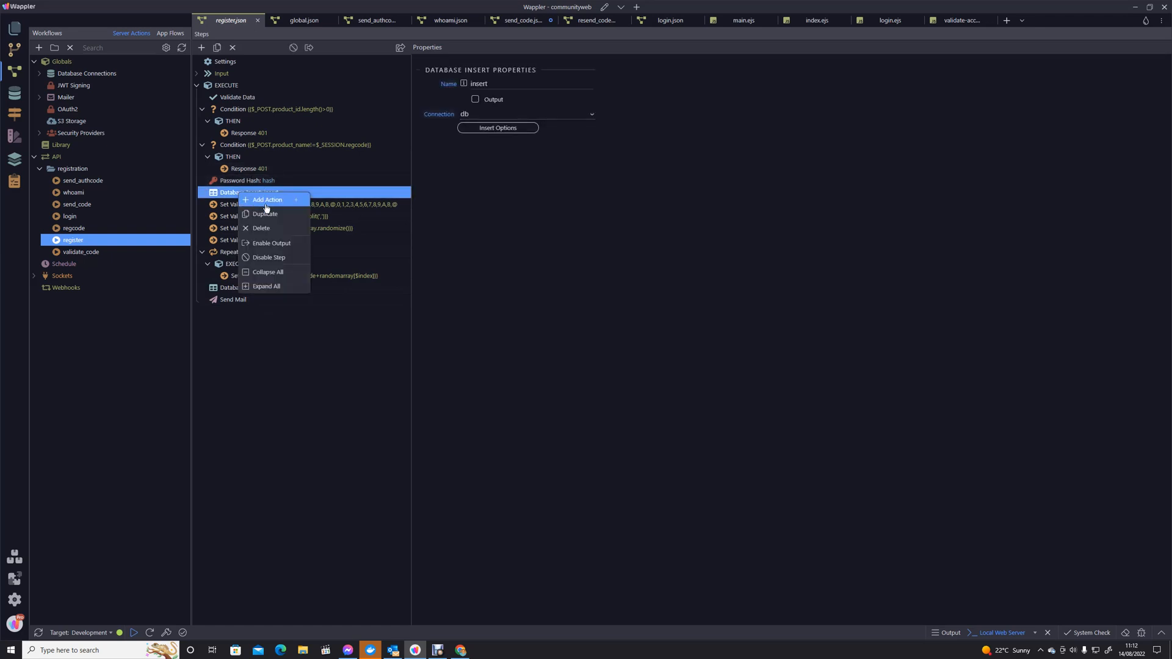
{"action": "left_click", "coordinate": [267, 200]}
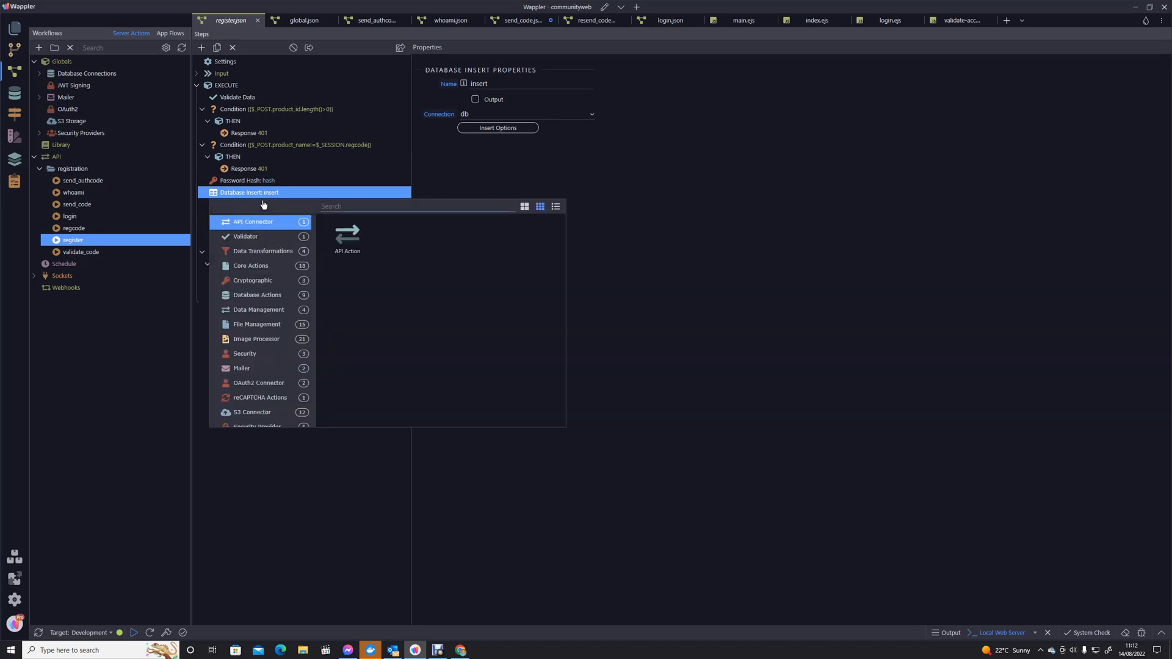
{"action": "scroll", "scroll_direction": "down", "scroll_amount": 3}
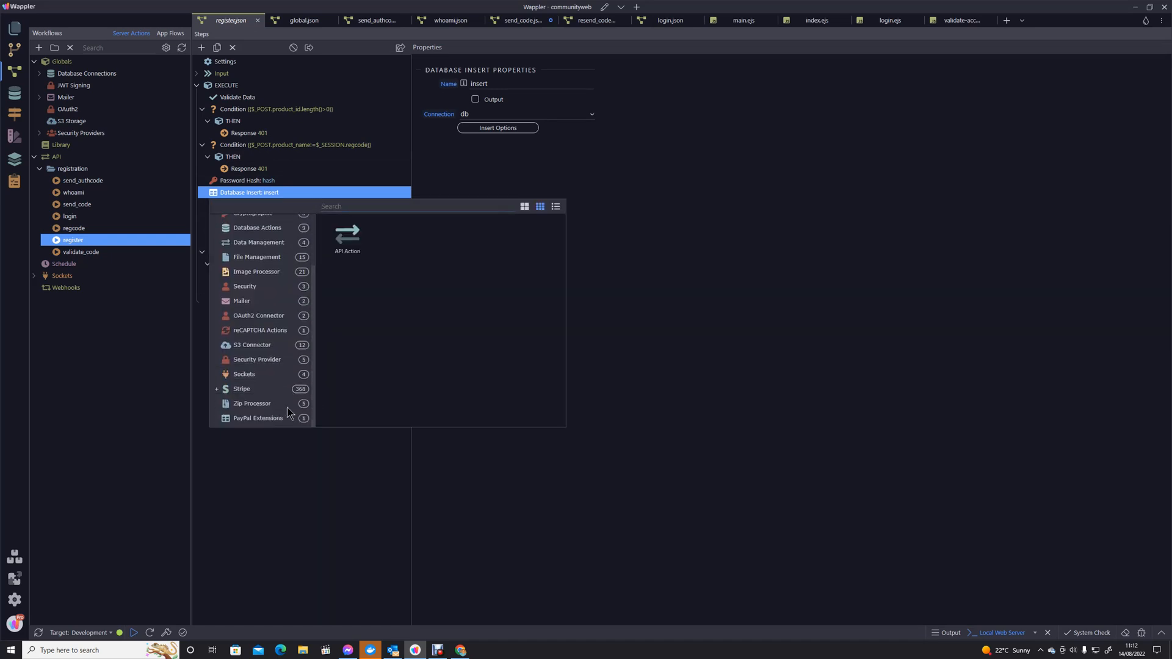
{"action": "left_click", "coordinate": [255, 359]}
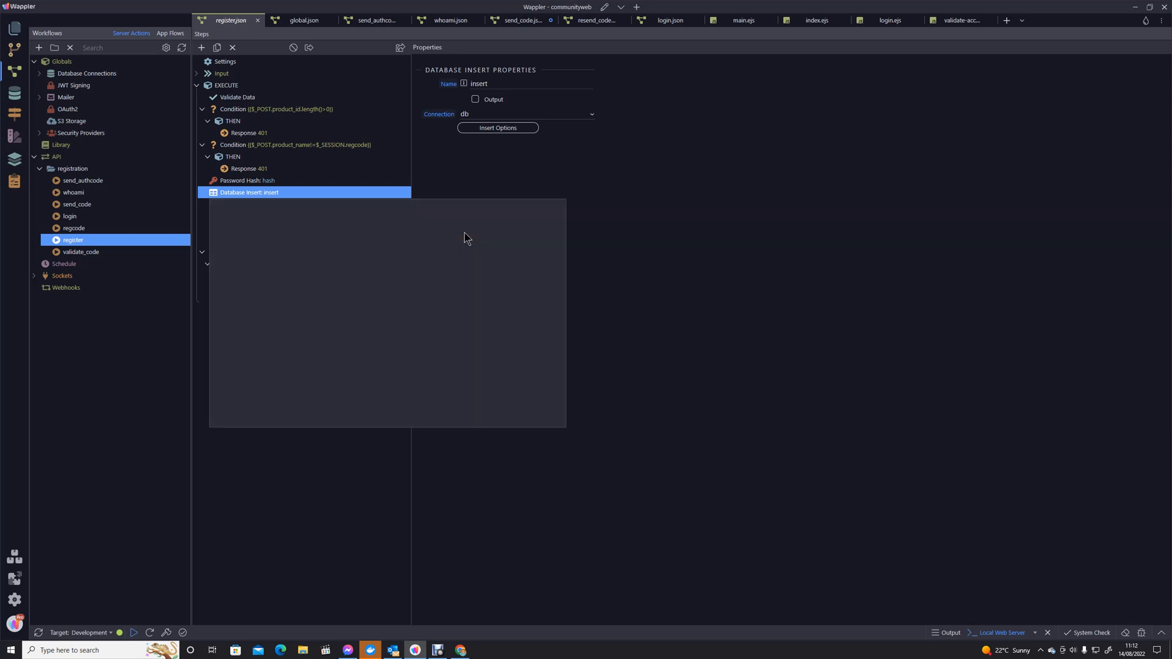
{"action": "left_click", "coordinate": [241, 204]}
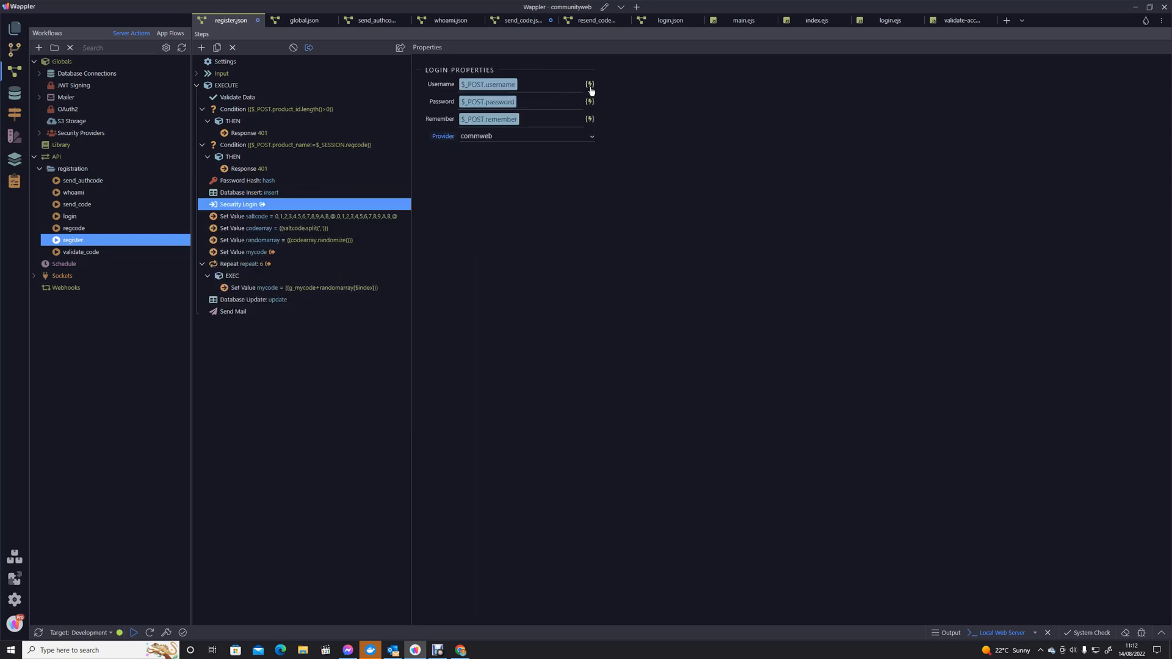
- Bind the login's username to $_POST.email
{"action": "left_click", "coordinate": [589, 84]}
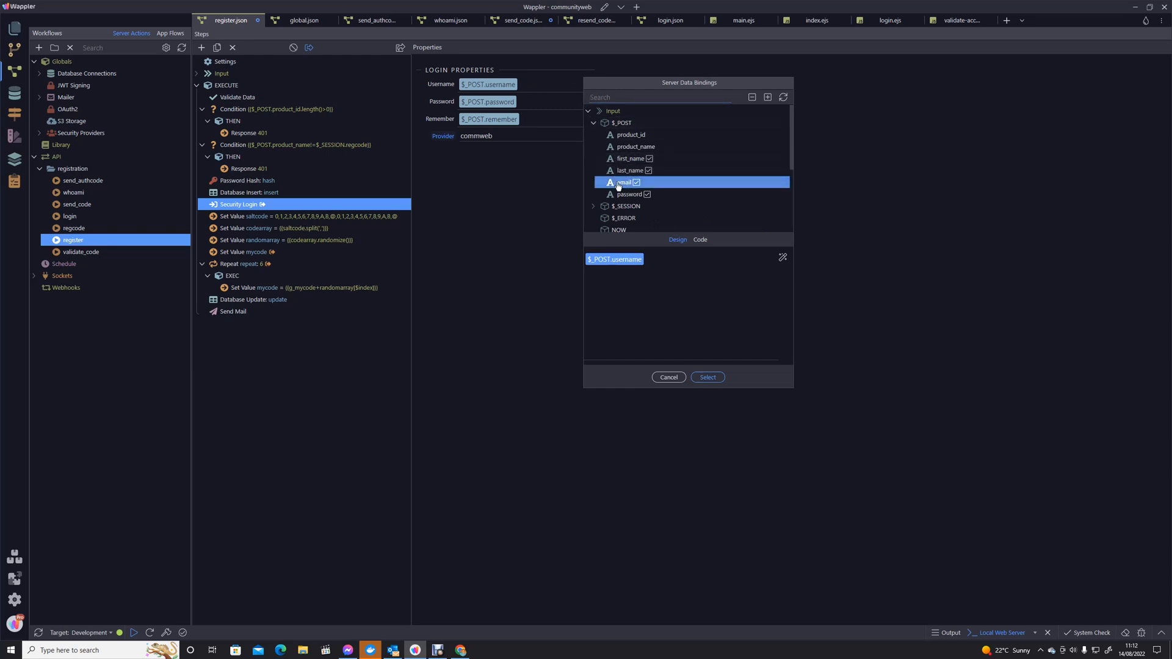
{"action": "left_click", "coordinate": [668, 377]}
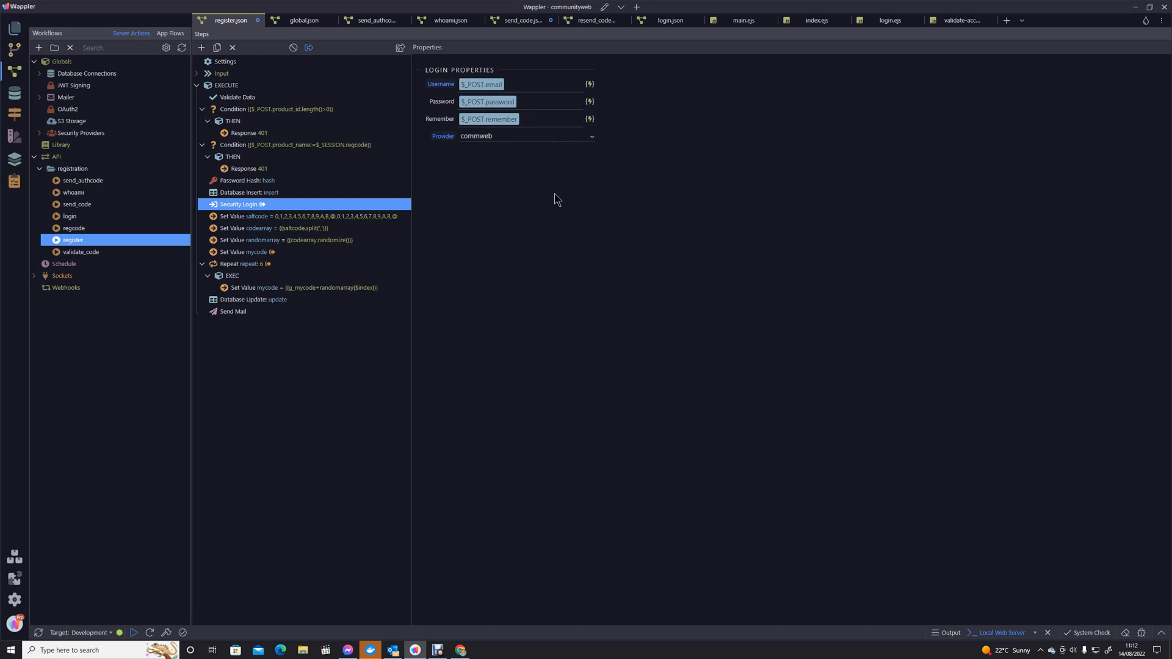
{"action": "mouse_move", "coordinate": [559, 208]}
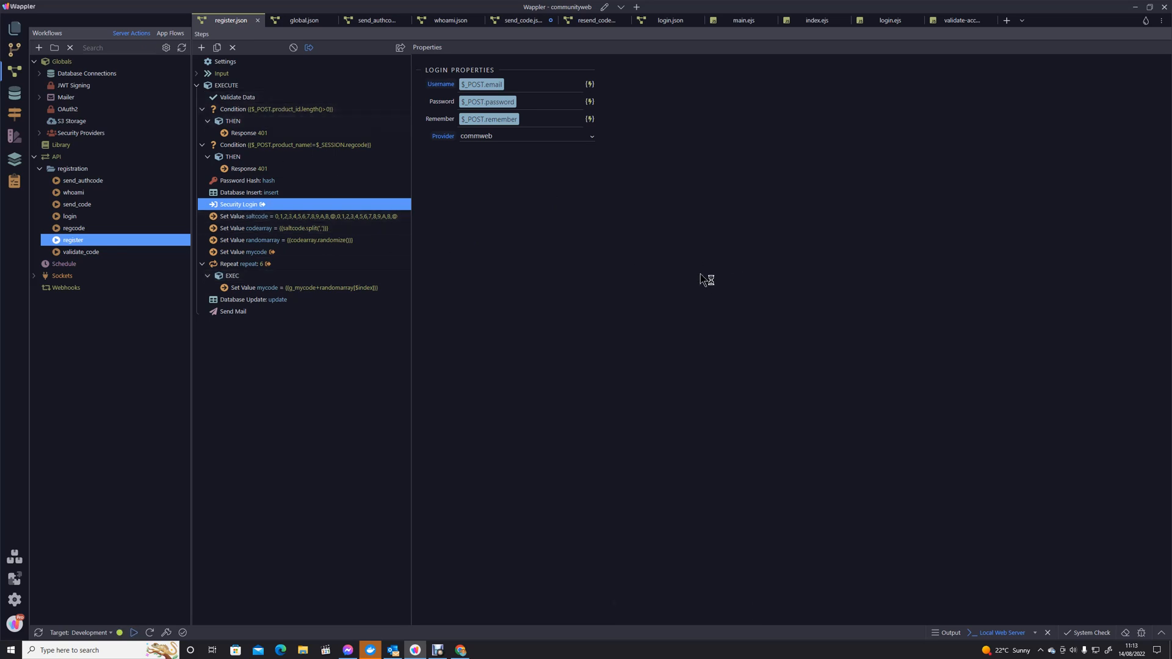
{"action": "mouse_move", "coordinate": [699, 278]}
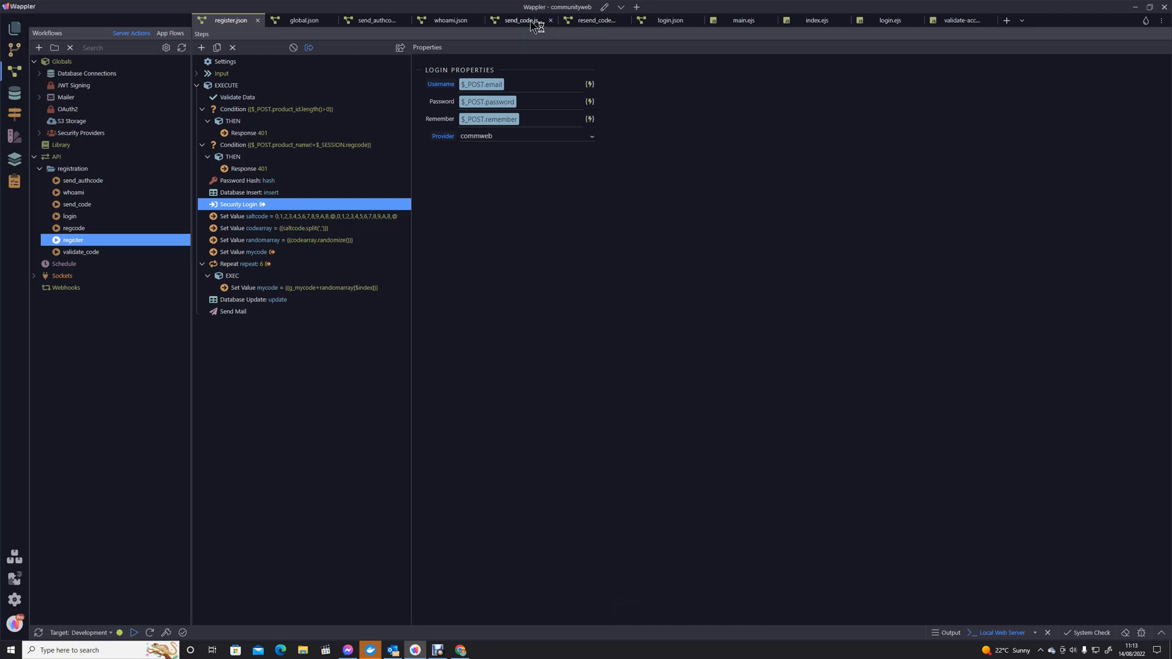
- Switch back to the validate-account.ejs page tab
{"action": "left_click", "coordinate": [961, 20]}
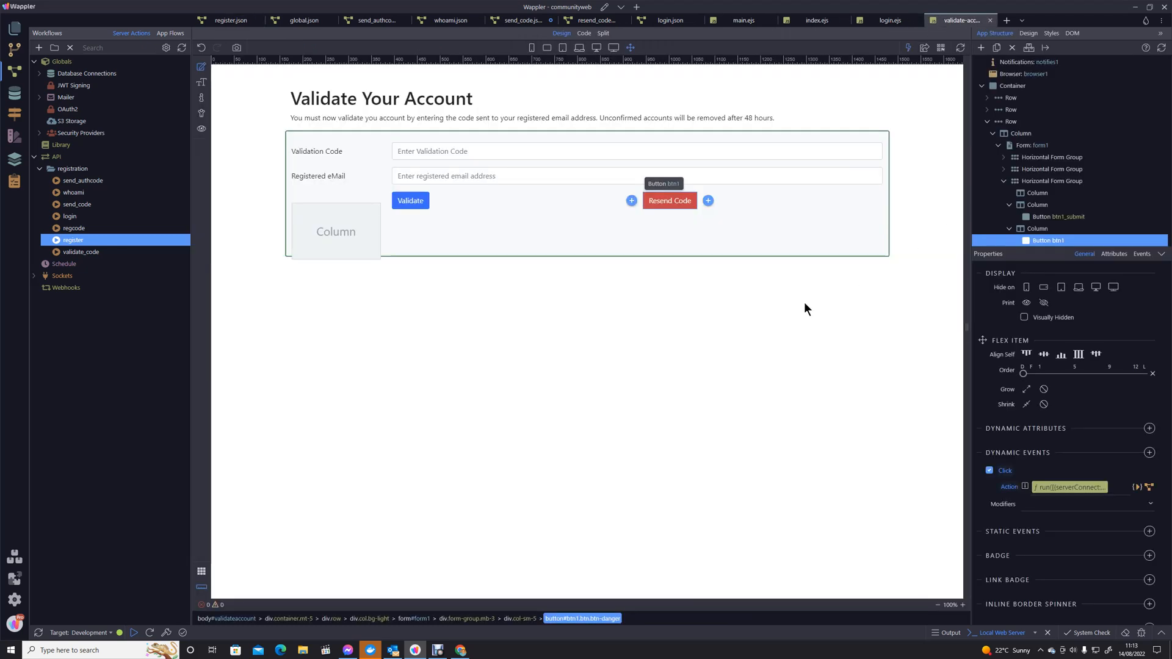
{"action": "mouse_move", "coordinate": [744, 418]}
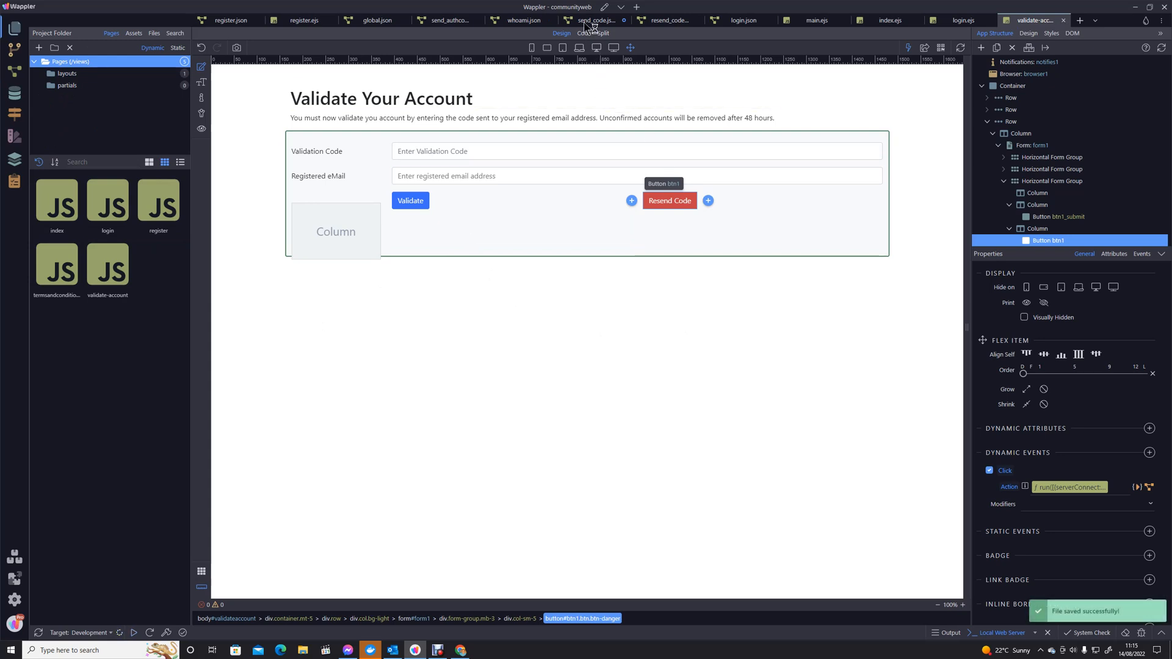
{"action": "mouse_move", "coordinate": [878, 377]}
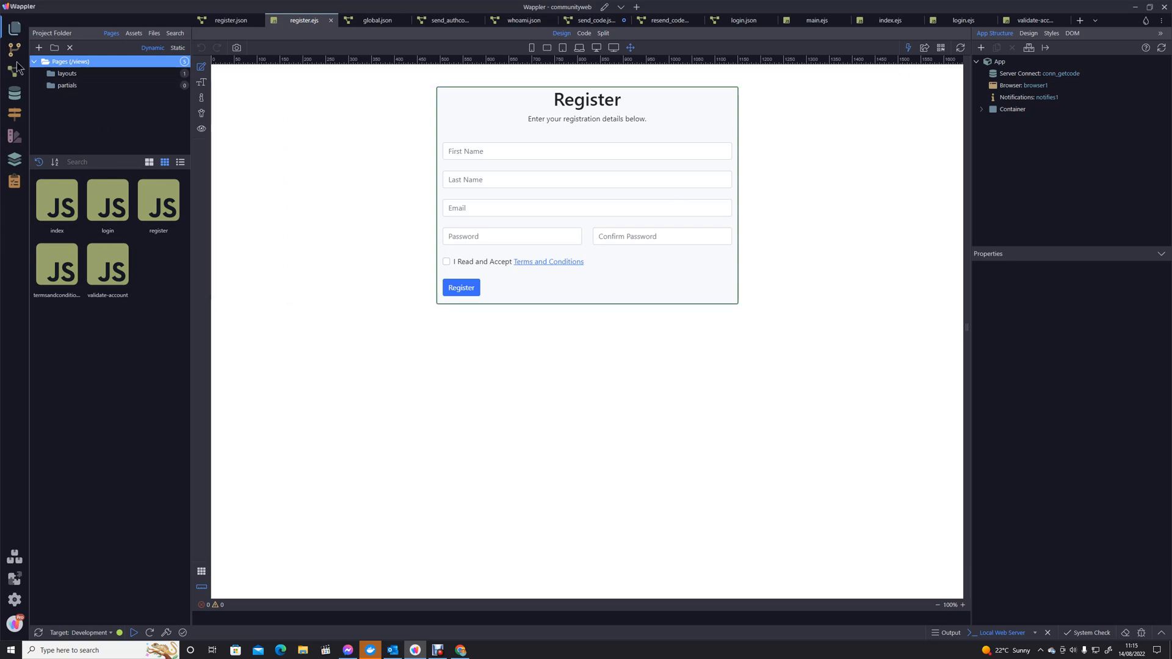
- In Database Manager, view the user table's data and delete all its records
{"action": "left_click", "coordinate": [13, 92]}
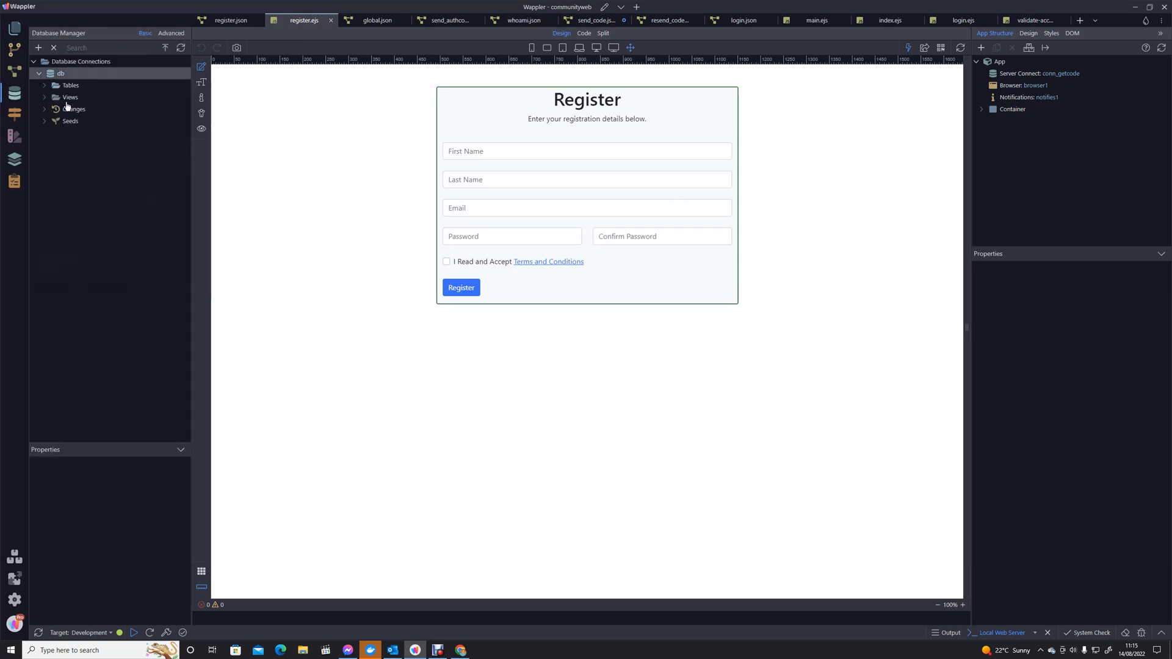
{"action": "left_click", "coordinate": [44, 86]}
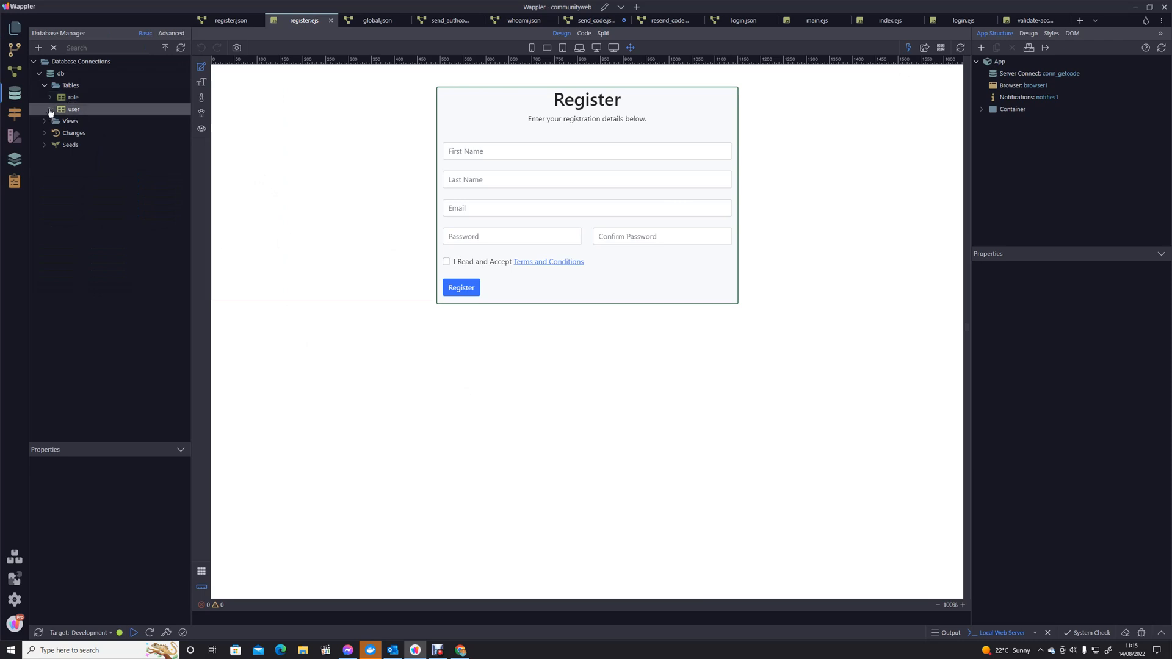
{"action": "right_click", "coordinate": [73, 109]}
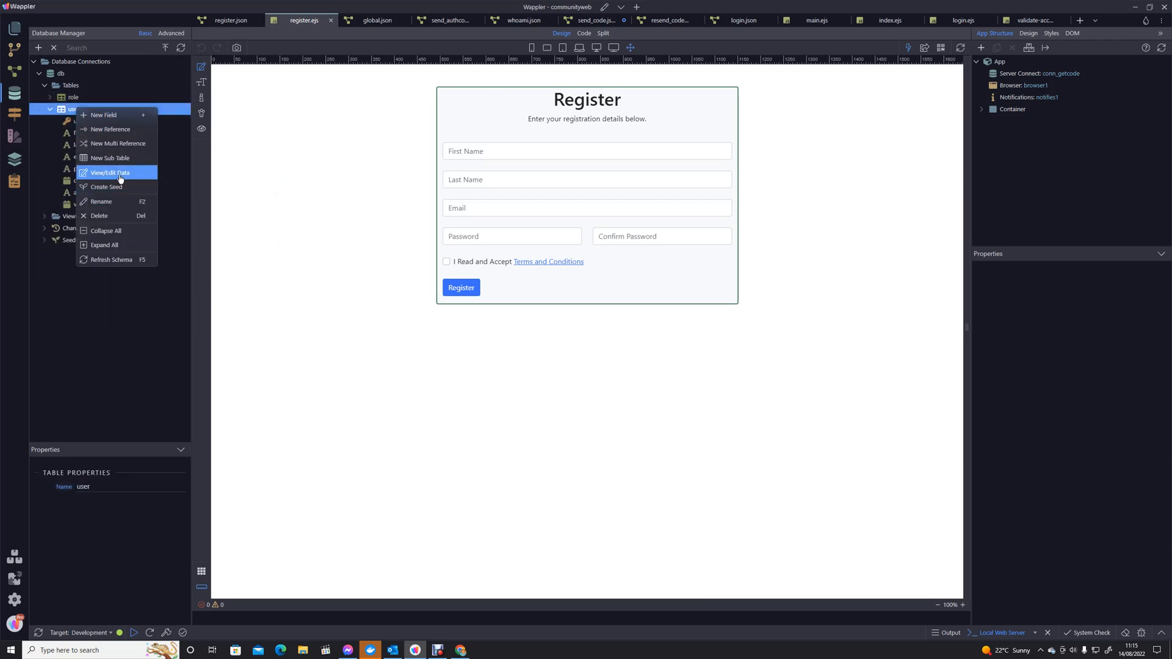
{"action": "left_click", "coordinate": [109, 172]}
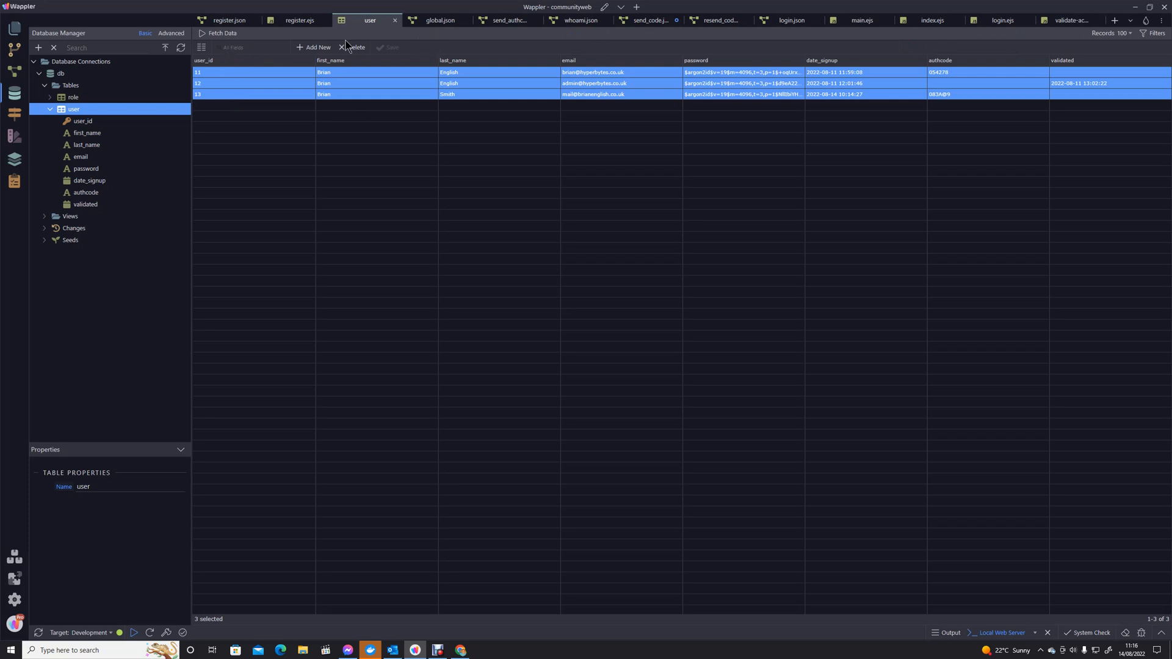
{"action": "left_click", "coordinate": [353, 47]}
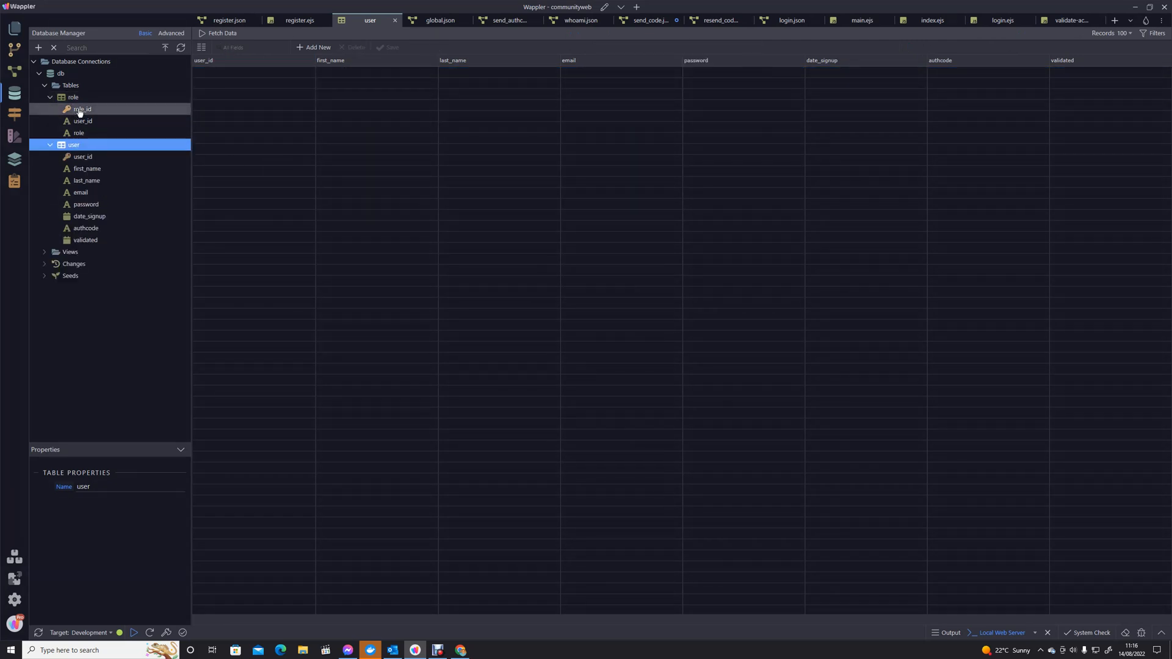
- Delete the single record from the role table, then return to the user table
{"action": "right_click", "coordinate": [73, 97]}
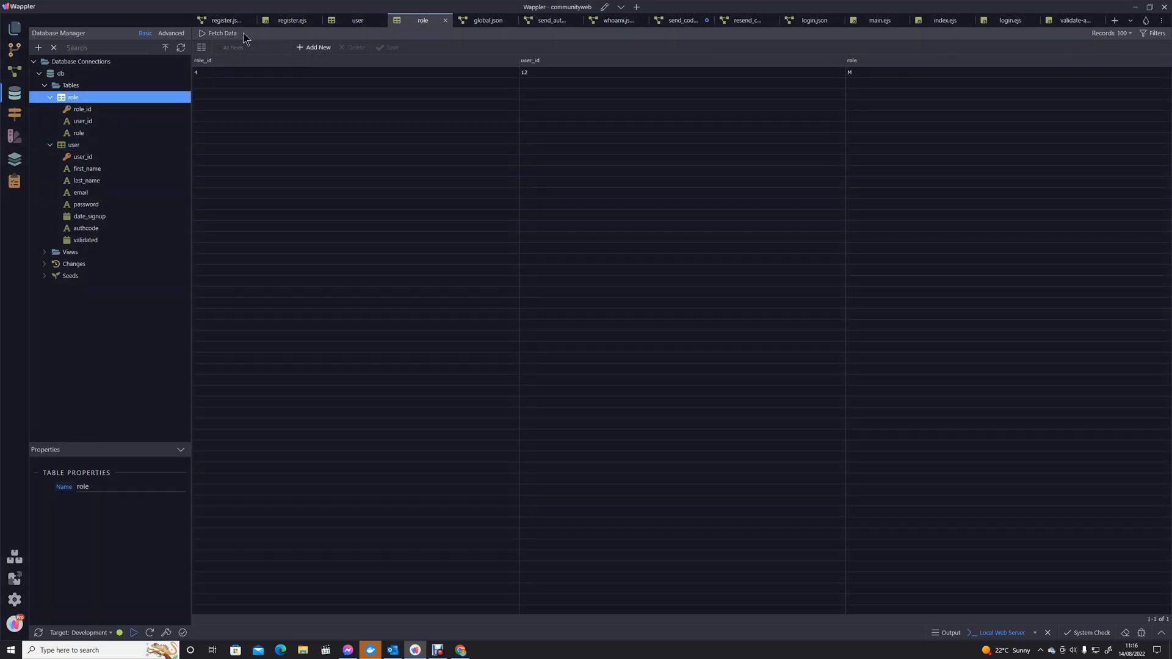
{"action": "left_click", "coordinate": [351, 72]}
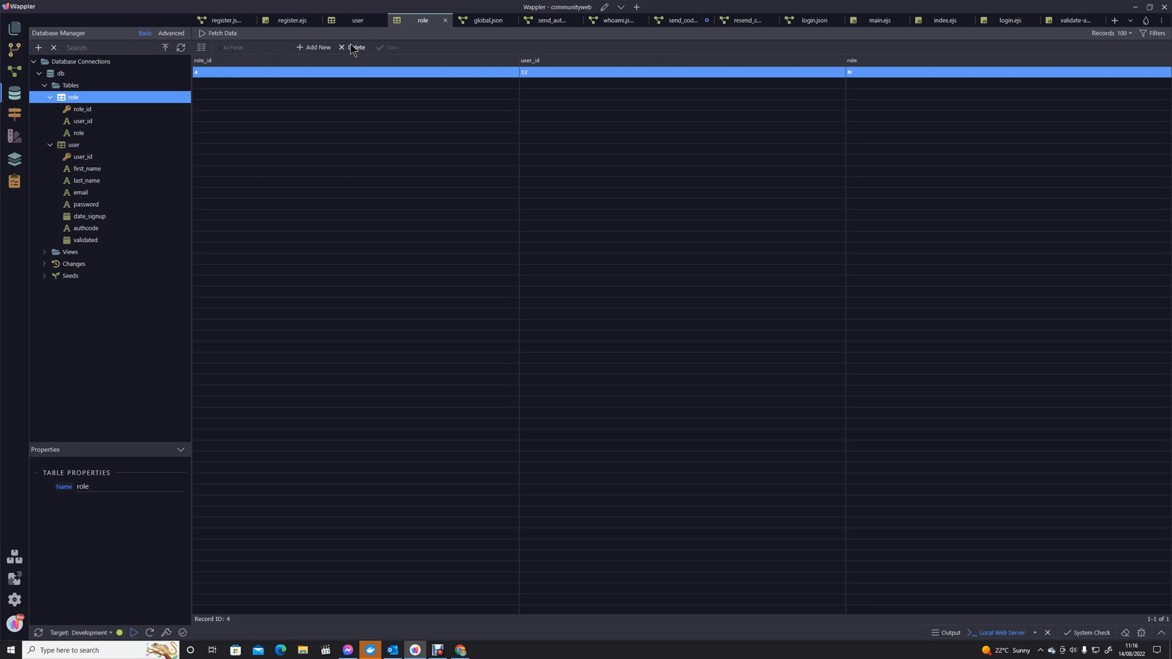
{"action": "left_click", "coordinate": [354, 48]}
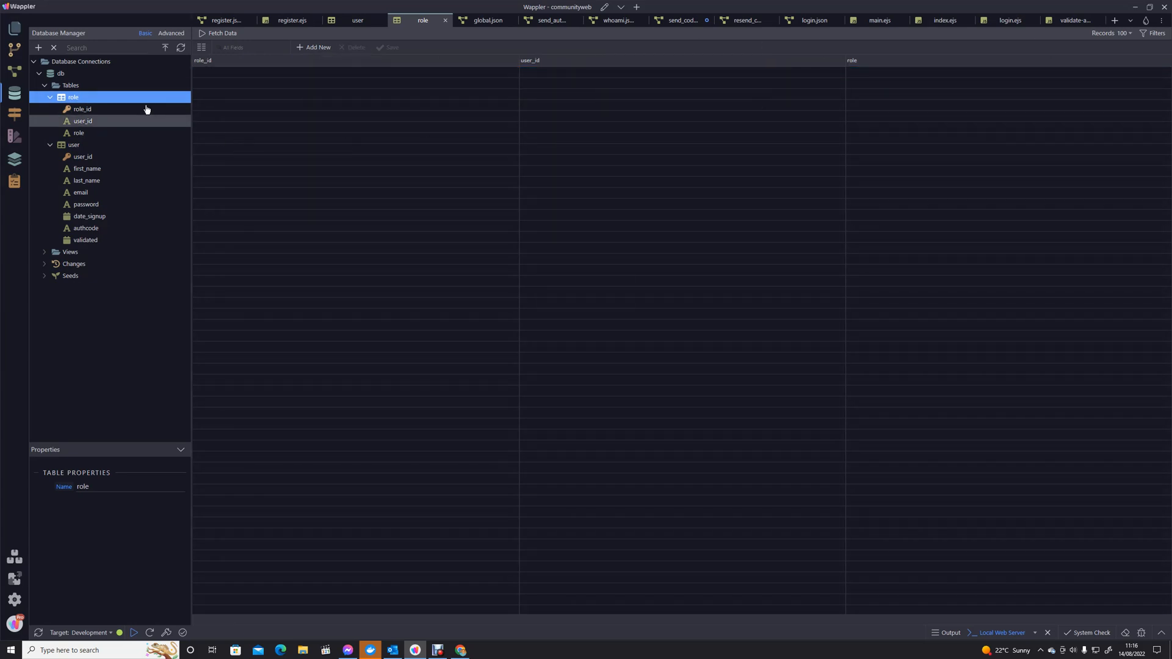
{"action": "left_click", "coordinate": [73, 144]}
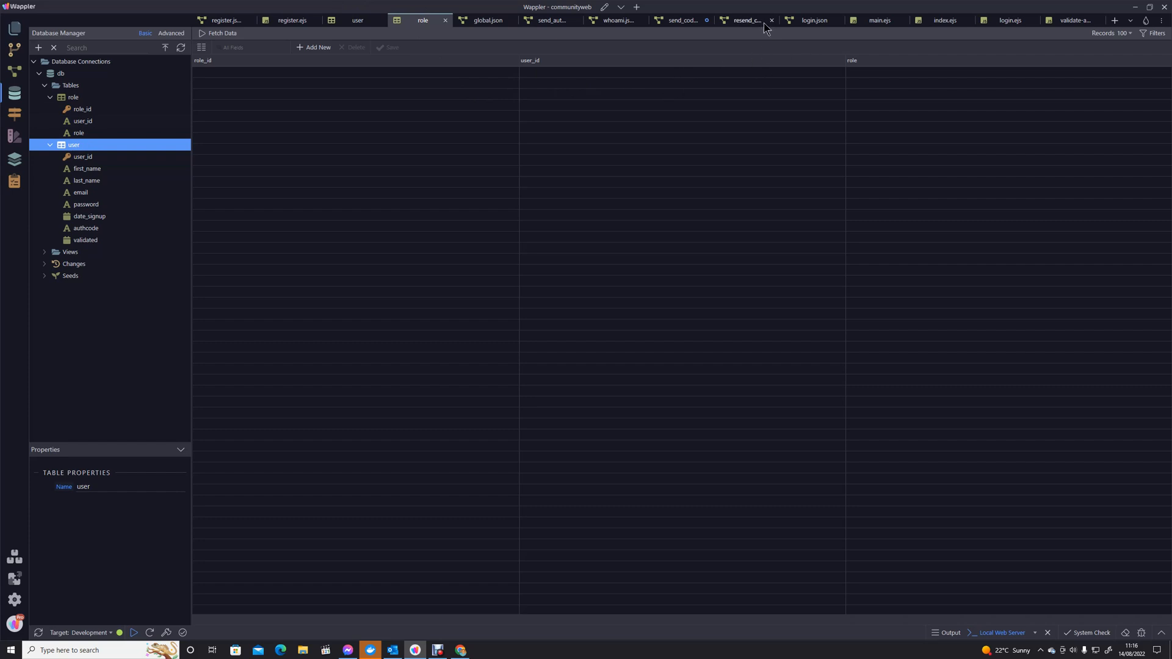
{"action": "left_click", "coordinate": [290, 20]}
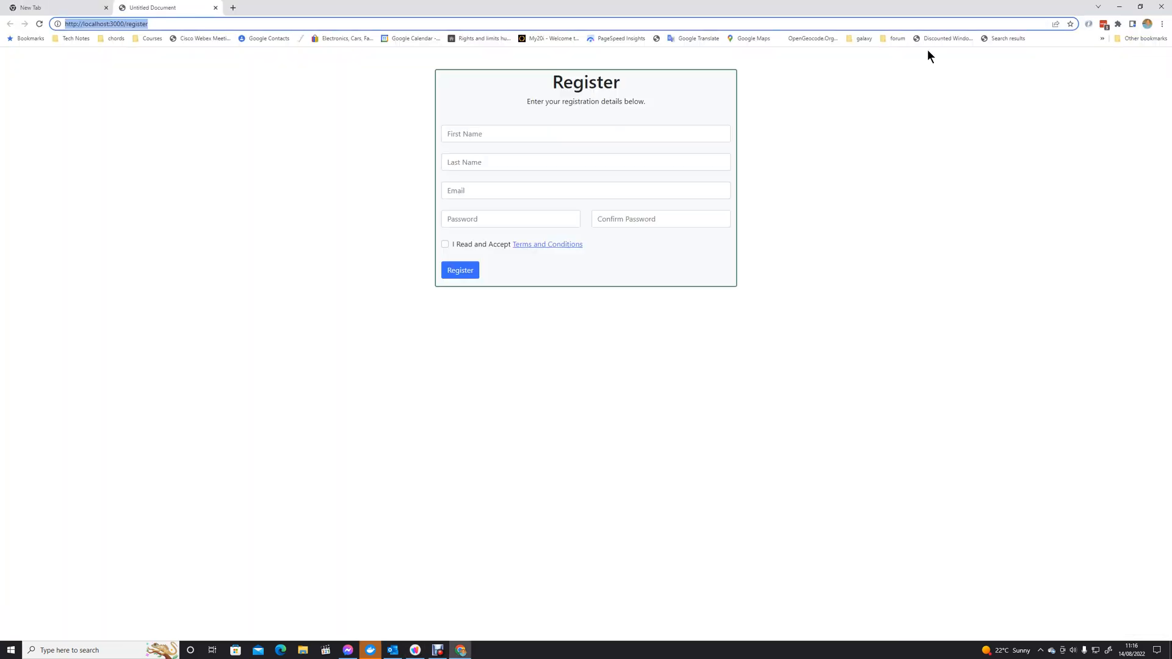
{"action": "left_click", "coordinate": [585, 134]}
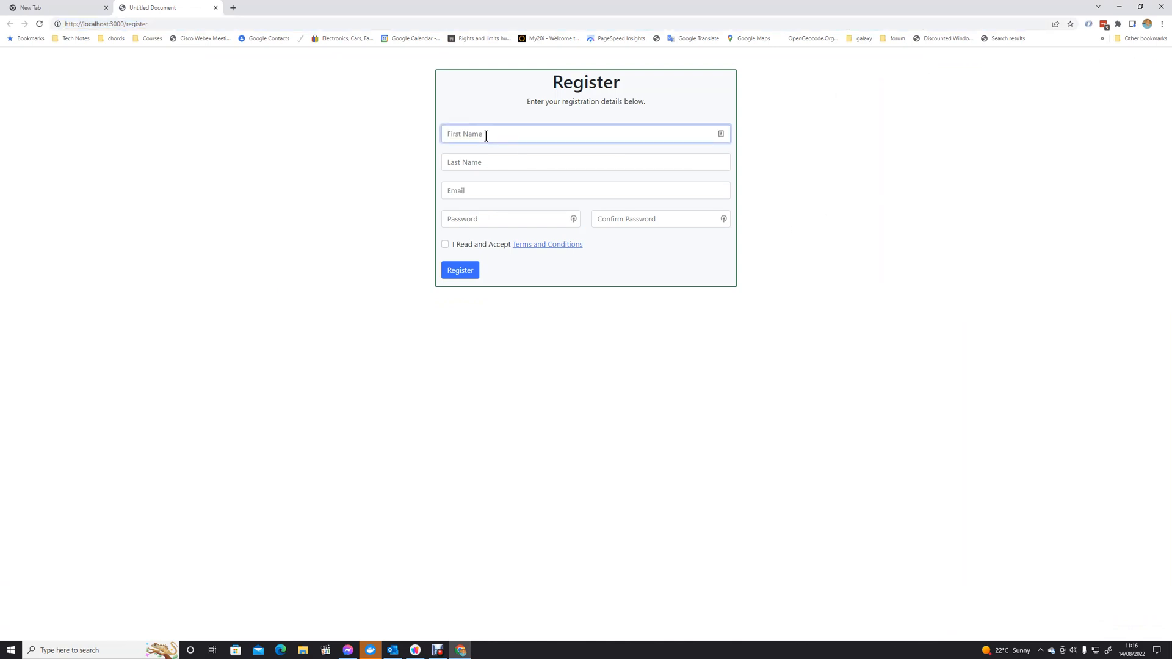
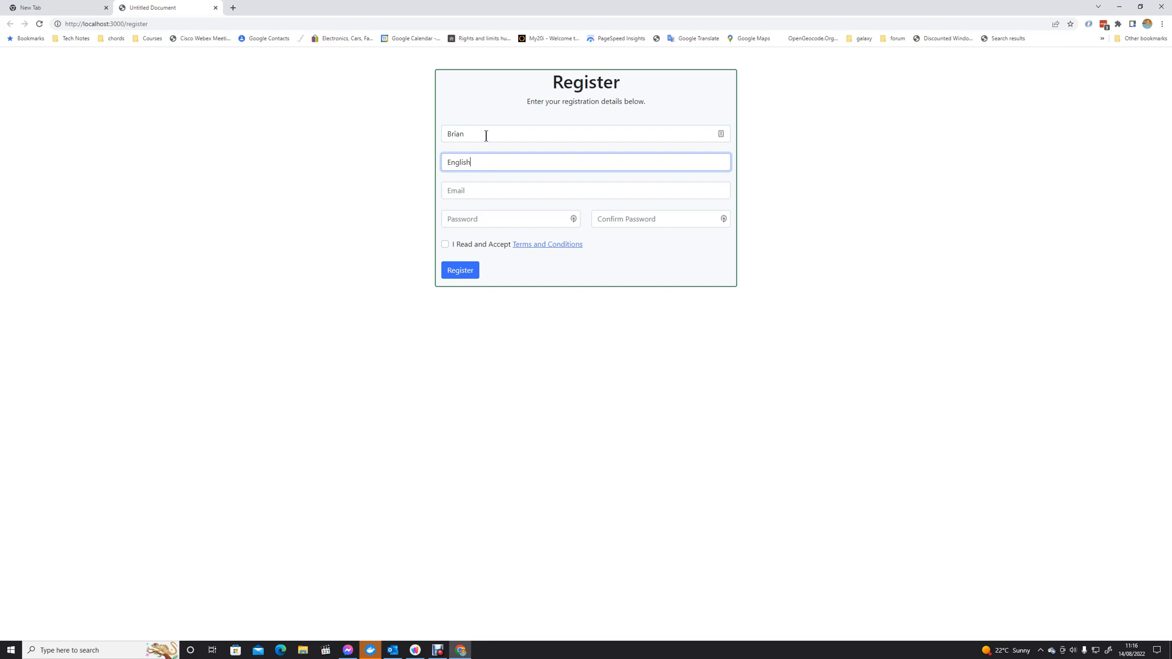
{"action": "left_click", "coordinate": [585, 190]}
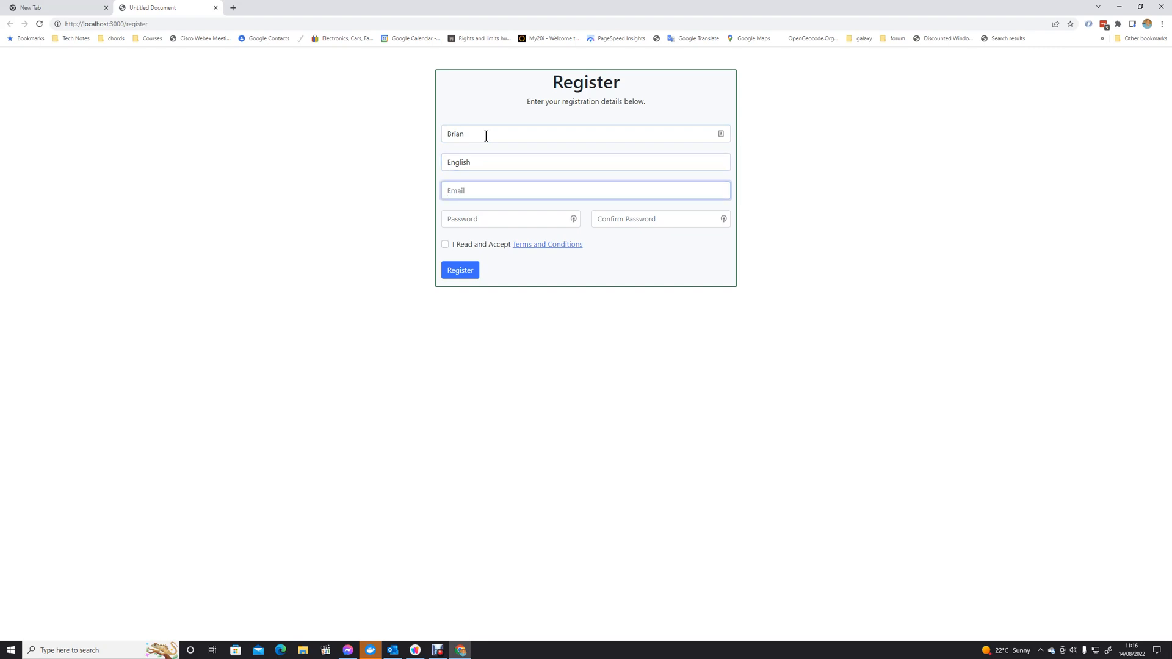
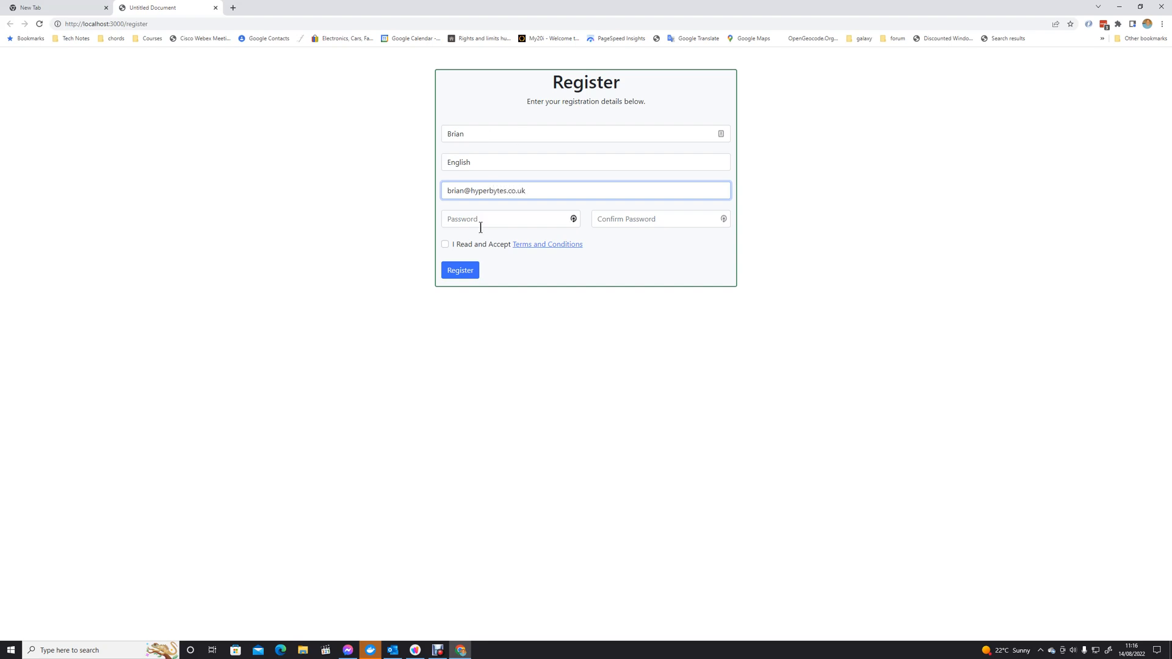
{"action": "type", "text": "••"}
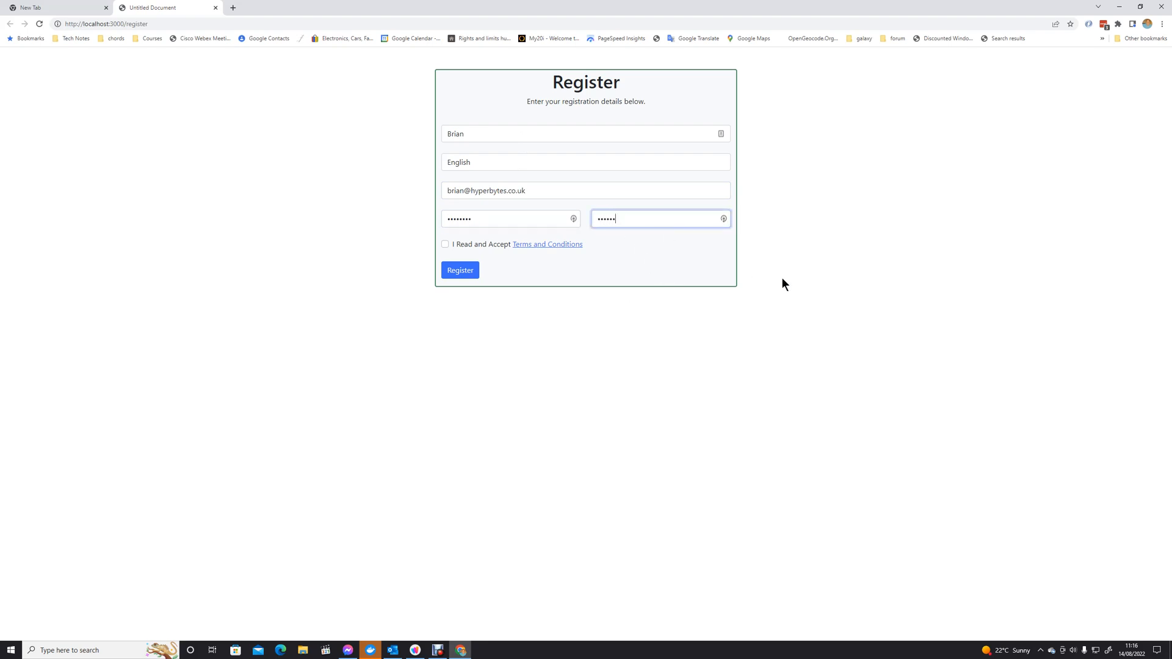
- Accept the terms and conditions and submit the Register form
{"action": "left_click", "coordinate": [444, 244]}
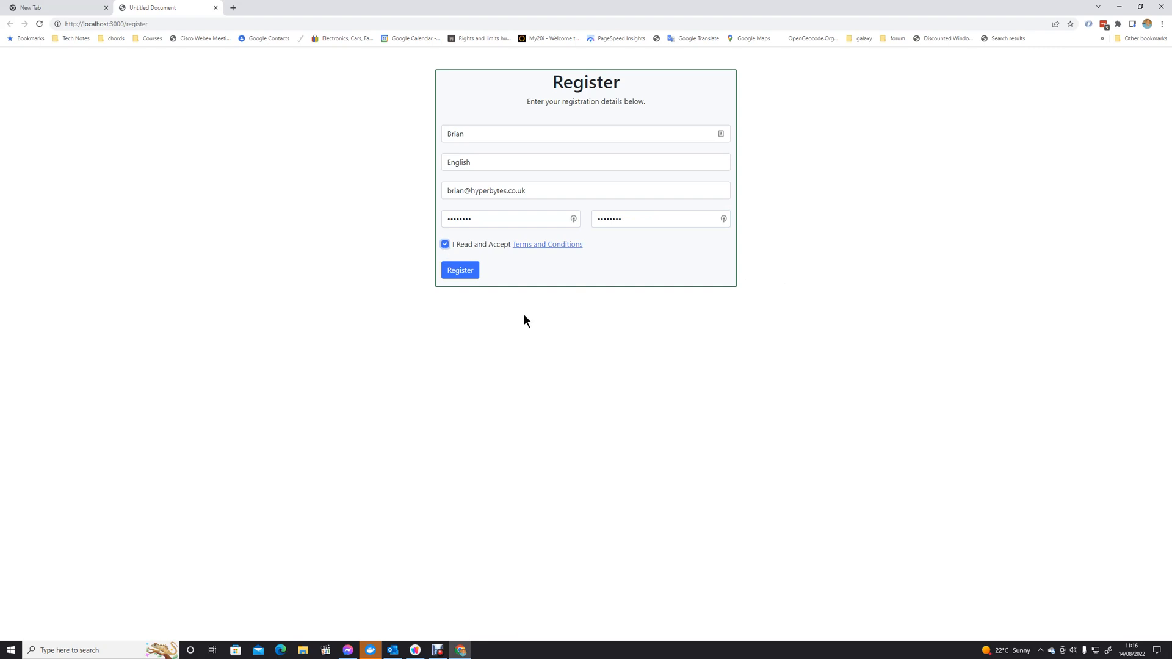
{"action": "left_click", "coordinate": [460, 270]}
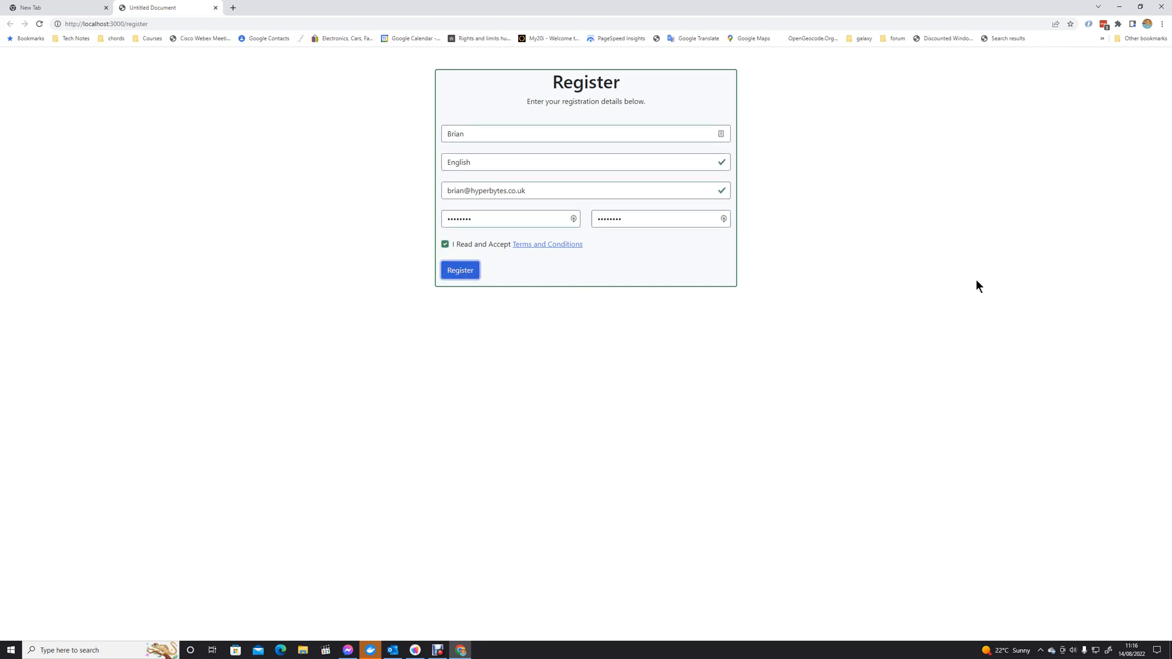
- Close the authorisation code email, dismiss the save-password offer and request the code again
{"action": "left_click", "coordinate": [460, 270]}
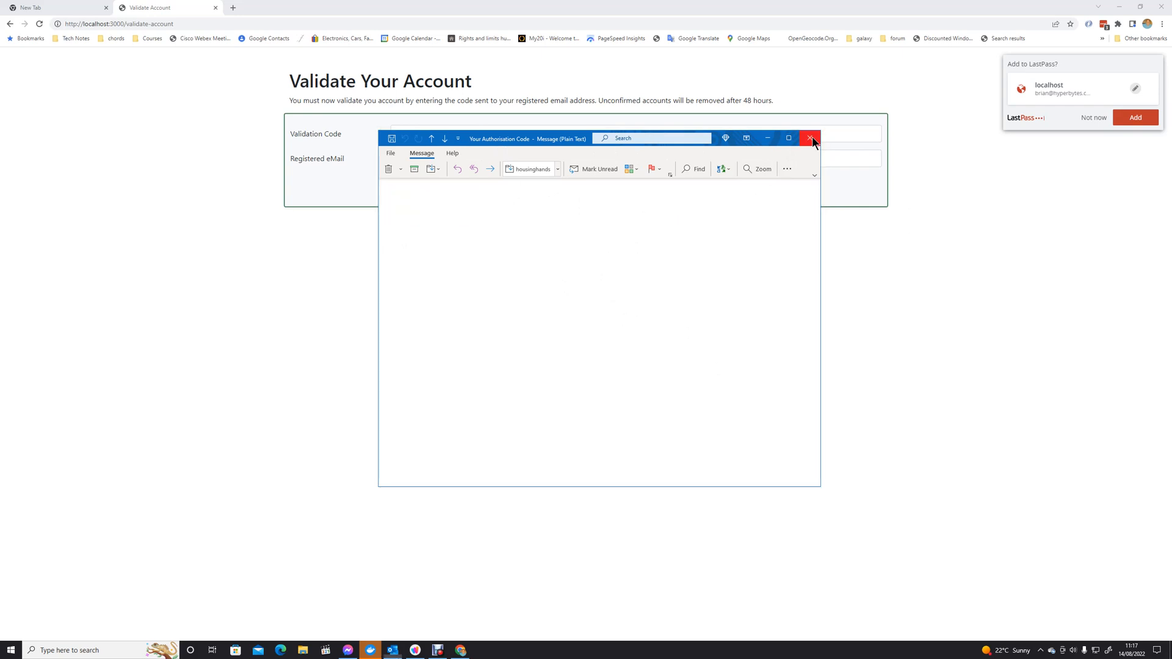
{"action": "left_click", "coordinate": [811, 138]}
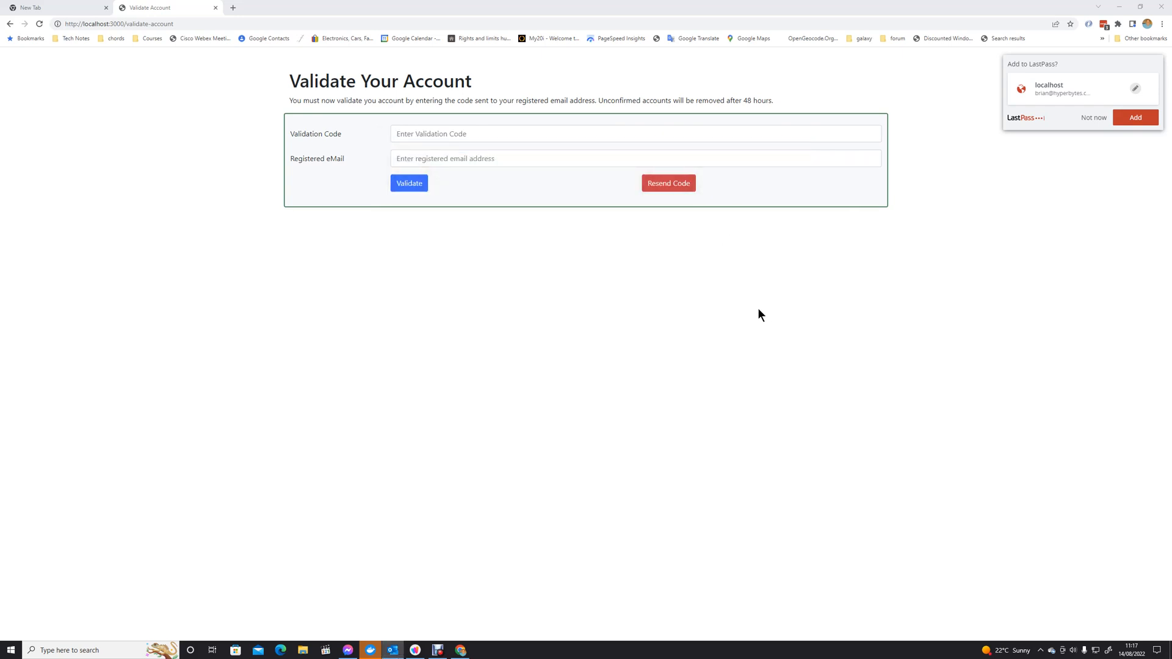
{"action": "left_click", "coordinate": [1093, 117]}
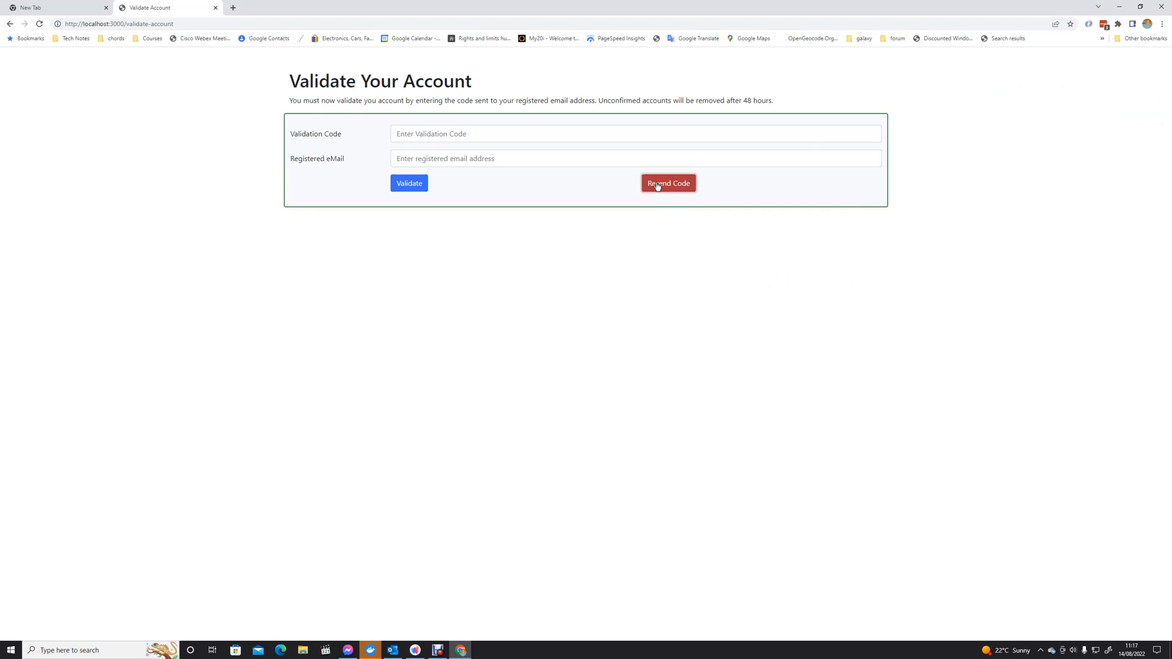
{"action": "left_click", "coordinate": [668, 183]}
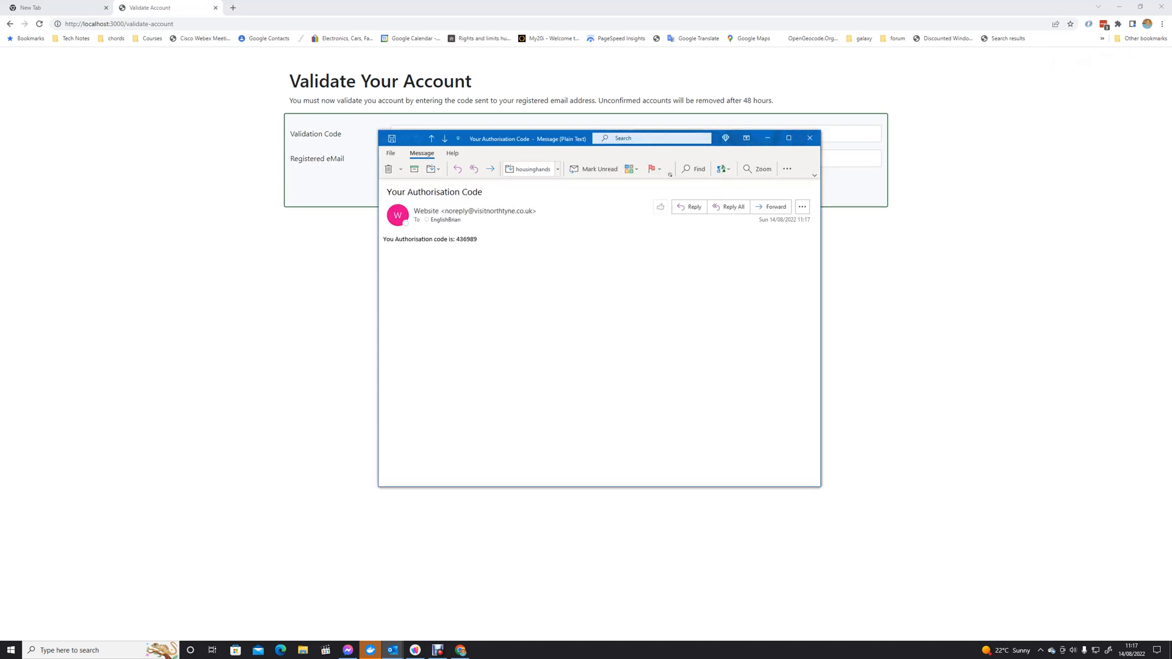
{"action": "mouse_move", "coordinate": [700, 292]}
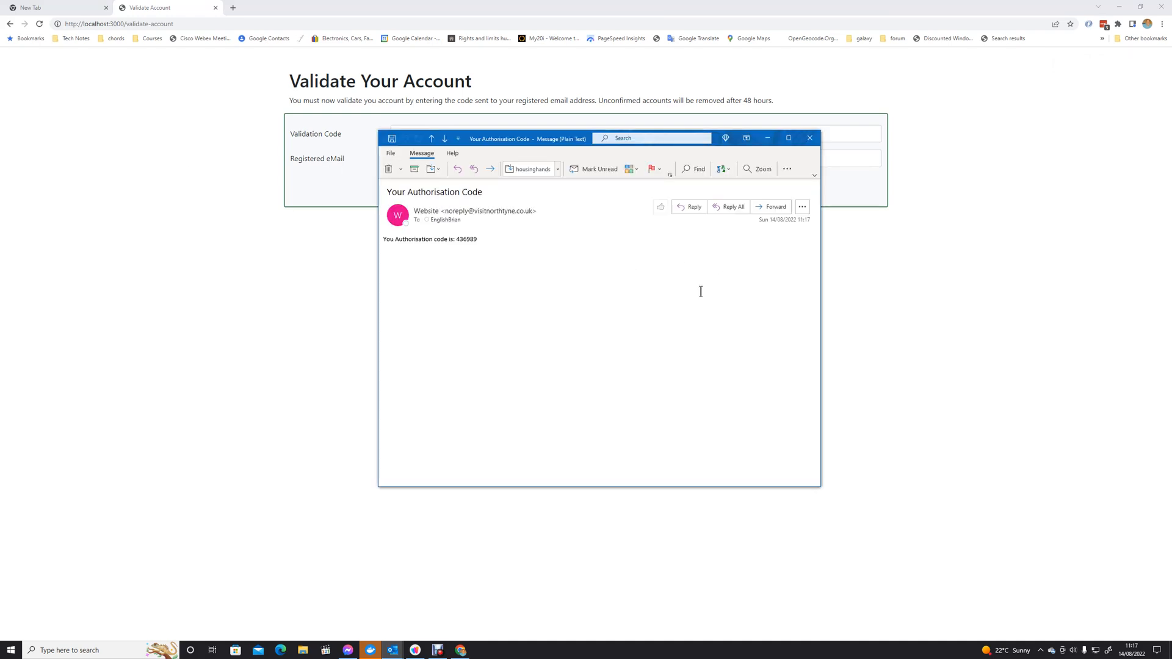
{"action": "mouse_move", "coordinate": [658, 300]}
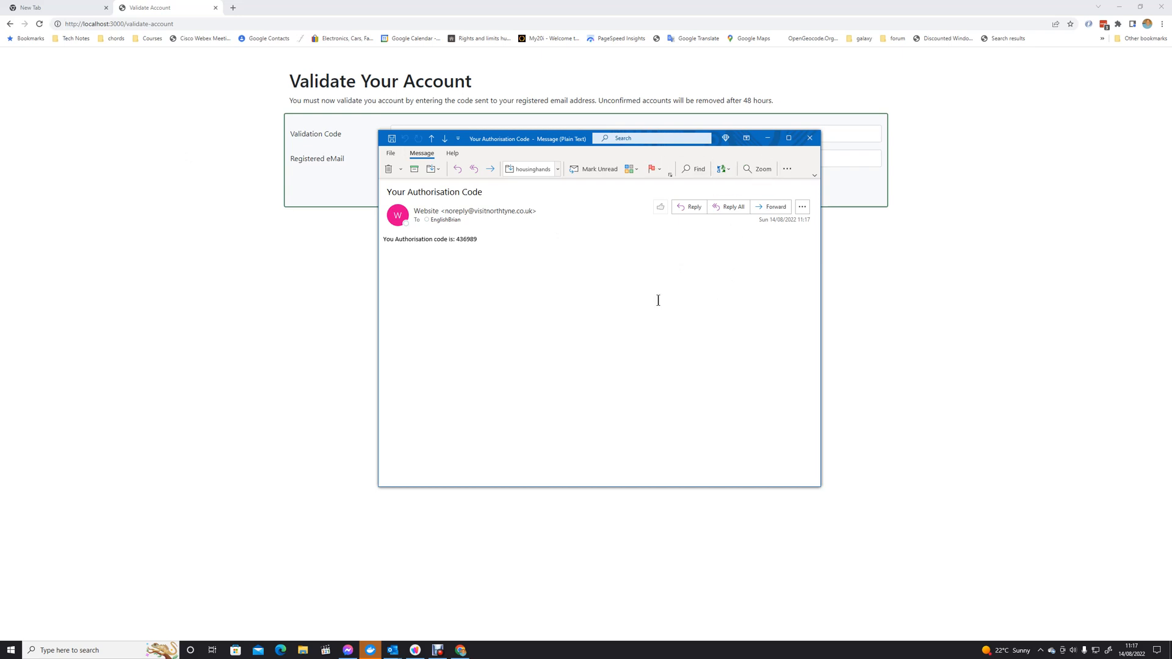
{"action": "mouse_move", "coordinate": [656, 298]}
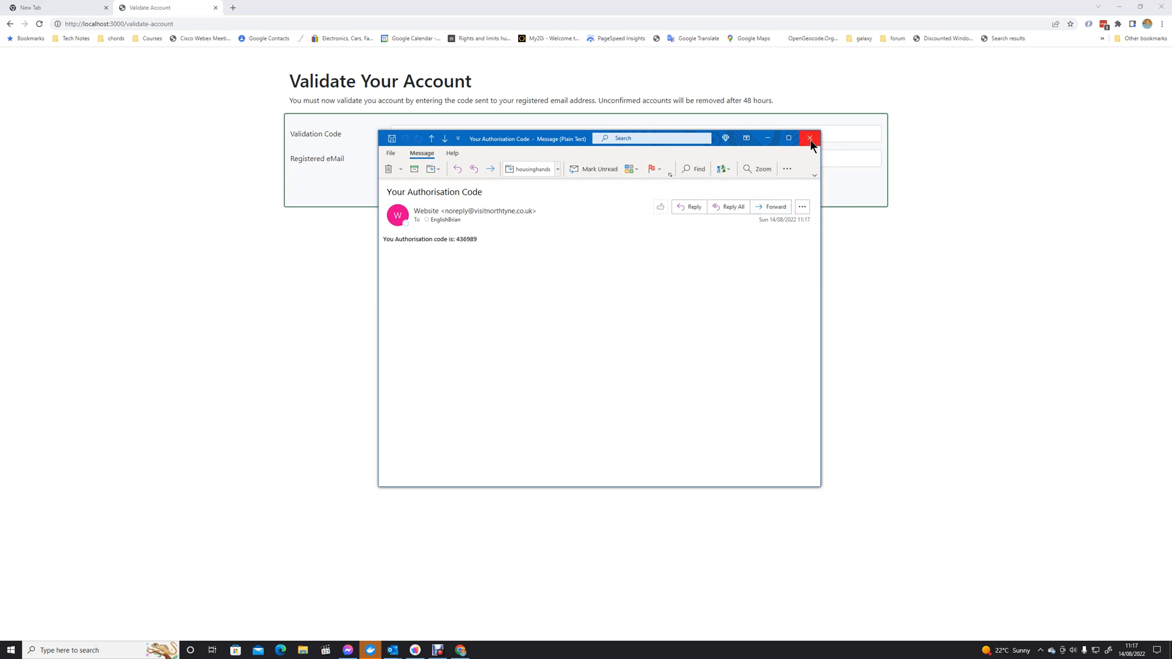
{"action": "mouse_move", "coordinate": [648, 151]}
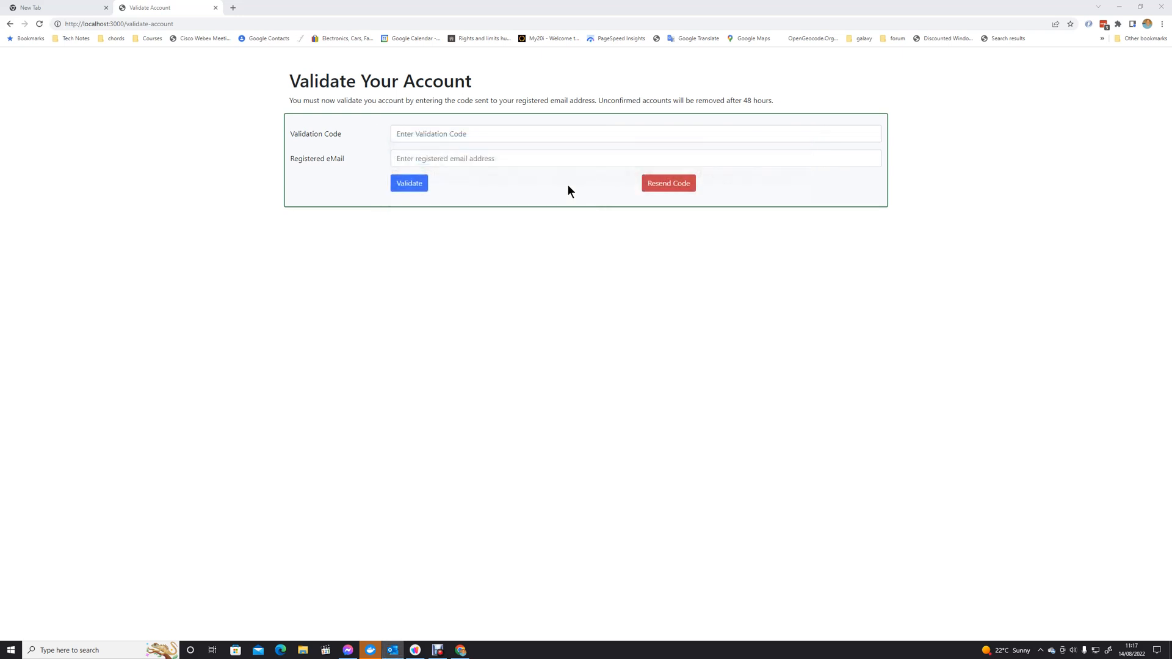
{"action": "left_click", "coordinate": [635, 133]}
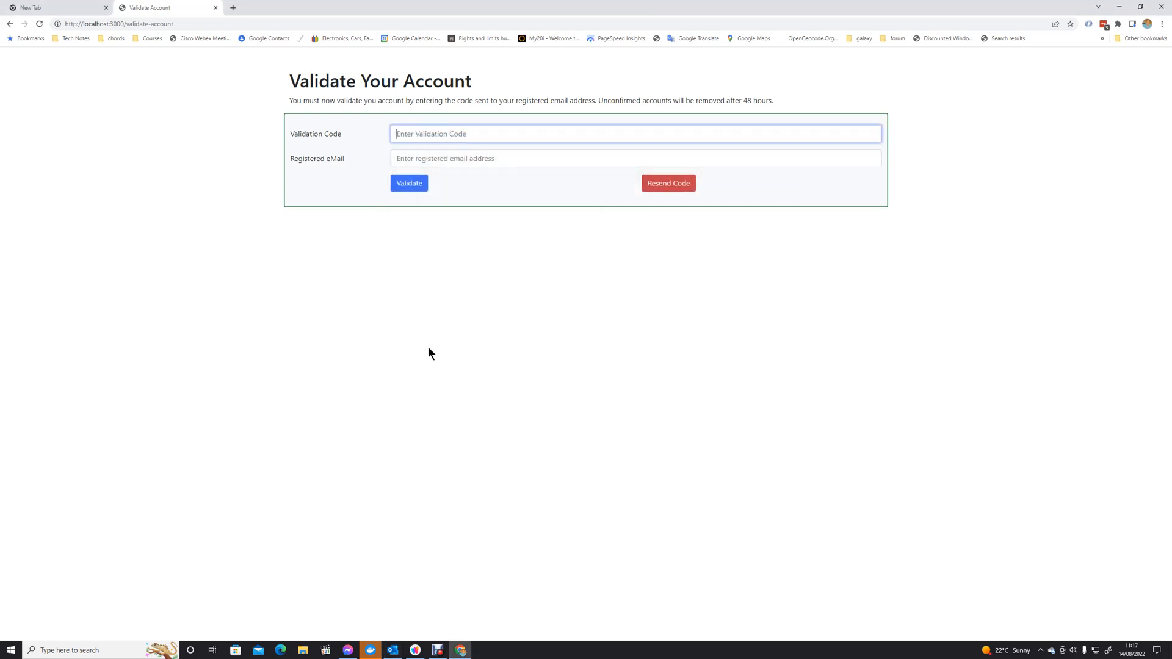
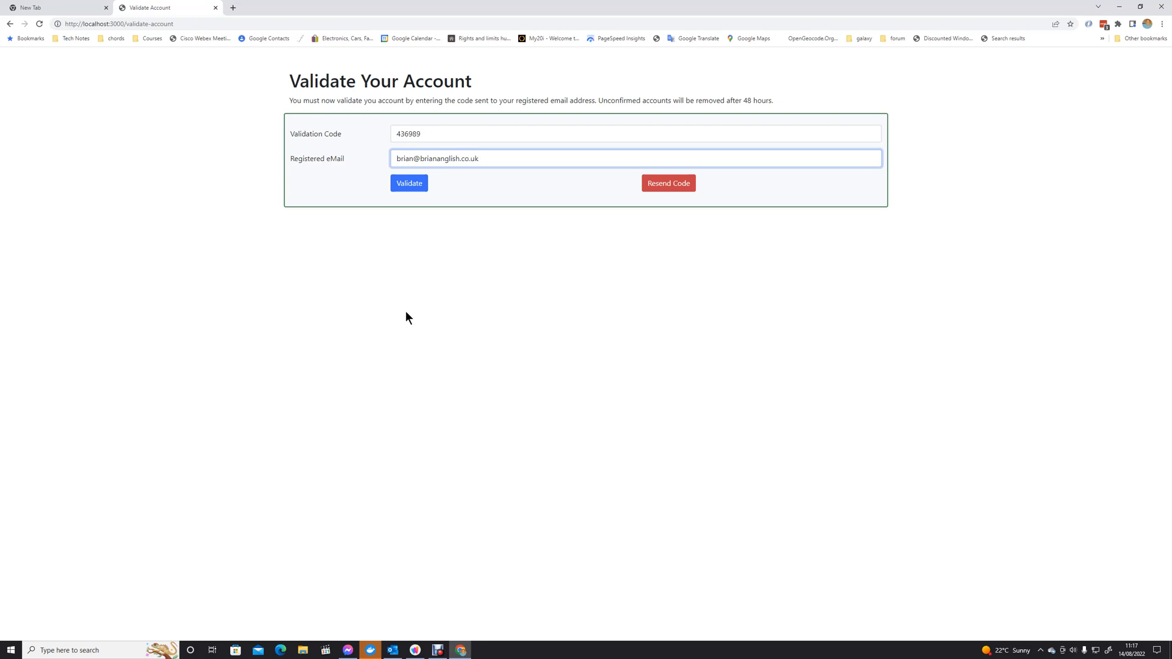
{"action": "left_click", "coordinate": [409, 183]}
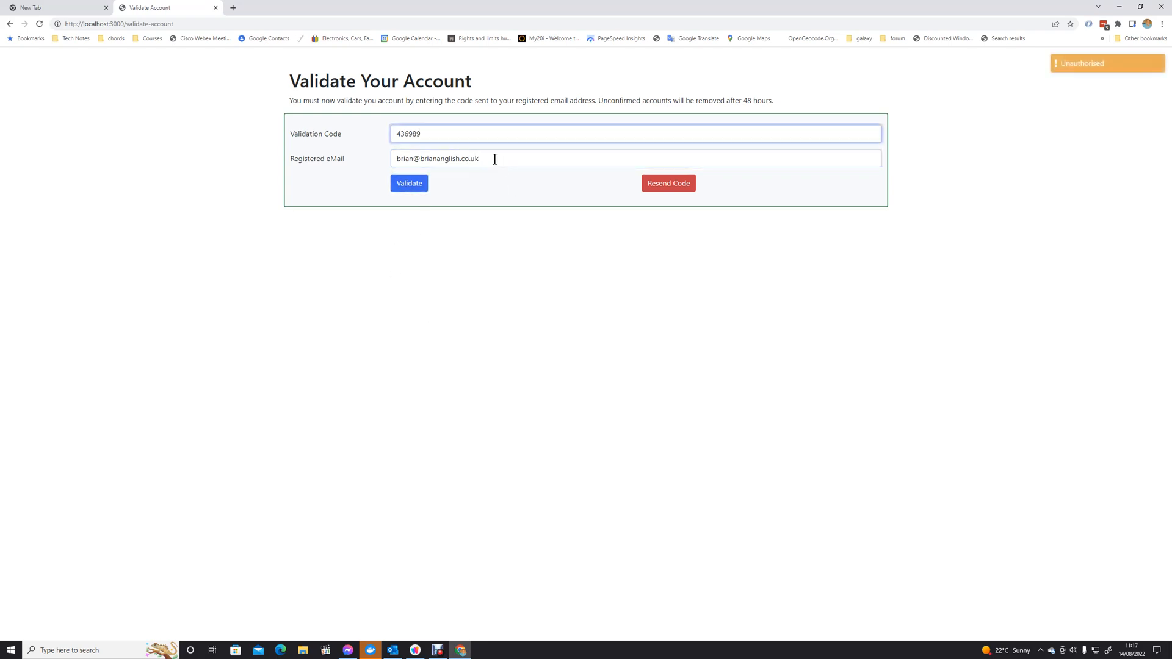
- Correct the email domain and resubmit the validation
{"action": "double_click", "coordinate": [437, 157]}
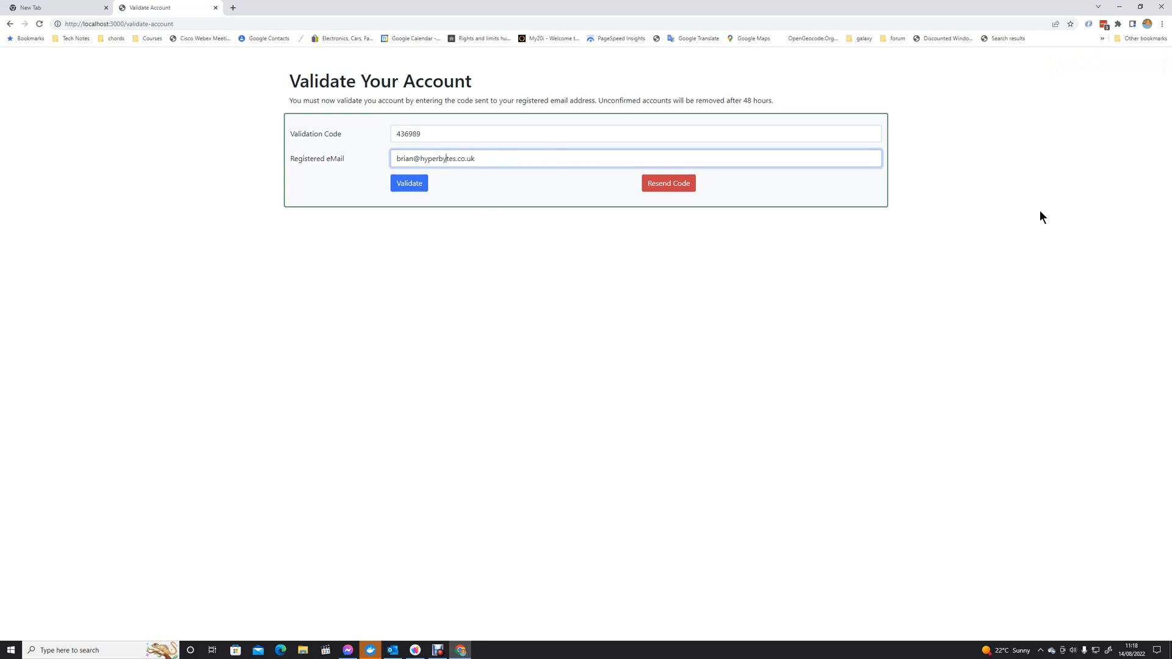
{"action": "mouse_move", "coordinate": [446, 241]}
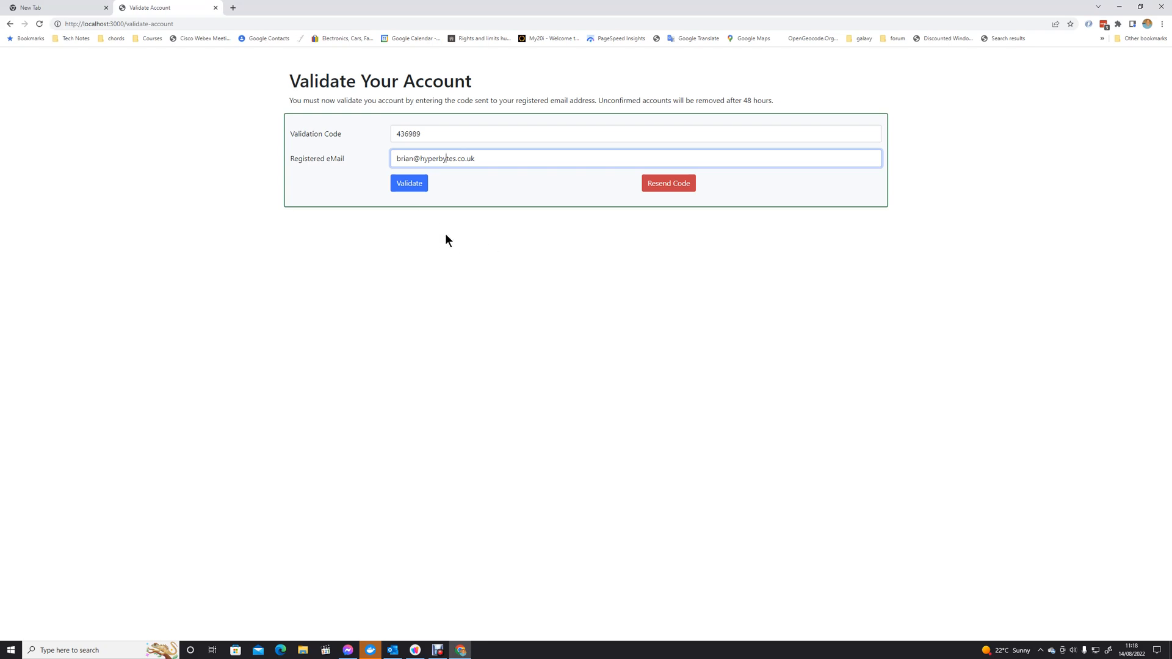
{"action": "left_click", "coordinate": [408, 184]}
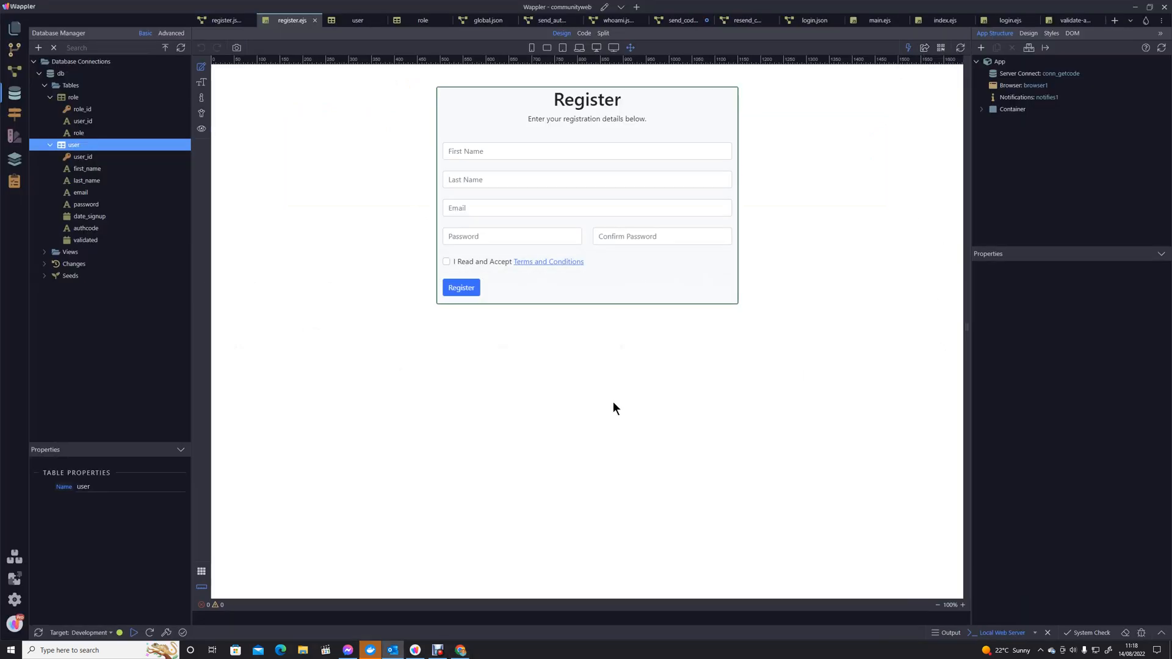
- Fetch the user table records showing the user validated with authcode cleared
{"action": "right_click", "coordinate": [75, 145]}
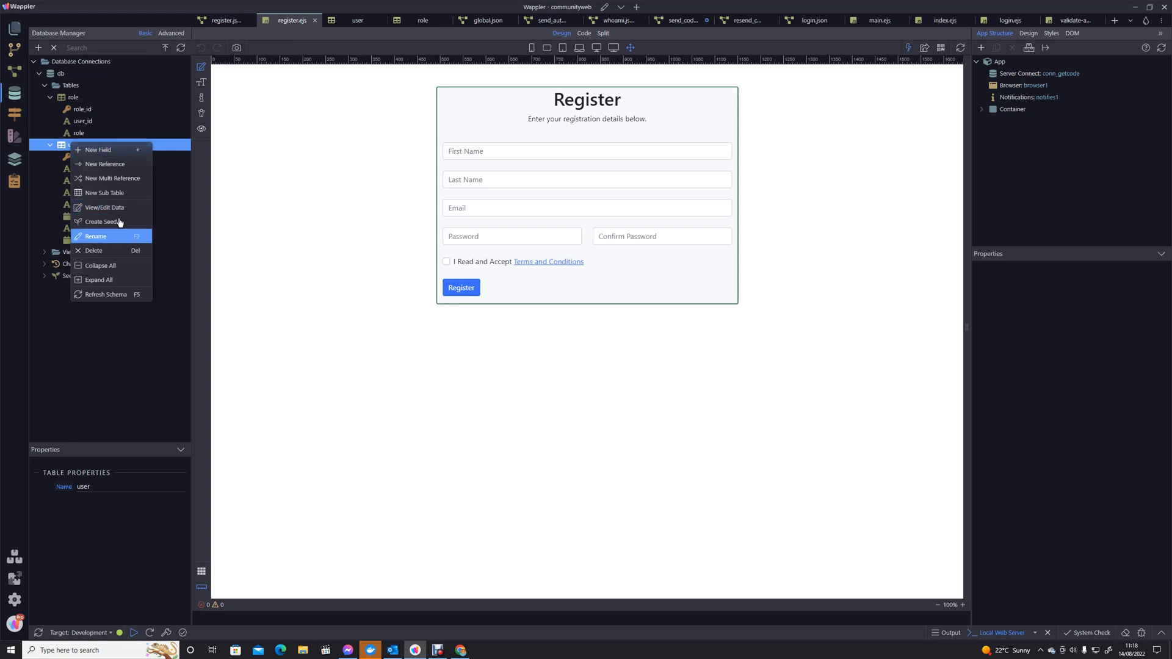
{"action": "left_click", "coordinate": [105, 208]}
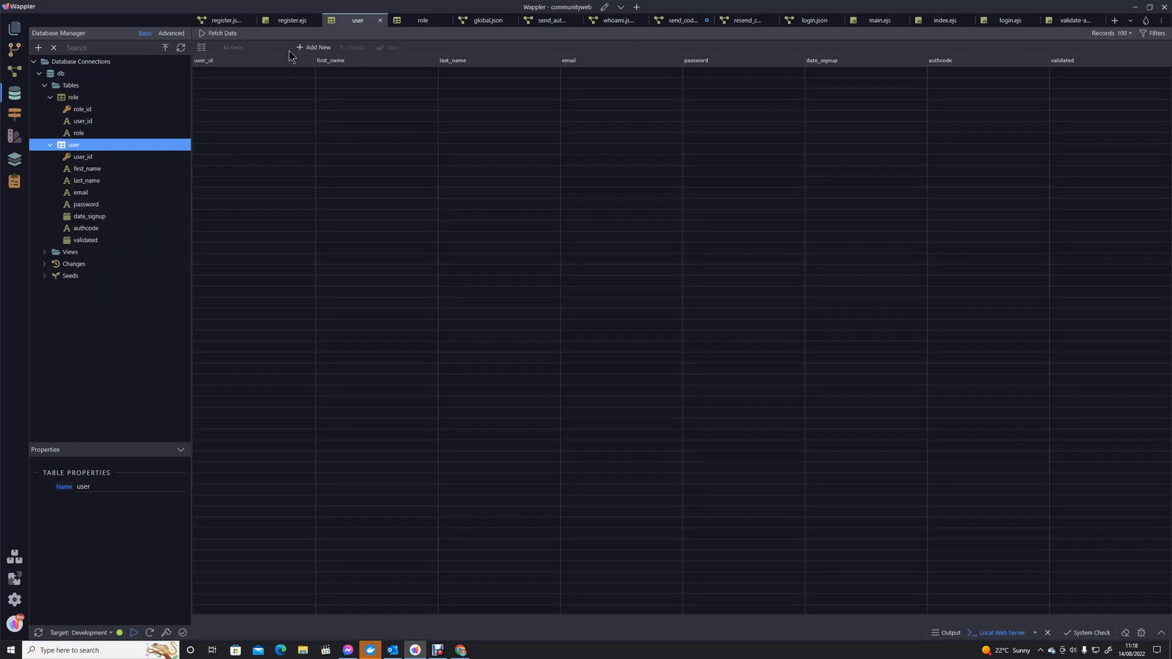
{"action": "left_click", "coordinate": [219, 33]}
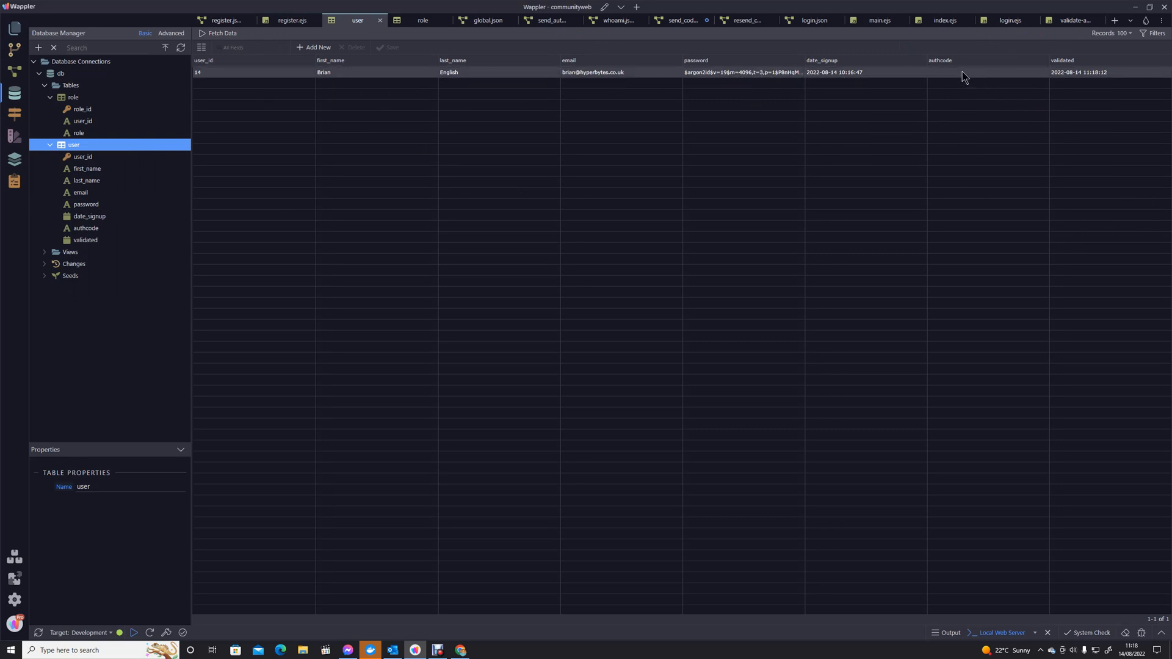
{"action": "mouse_move", "coordinate": [1094, 82]}
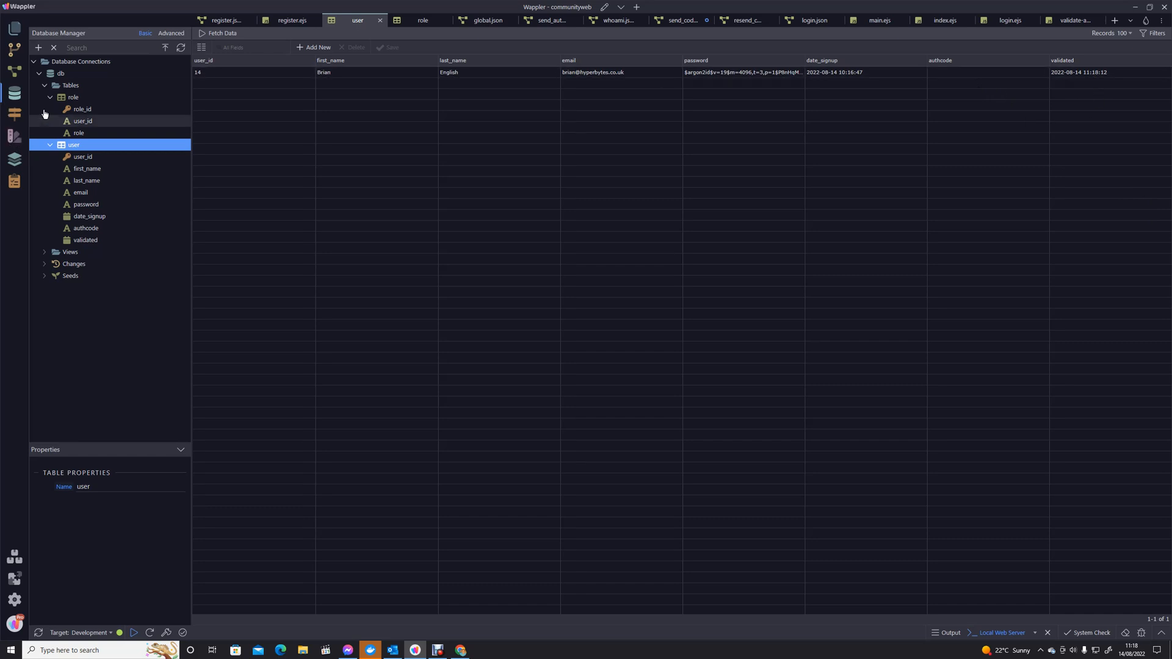
- Fetch the role table records showing a role for user 14
{"action": "right_click", "coordinate": [72, 98]}
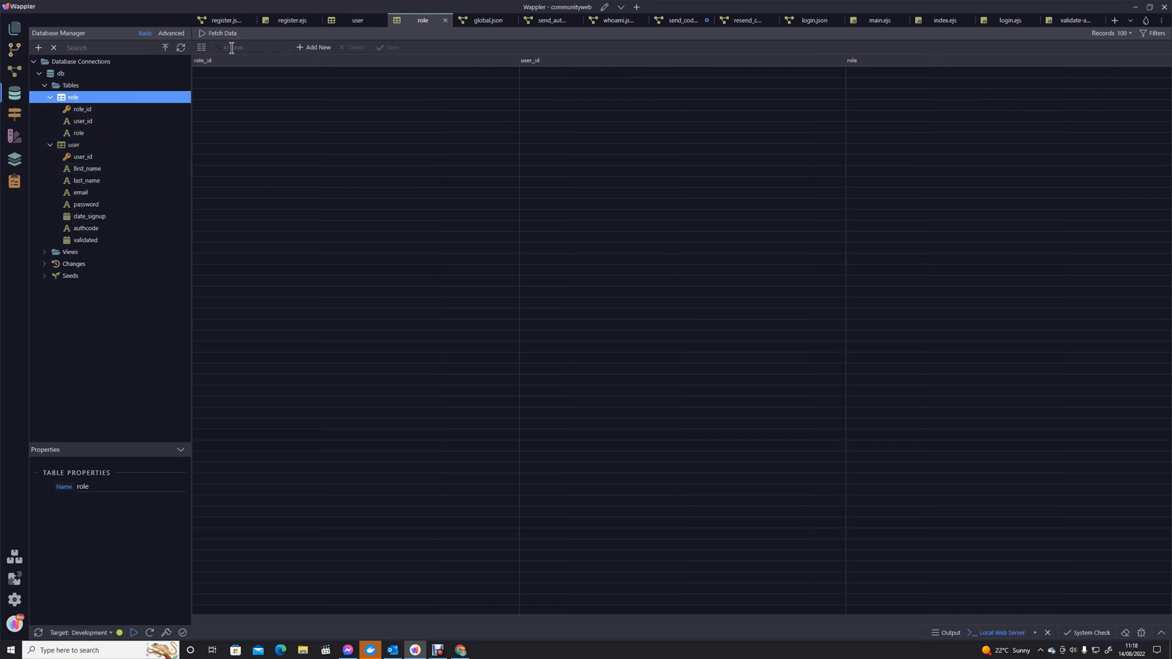
{"action": "left_click", "coordinate": [222, 33]}
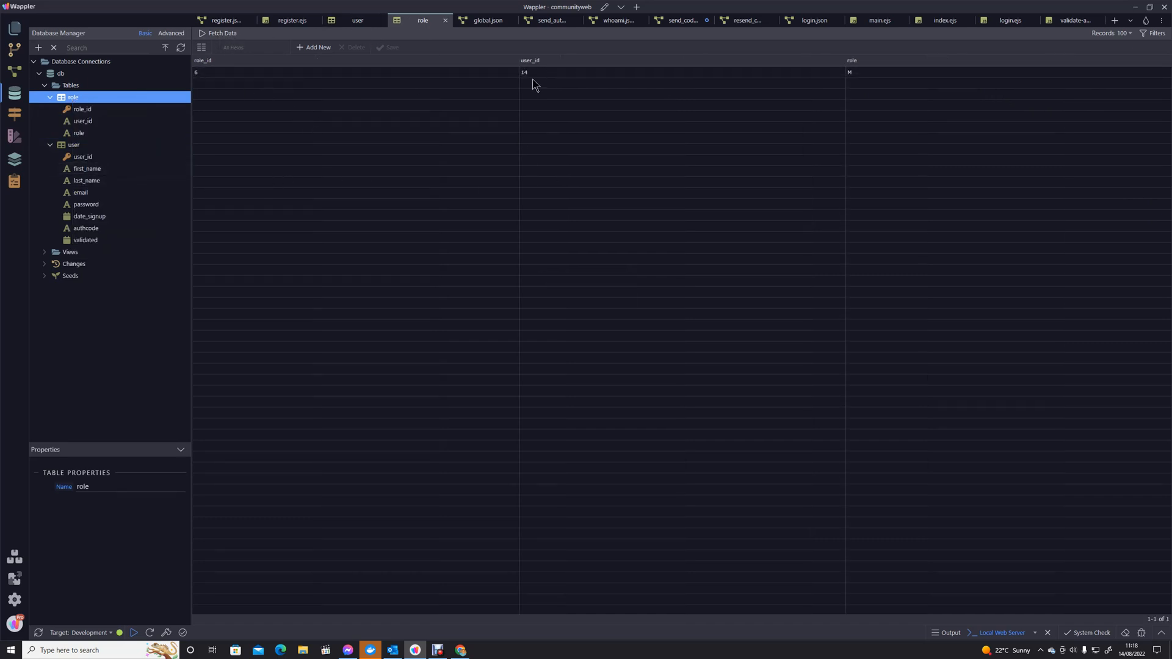
{"action": "mouse_move", "coordinate": [799, 259]}
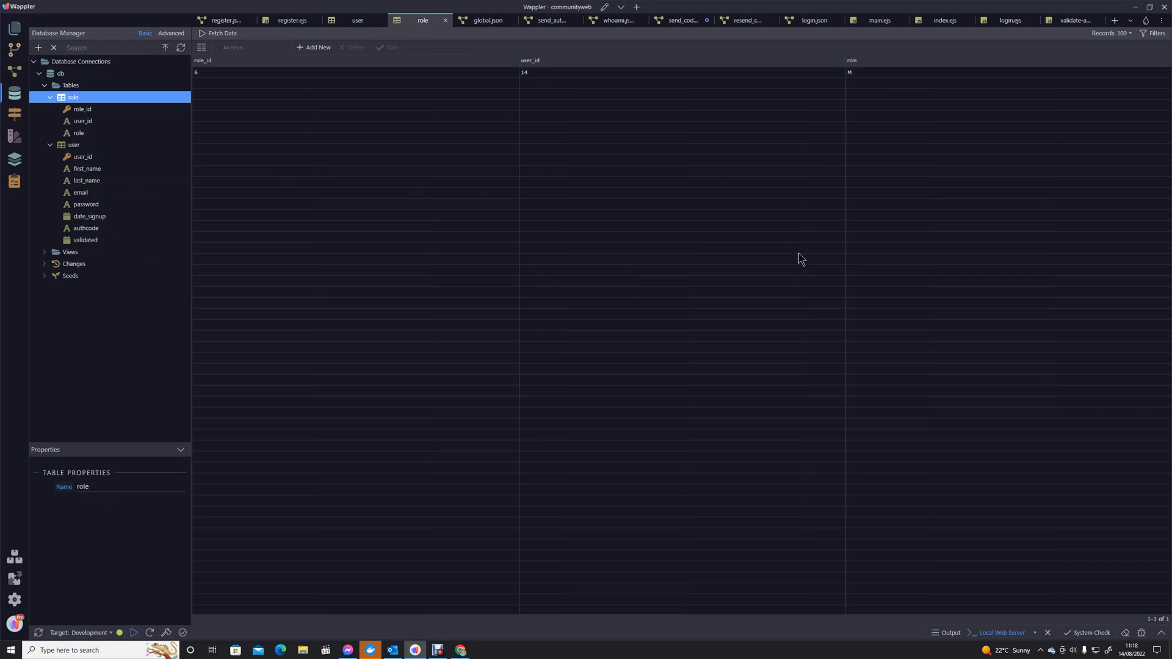
{"action": "mouse_move", "coordinate": [12, 52]}
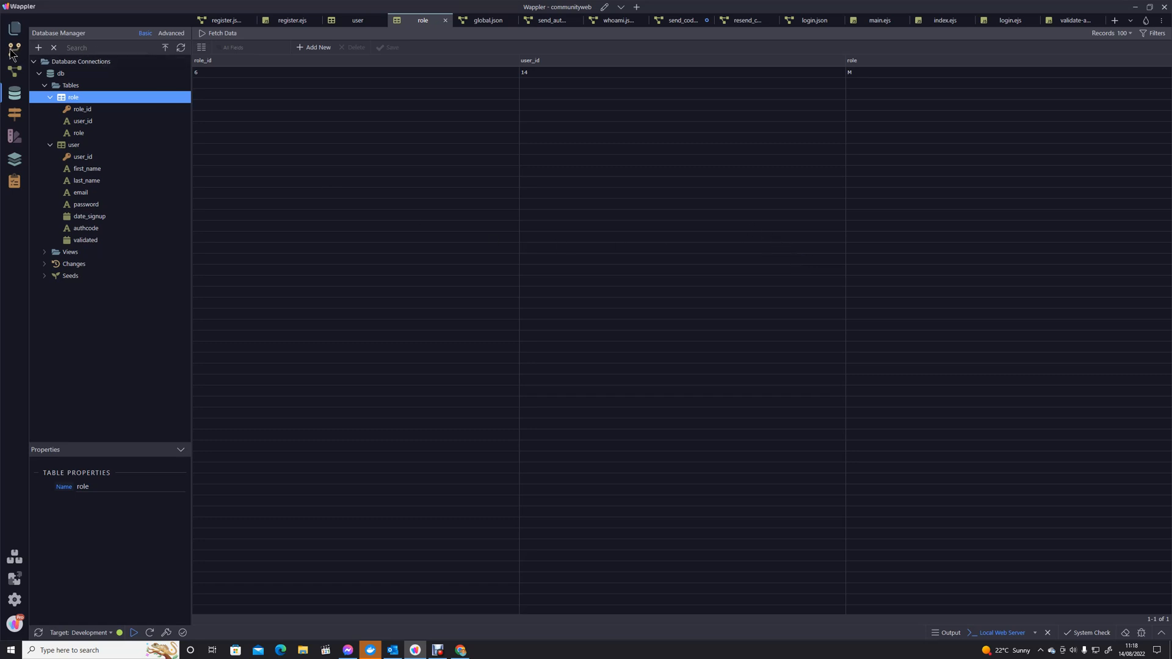
- In Git Manager, select all ten changes and commit them as 'after send validate code'
{"action": "left_click", "coordinate": [14, 48]}
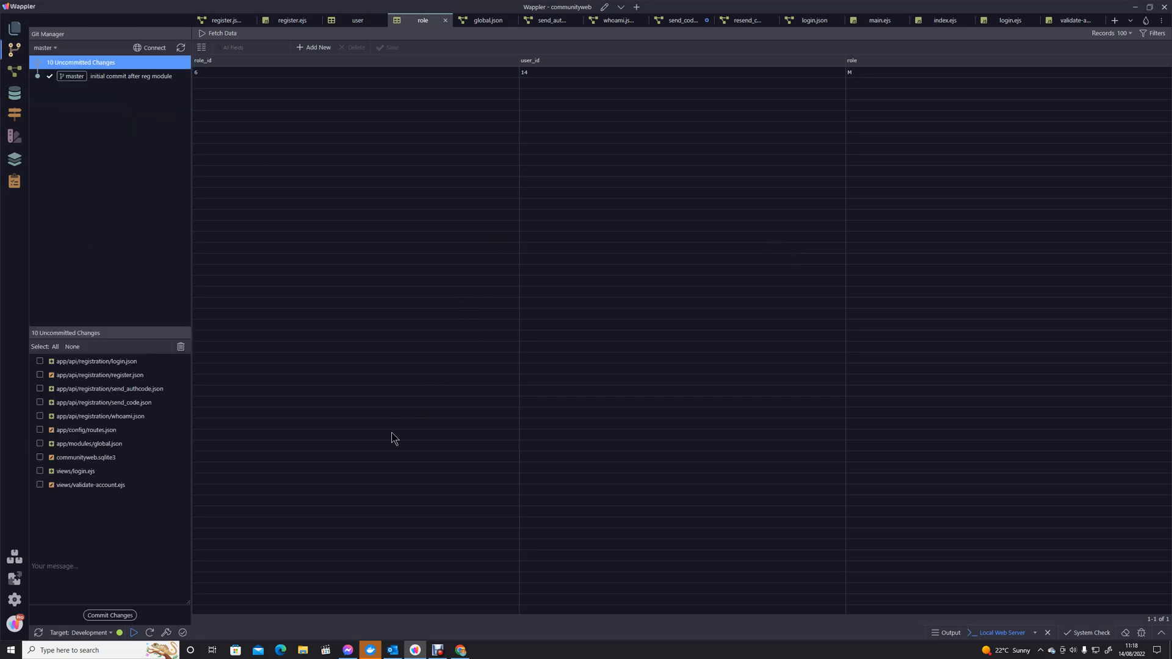
{"action": "left_click", "coordinate": [55, 347]}
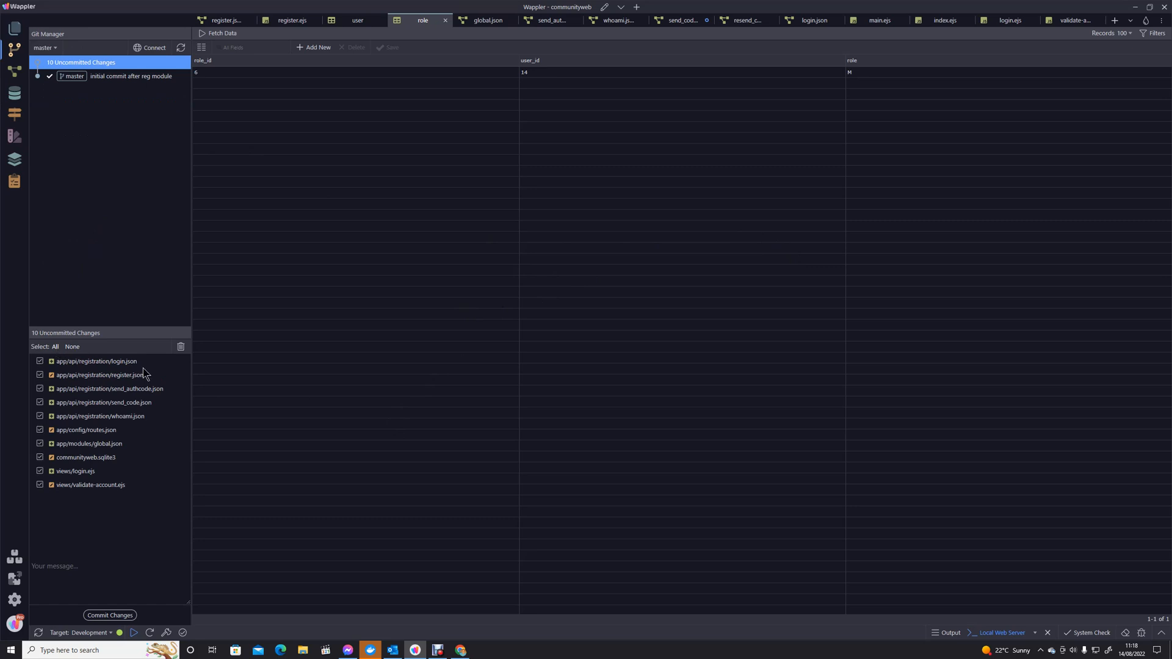
{"action": "mouse_move", "coordinate": [462, 436]}
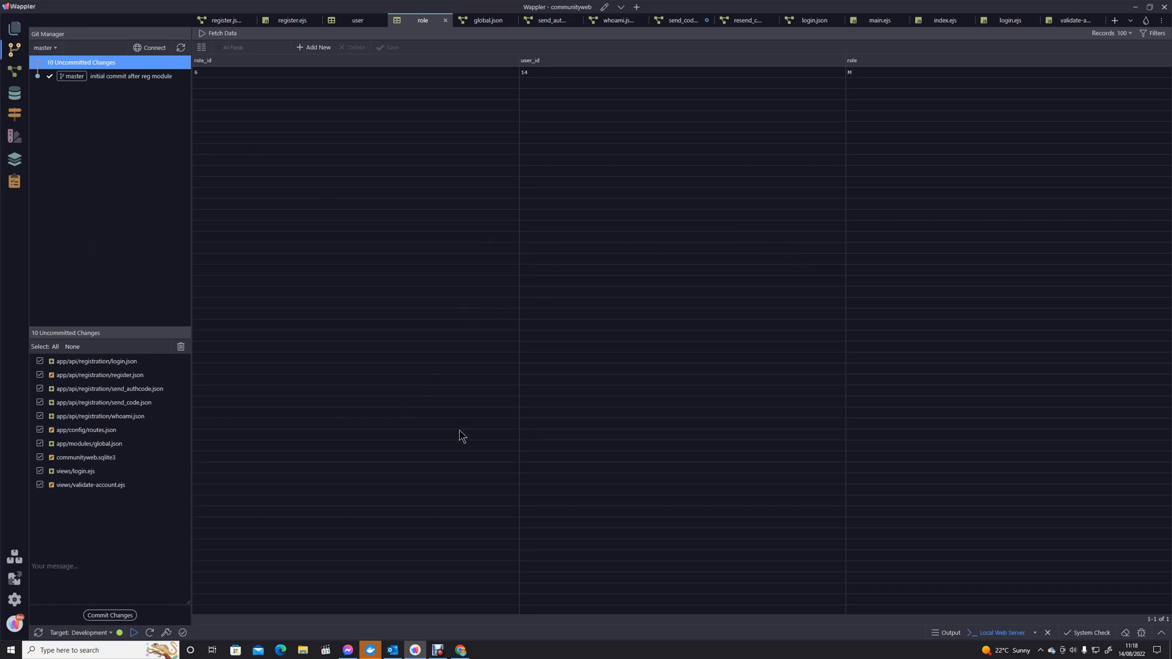
{"action": "type", "text": "af"}
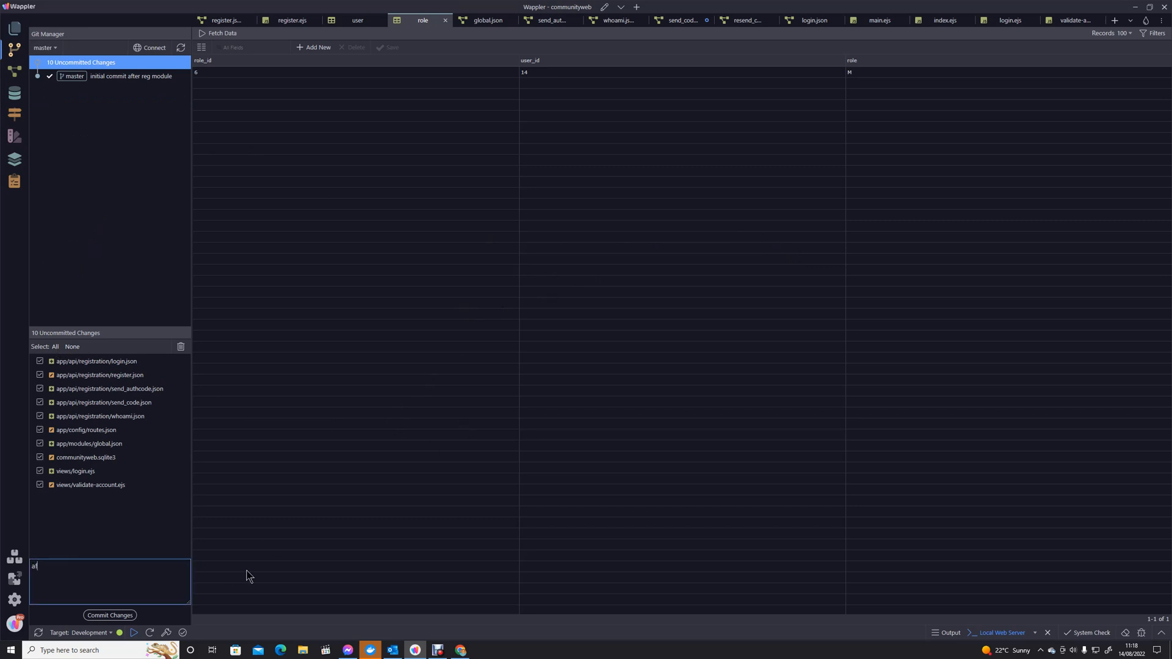
{"action": "type", "text": "after send validate code"}
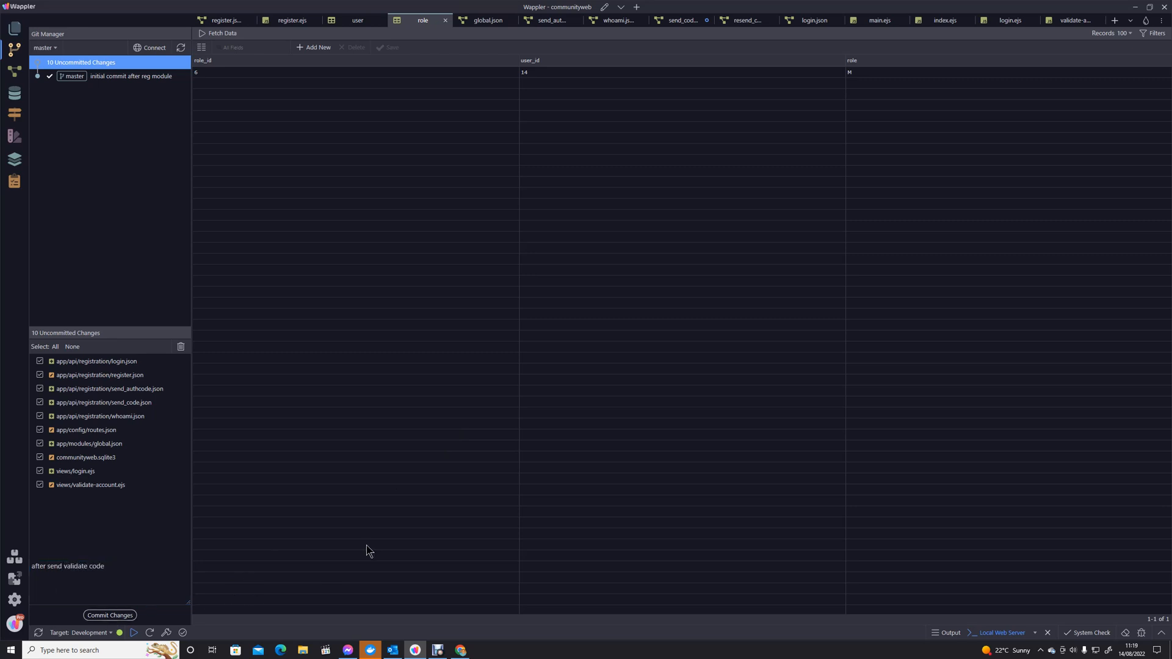
{"action": "left_click", "coordinate": [109, 614]}
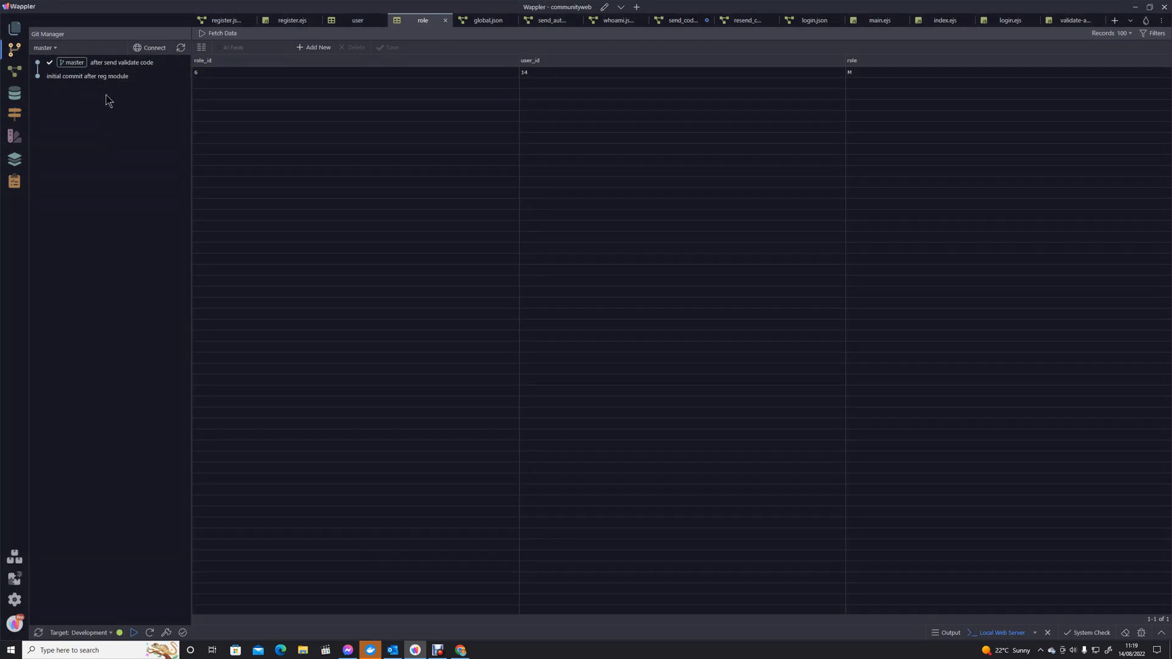
{"action": "mouse_move", "coordinate": [108, 184]}
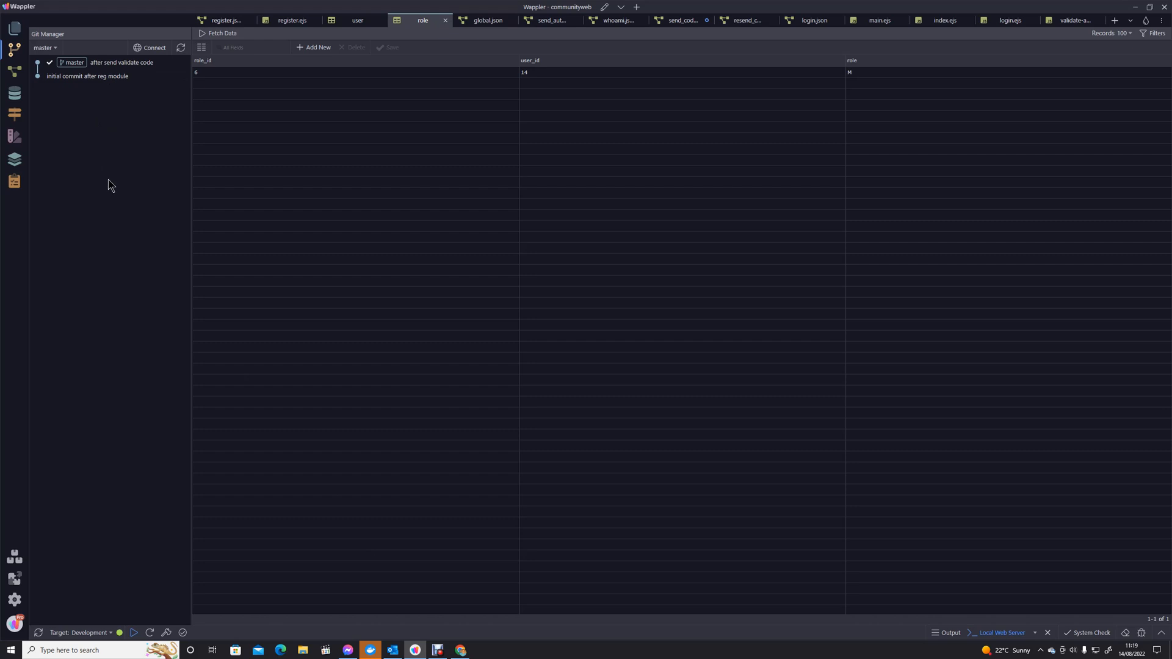
- Select the latest 'after send validate code' commit and bring up its actions and details
{"action": "left_click", "coordinate": [87, 76]}
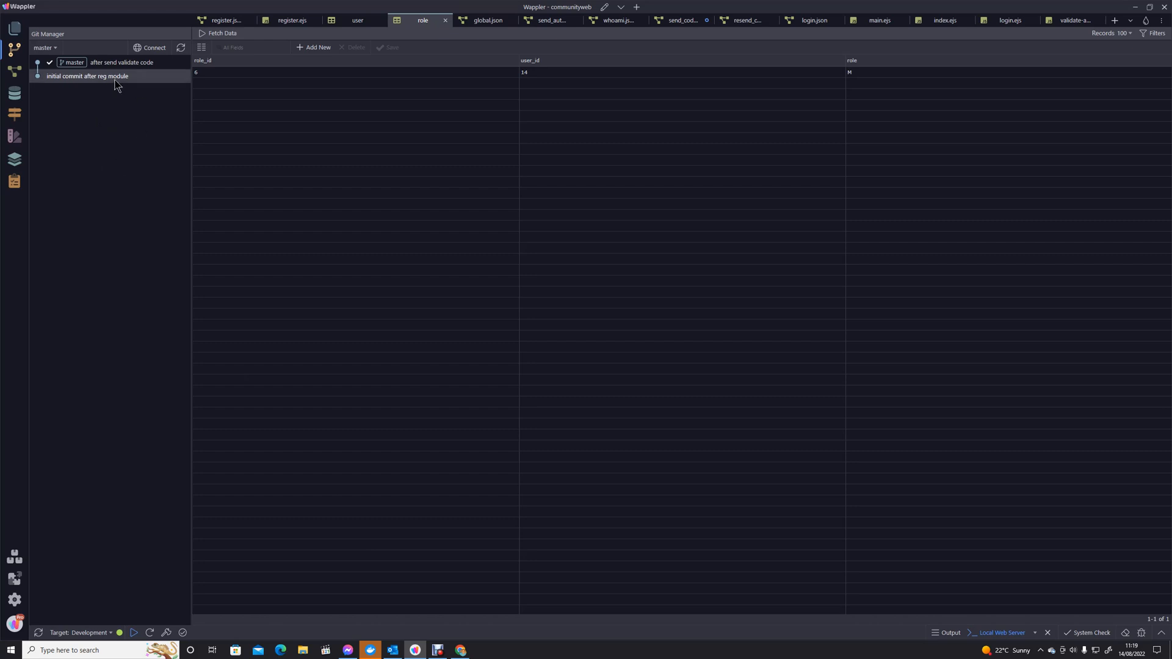
{"action": "right_click", "coordinate": [120, 62]}
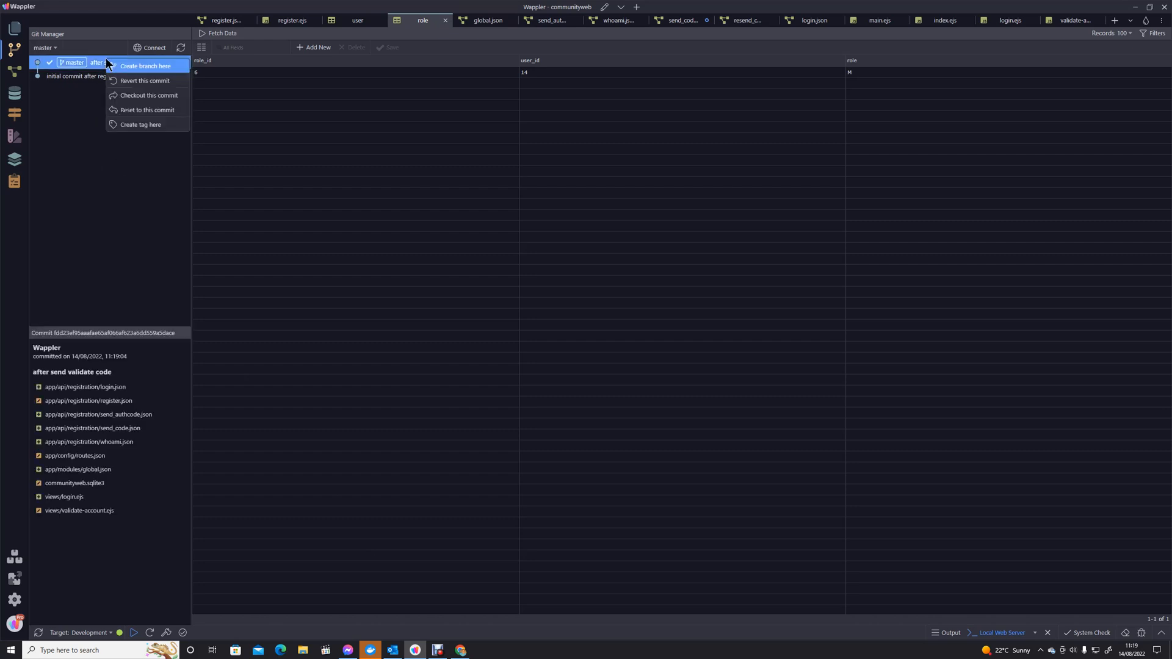
{"action": "mouse_move", "coordinate": [481, 209]}
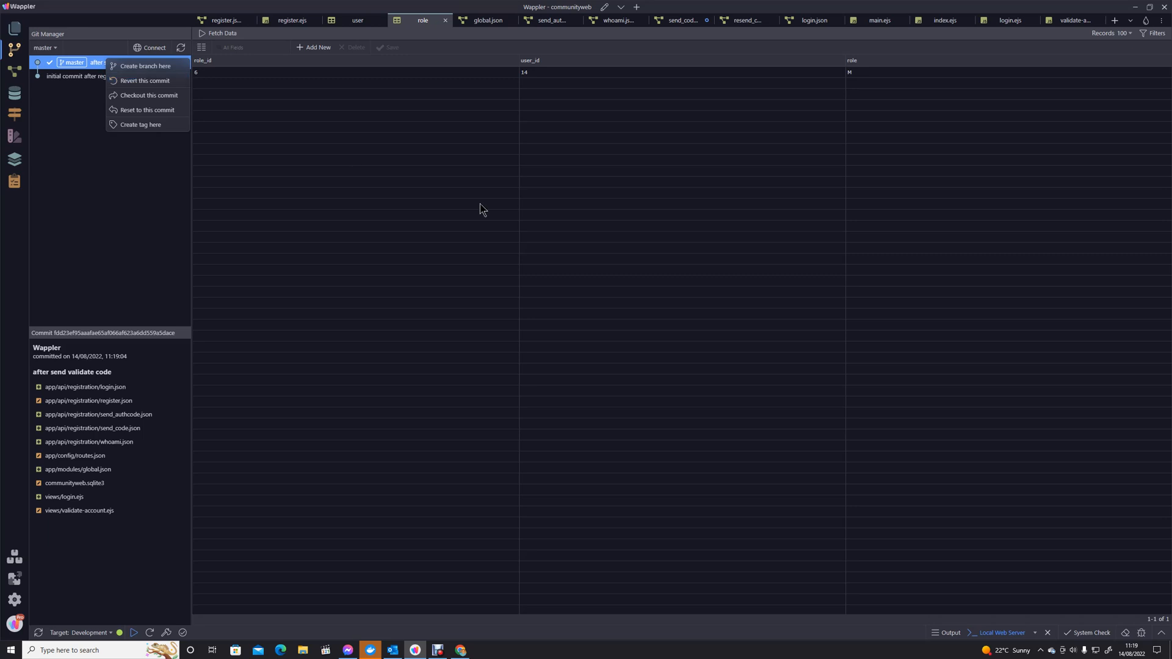
{"action": "mouse_move", "coordinate": [306, 325]}
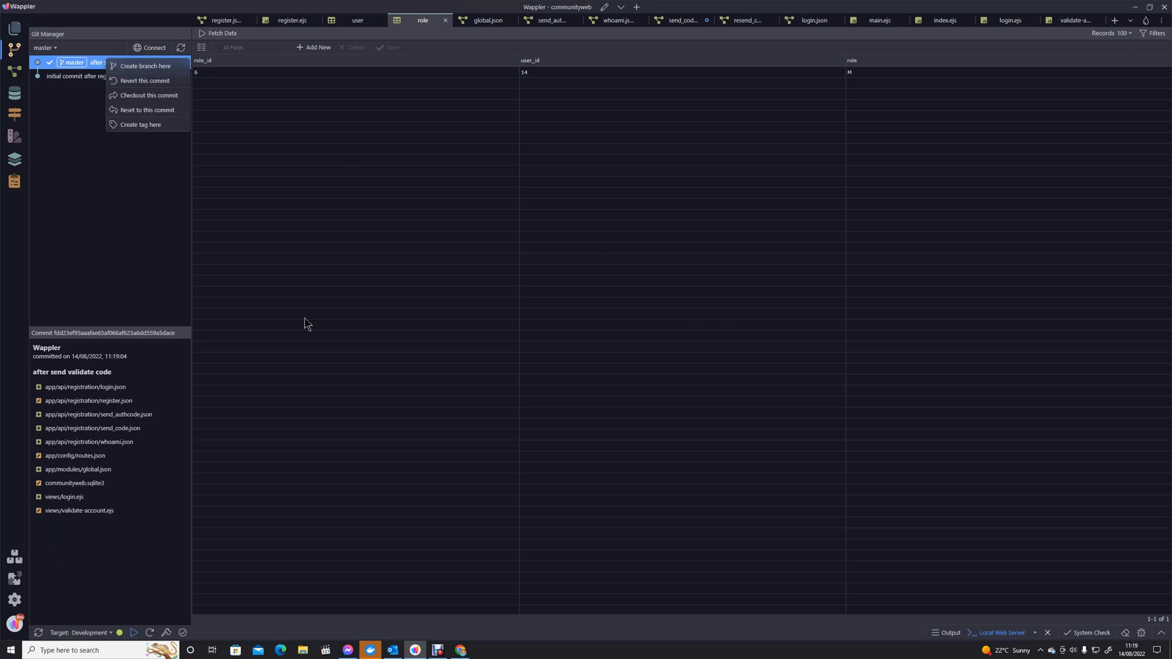